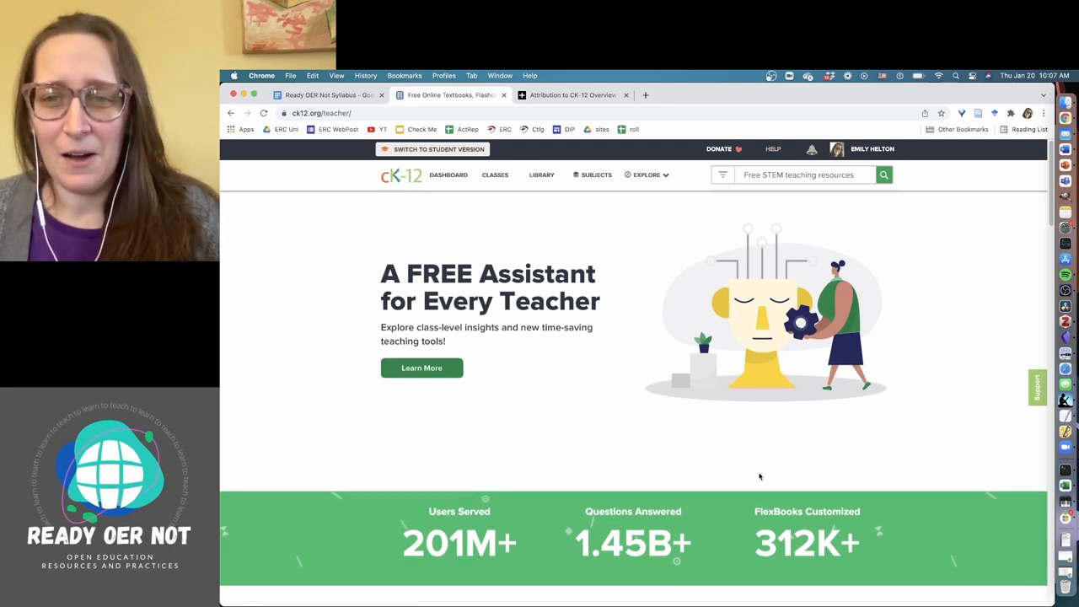
Step: Scroll the teacher homepage down to the 'What Do You Want to Teach Today?' subject list
scroll(down, 3)
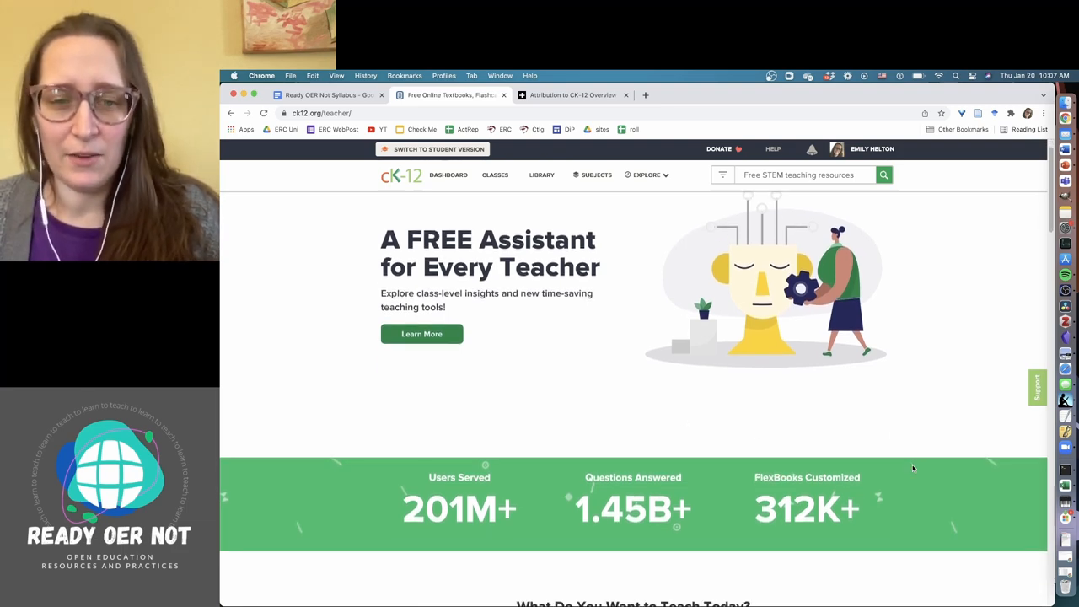
scroll(down, 3)
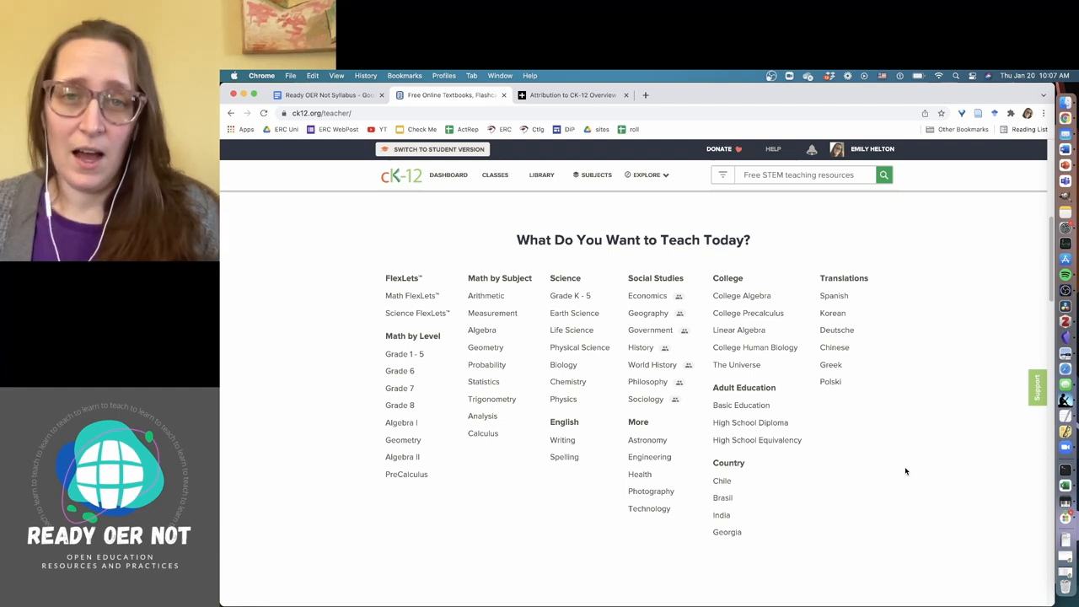
mouse_move(896, 479)
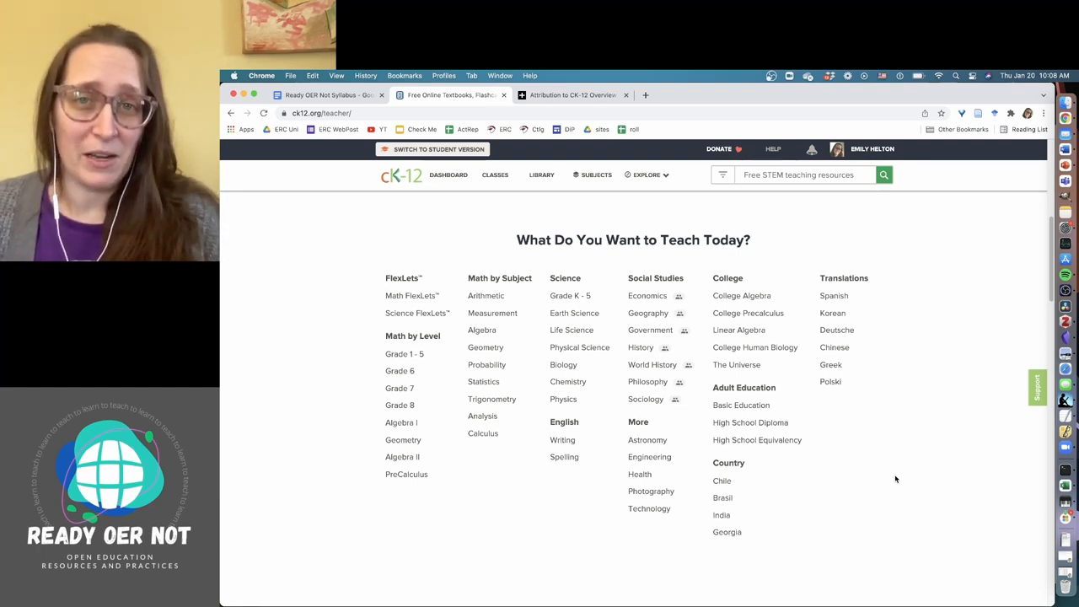
mouse_move(842, 440)
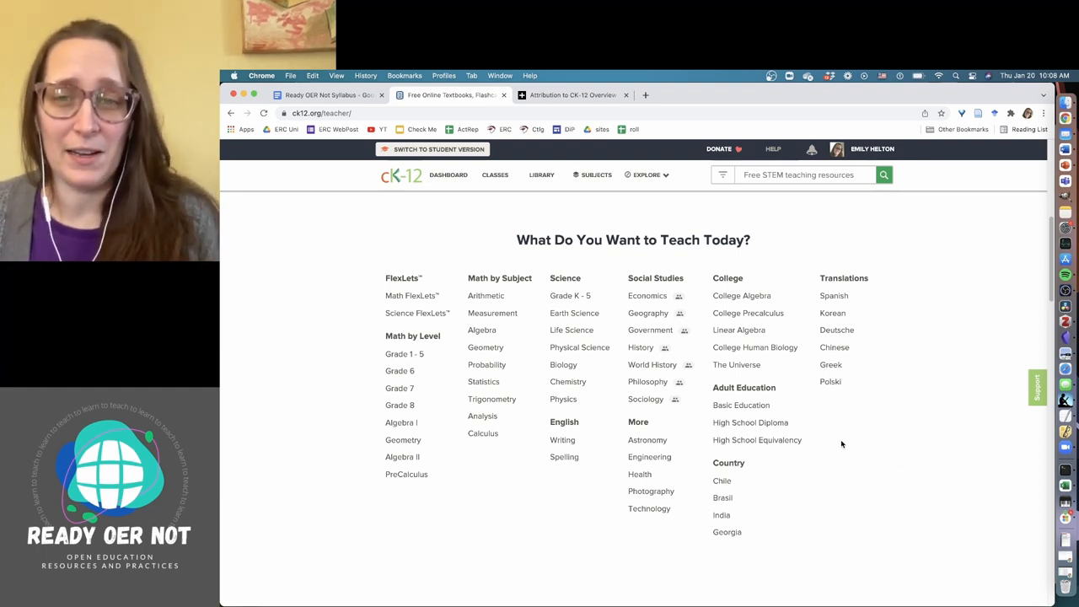
mouse_move(889, 250)
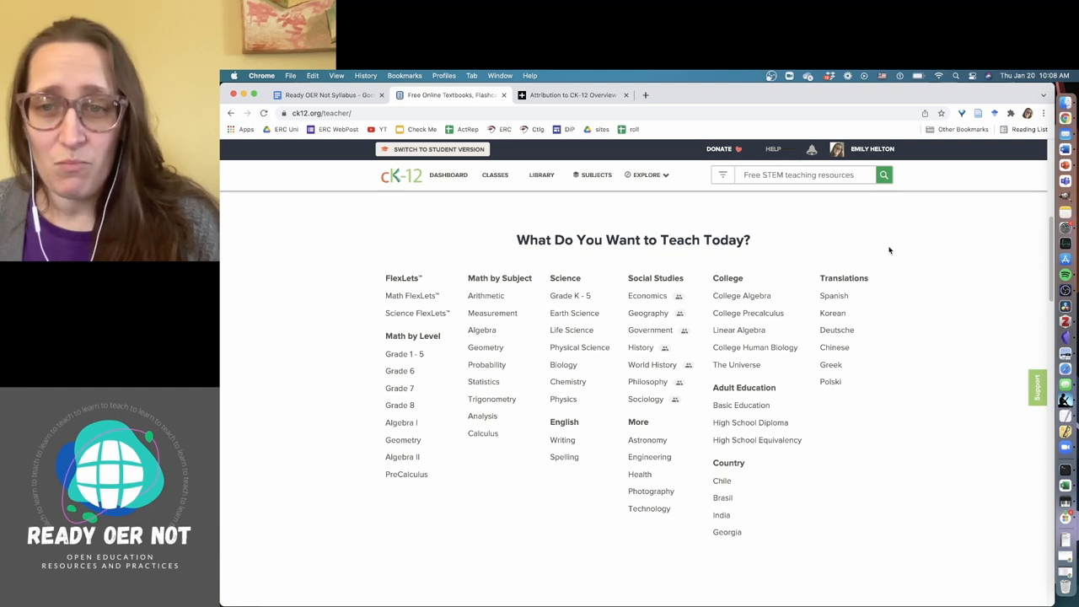
mouse_move(815, 446)
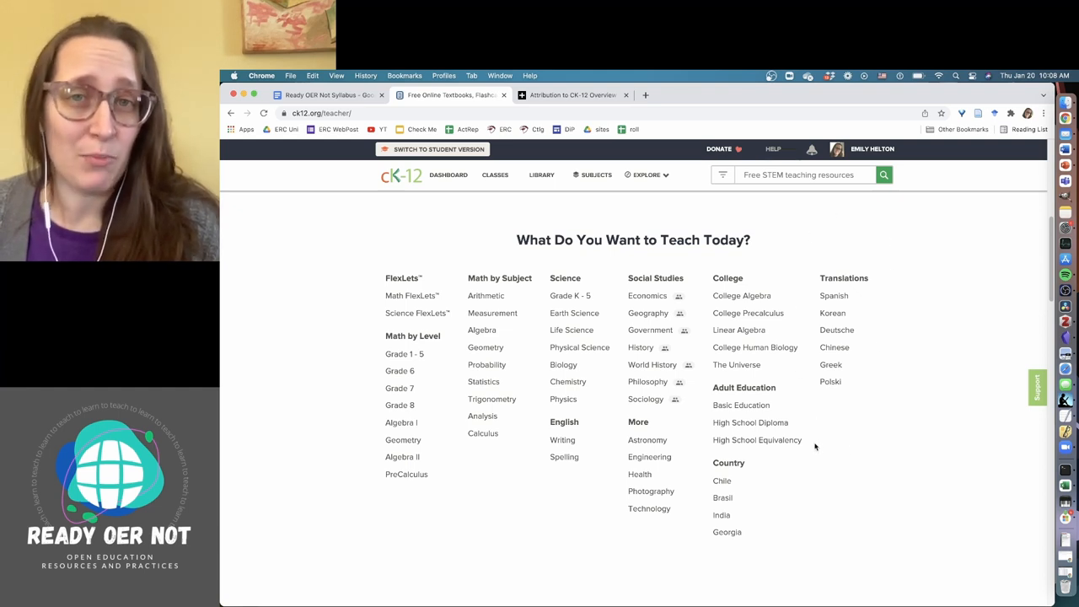
mouse_move(625, 574)
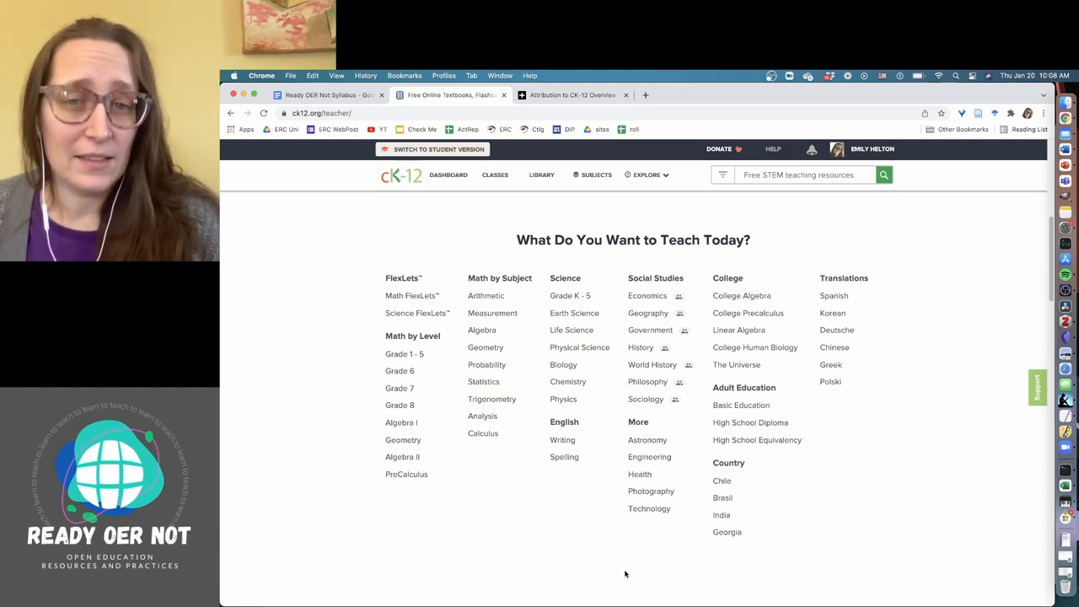
mouse_move(521, 530)
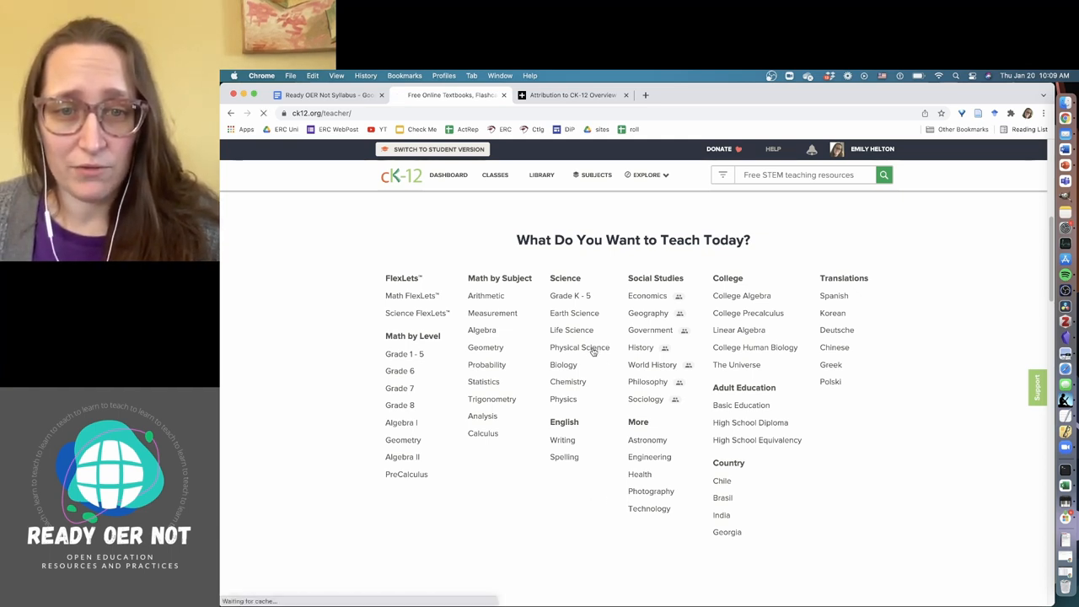
Step: Open the Physical Science for Middle School FlexBook and scroll to chapter 3, Atomic Structure
click(579, 348)
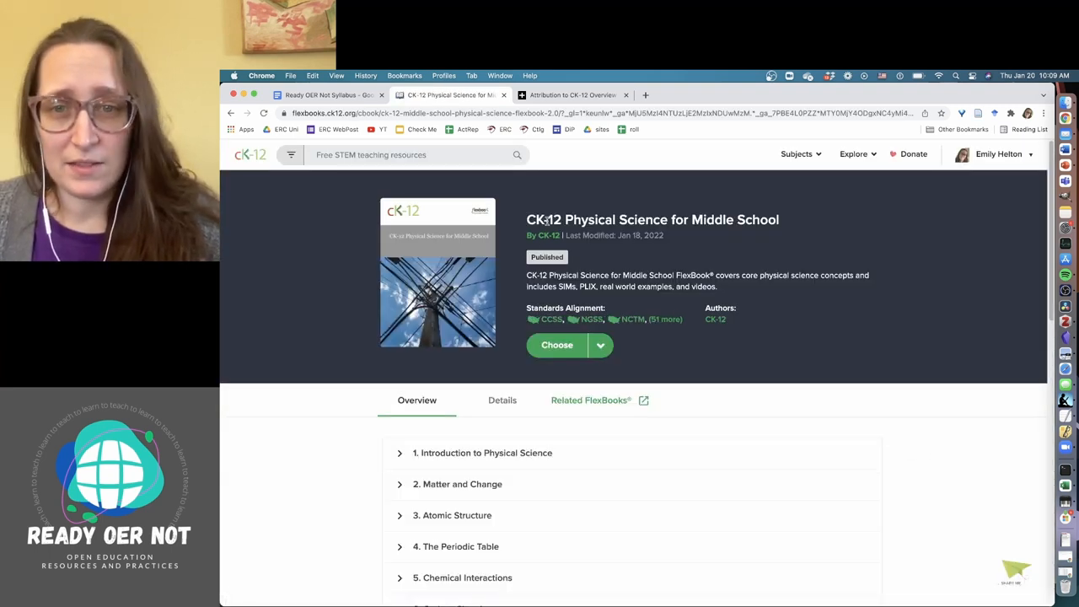
mouse_move(864, 368)
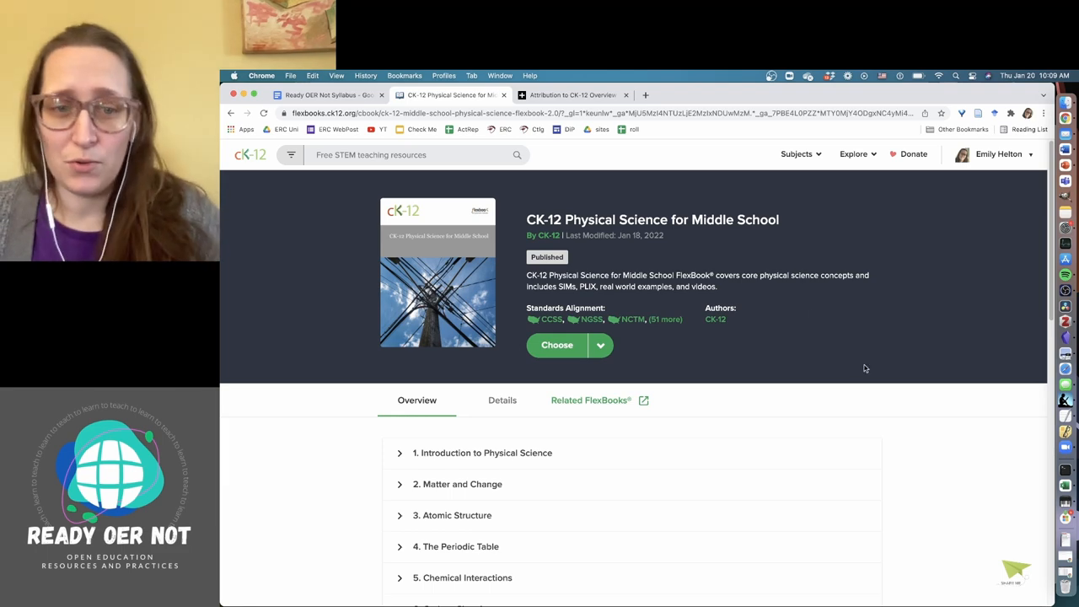
scroll(down, 3)
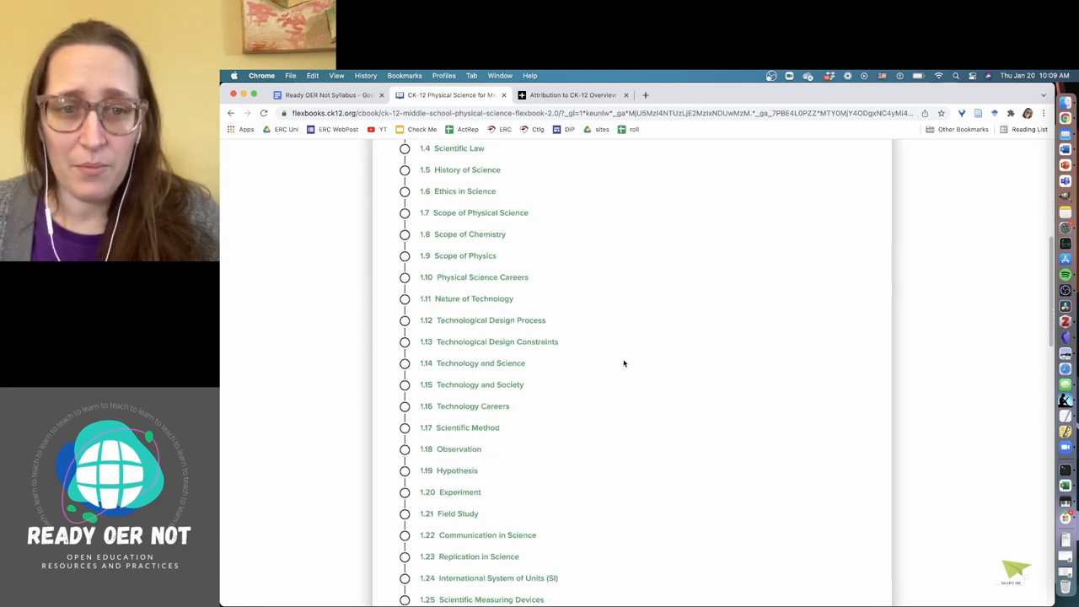
scroll(down, 3)
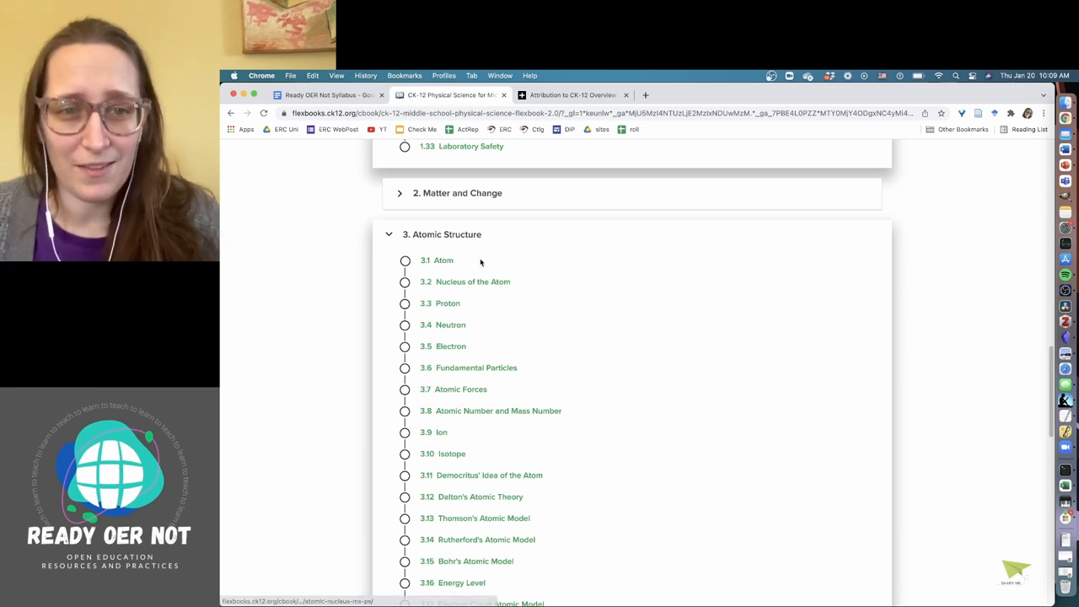
Step: Open lesson 3.1 Atom with the microscope link in a new tab, reaching Discovering the Atom
click(442, 260)
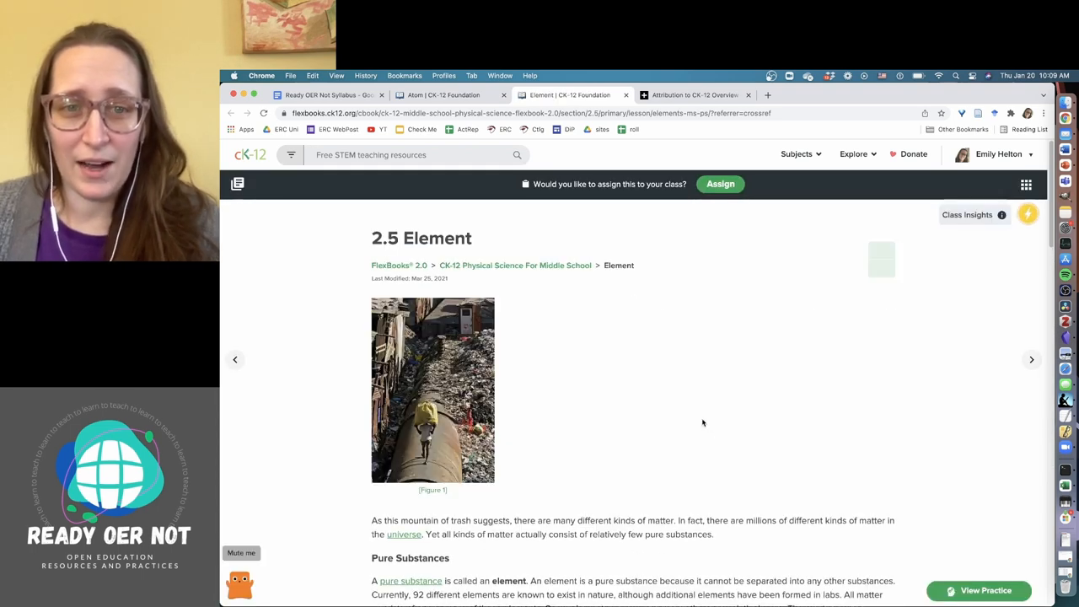
scroll(down, 3)
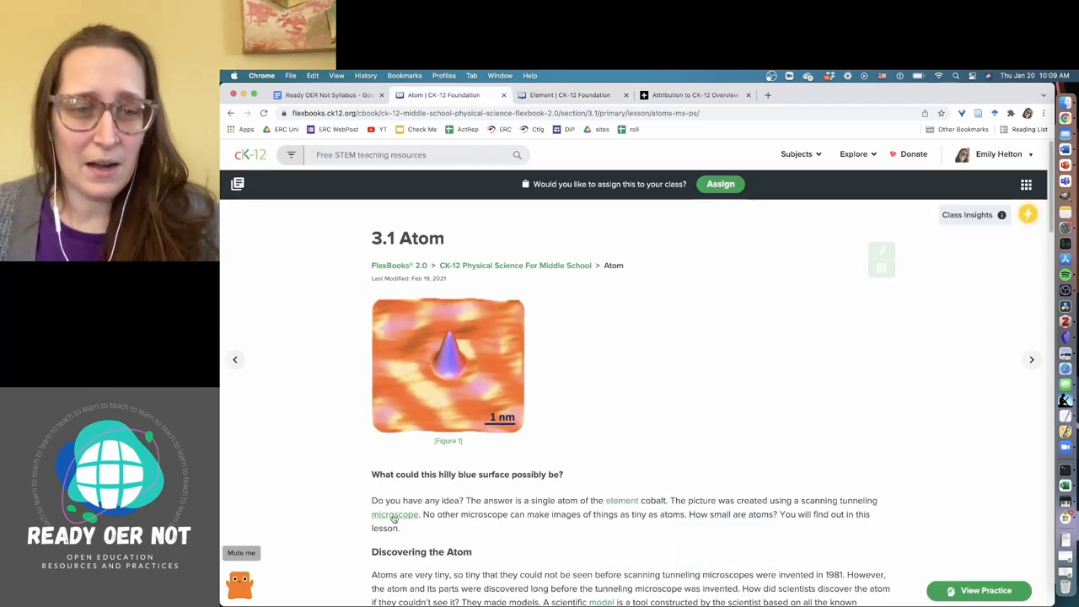
click(387, 525)
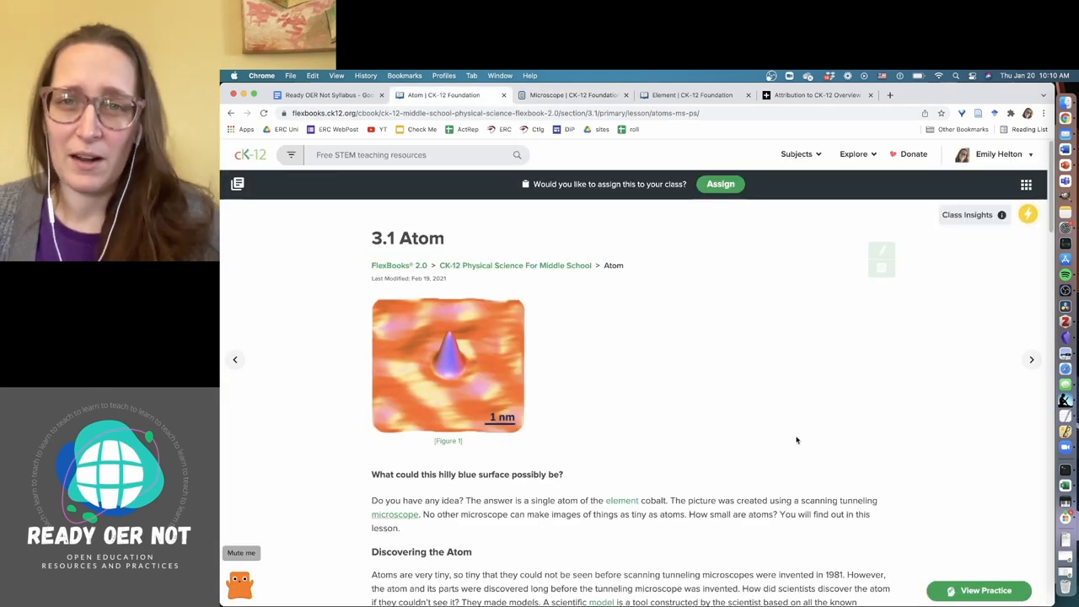
scroll(down, 3)
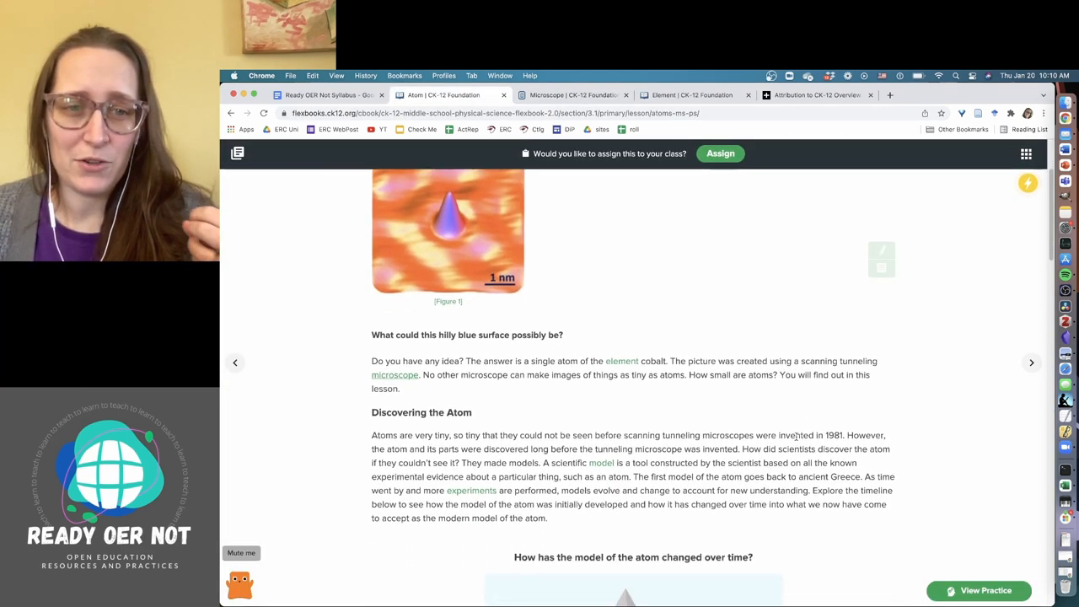
scroll(down, 3)
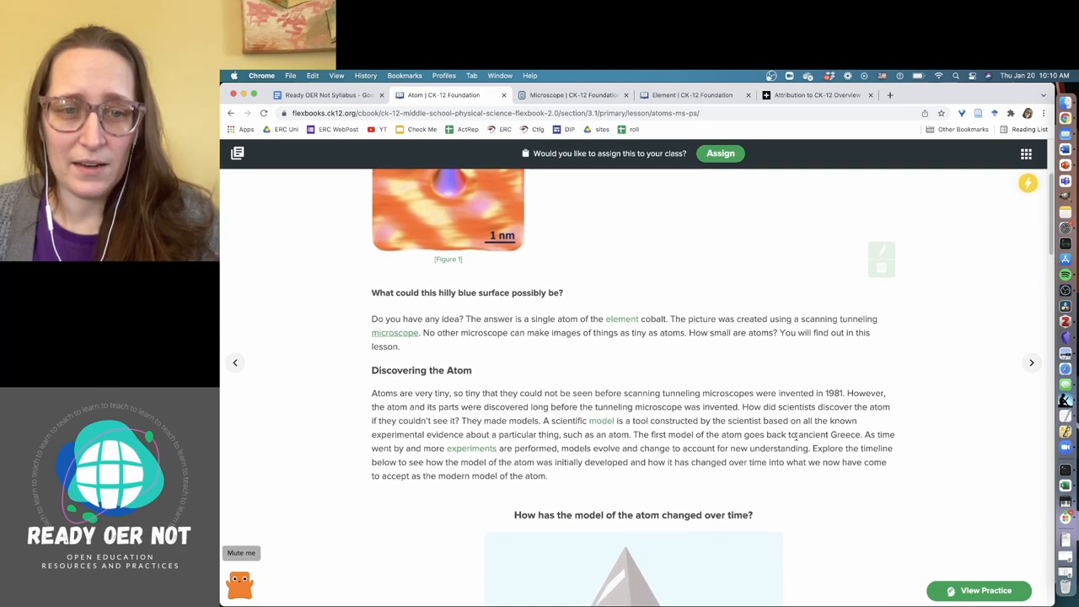
scroll(down, 3)
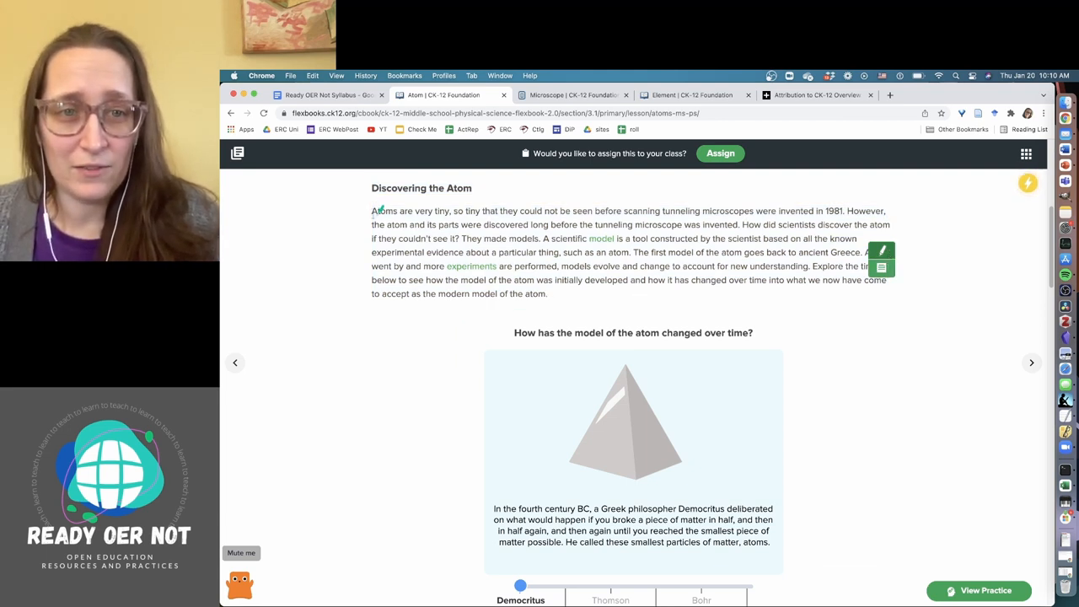
Step: Highlight the opening sentence about tiny atoms and attach the note 'Reread this!'
drag(371, 210, 741, 211)
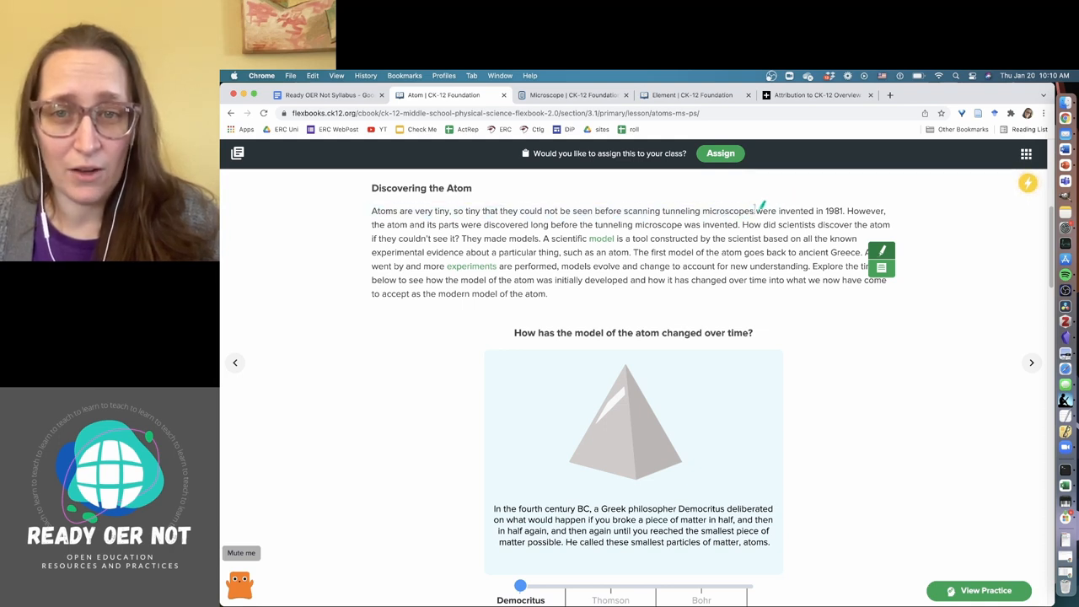
drag(371, 210, 753, 211)
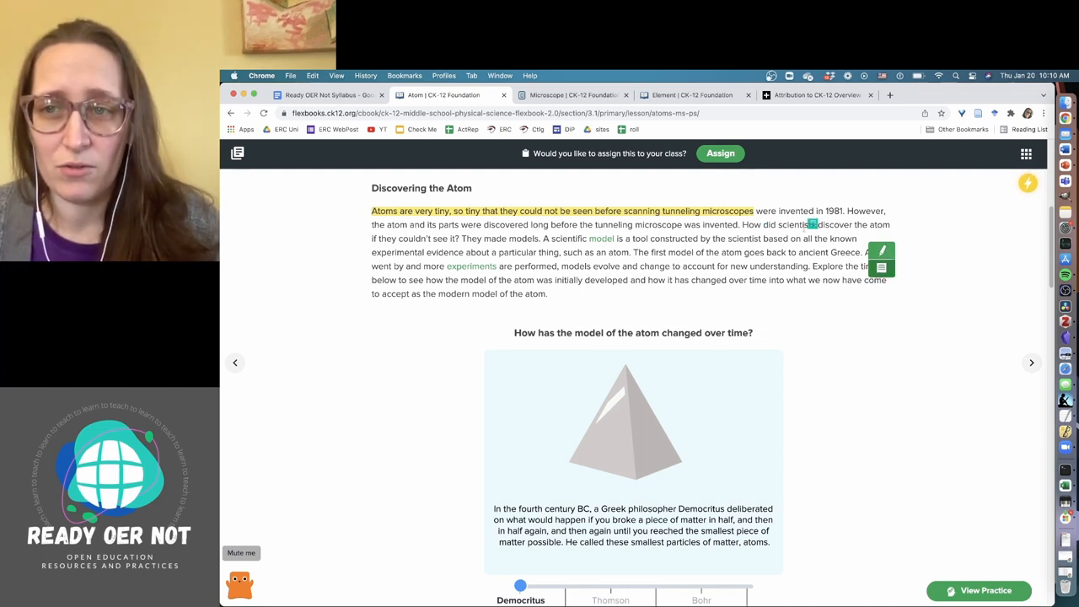
click(880, 247)
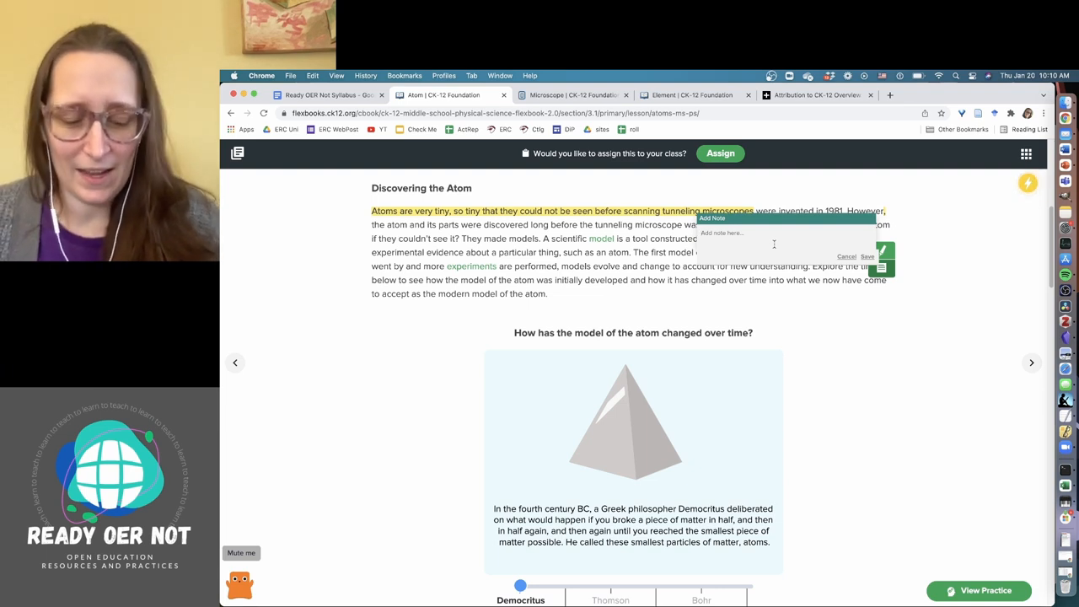
text(Re)
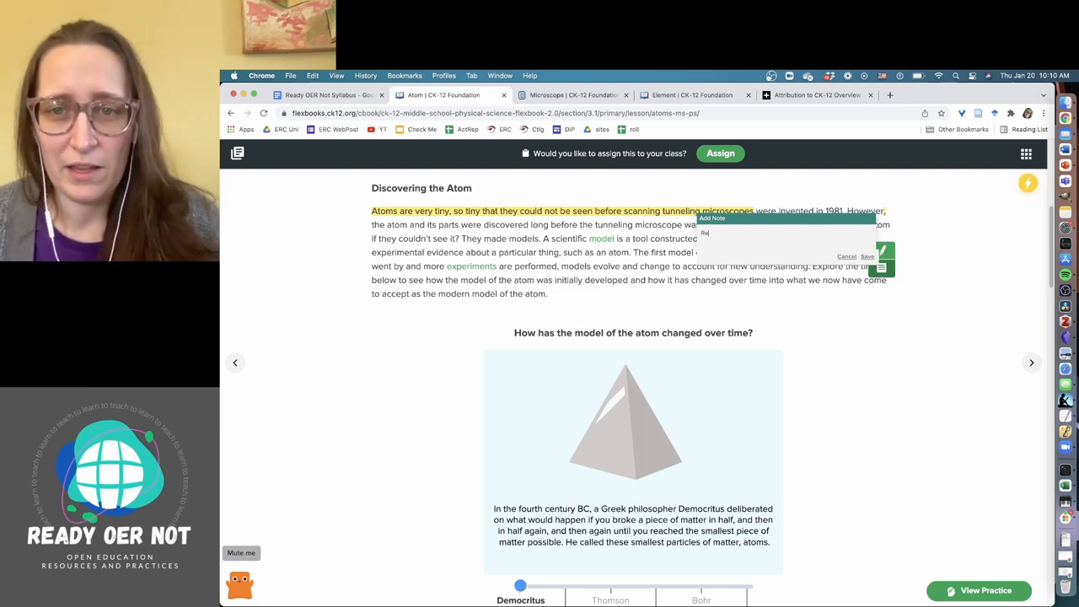
text(Reread this!)
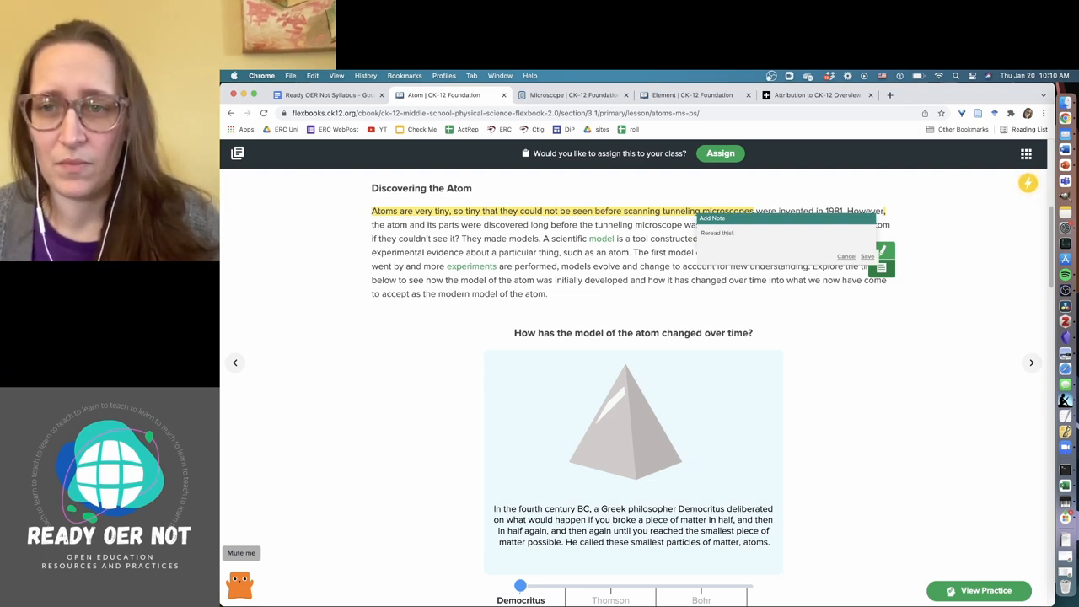
click(846, 257)
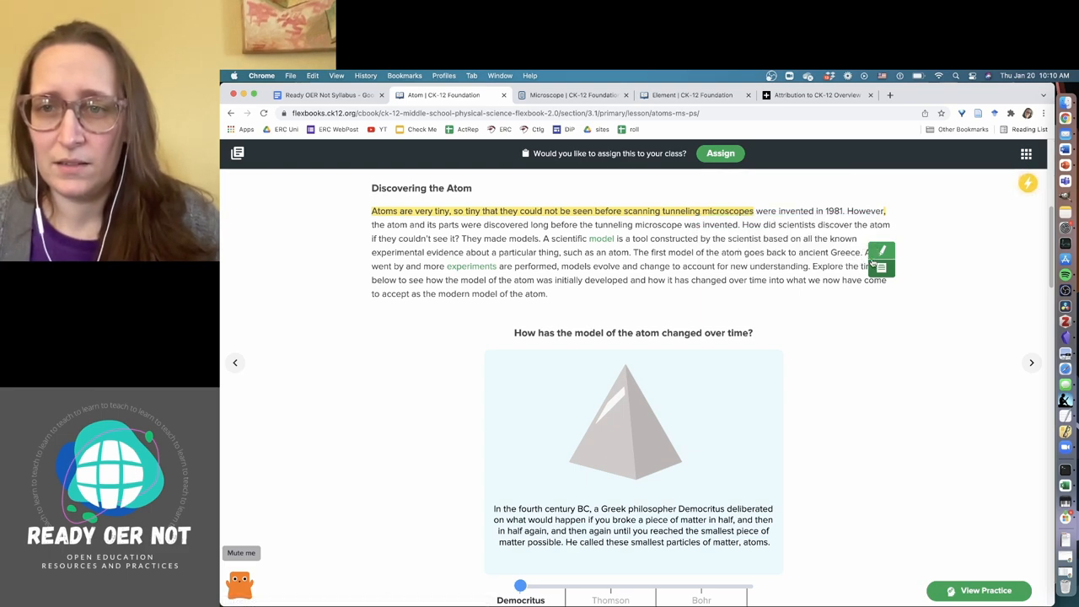
mouse_move(936, 270)
text(Reread this!)
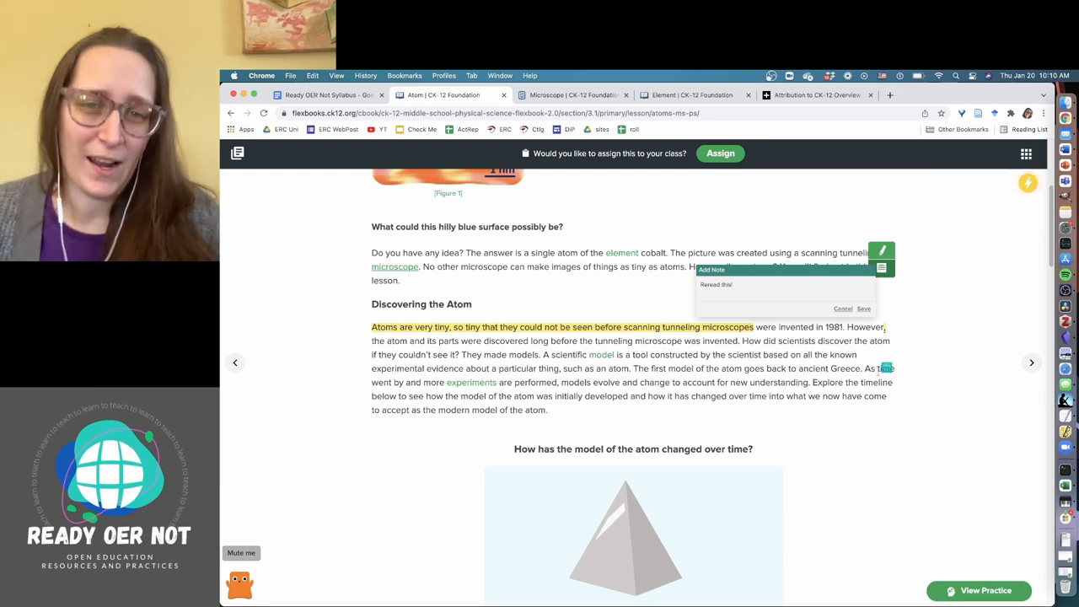
scroll(down, 3)
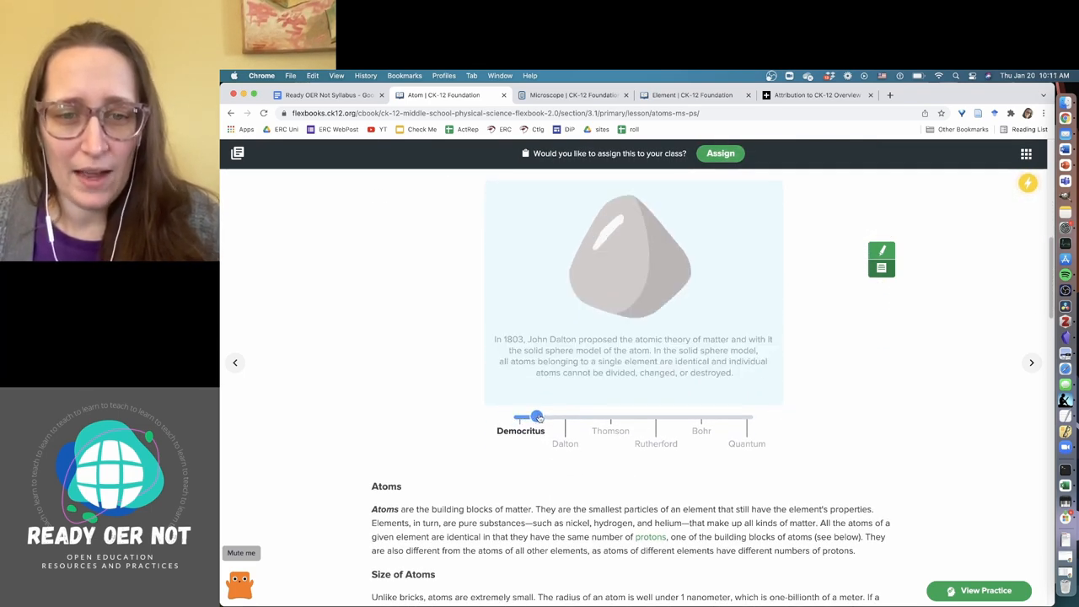
Step: Advance the atom-model timeline through Thomson and Bohr to the Quantum model
drag(538, 417, 624, 418)
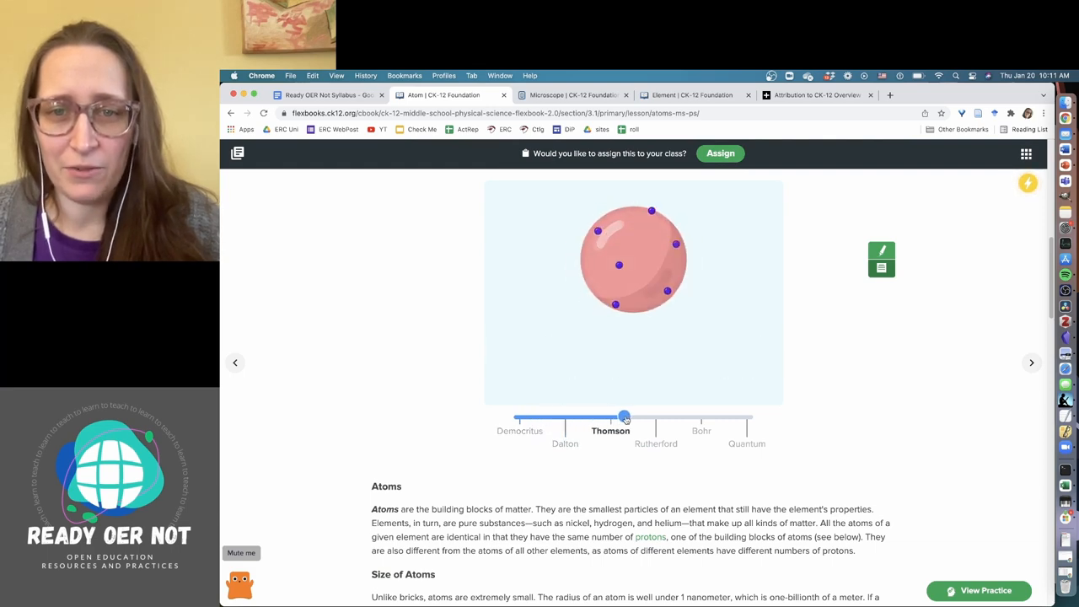
drag(624, 417, 697, 417)
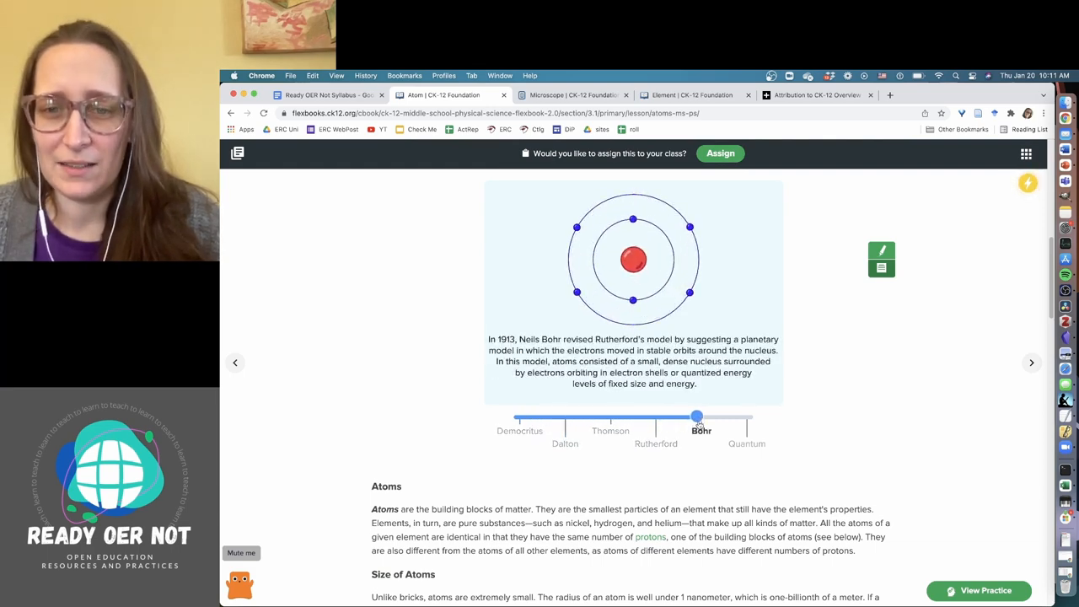
drag(697, 416, 747, 416)
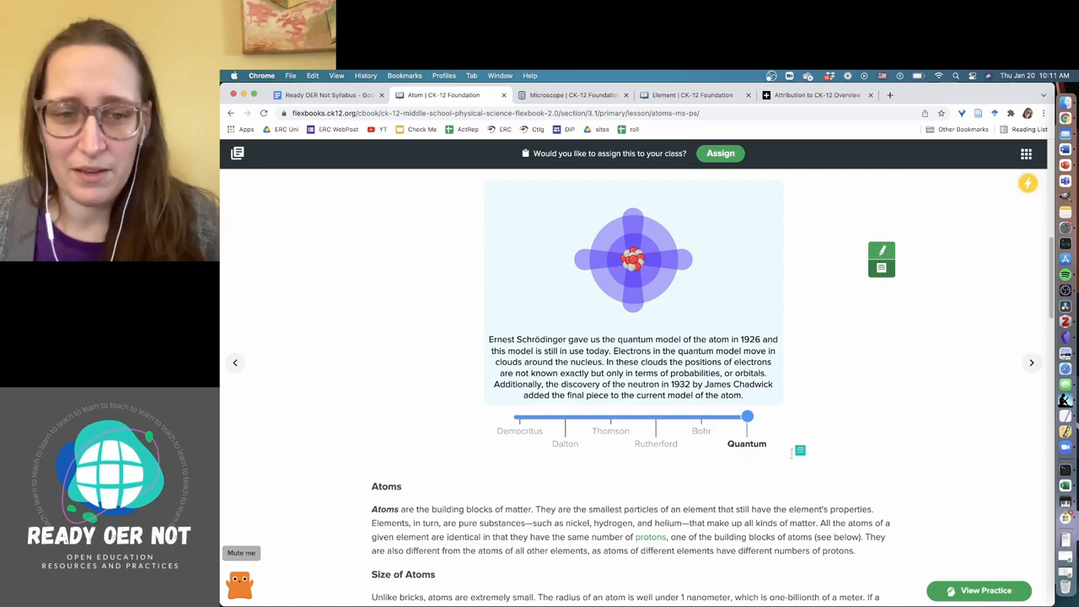
Step: Scroll past Atoms and Size of Atoms to the atomic size chart and Subatomic Particles
scroll(down, 3)
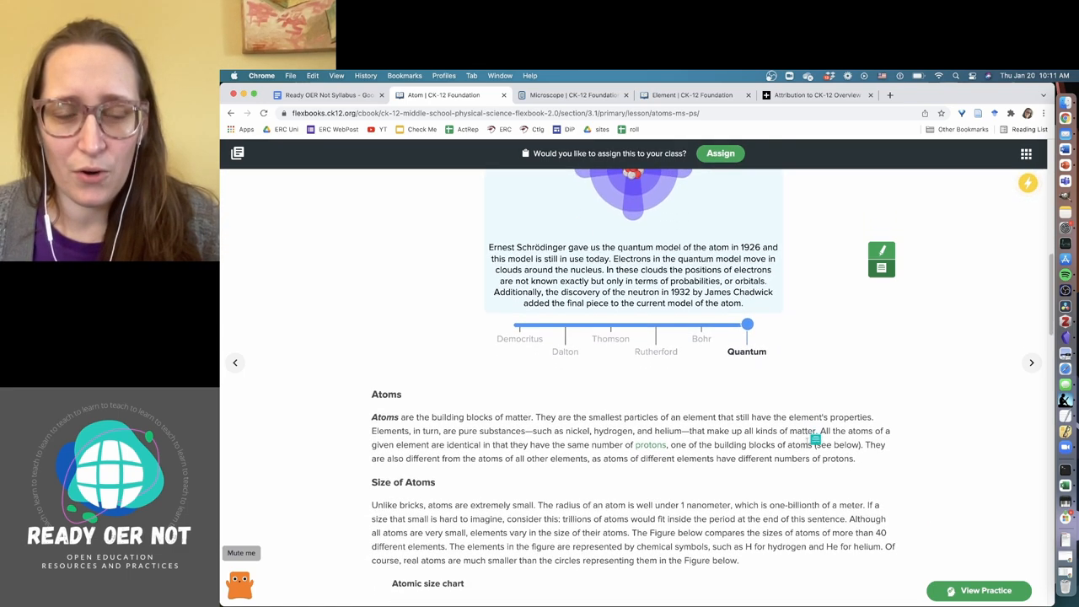
scroll(down, 3)
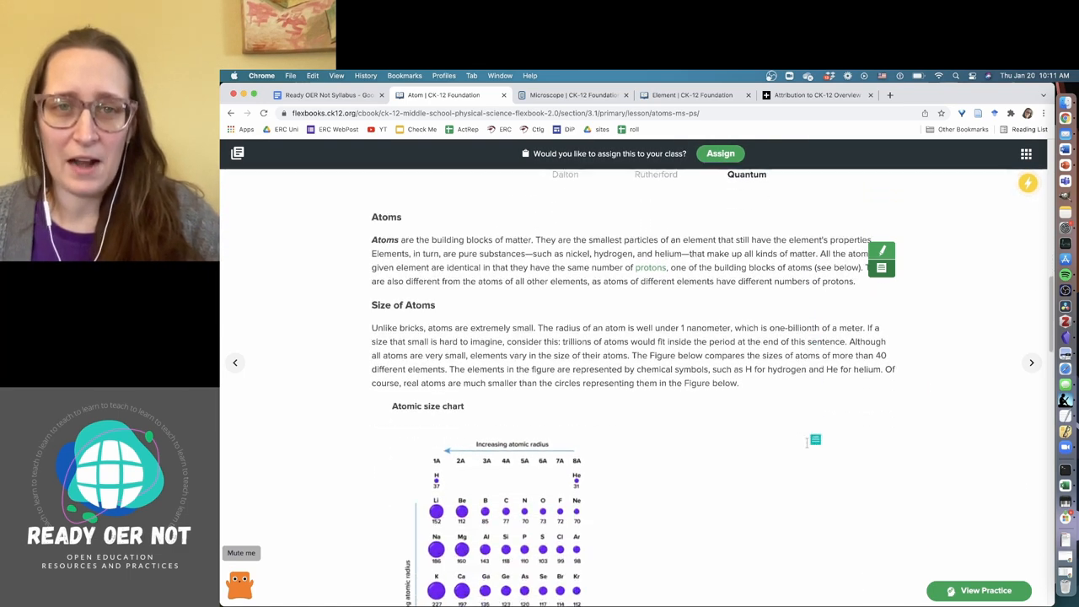
scroll(down, 3)
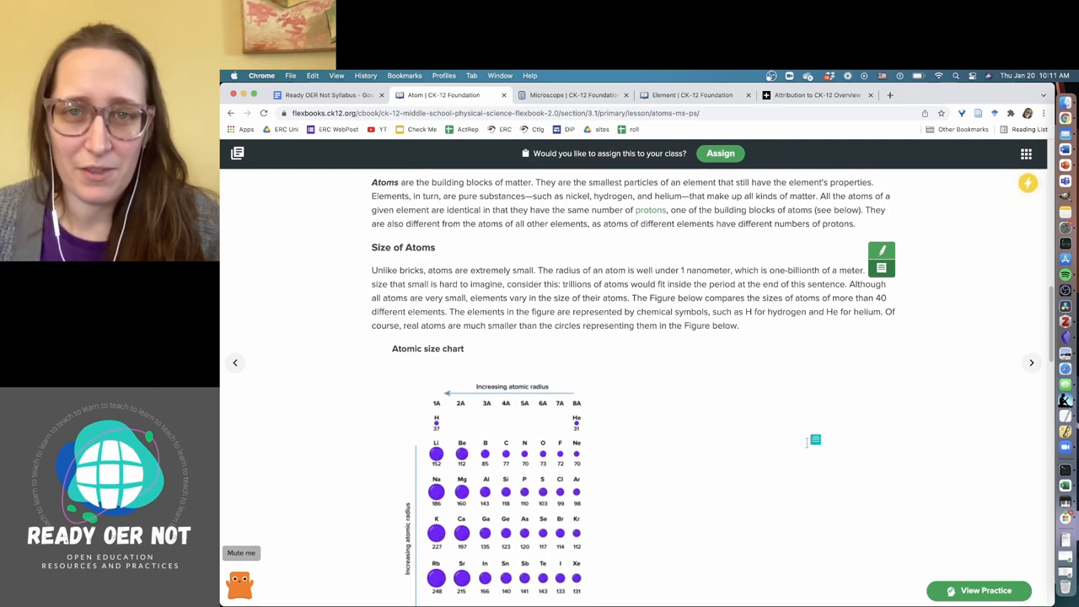
scroll(down, 3)
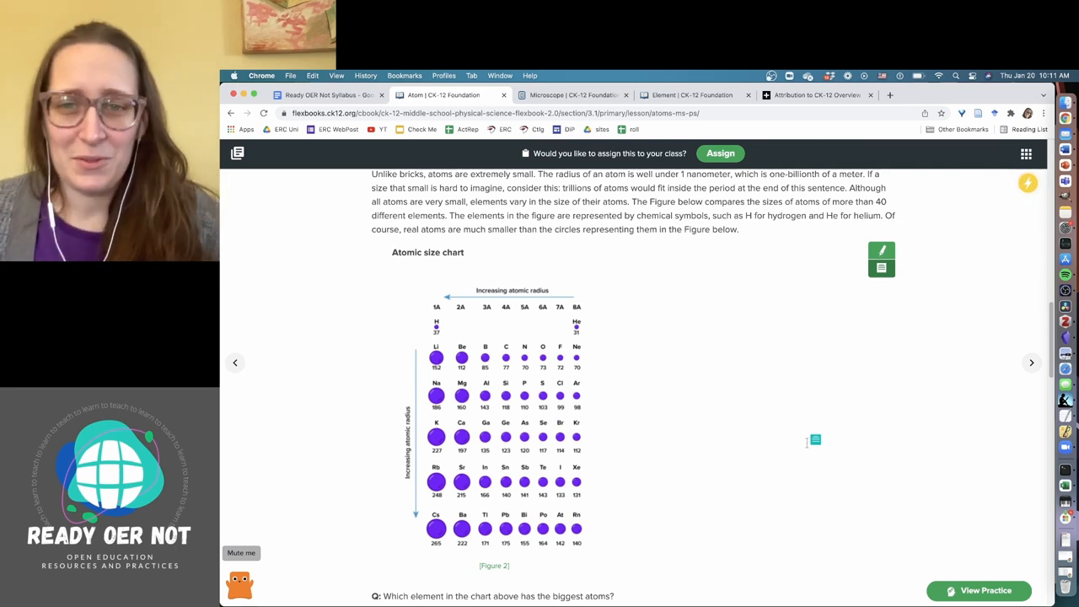
scroll(down, 3)
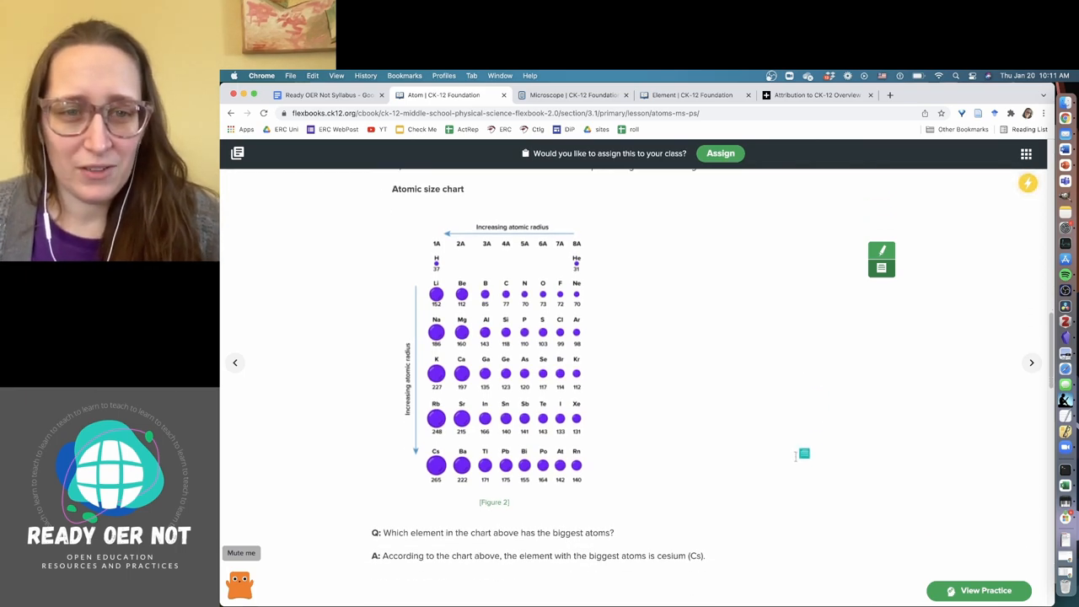
scroll(down, 3)
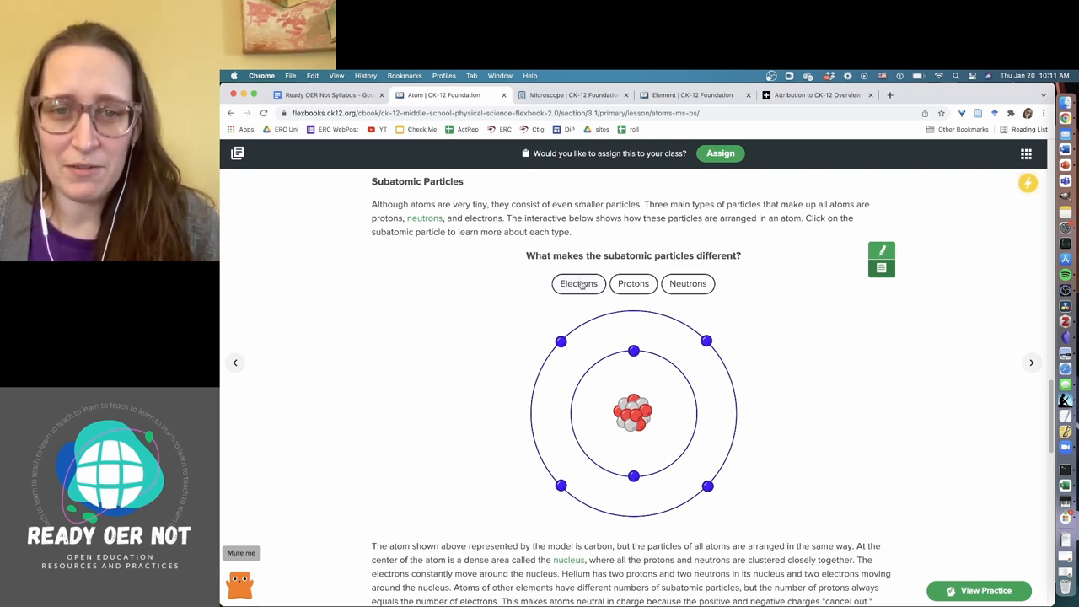
Step: Show the interactive's neutron and electron descriptions, then scroll to the Summary and Review questions
click(688, 283)
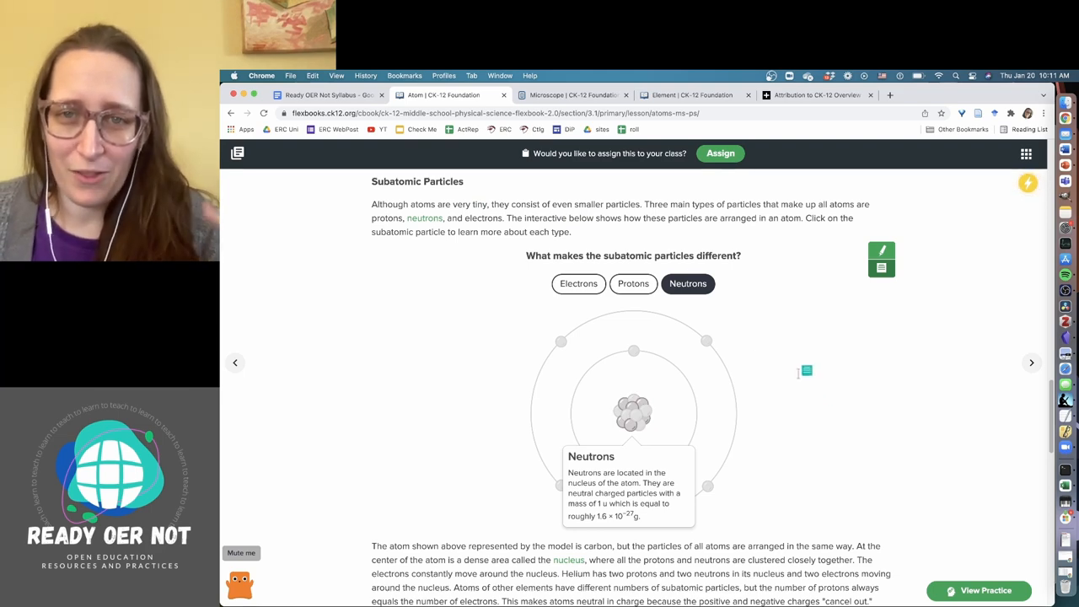
click(578, 269)
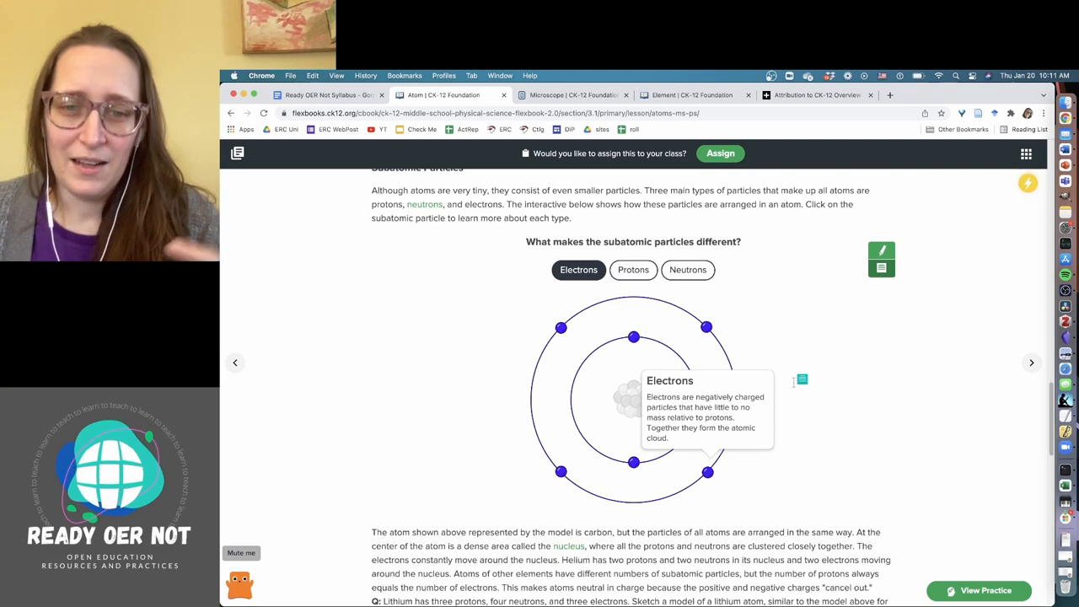
scroll(down, 3)
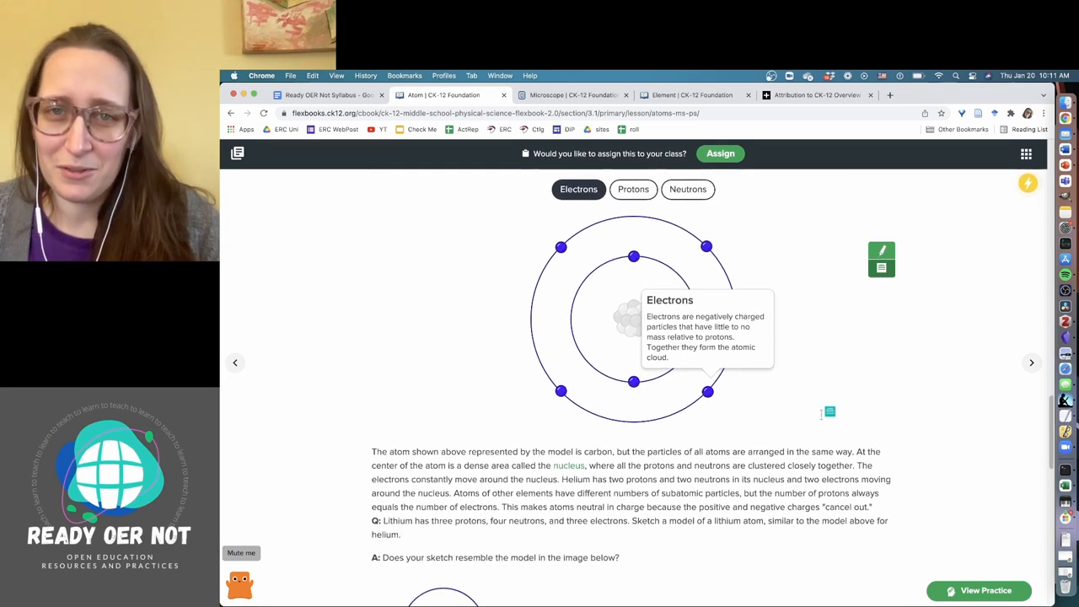
scroll(down, 3)
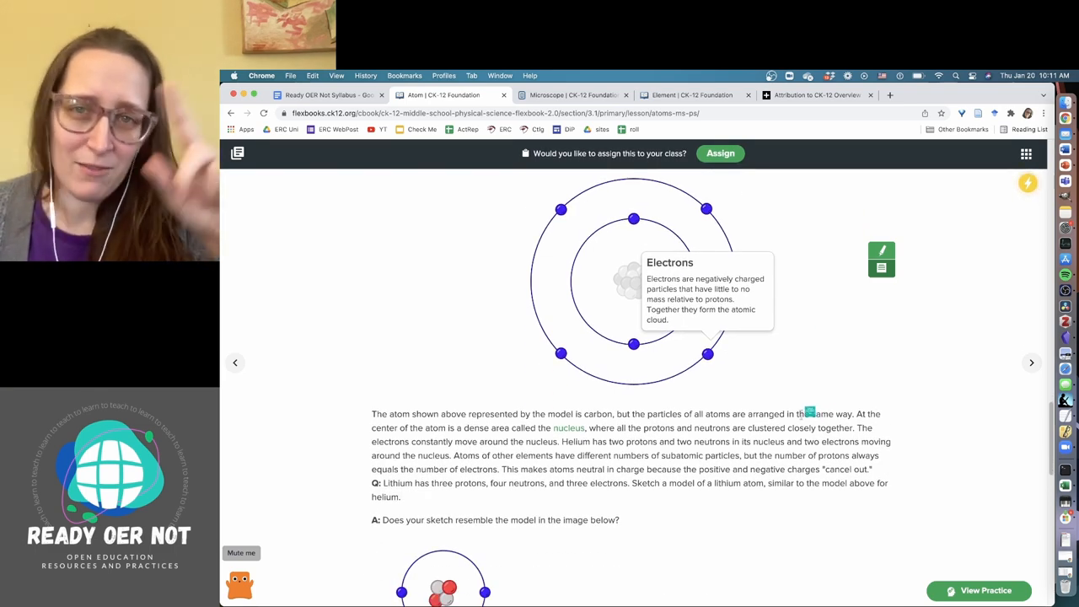
scroll(down, 3)
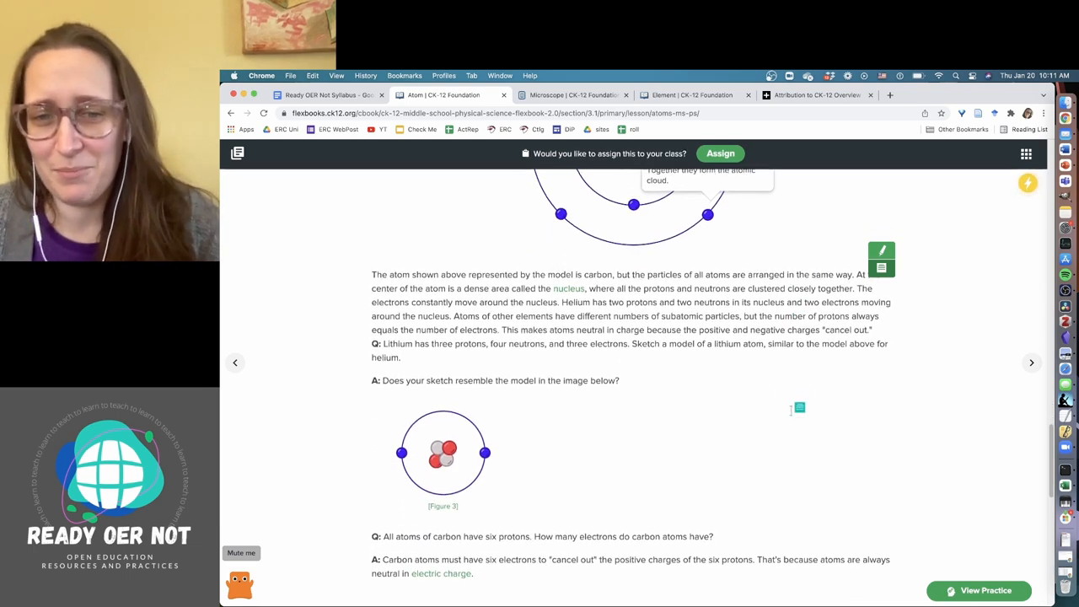
scroll(down, 3)
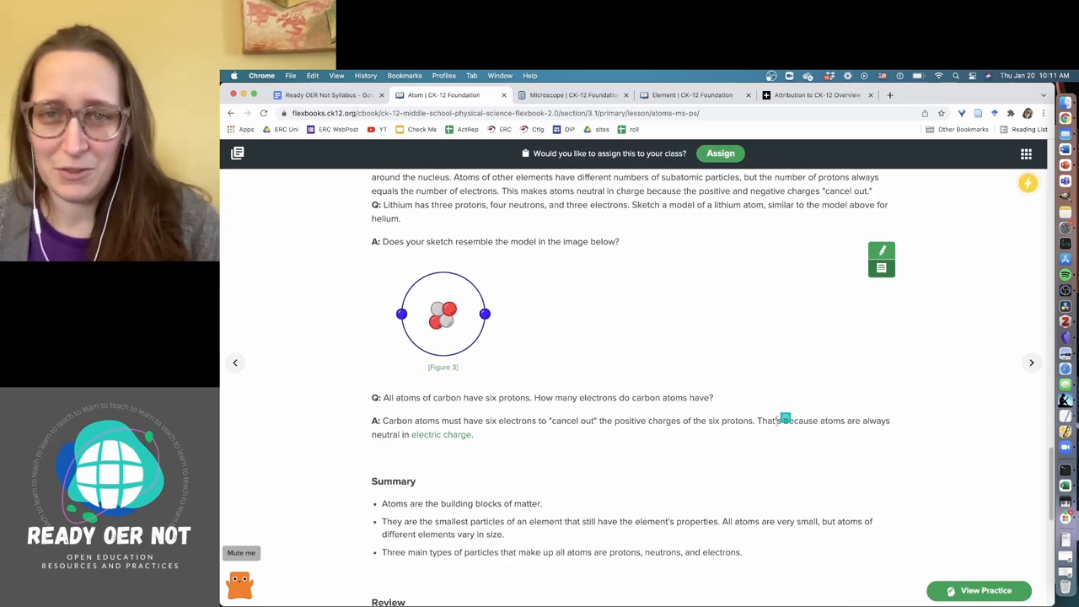
scroll(down, 3)
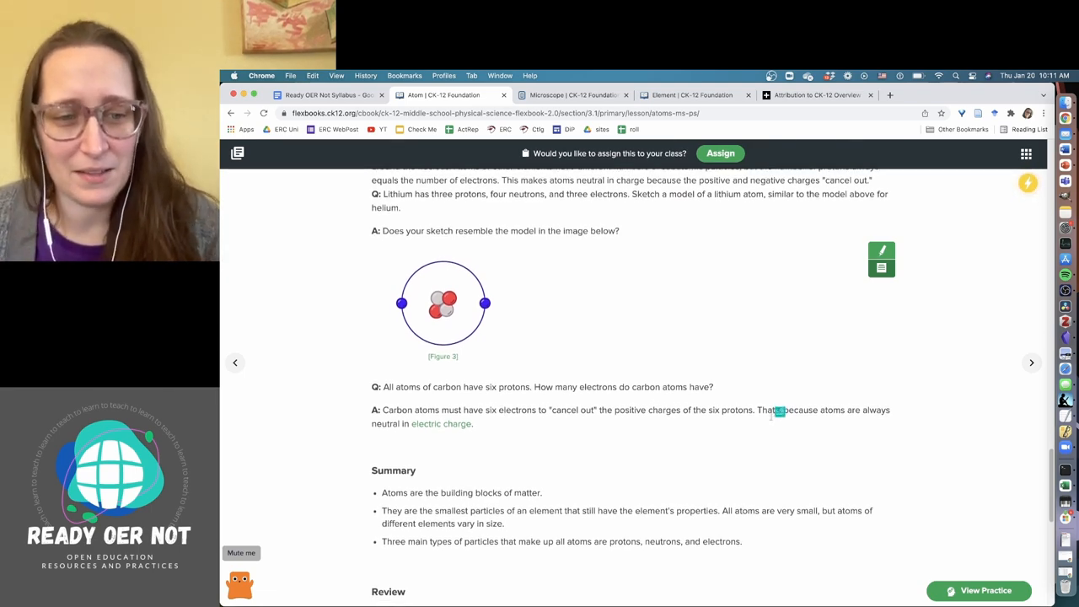
scroll(down, 3)
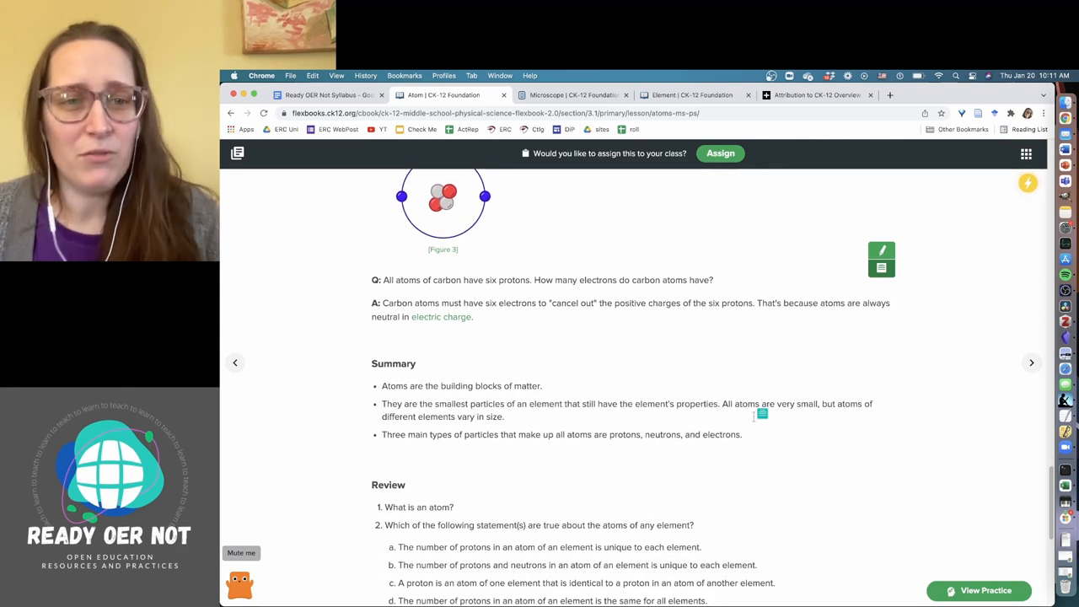
scroll(down, 3)
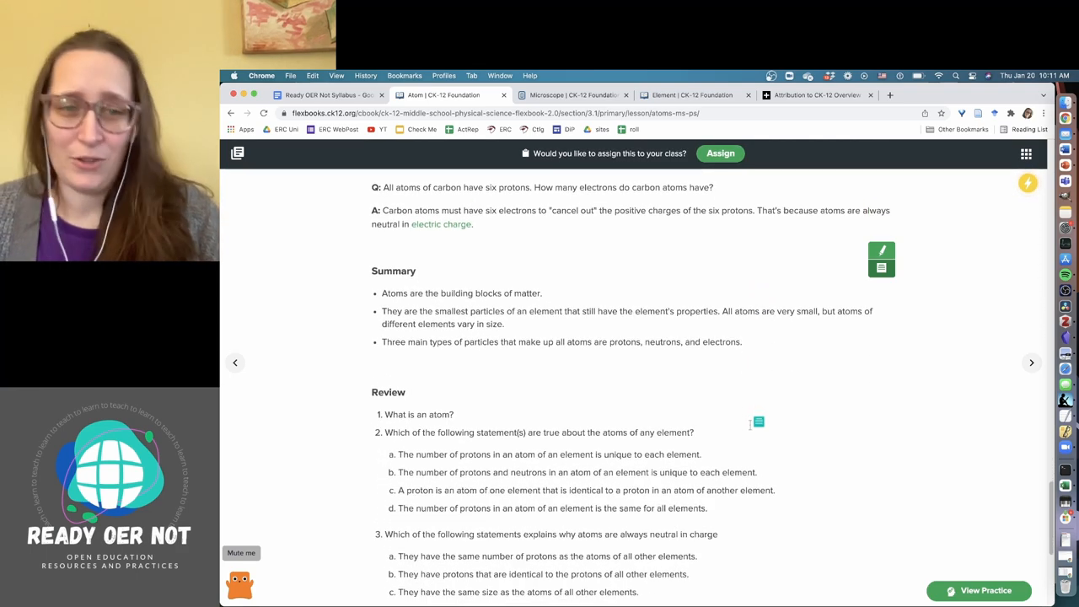
scroll(down, 3)
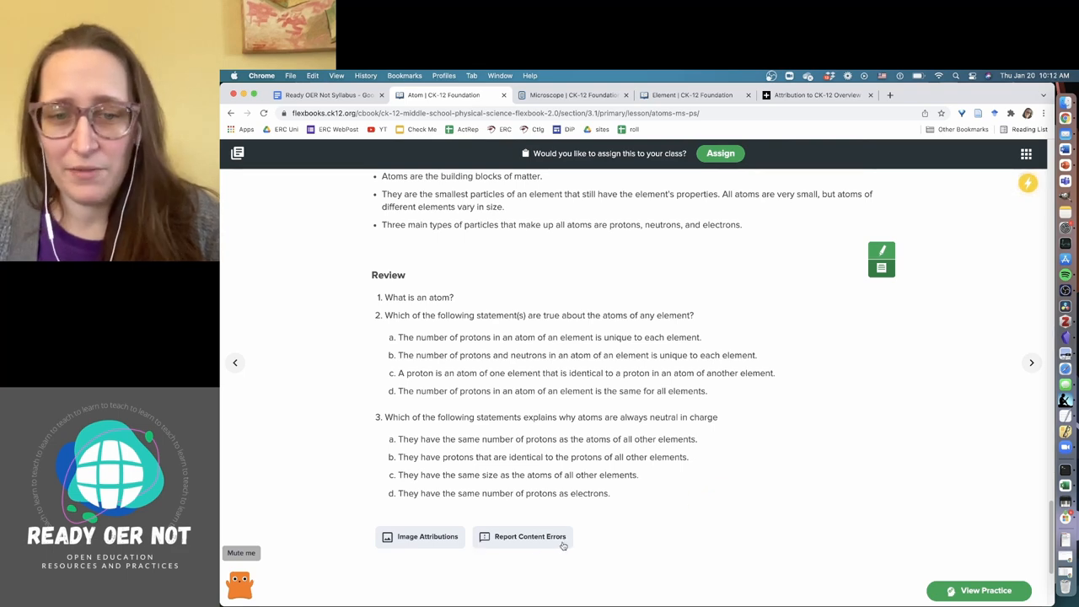
scroll(up, 3)
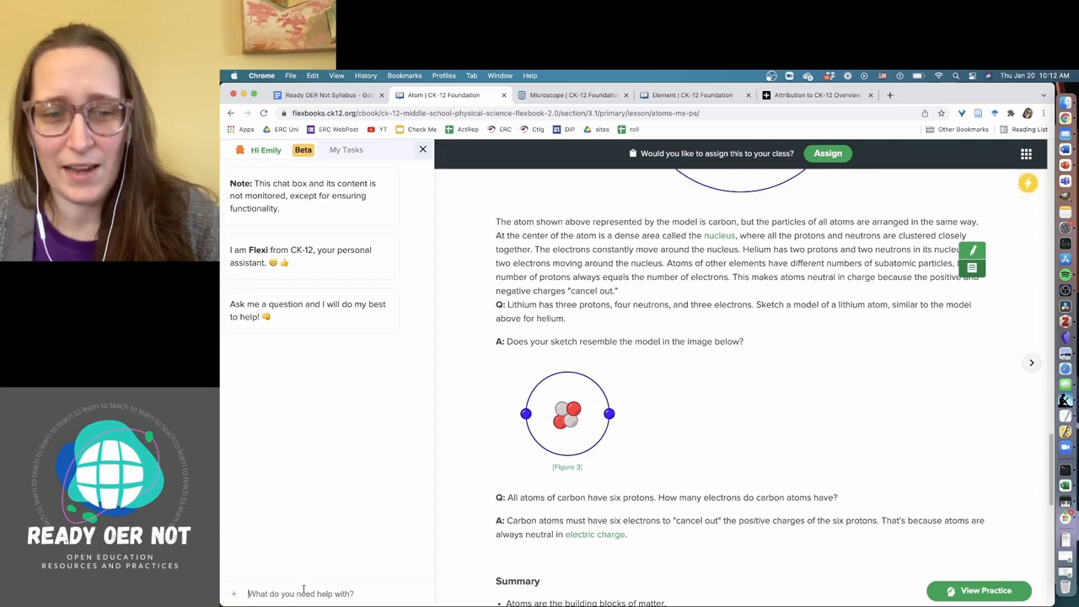
Step: Ask Flexi 'What is hydrogen?' and rate its answer as helpful
scroll(down, 3)
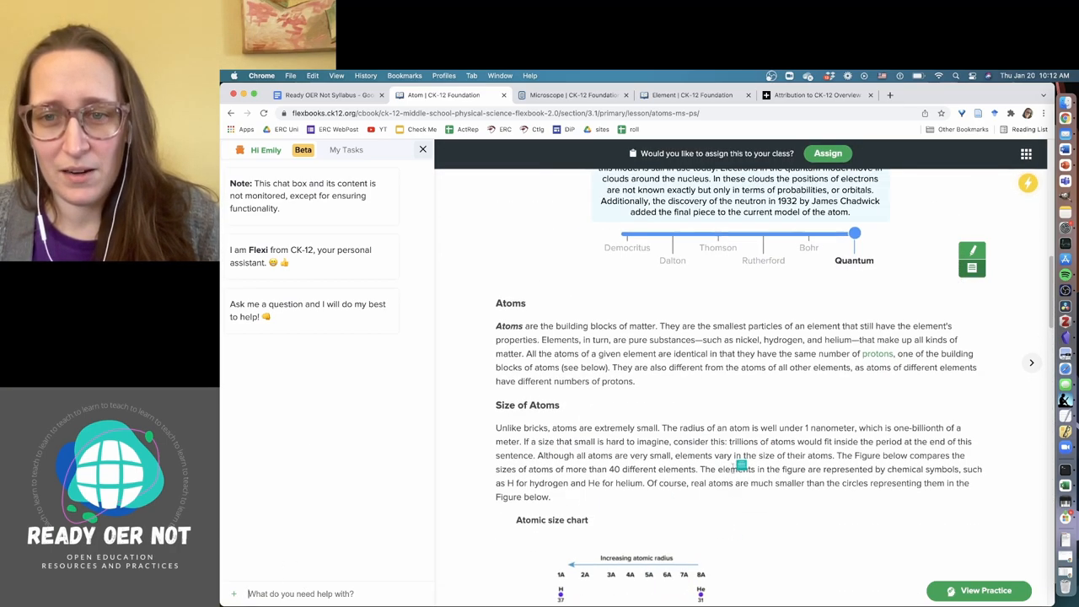
scroll(down, 3)
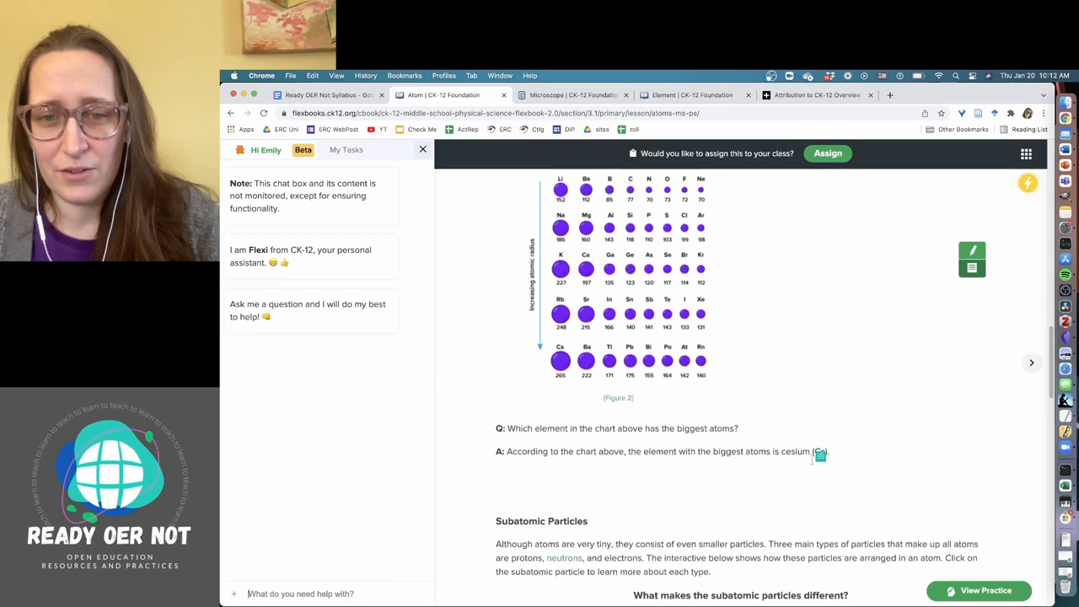
scroll(up, 3)
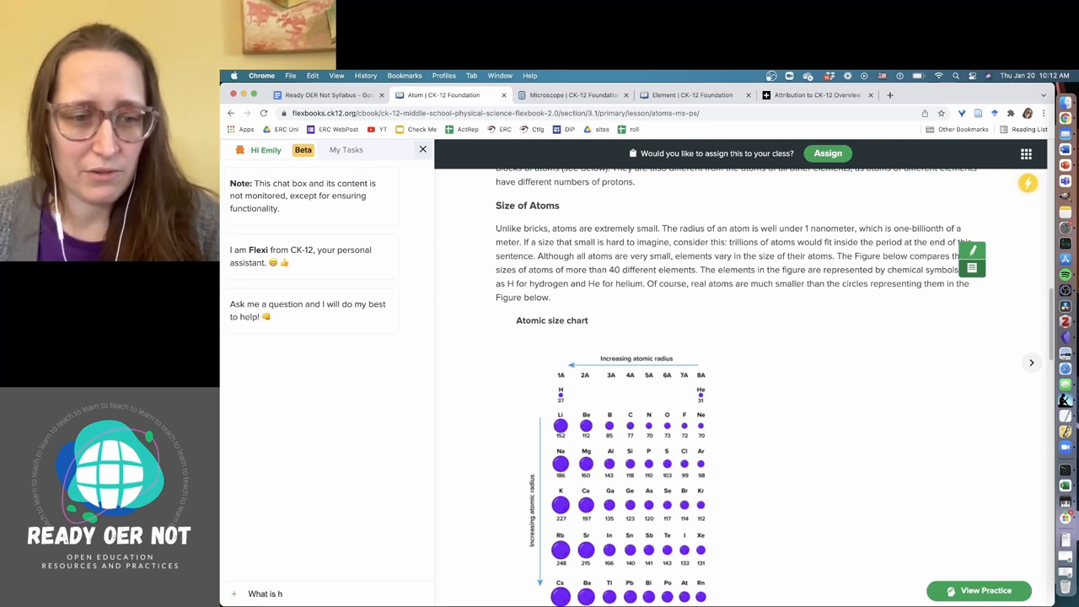
text(What is hydrogen?)
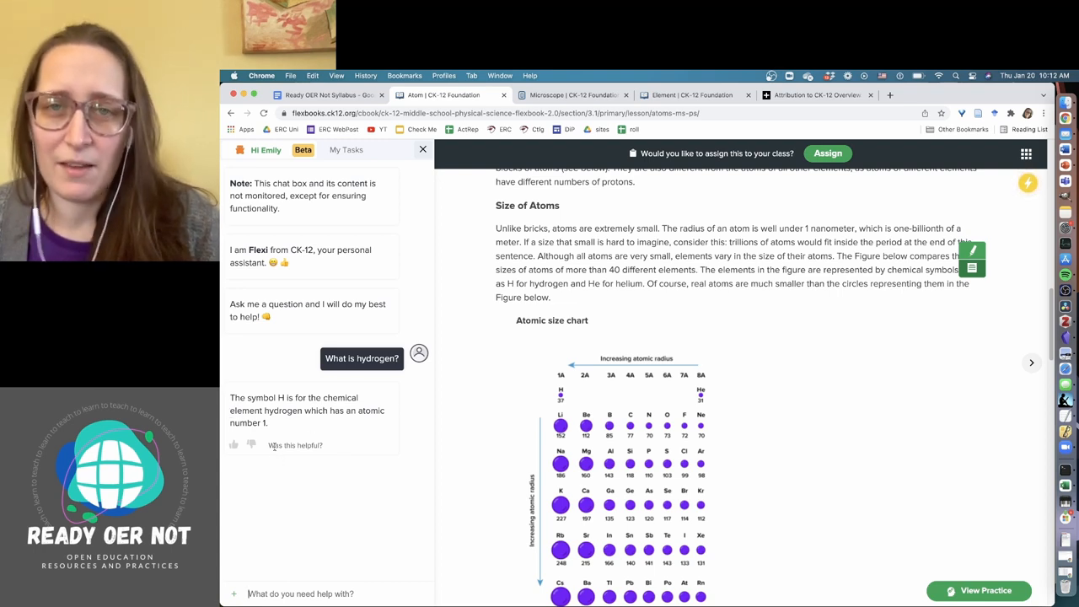
mouse_move(293, 499)
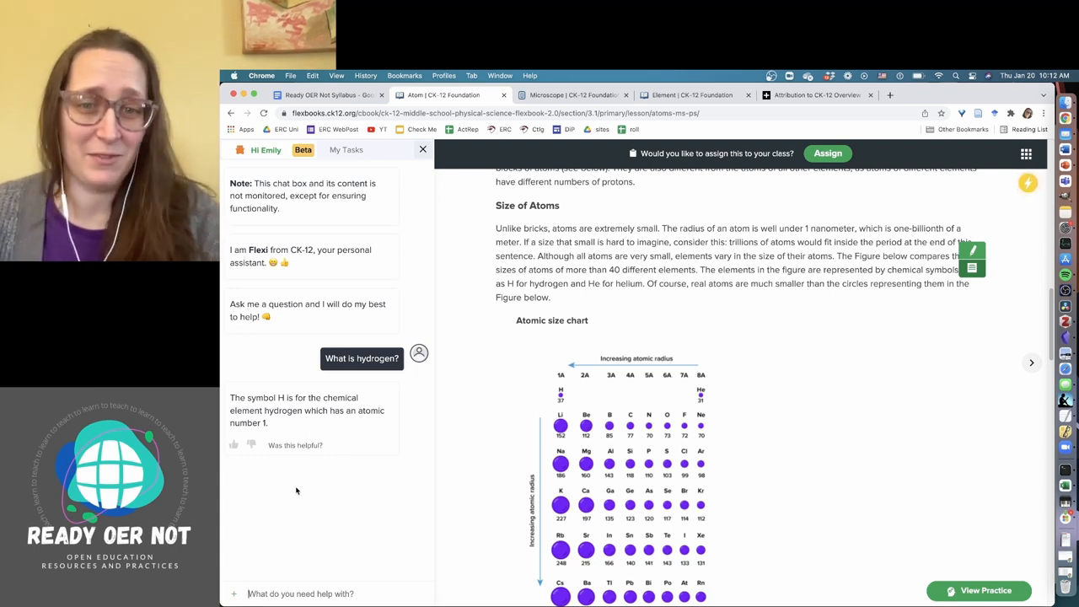
mouse_move(266, 459)
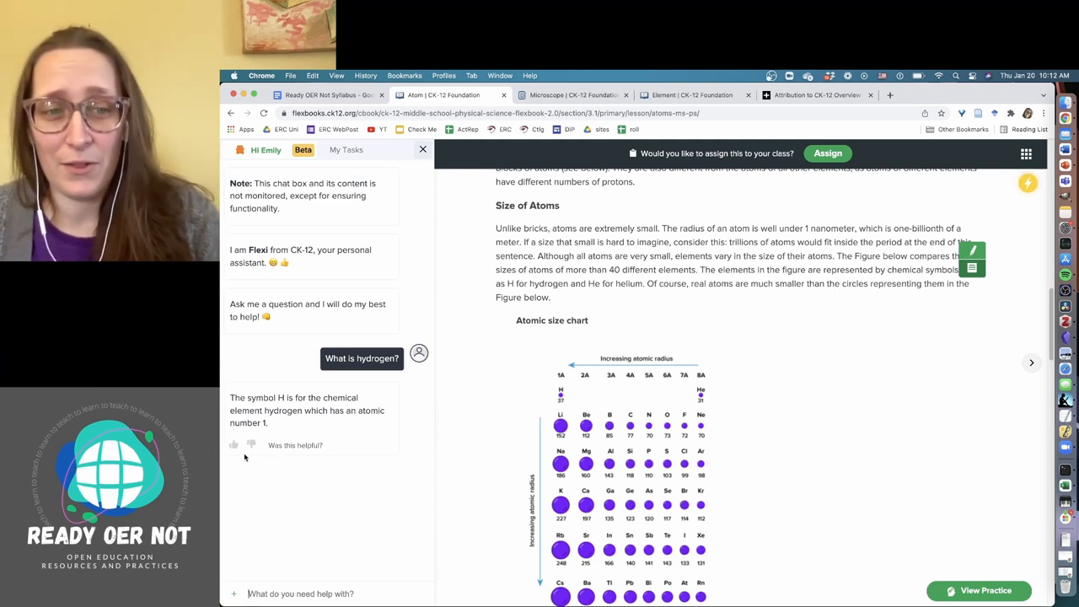
click(233, 445)
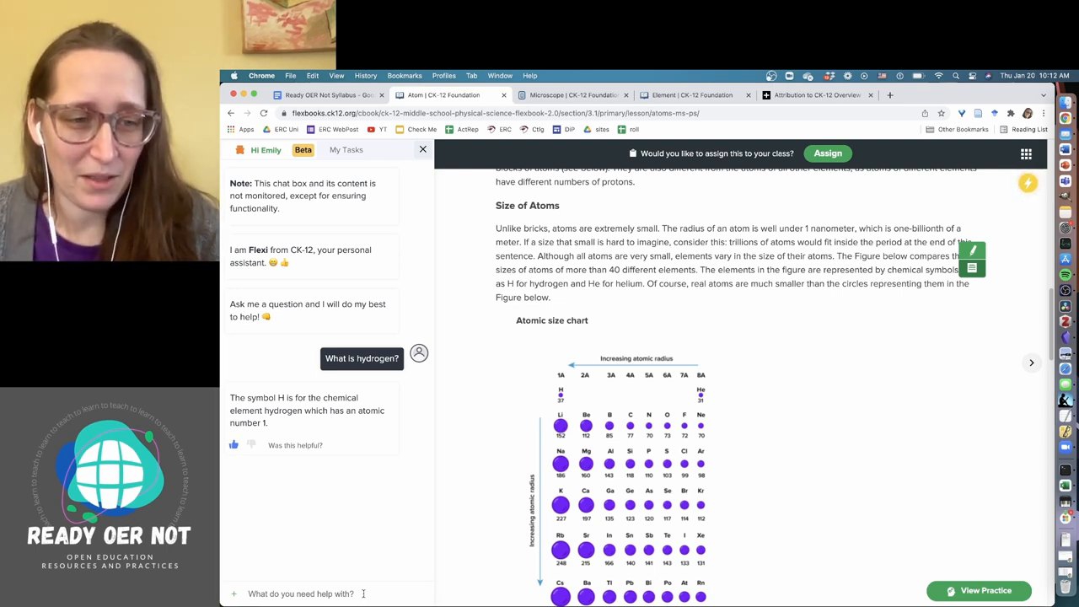
Step: Ask Flexi why hydrogen is important, expand and rate the answer, then close Flexi
text(Why is h)
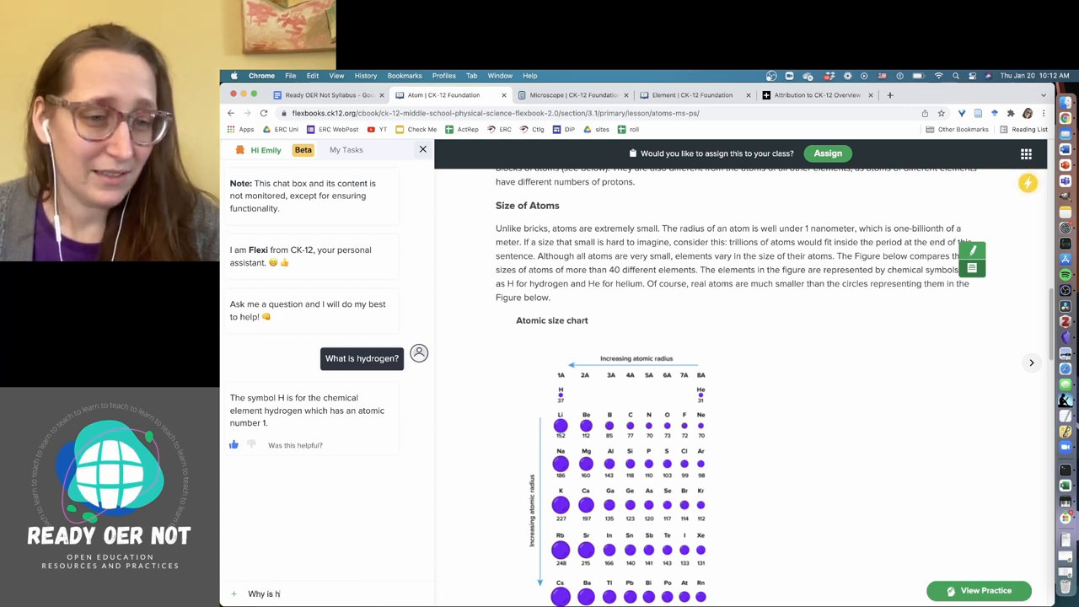
text(ydrogen impor)
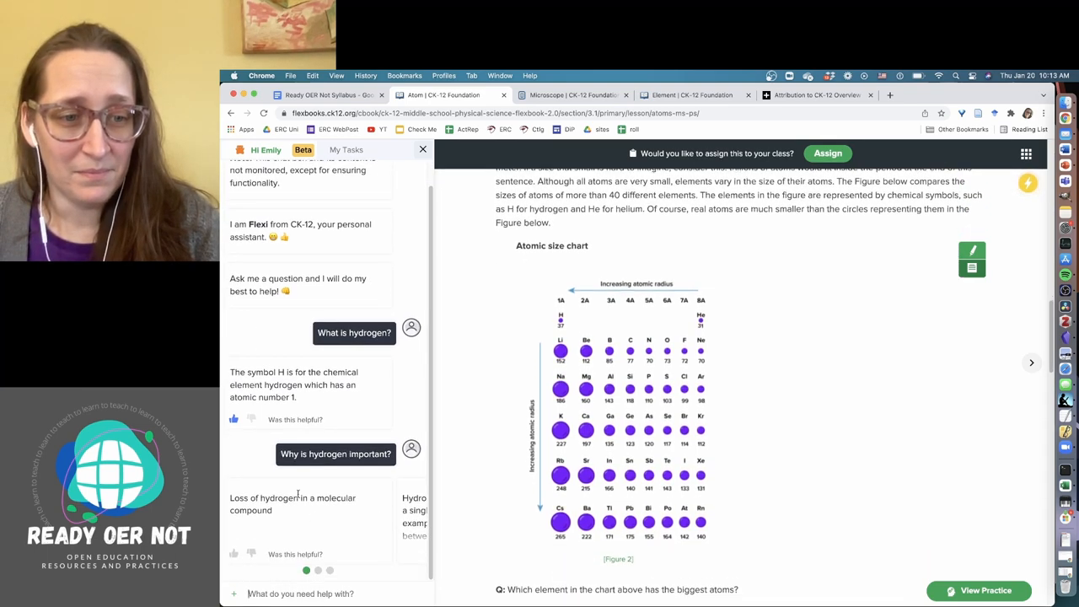
scroll(down, 3)
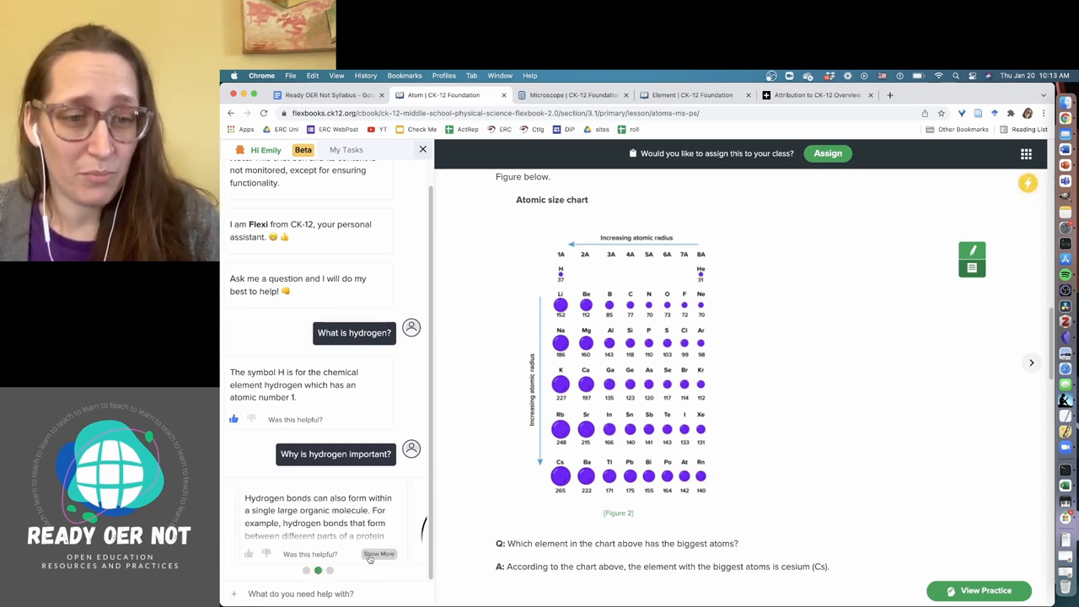
click(378, 554)
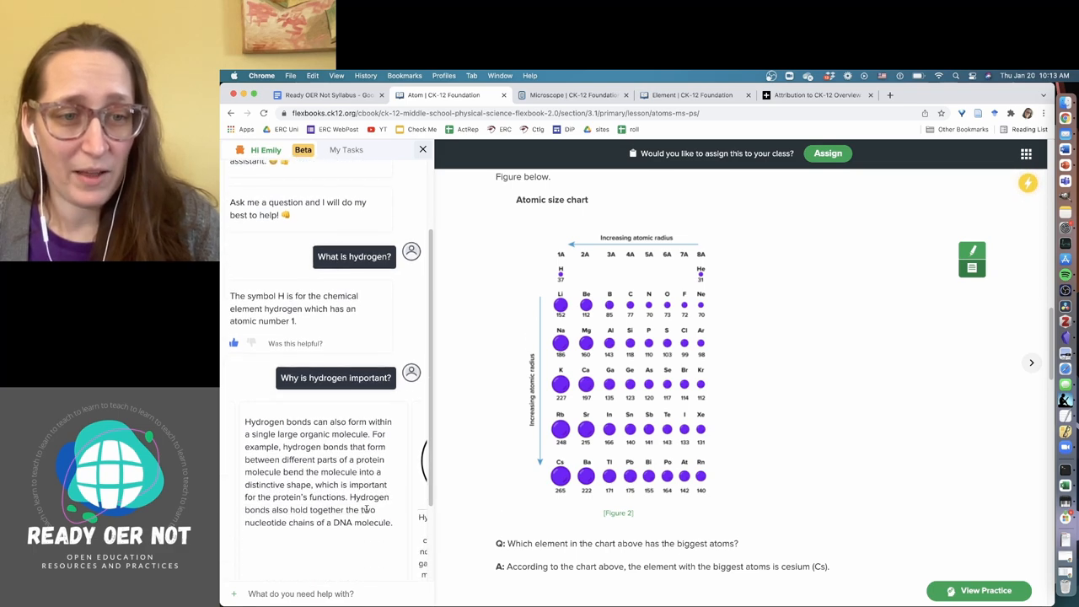
scroll(down, 3)
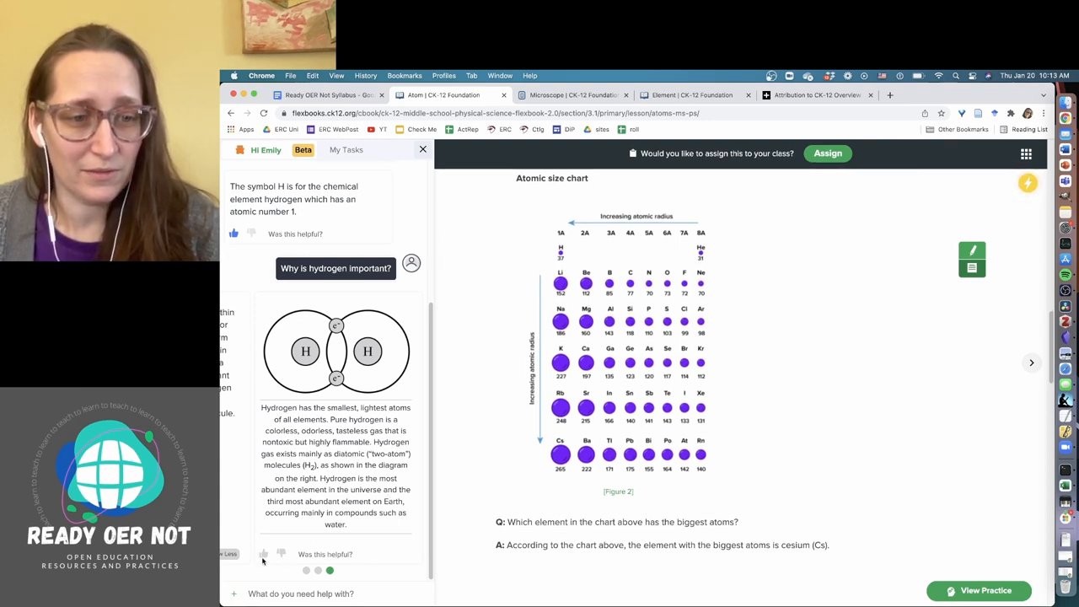
click(269, 554)
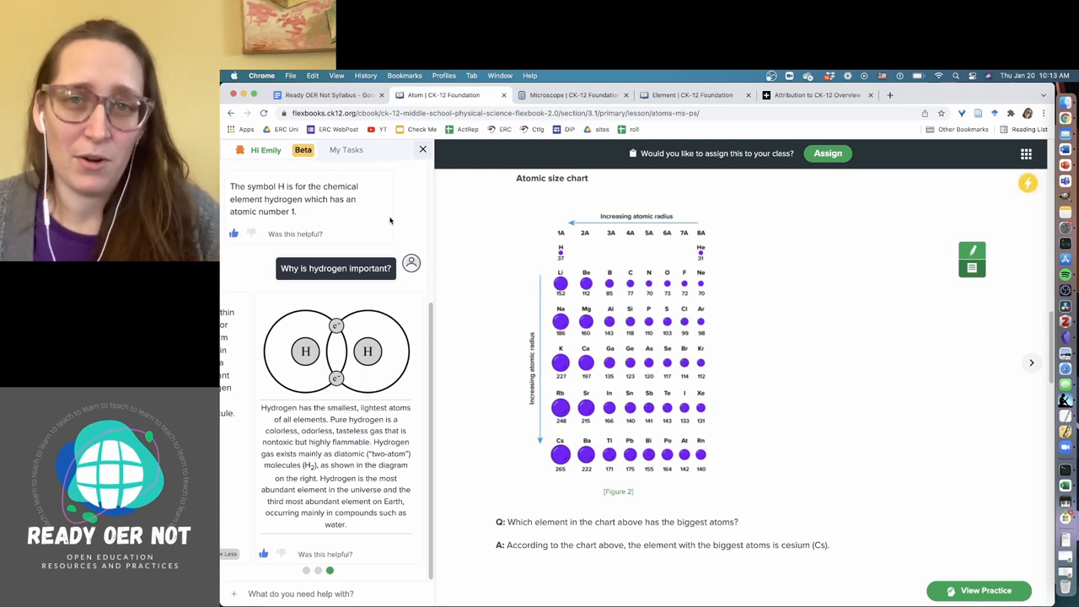
mouse_move(462, 270)
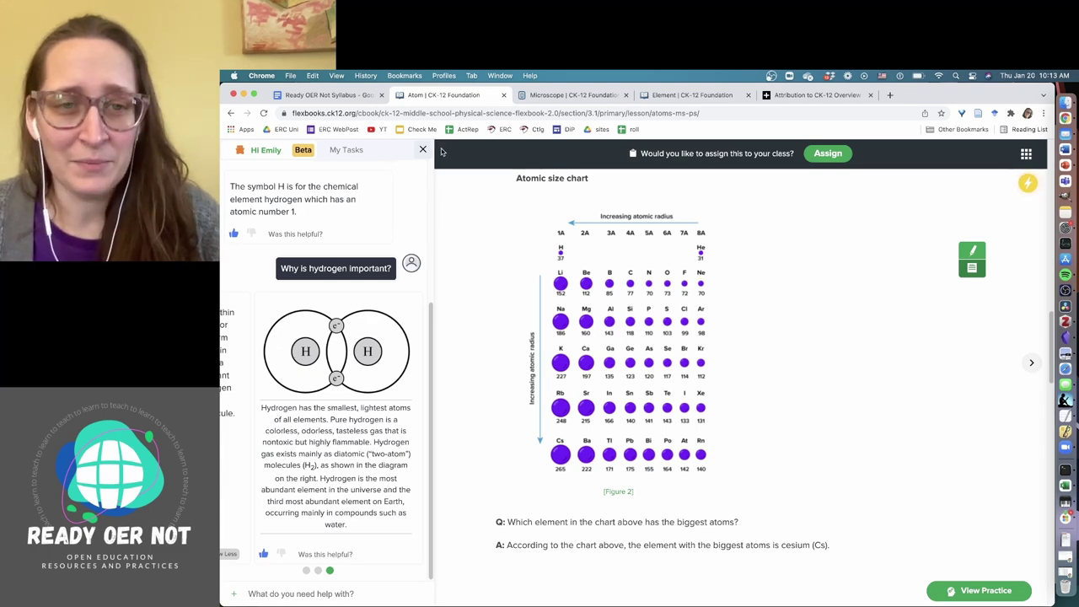
click(423, 149)
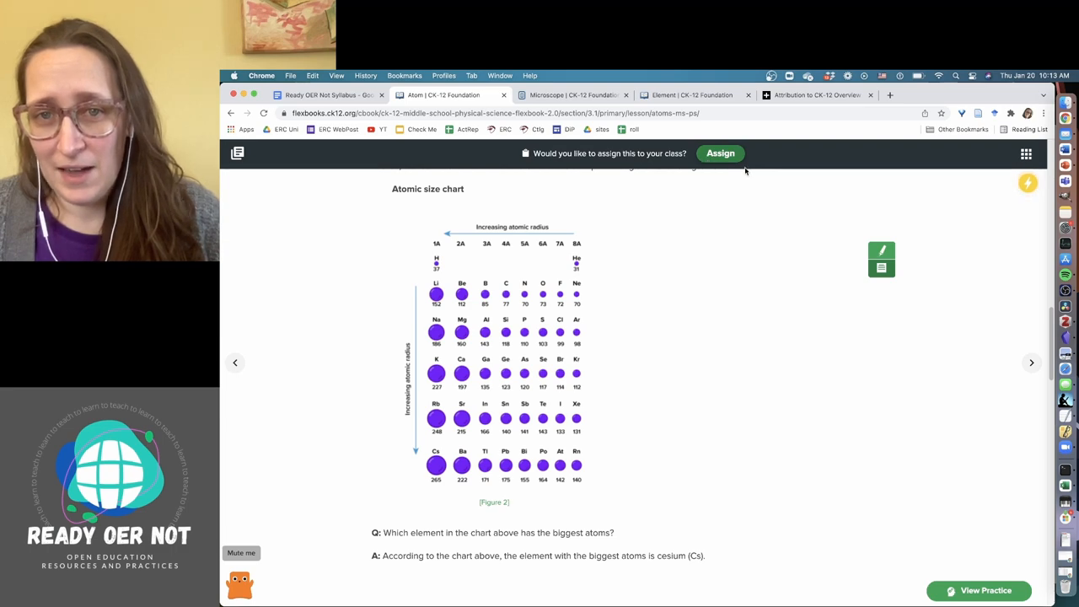
mouse_move(721, 160)
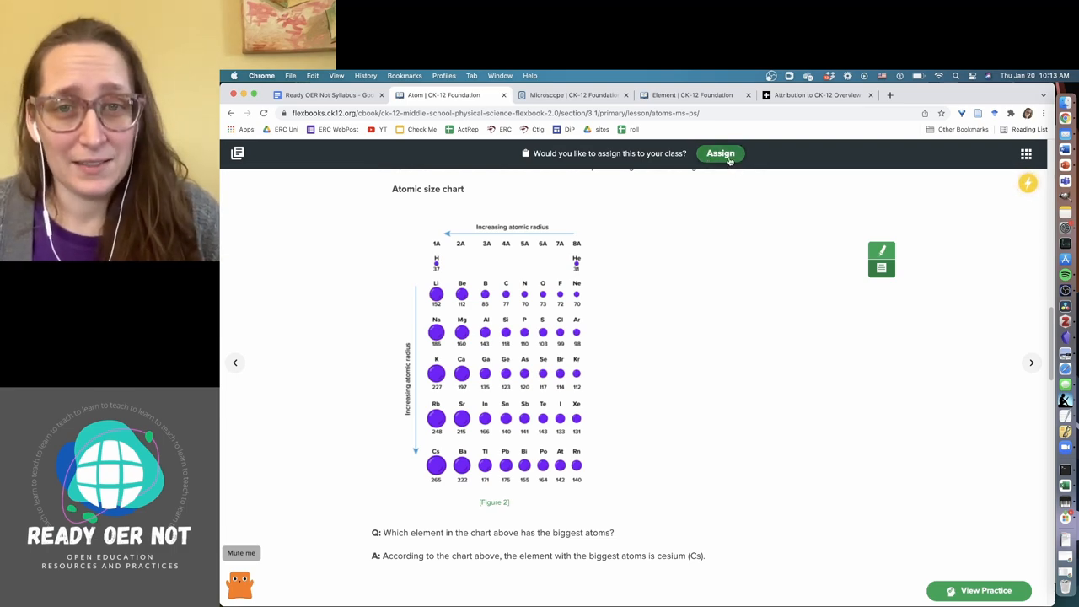
Step: Assign the Atom lesson through CK-12 to the Example class, due 01/21/2022
click(720, 152)
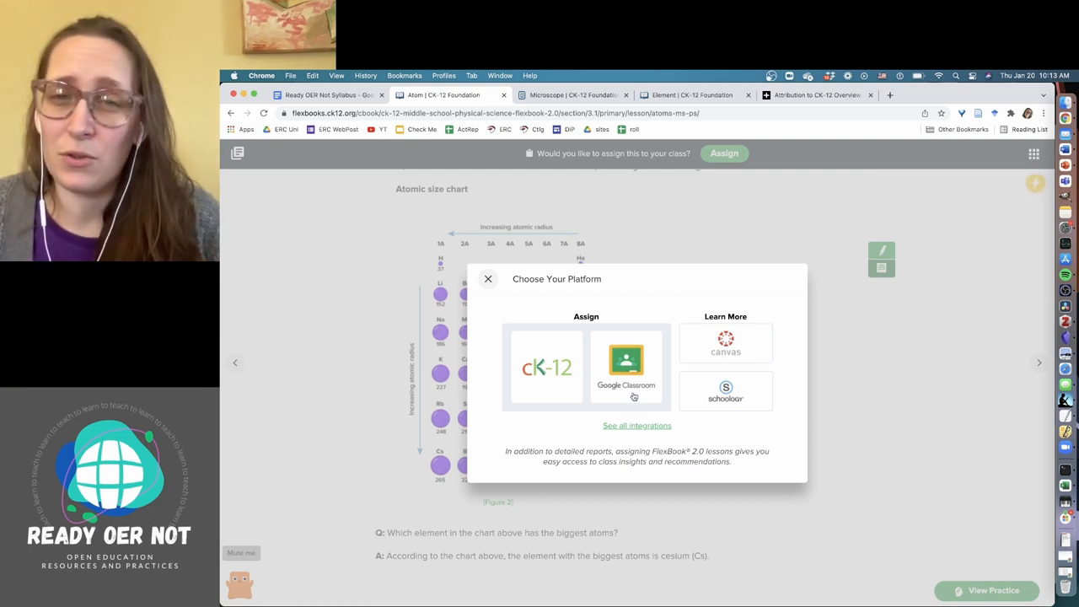
mouse_move(608, 358)
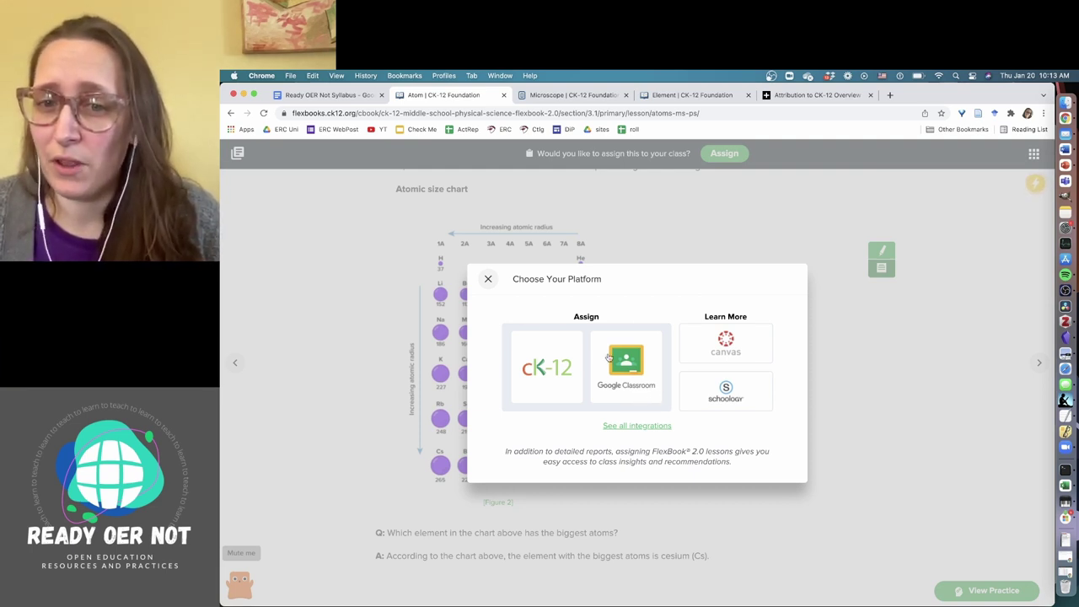
mouse_move(580, 425)
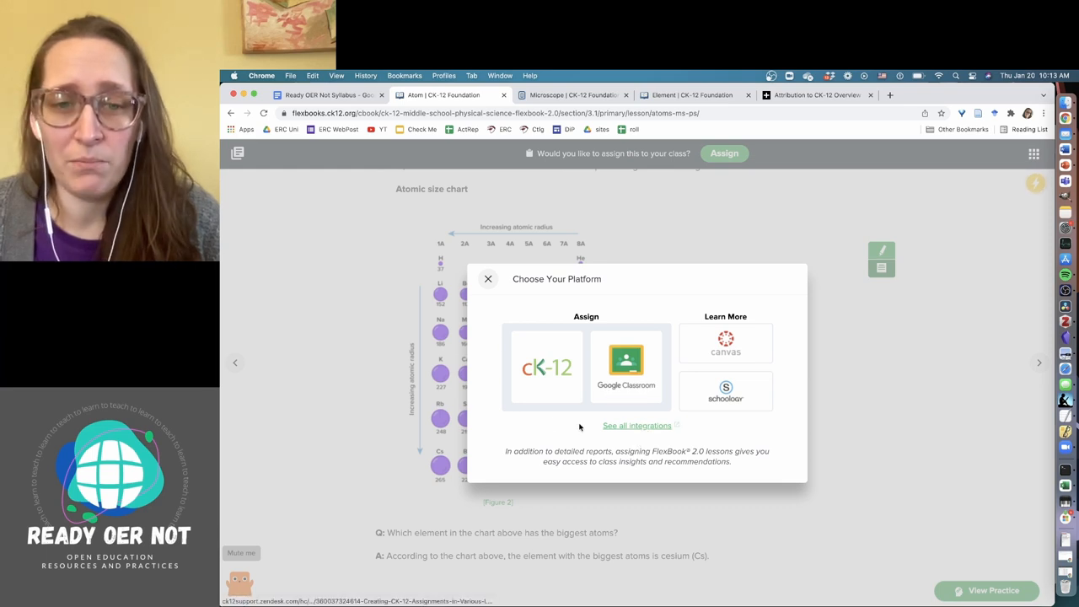
click(544, 365)
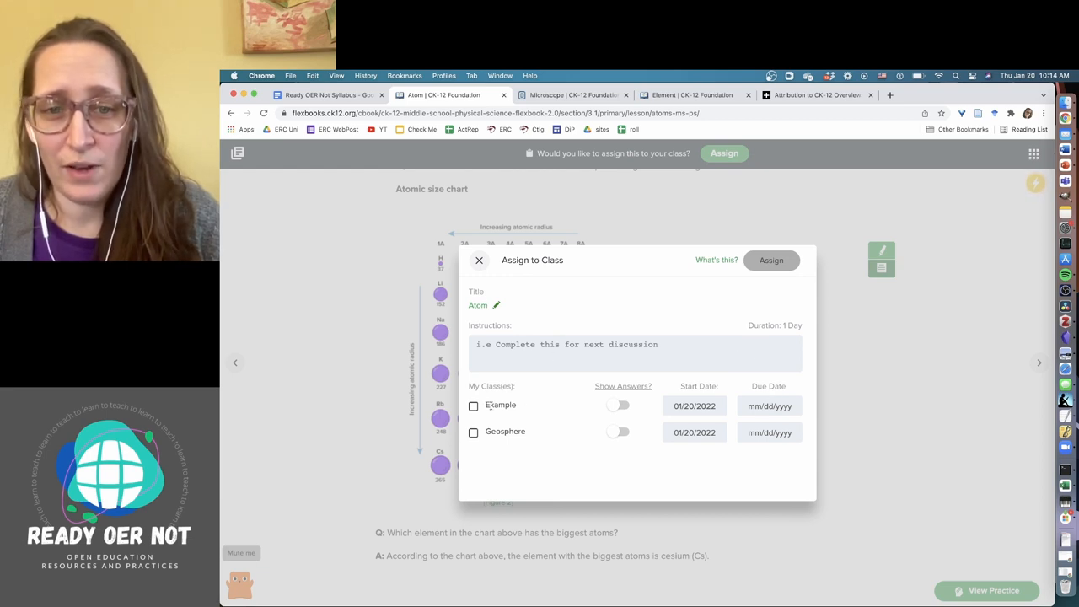
click(473, 405)
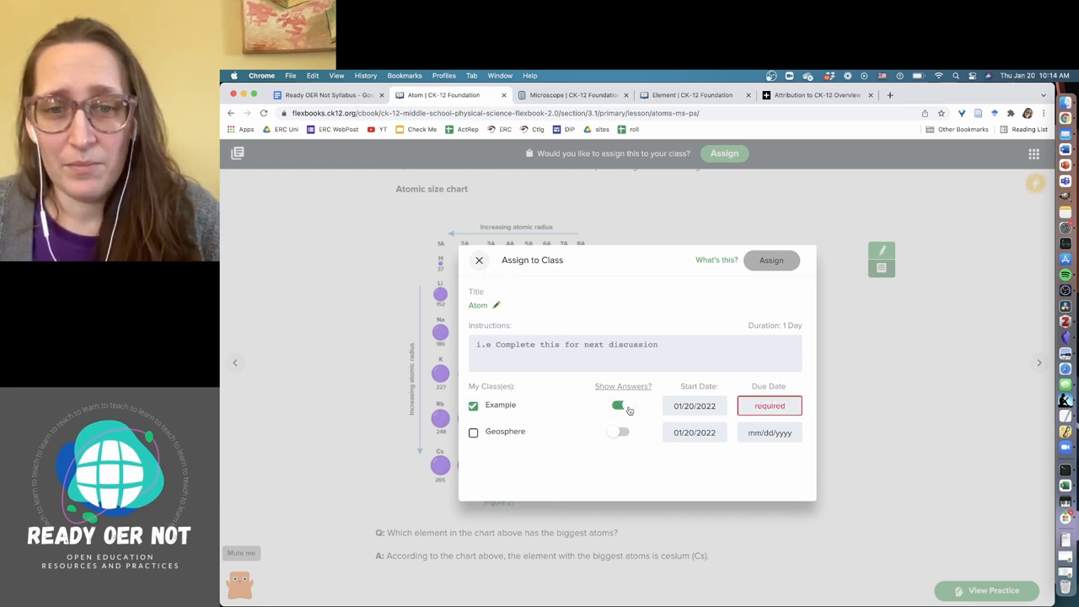
click(769, 406)
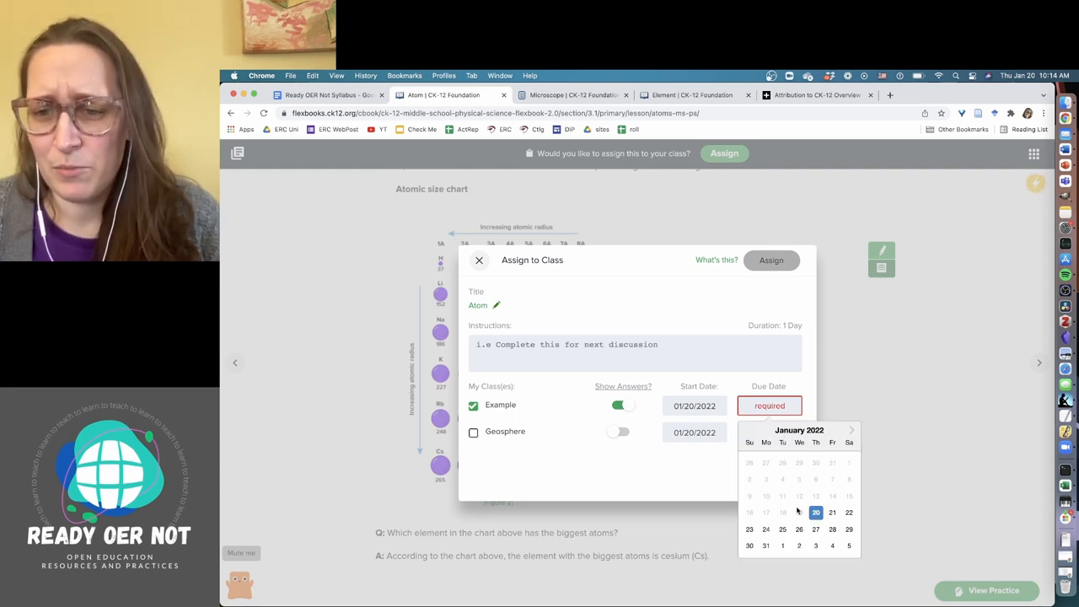
click(832, 512)
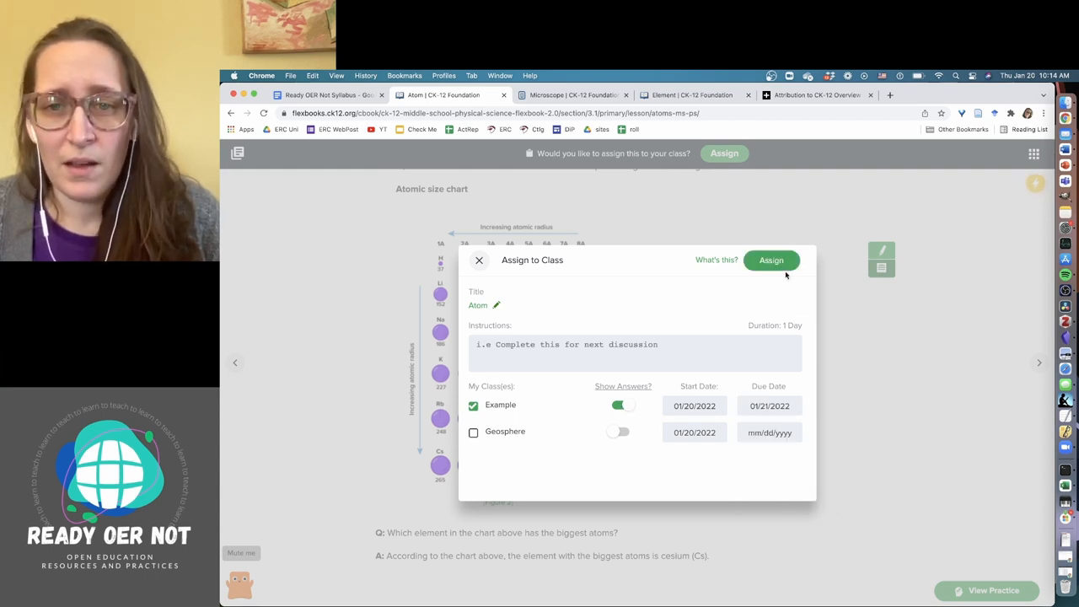
click(772, 260)
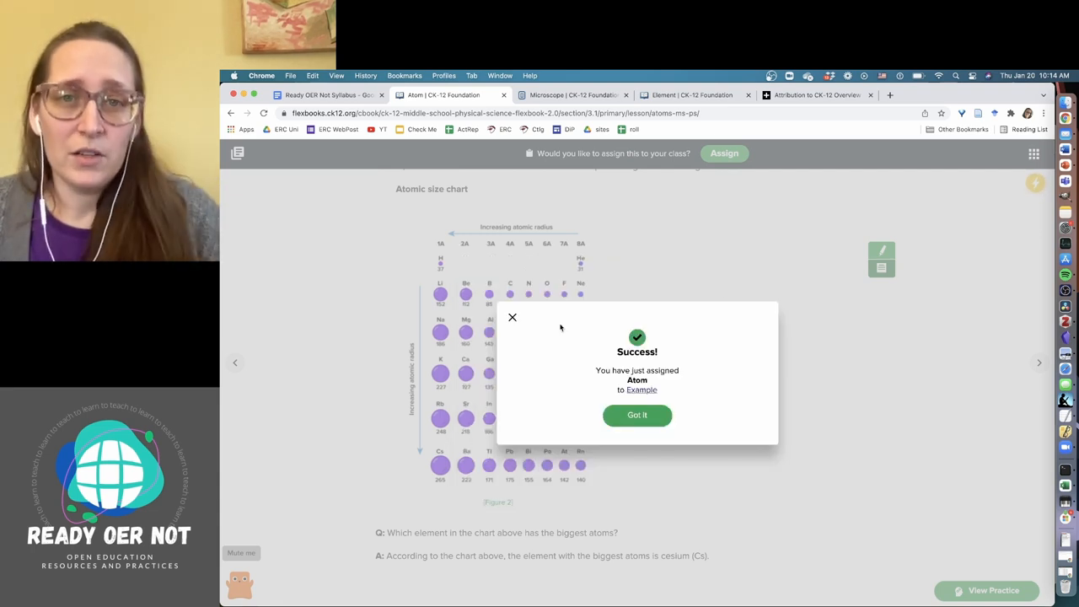
mouse_move(553, 332)
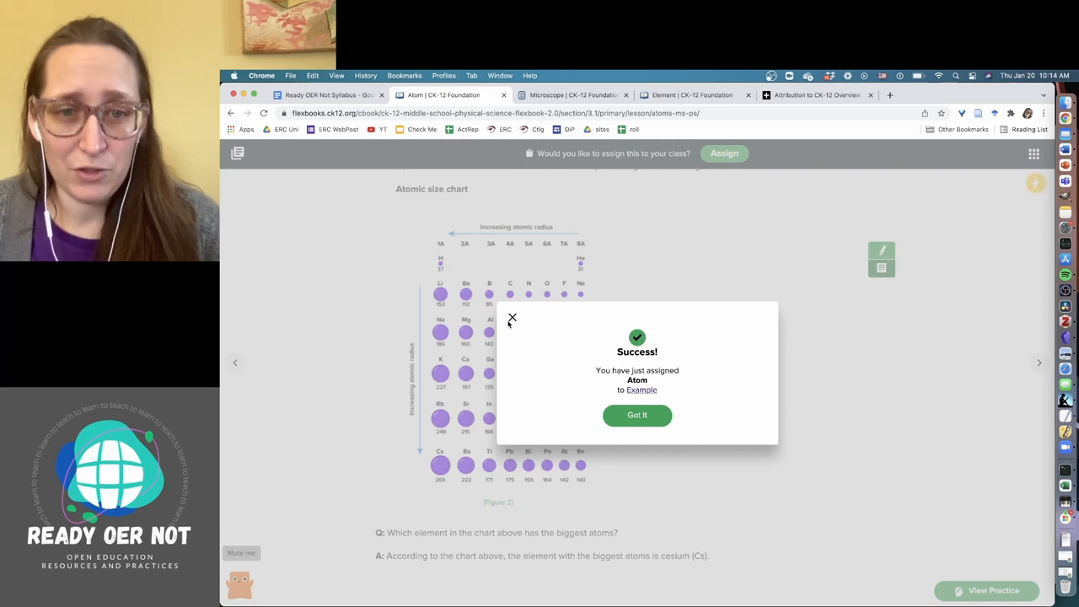
click(512, 318)
text(Reread this!)
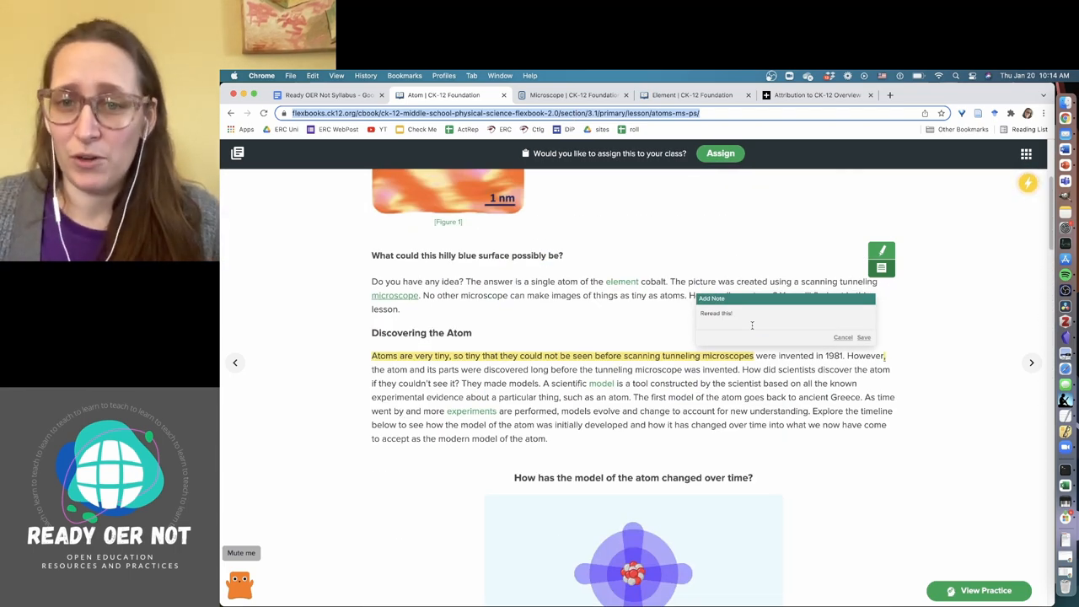
scroll(up, 3)
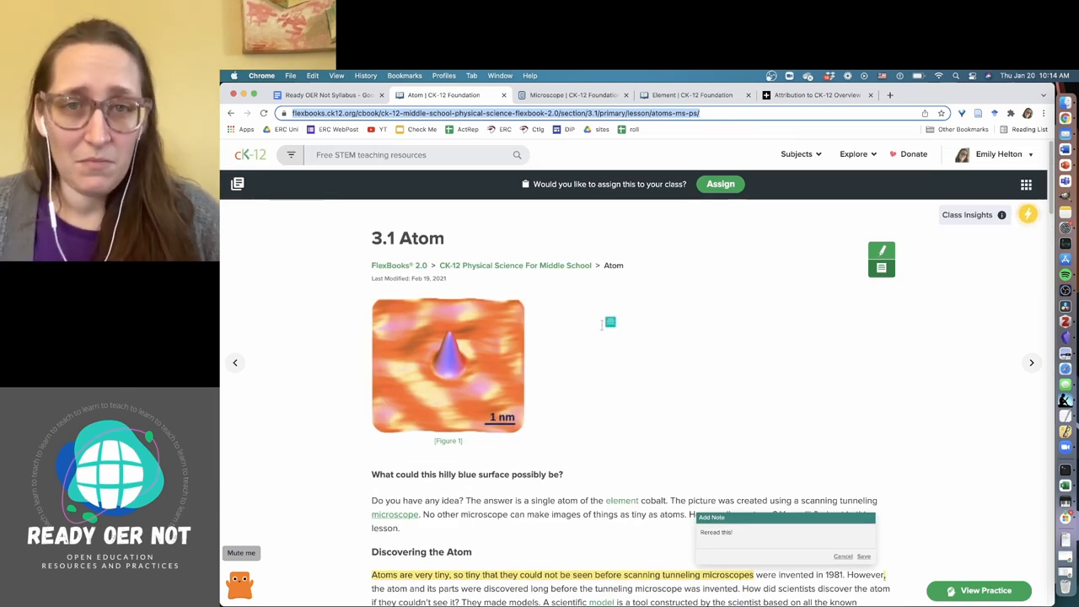
mouse_move(598, 326)
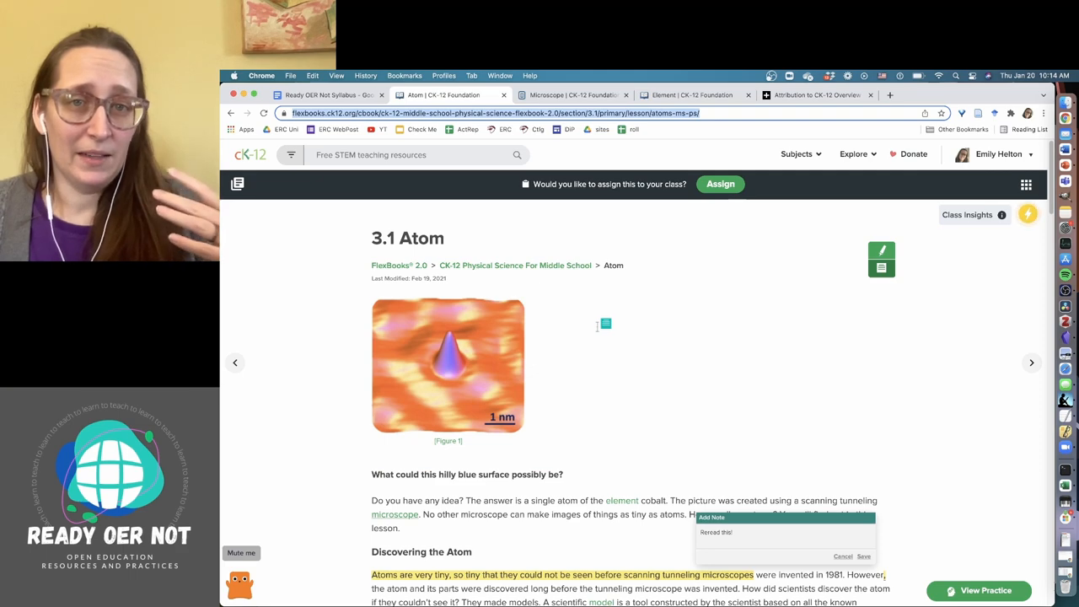
scroll(down, 3)
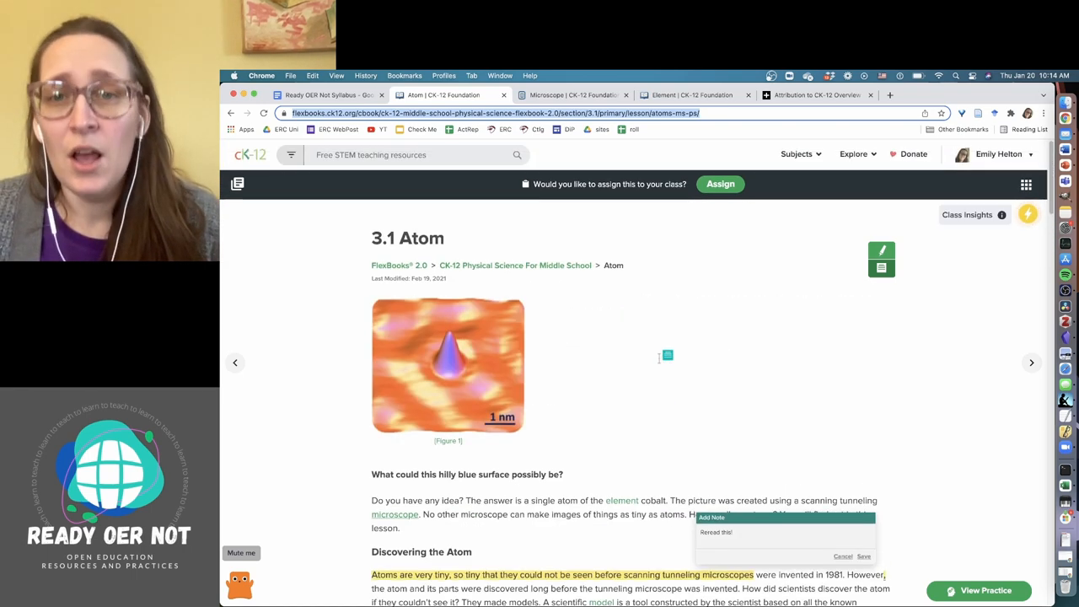
mouse_move(589, 319)
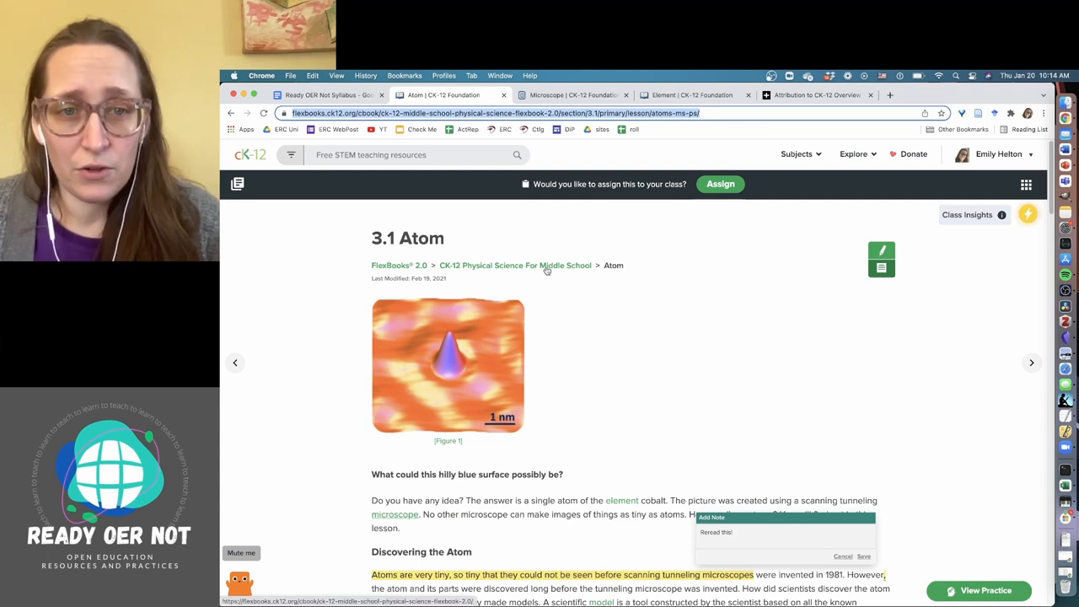
Step: Open the Physical Science for Middle School book and choose Customize for an editable copy
click(516, 264)
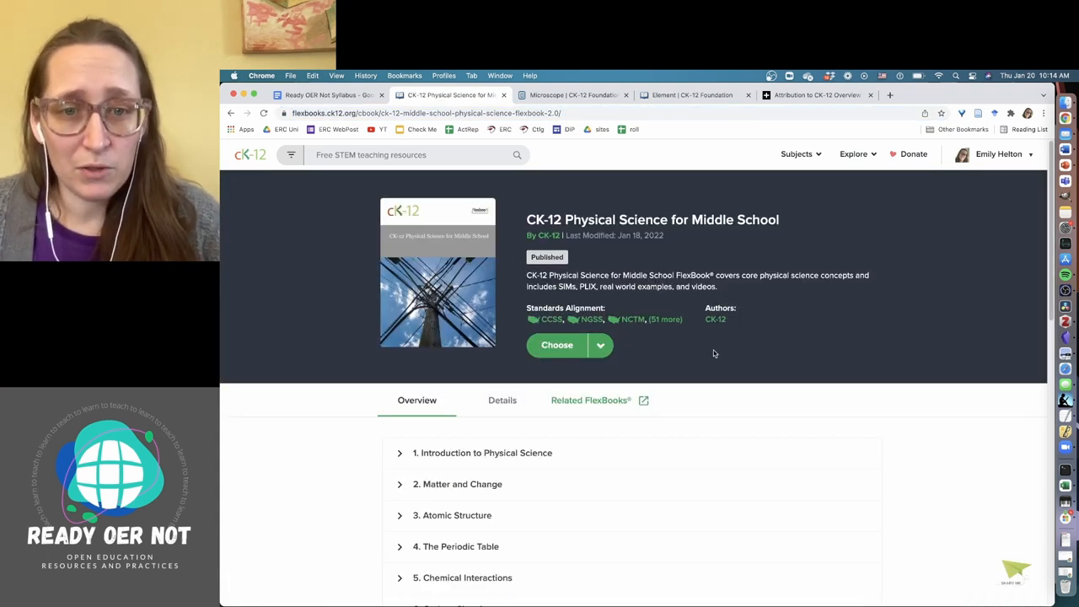
click(600, 345)
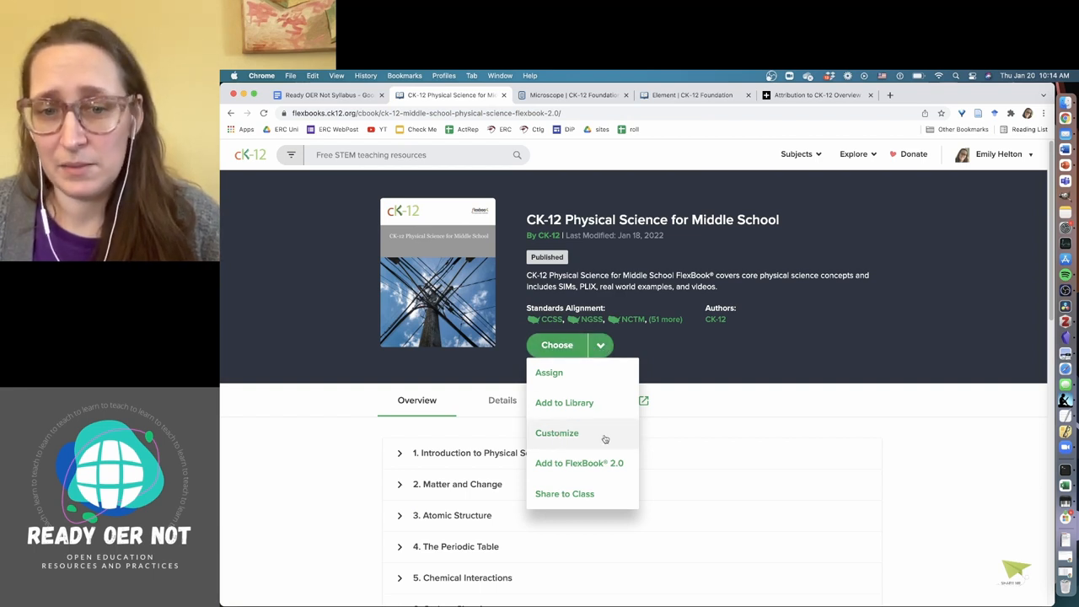
click(557, 433)
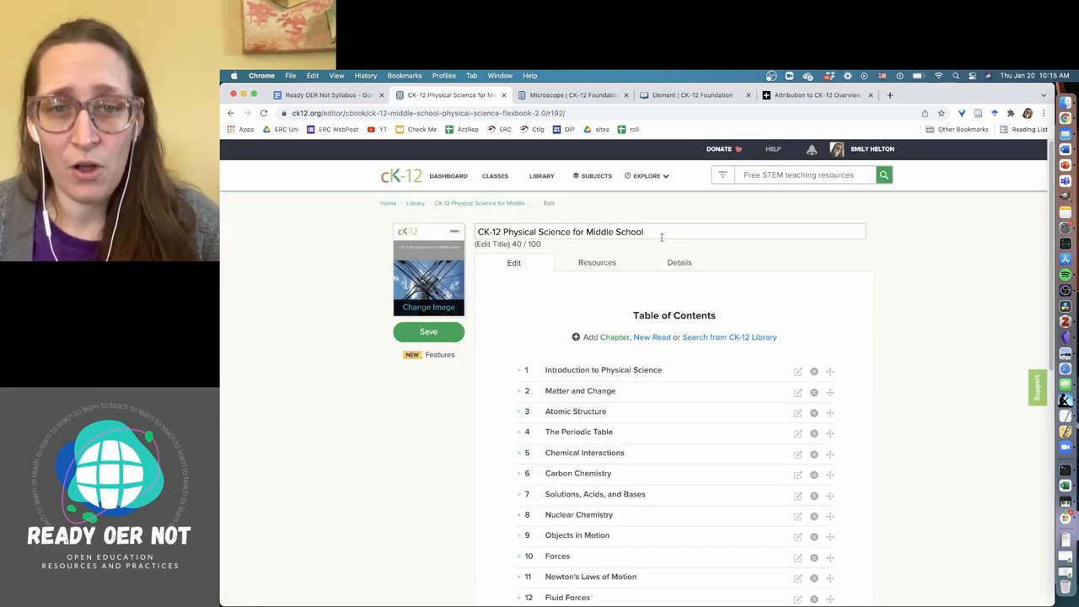
Step: Replace CK-12 with 'Awesome' in the book title and browse chapter 1's sections
click(543, 231)
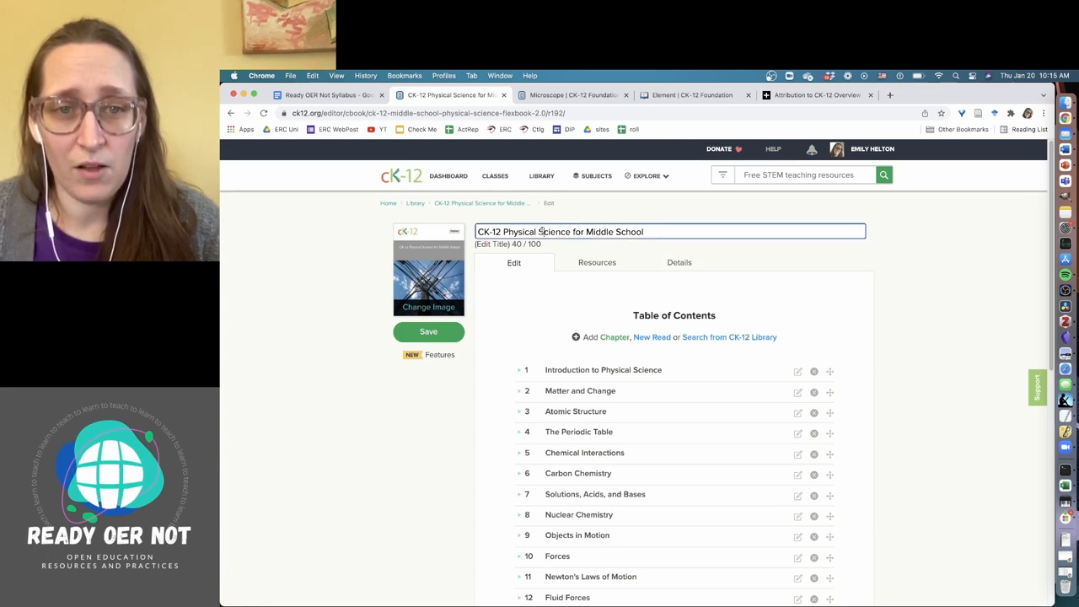
double_click(489, 231)
text(Awesome)
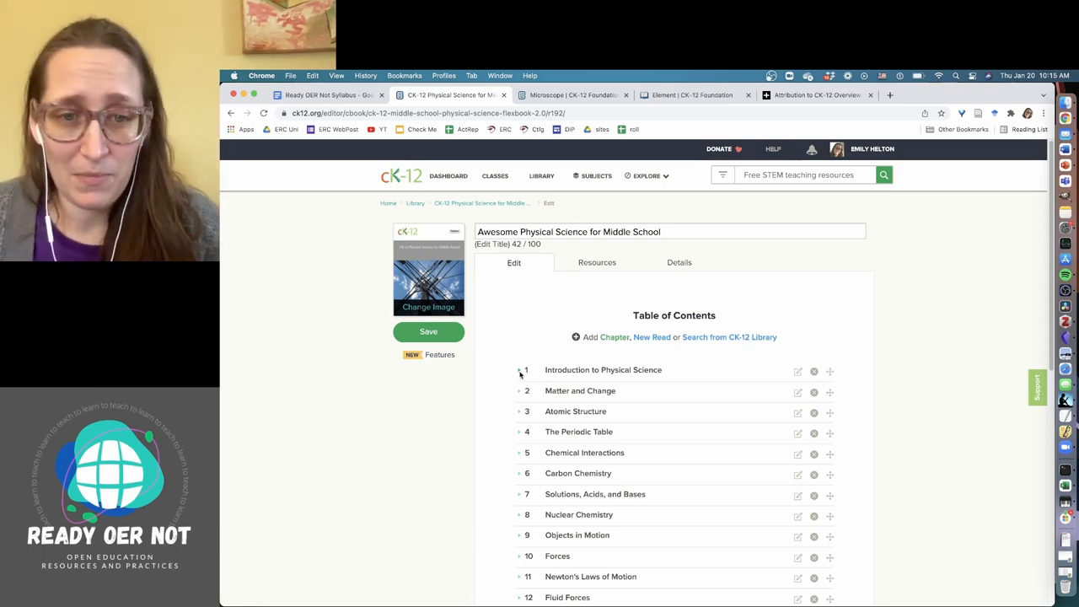
click(519, 369)
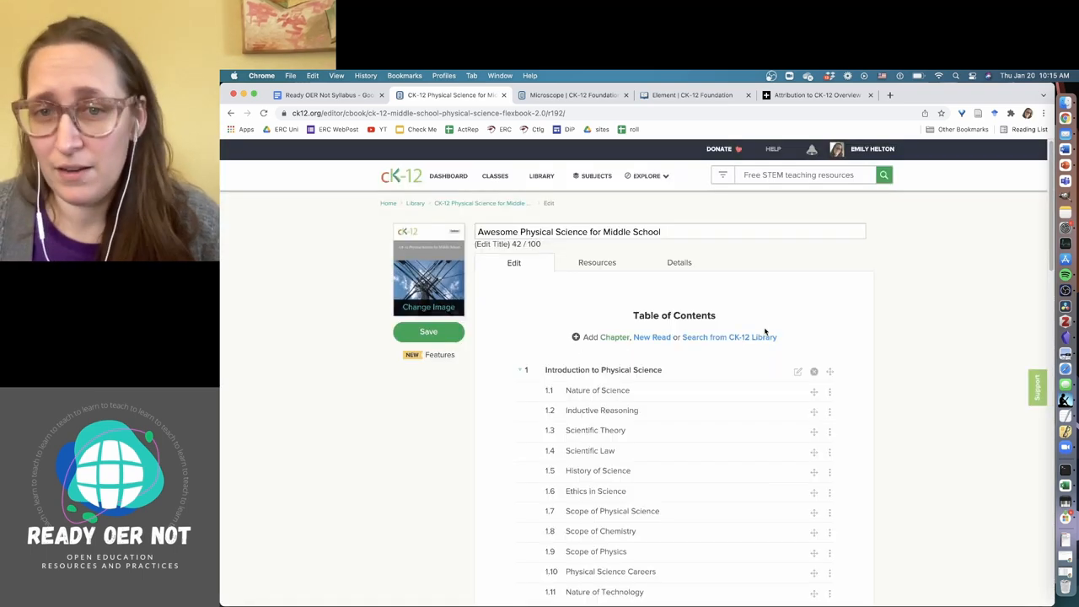
mouse_move(861, 410)
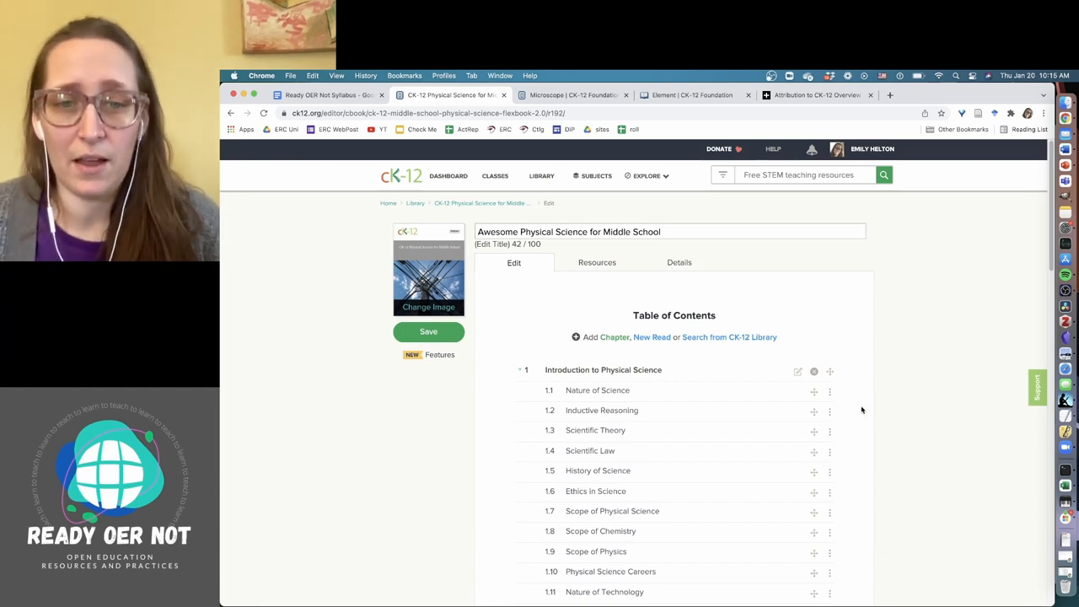
mouse_move(745, 481)
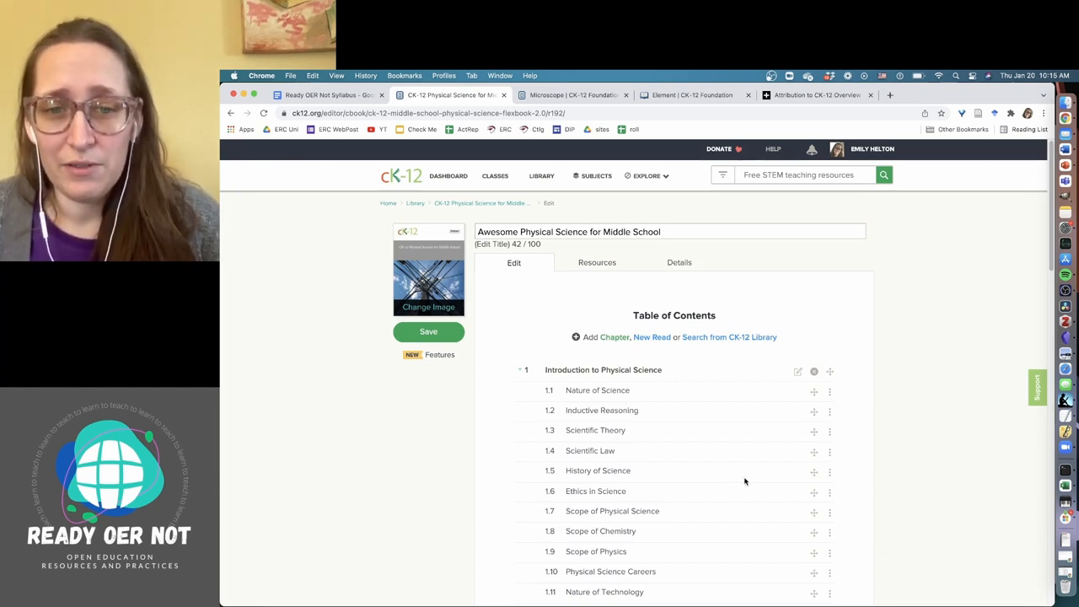
scroll(down, 3)
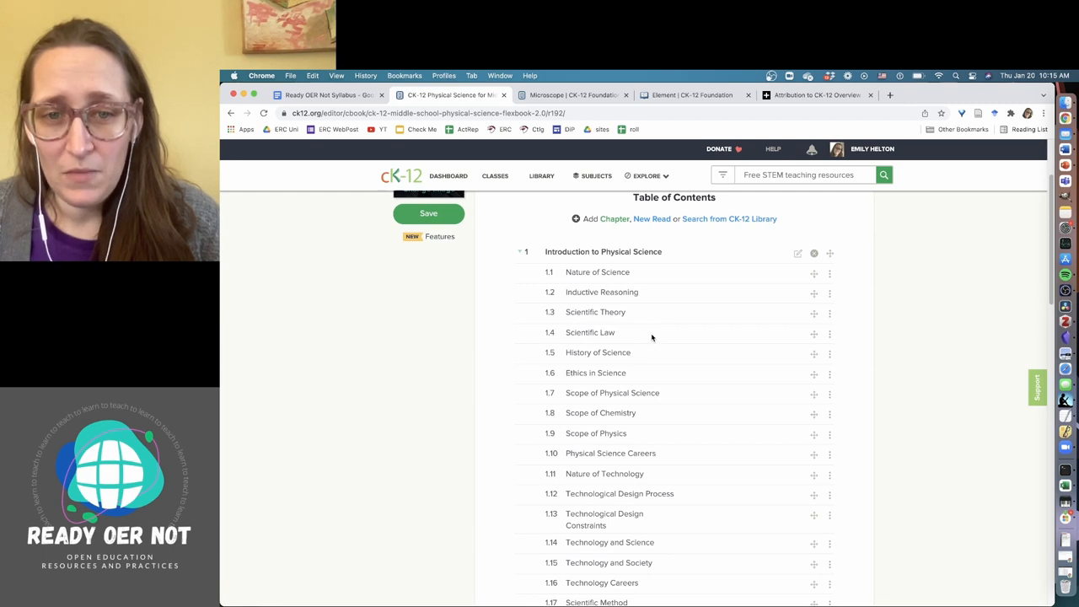
scroll(down, 3)
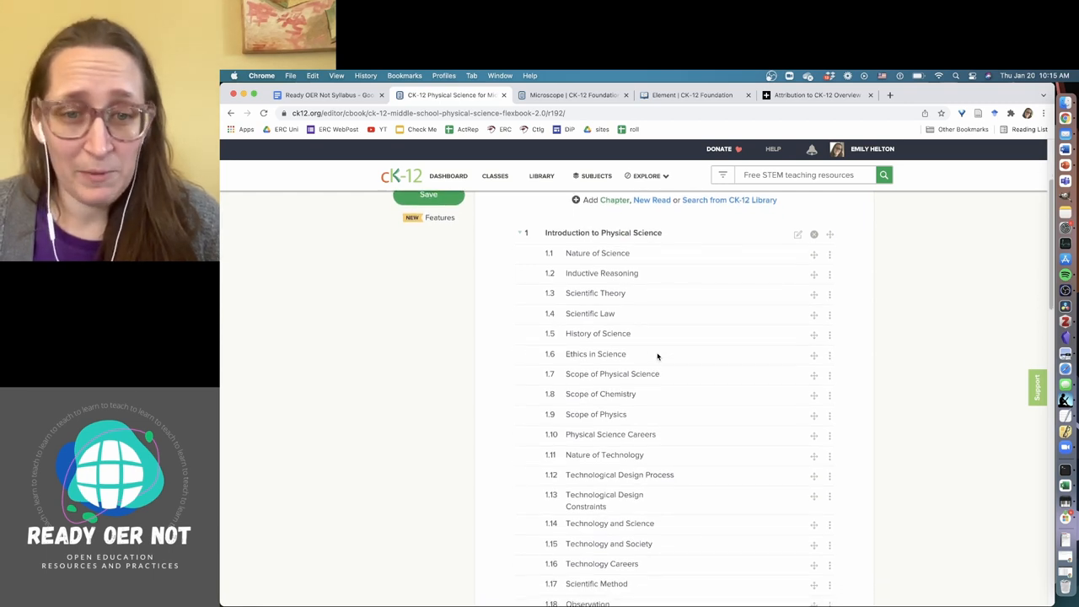
scroll(down, 3)
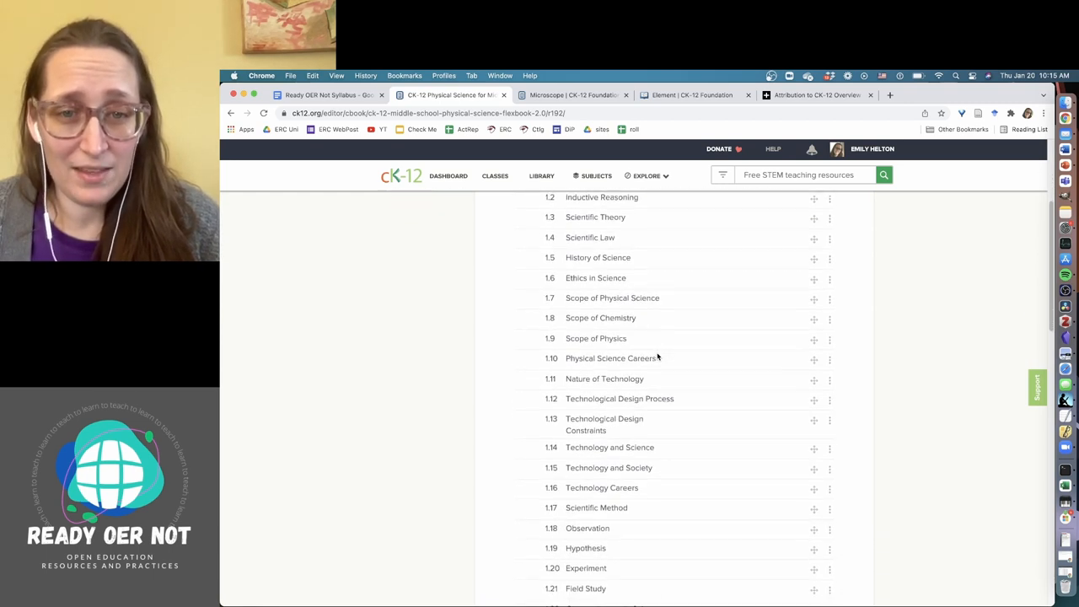
scroll(down, 3)
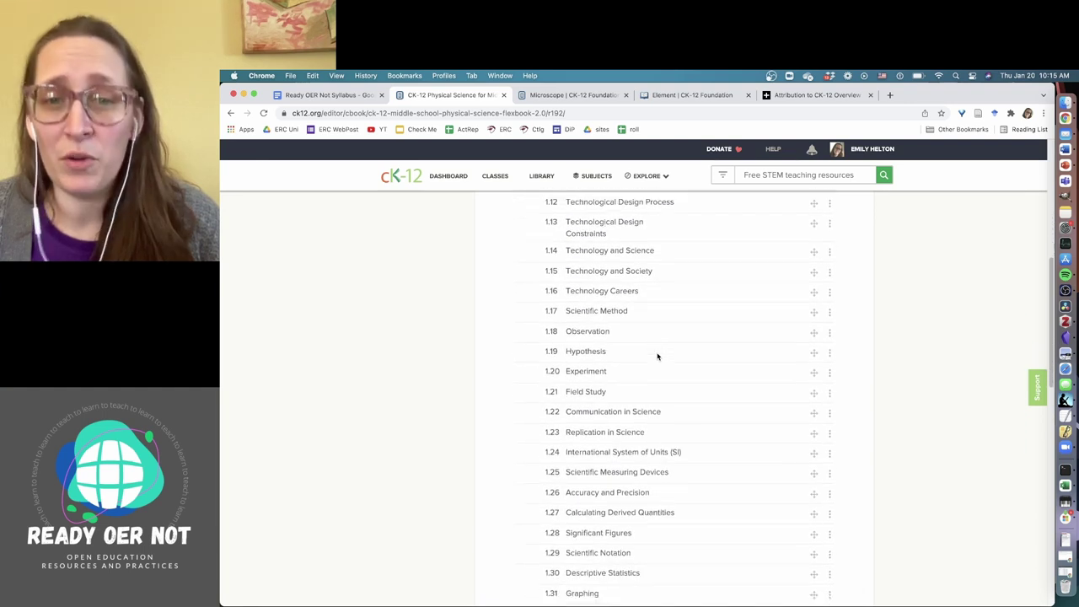
scroll(down, 3)
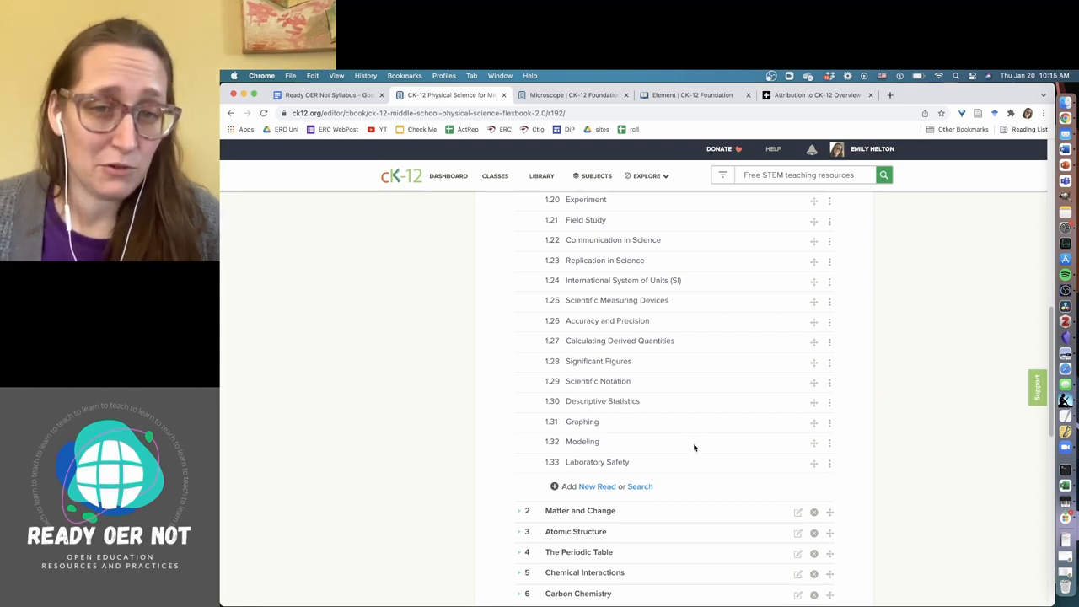
scroll(up, 3)
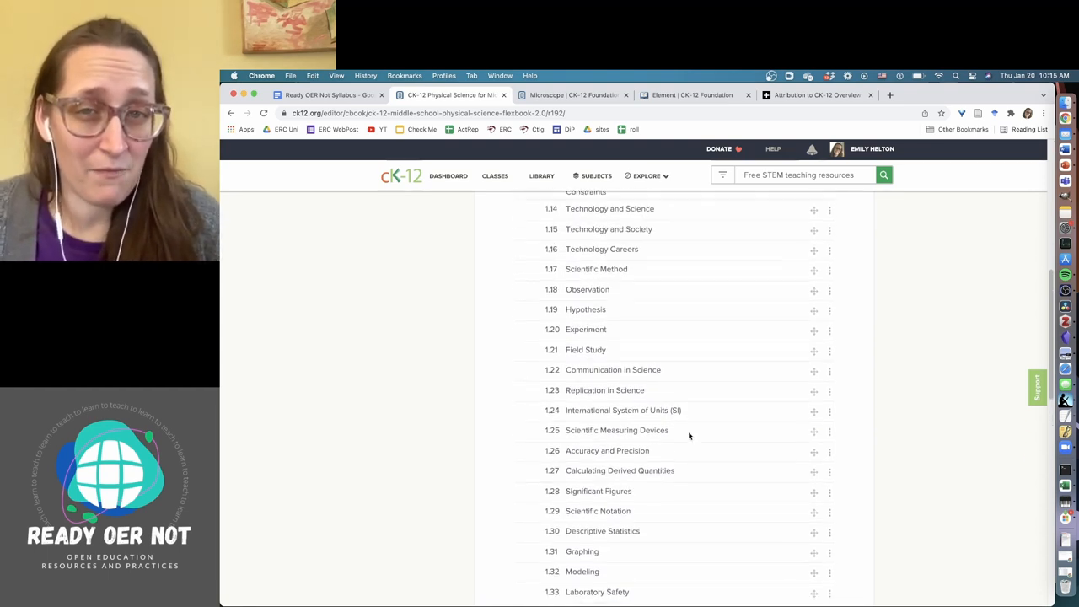
scroll(up, 3)
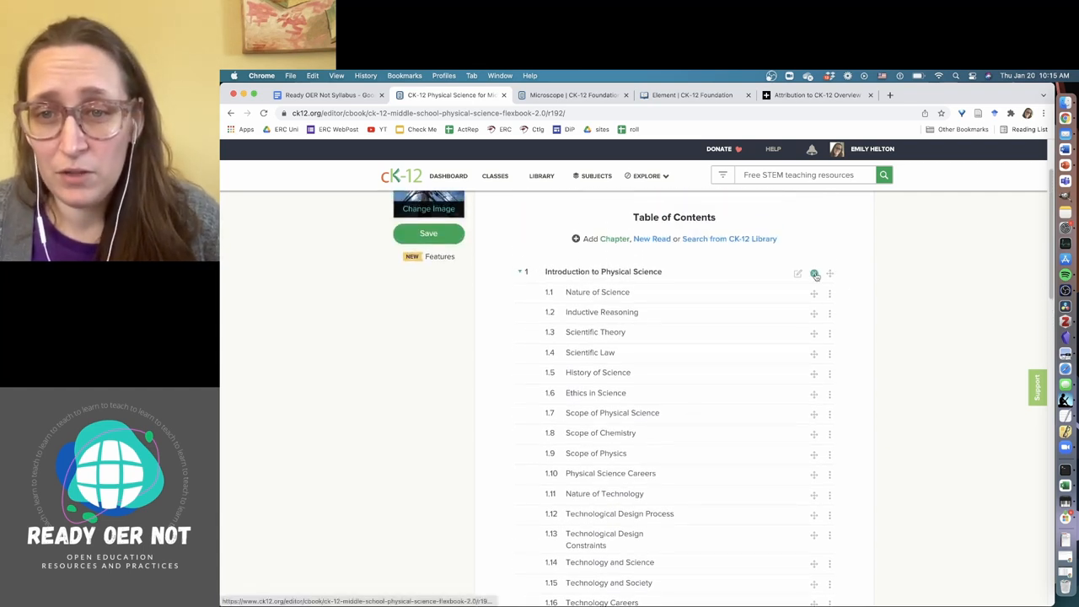
Step: Remove the Introduction to Physical Science chapter and expand chapter 1 Matter and Change
click(815, 272)
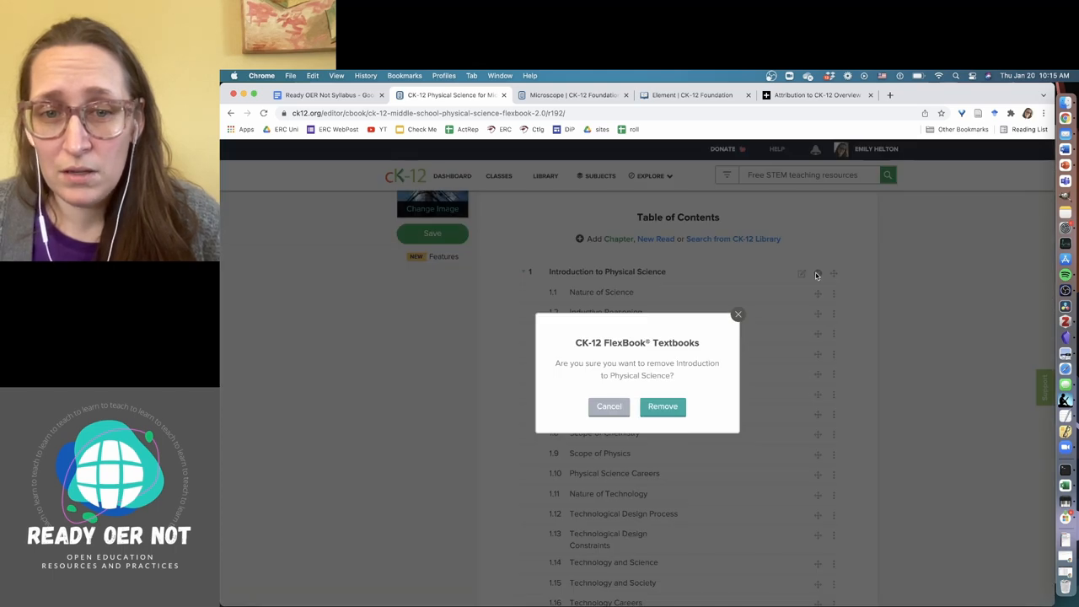
click(662, 406)
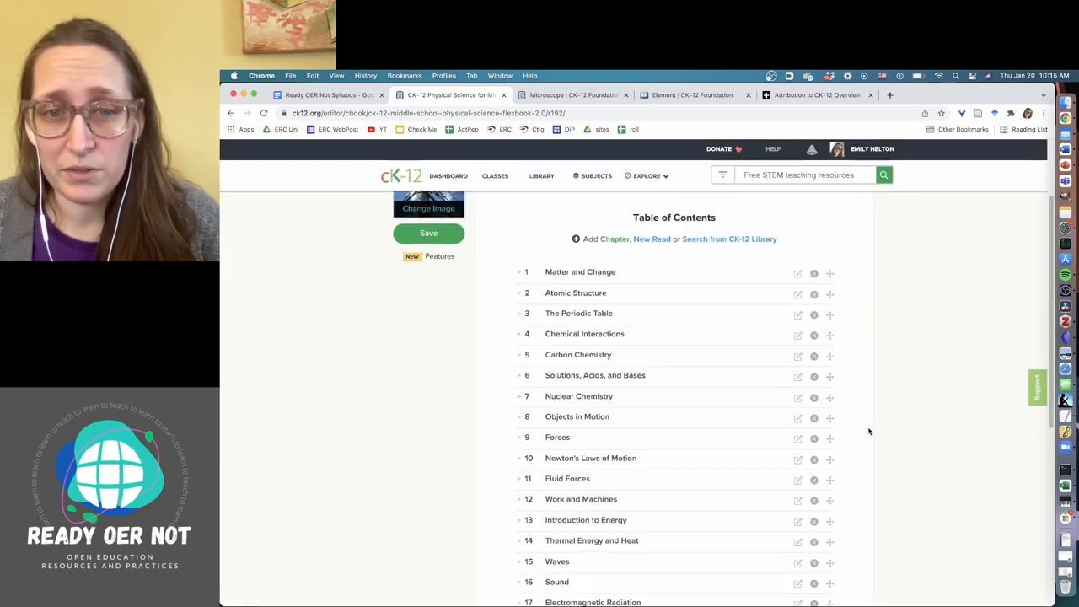
mouse_move(626, 450)
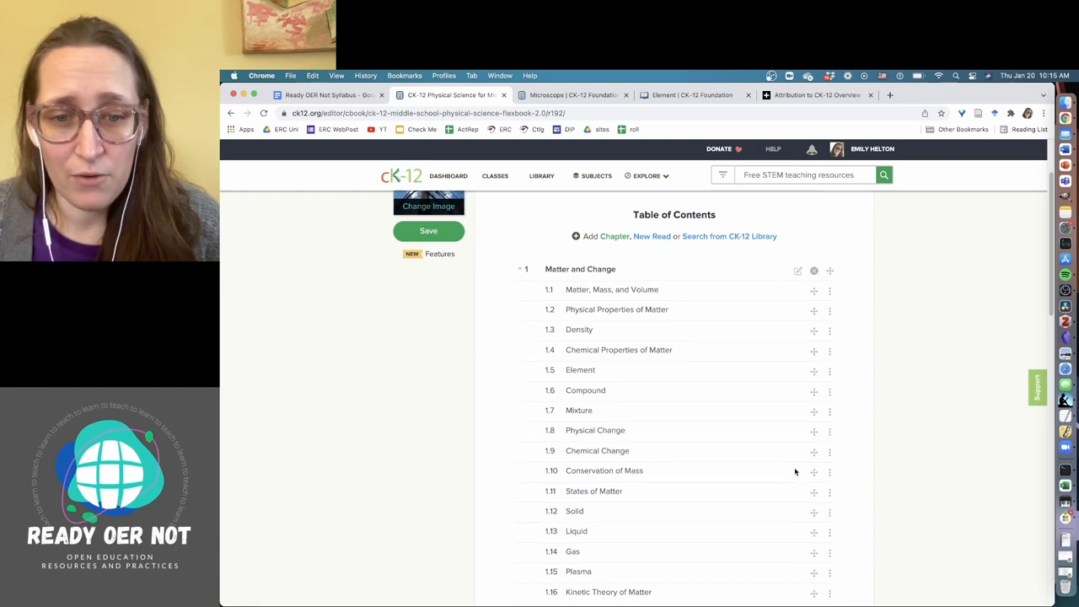
Step: Remove the Charles's Law and Amonton's Law lessons from the Matter and Change chapter
scroll(down, 3)
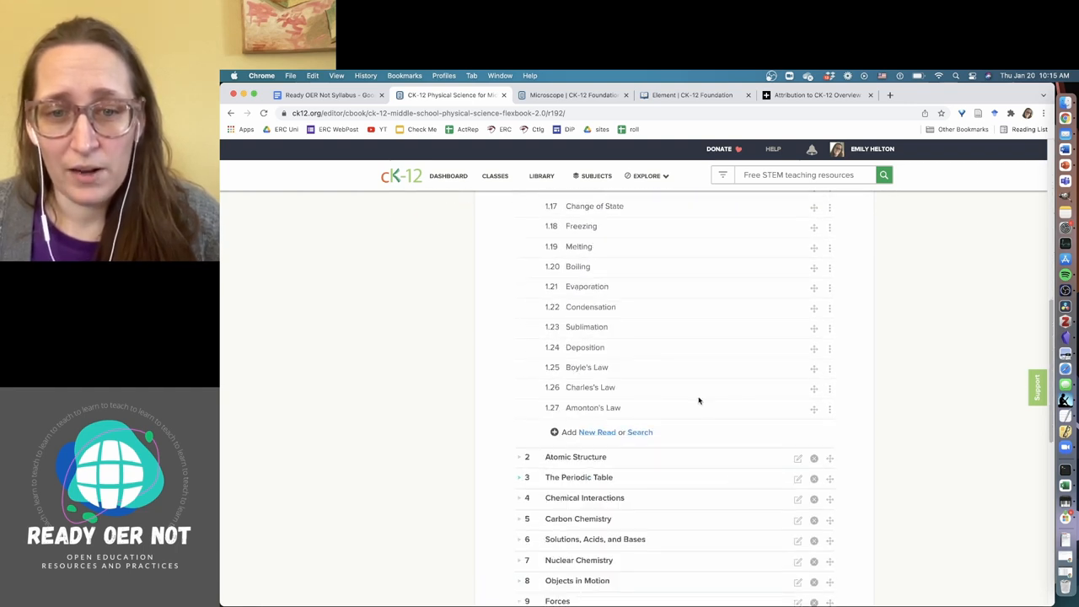
mouse_move(833, 373)
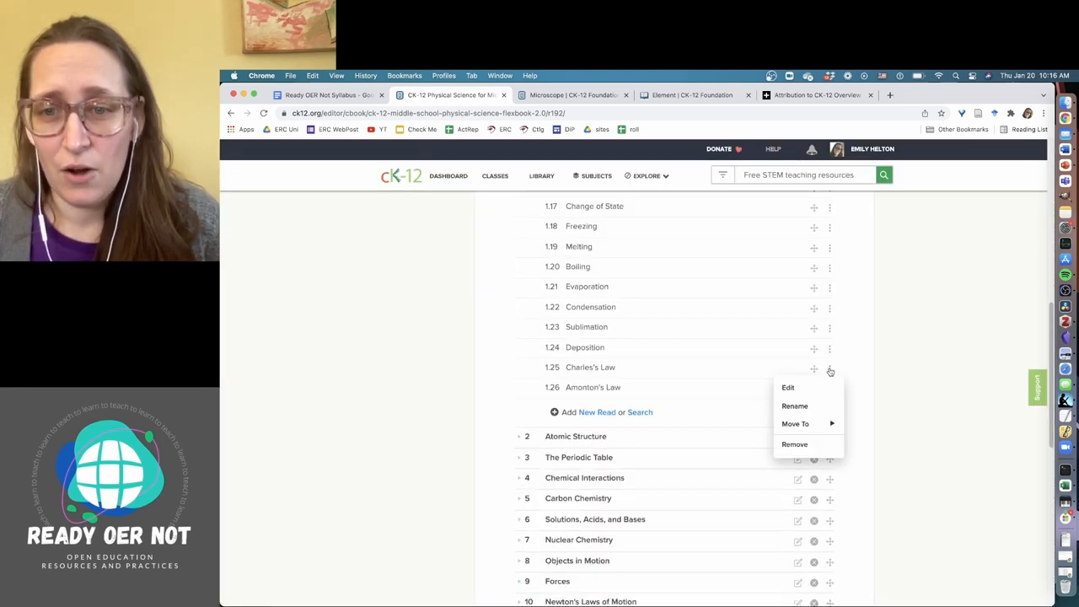
click(794, 444)
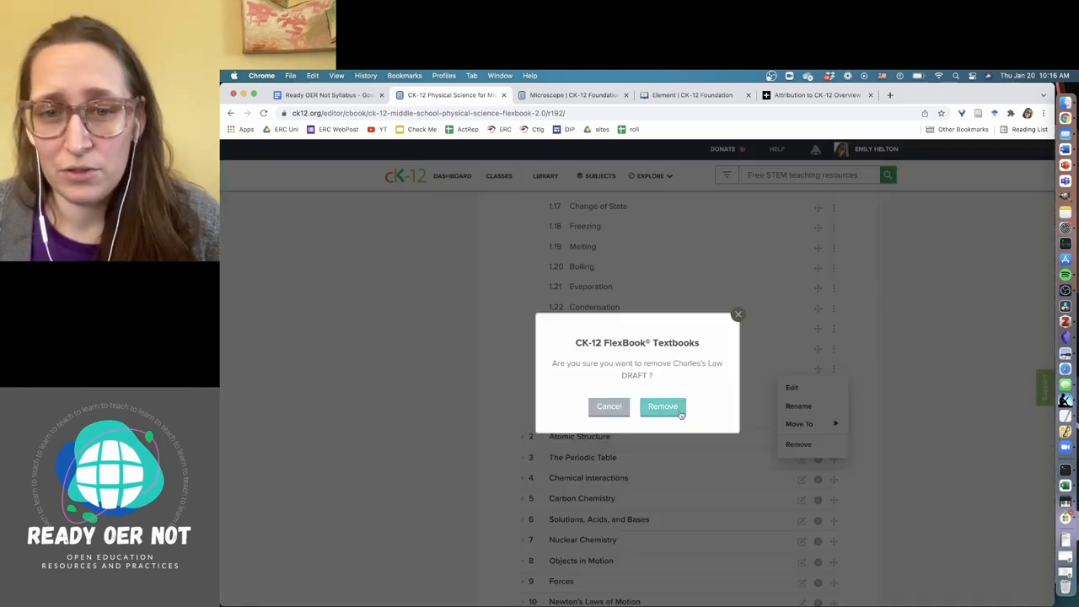
click(662, 406)
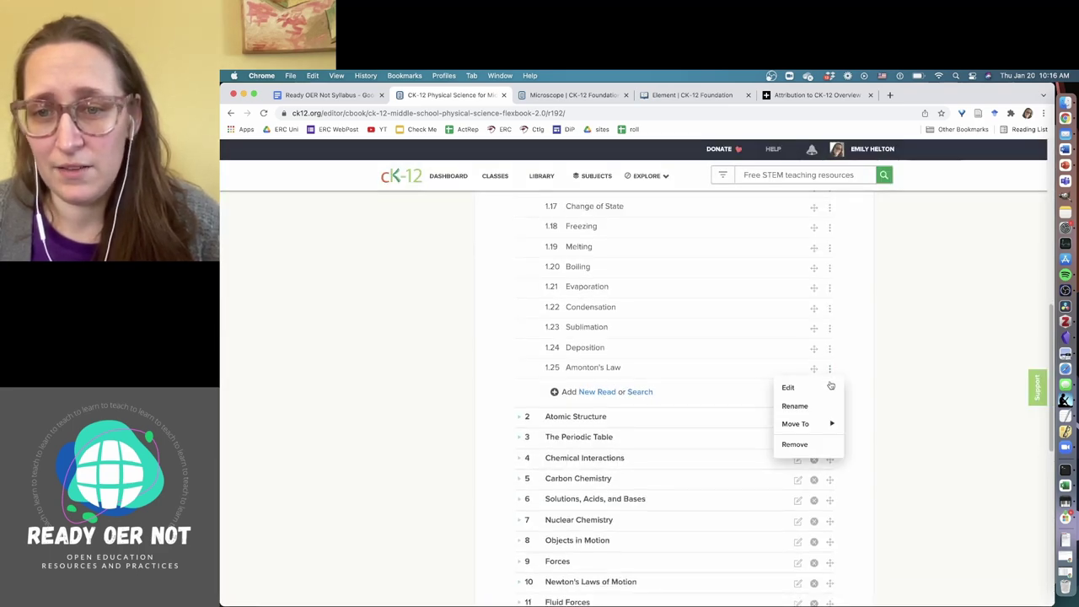
click(702, 415)
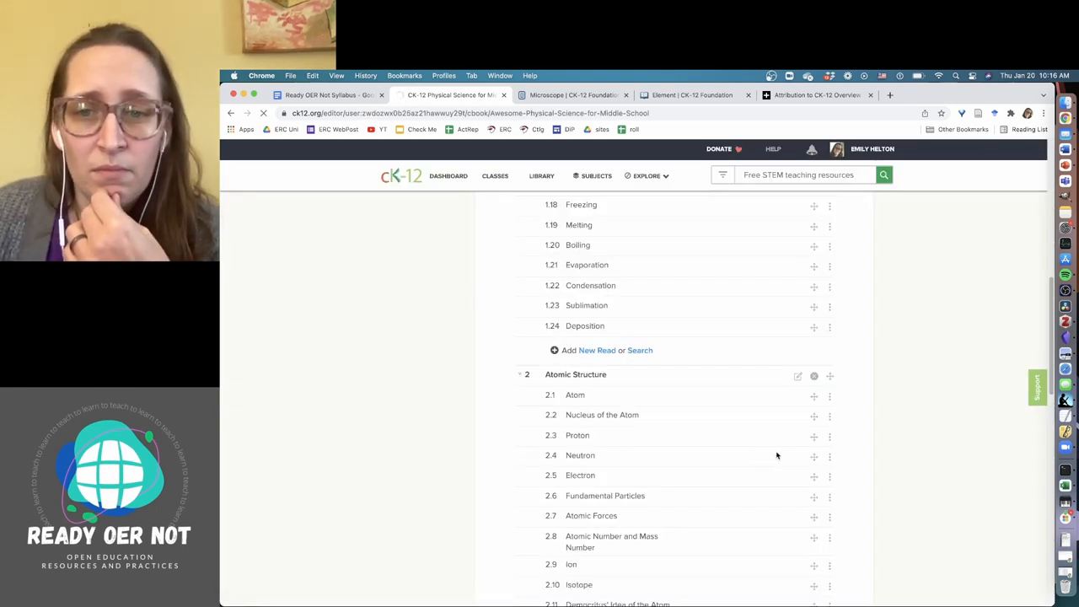
Step: Open the Atom lesson, dismiss the What's New notice, and keep its title to load the editor
click(576, 395)
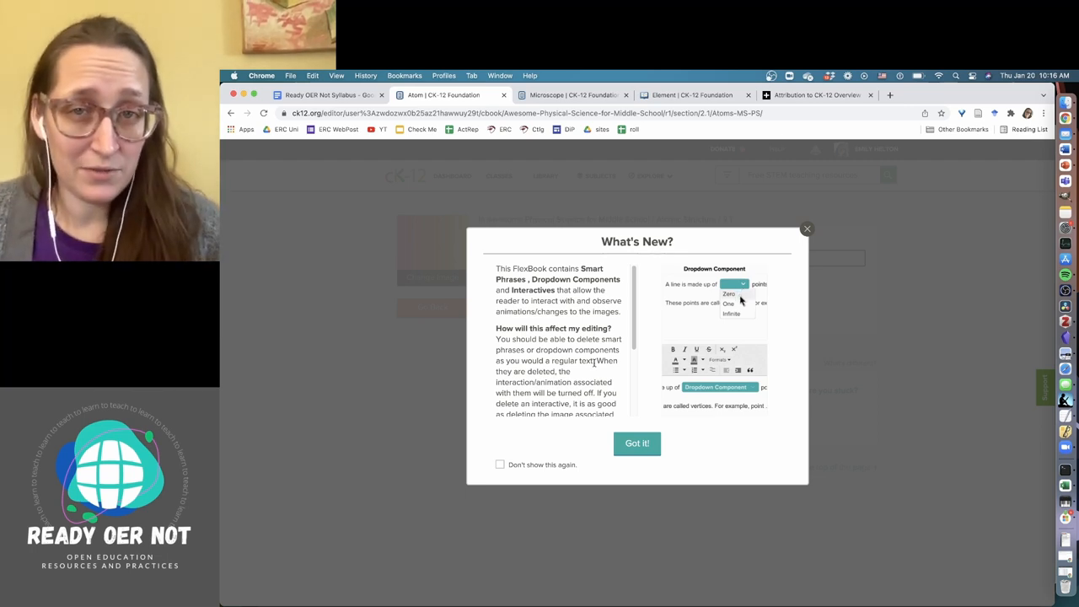
click(728, 294)
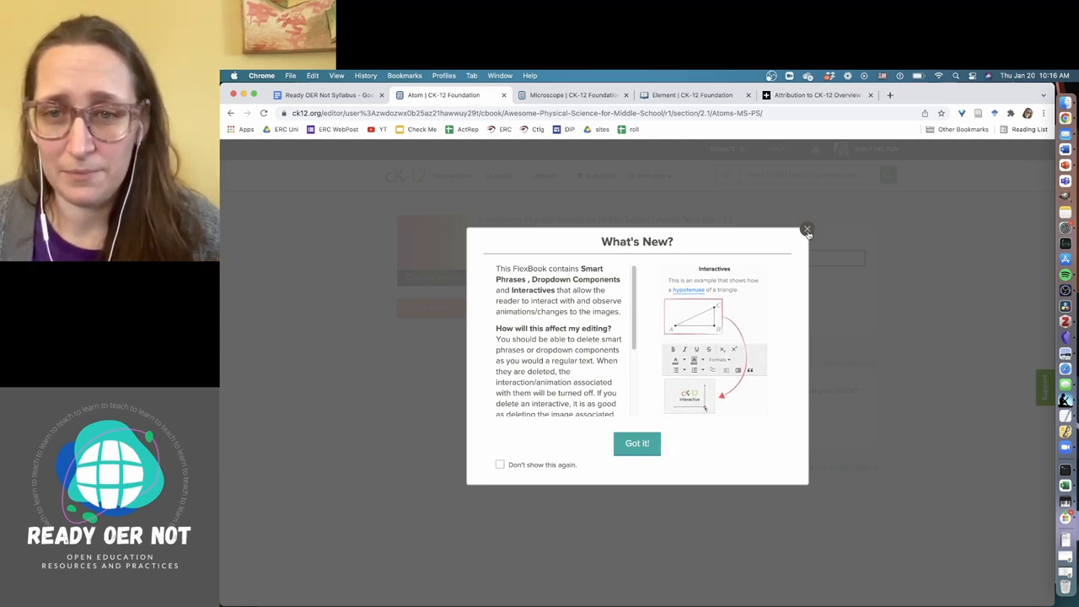
click(807, 230)
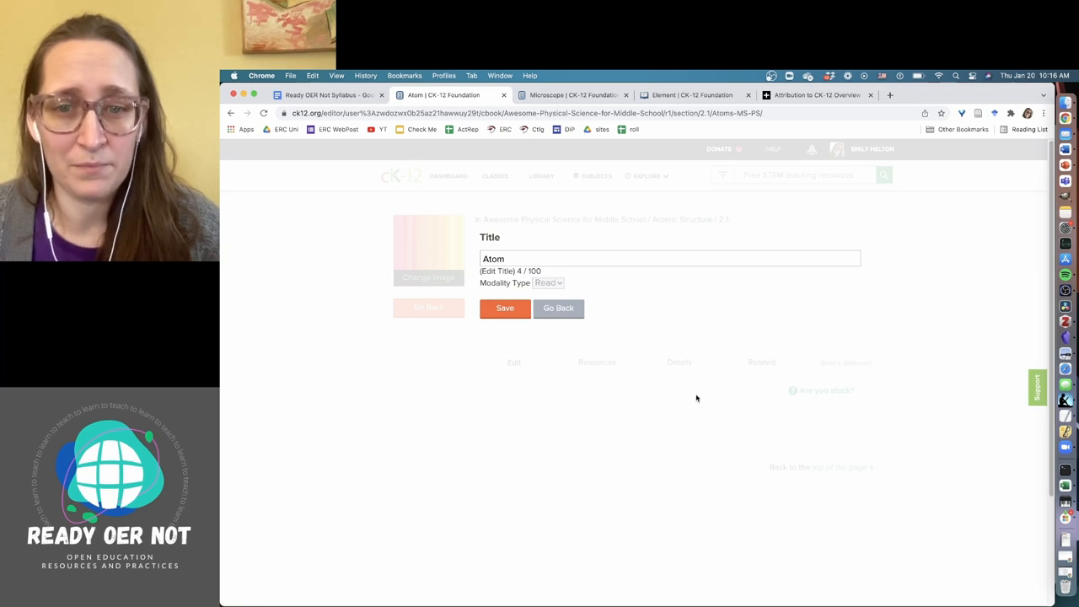
click(666, 259)
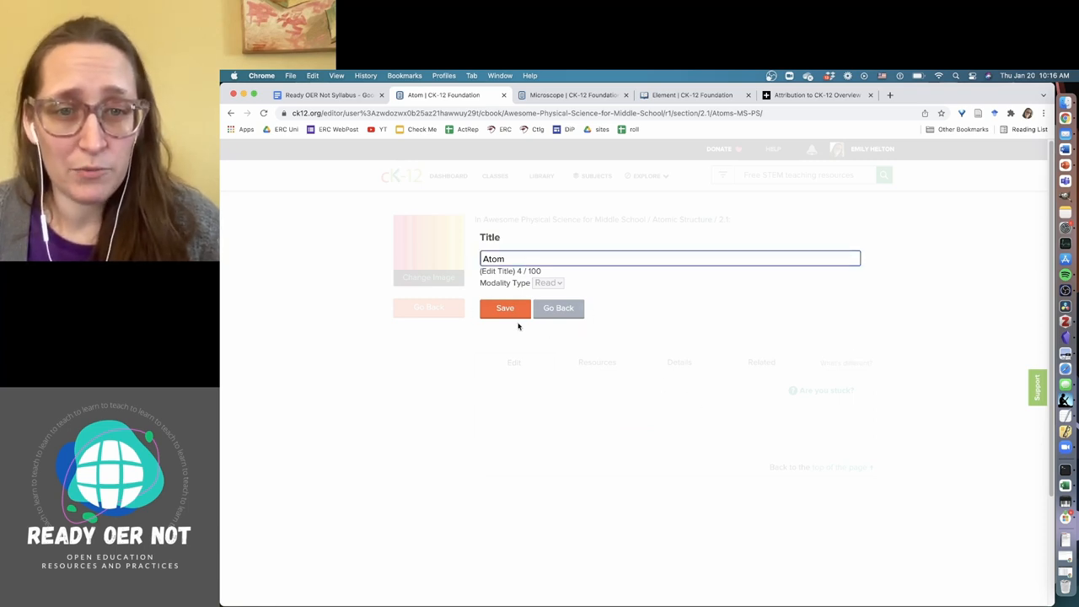
click(505, 309)
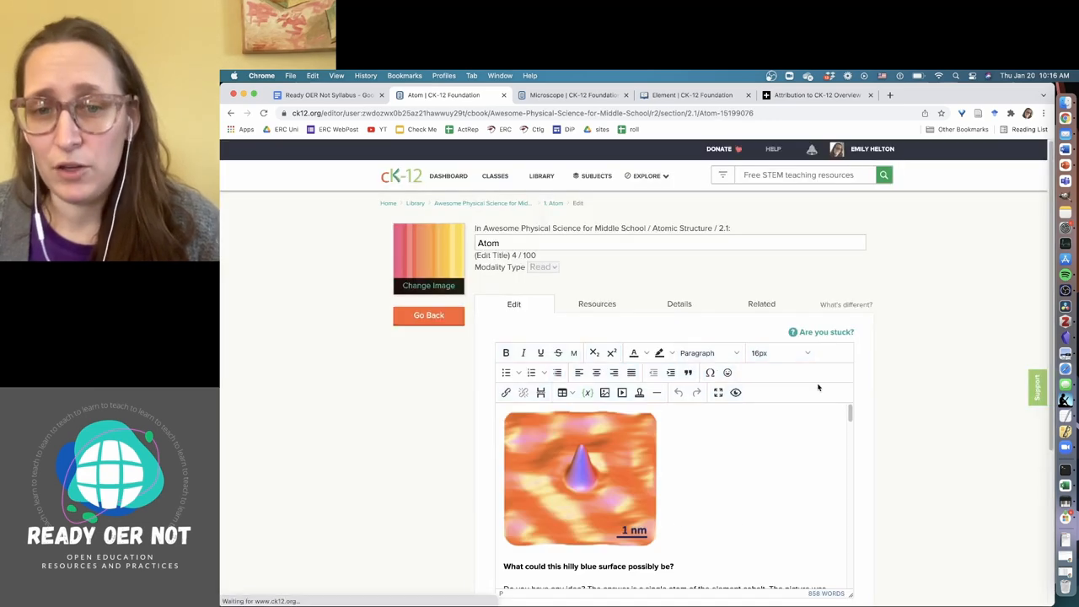
Step: Scroll through the Atom lesson down to the Subatomic Particles section and its interactive
scroll(down, 3)
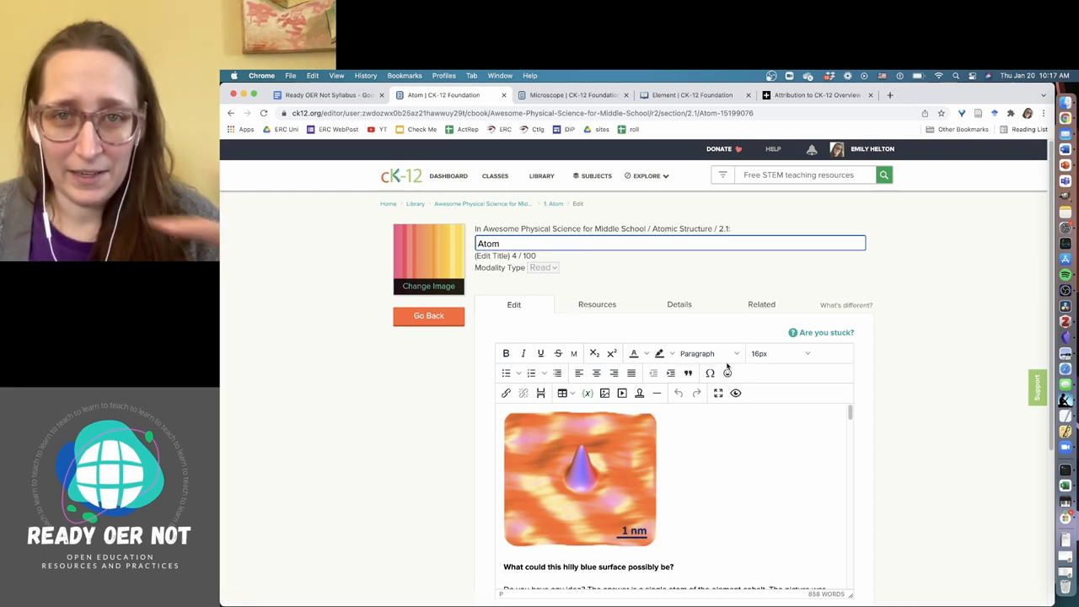
scroll(down, 3)
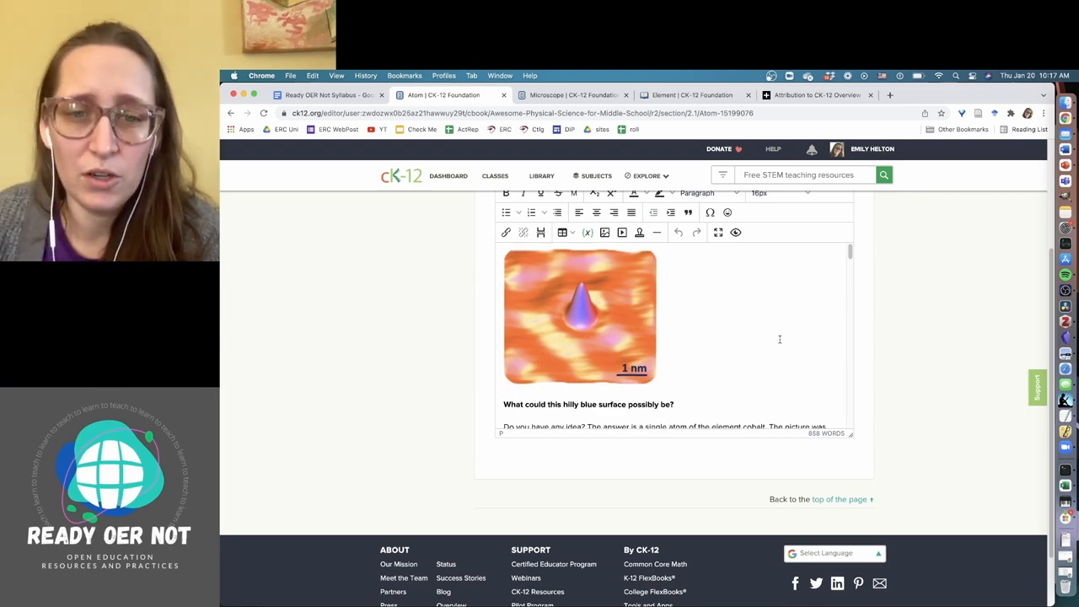
scroll(down, 3)
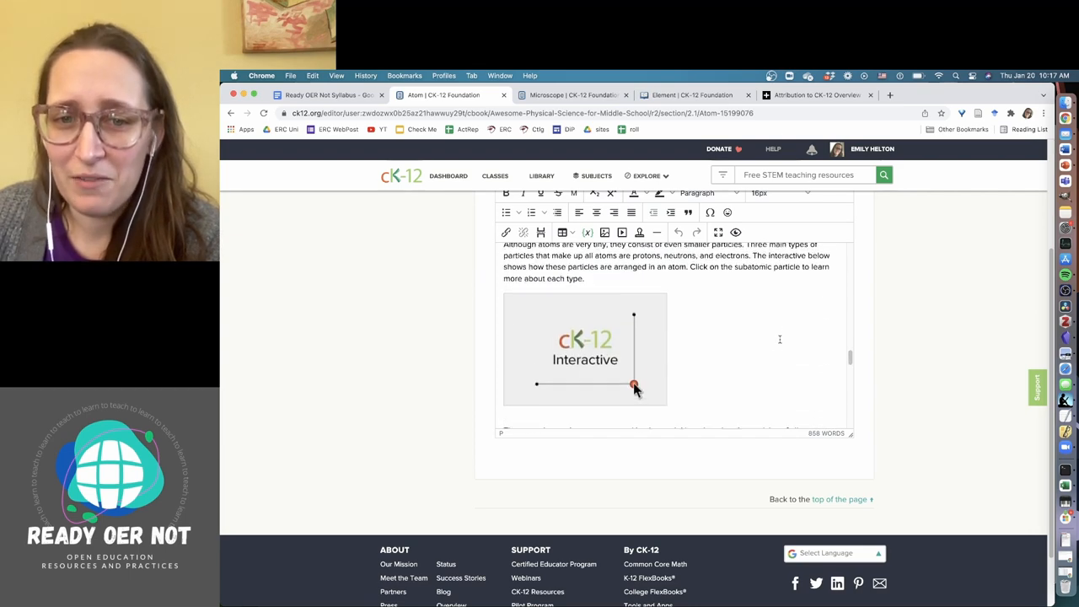
scroll(down, 3)
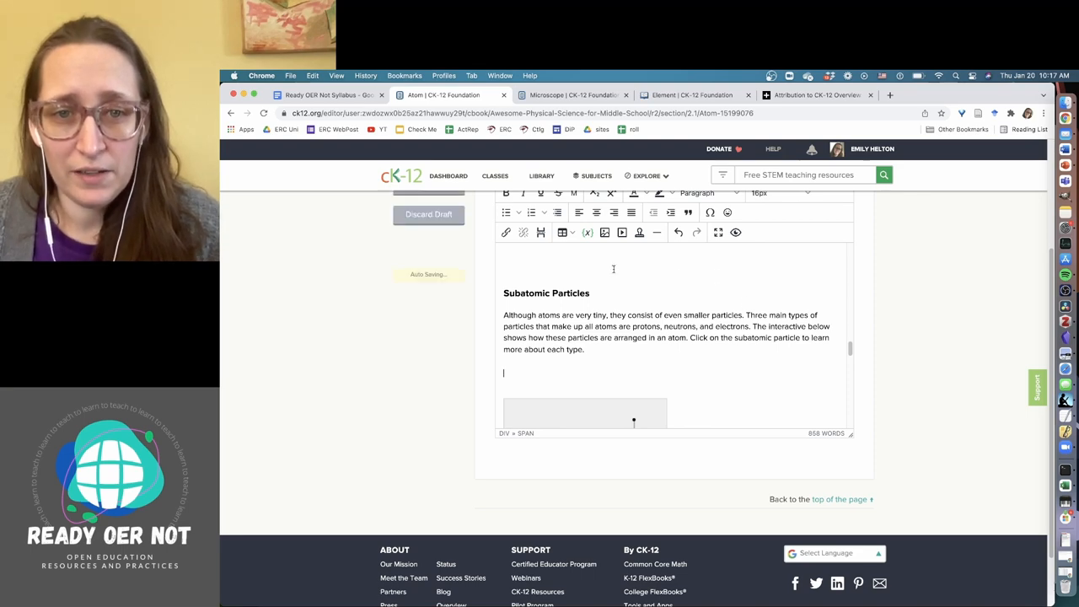
Step: Insert an angry-face emoji below the Subatomic Particles paragraph and enlarge it to 40px
click(728, 213)
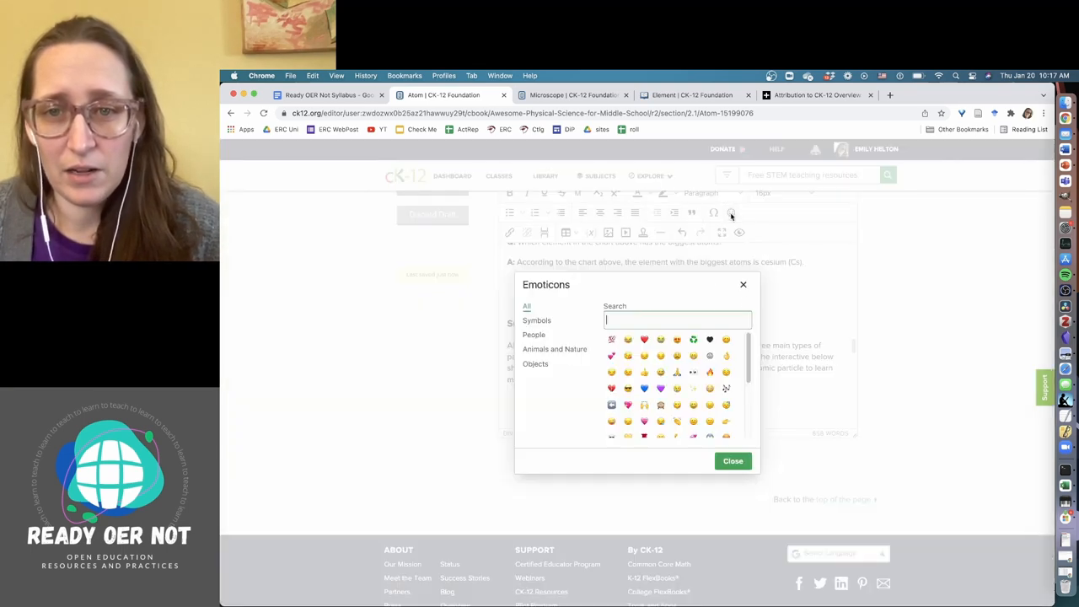
scroll(down, 3)
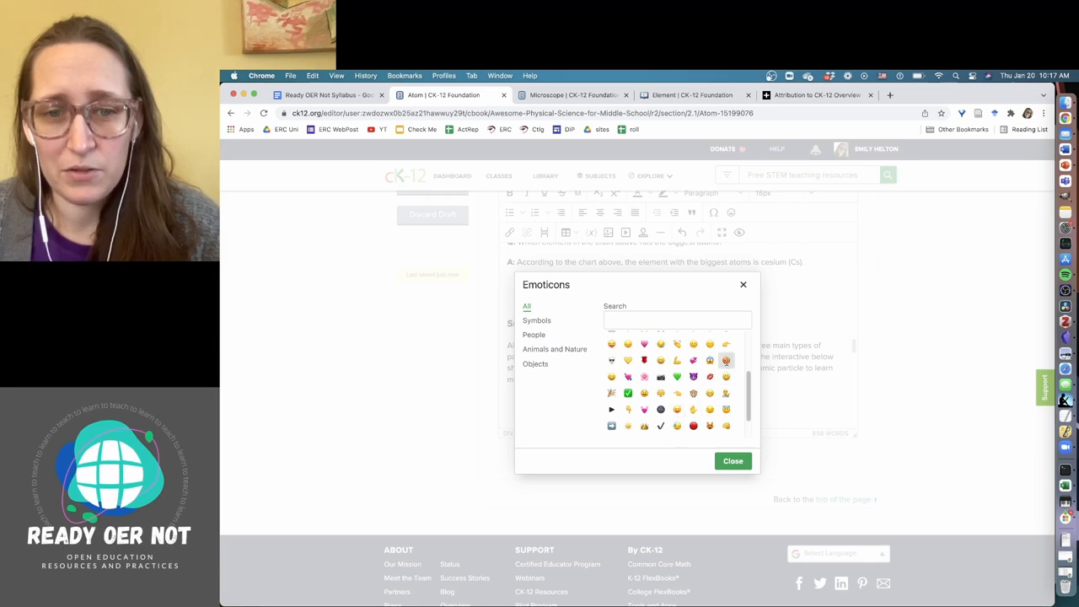
click(732, 461)
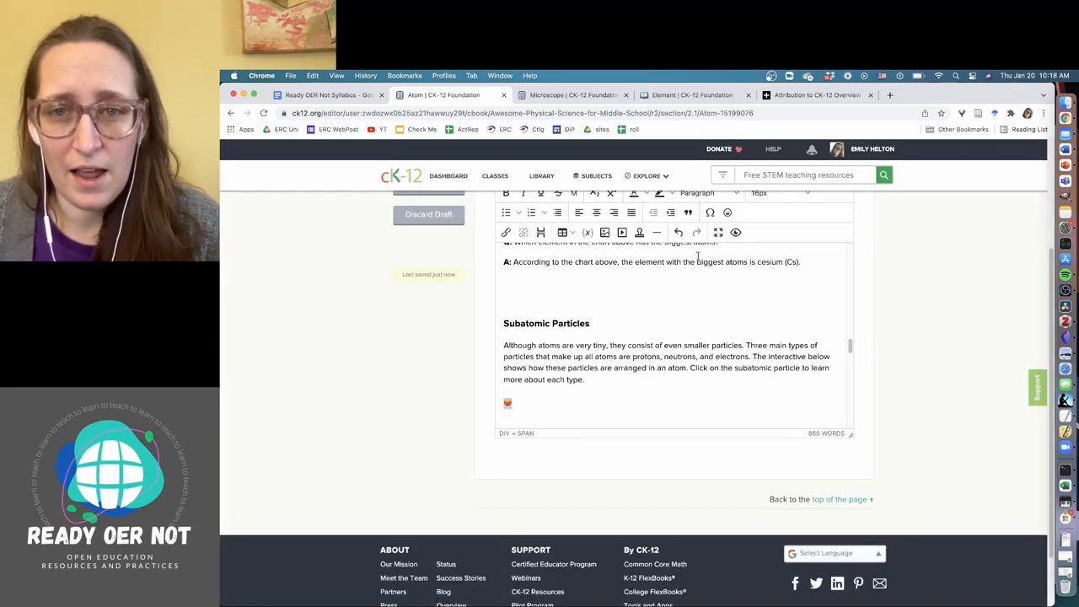
click(776, 206)
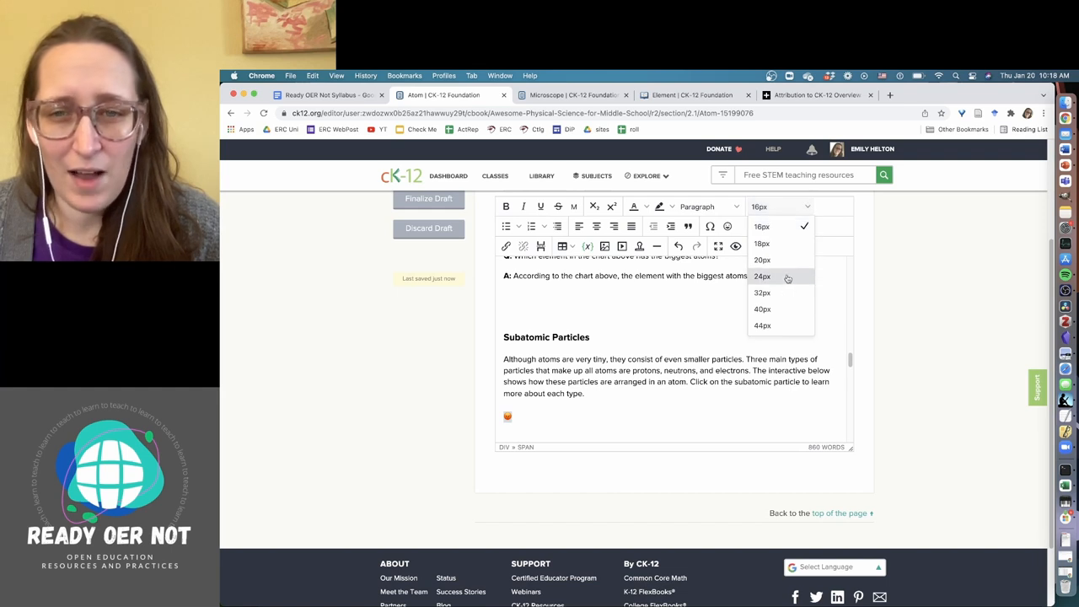
click(762, 276)
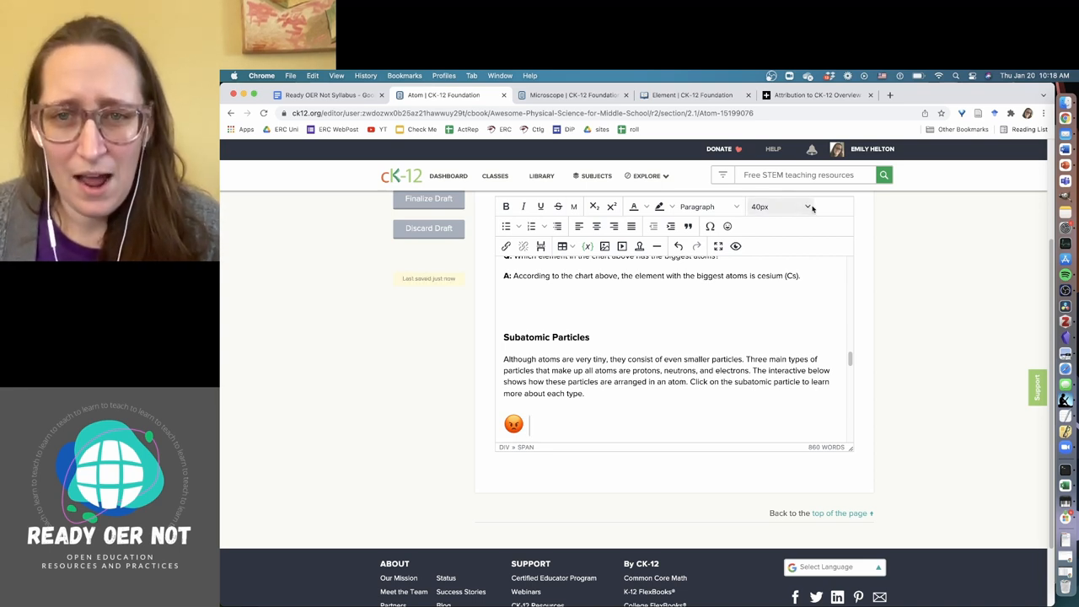
Step: Type 'Helton is mad.' at 24px and start a new line
click(801, 207)
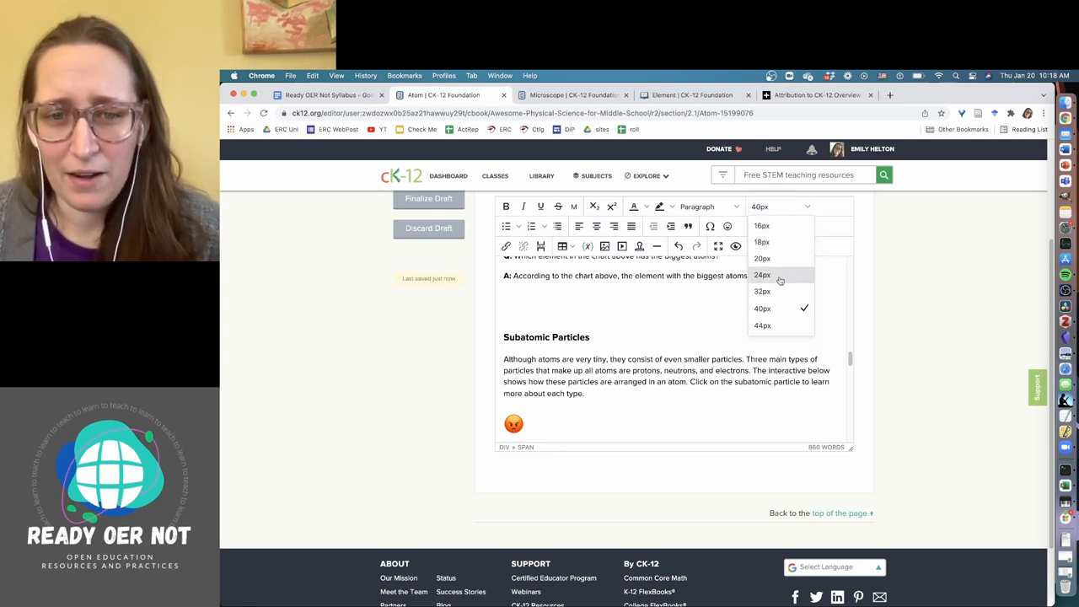
click(761, 275)
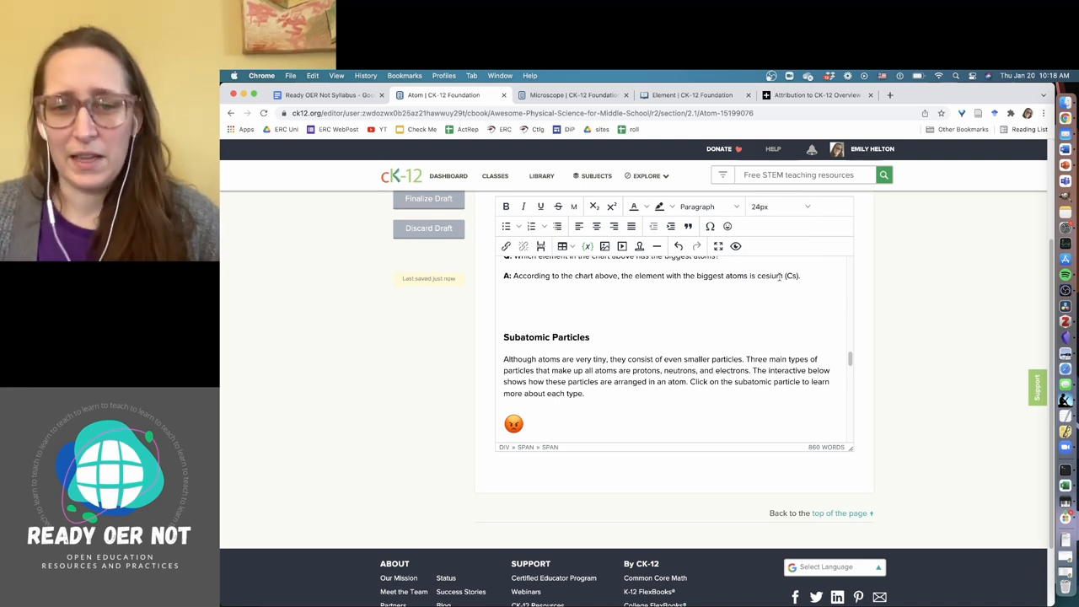
text(Helton is mad.)
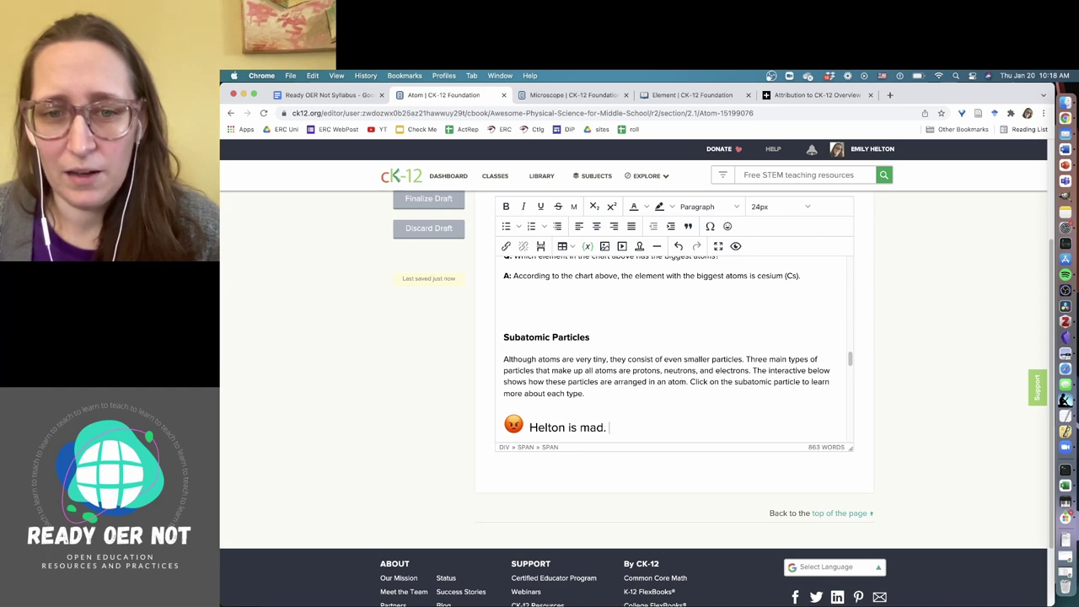
key(Enter)
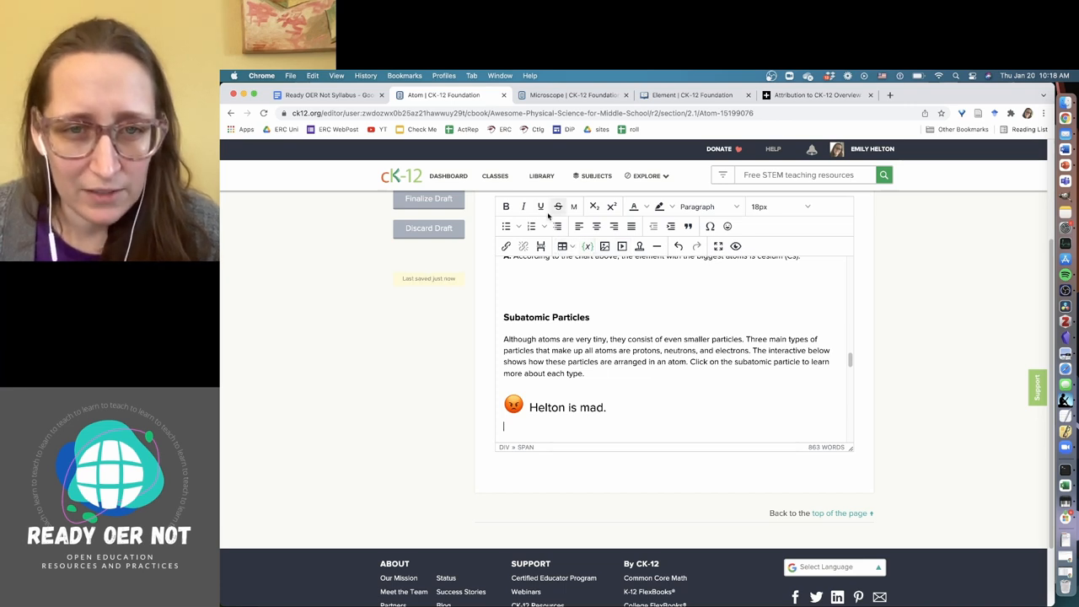
Step: Type an italic Bohr model note ending 'electrons behave in much weirder ways.'
click(523, 207)
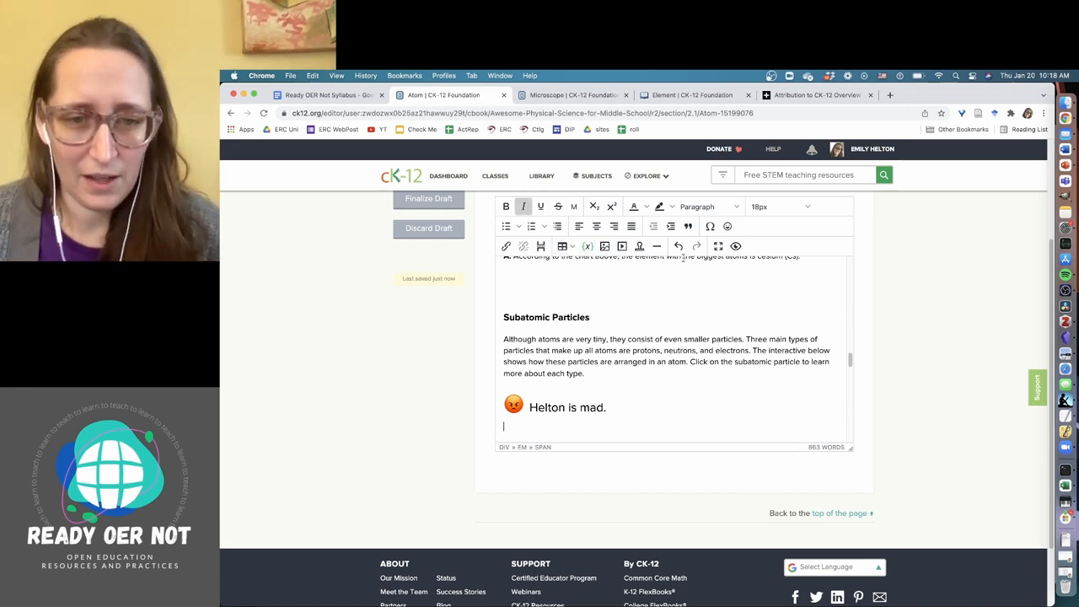
text(This model of t)
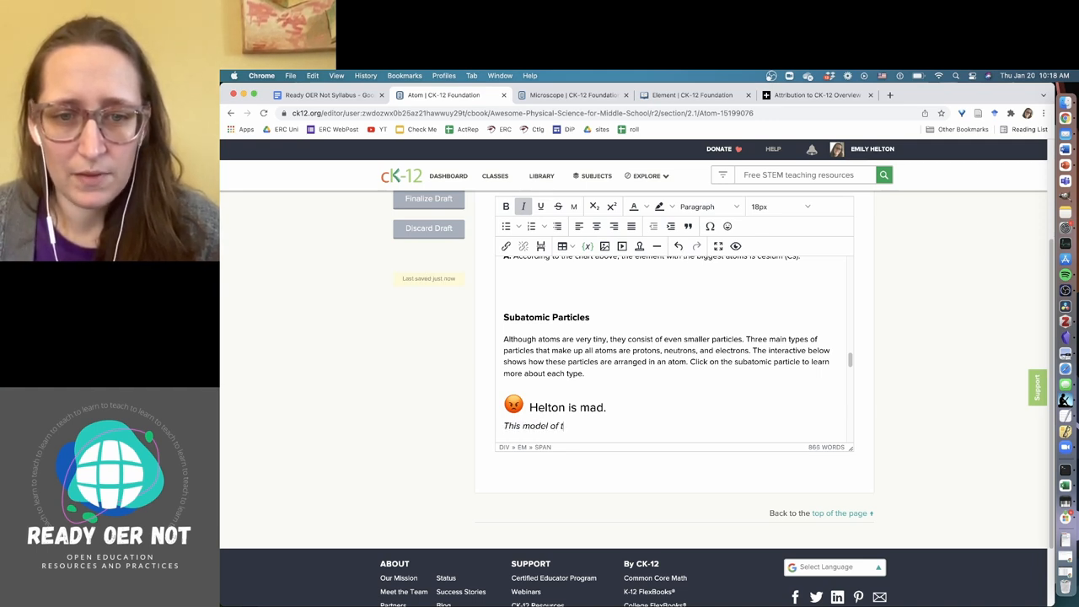
text(he atom (called the Bohr model),)
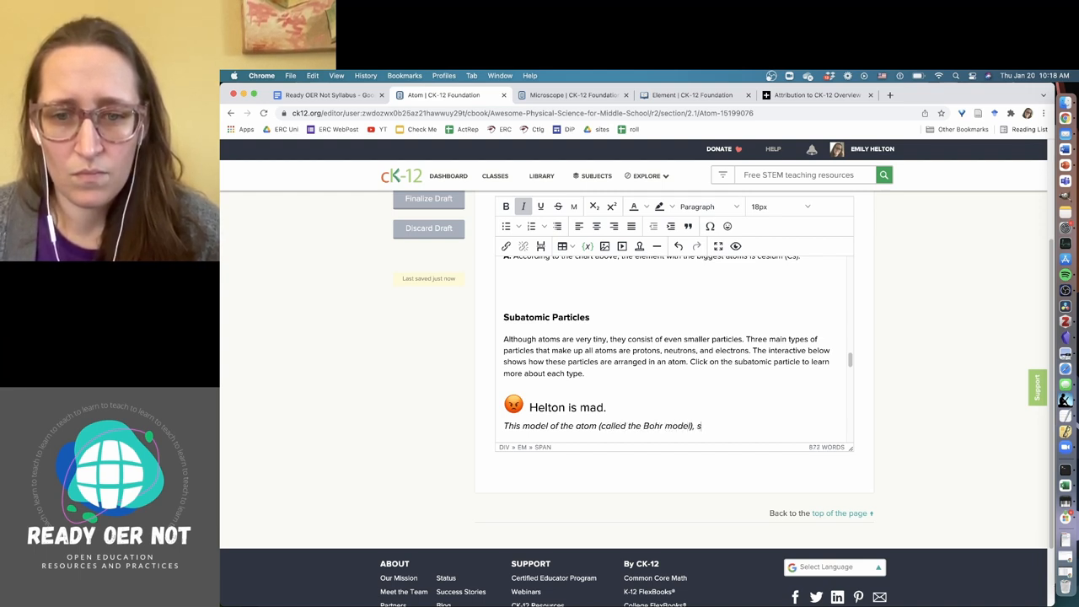
text(shows a central)
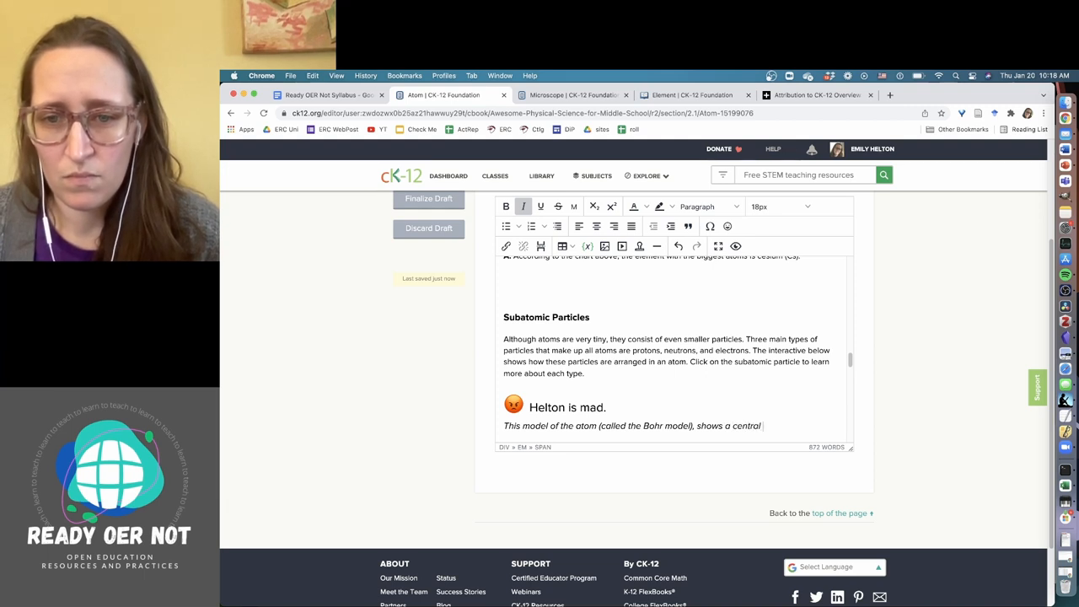
text(nucleus (good, accurate),)
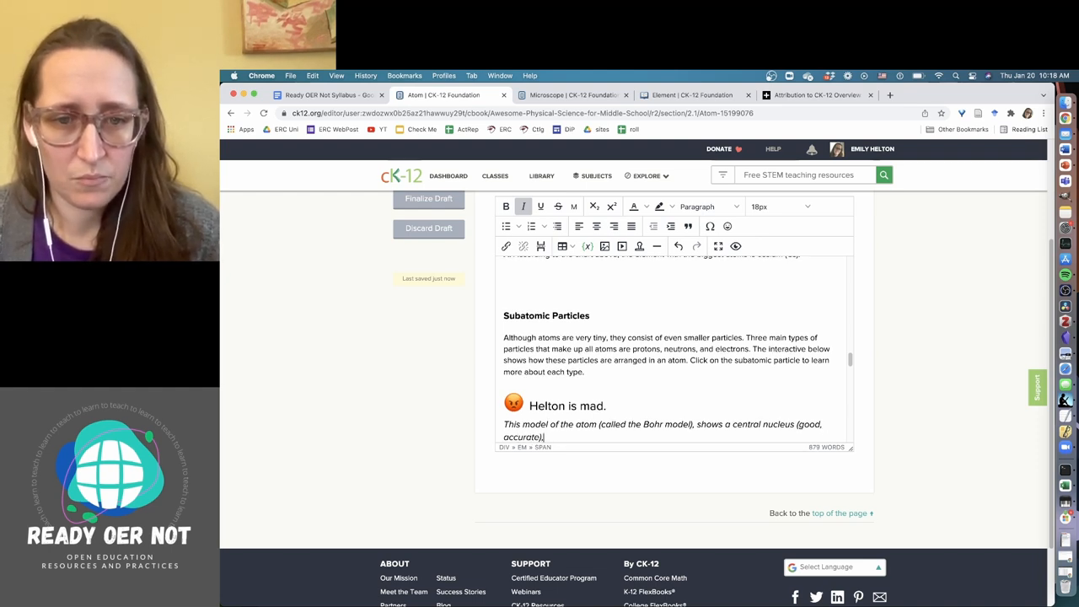
text(and electro)
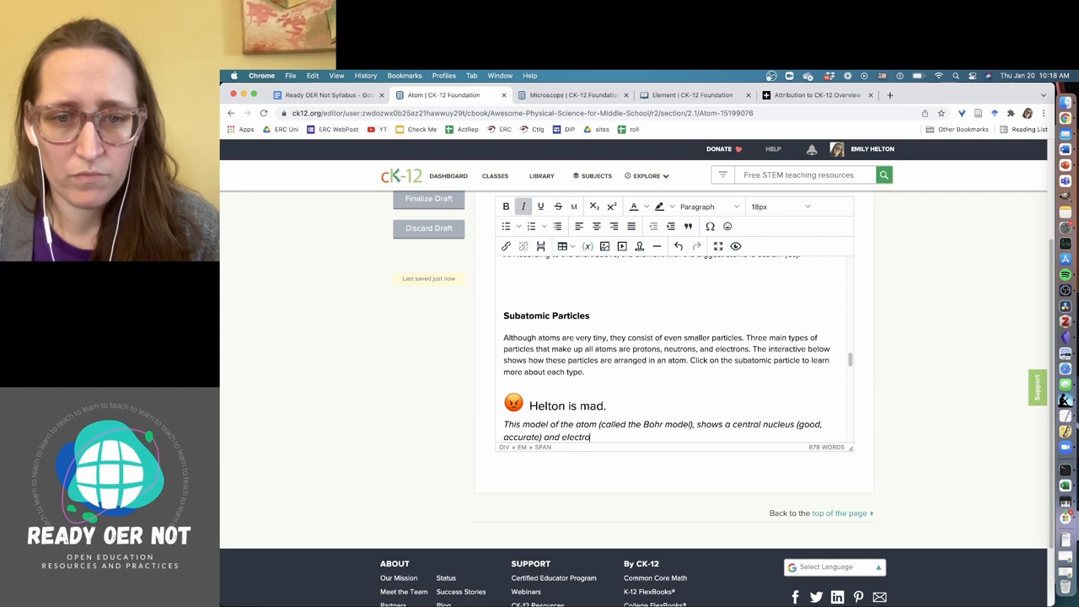
text(ns on circular paths around the nucleus (bad, incorrect). In)
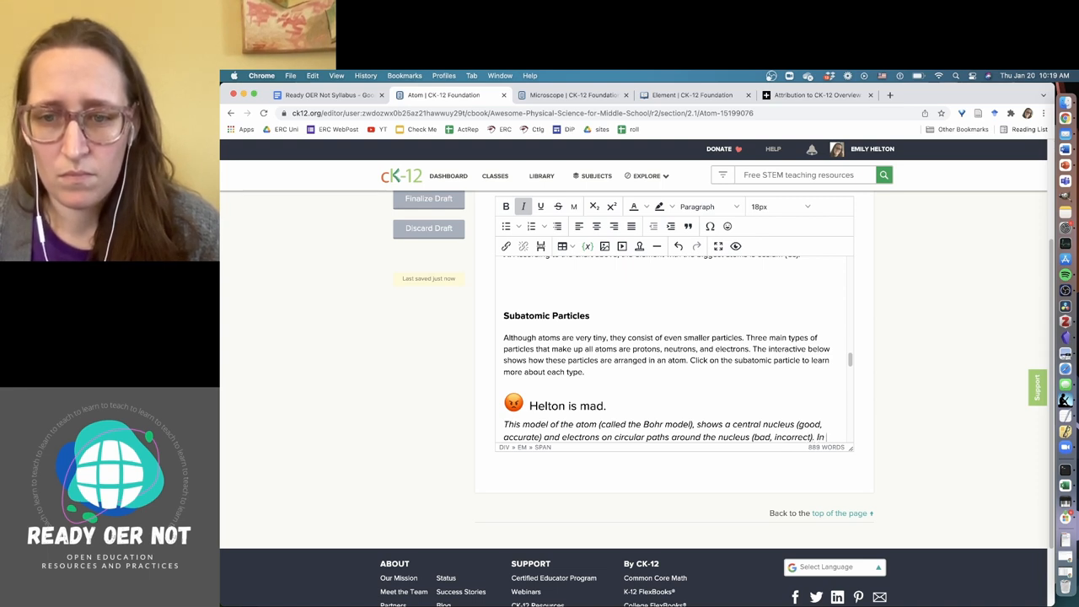
text(electrons behave l)
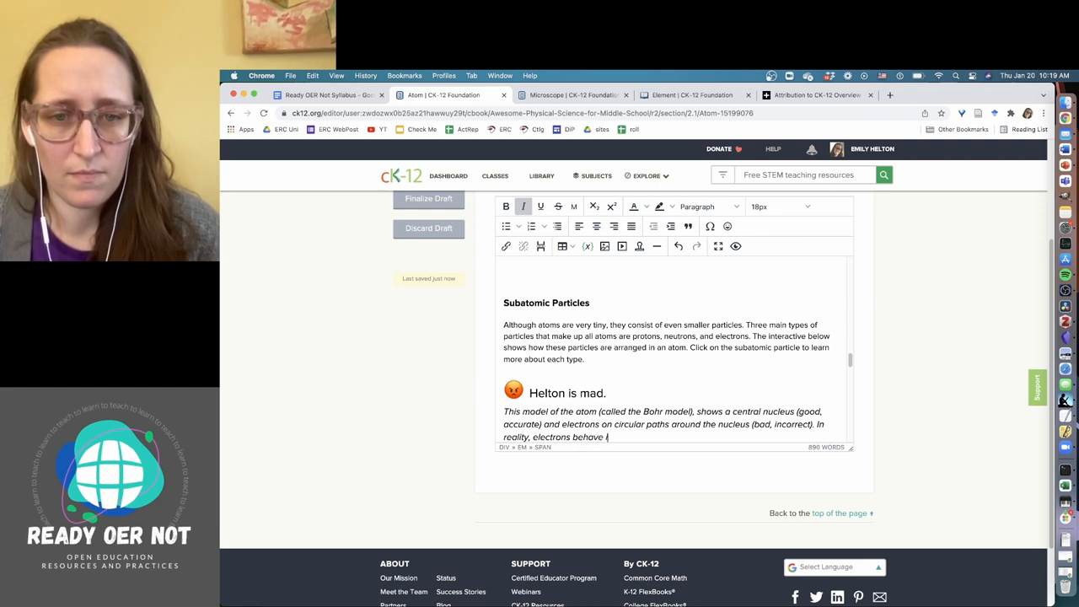
text(in much weirder ways.)
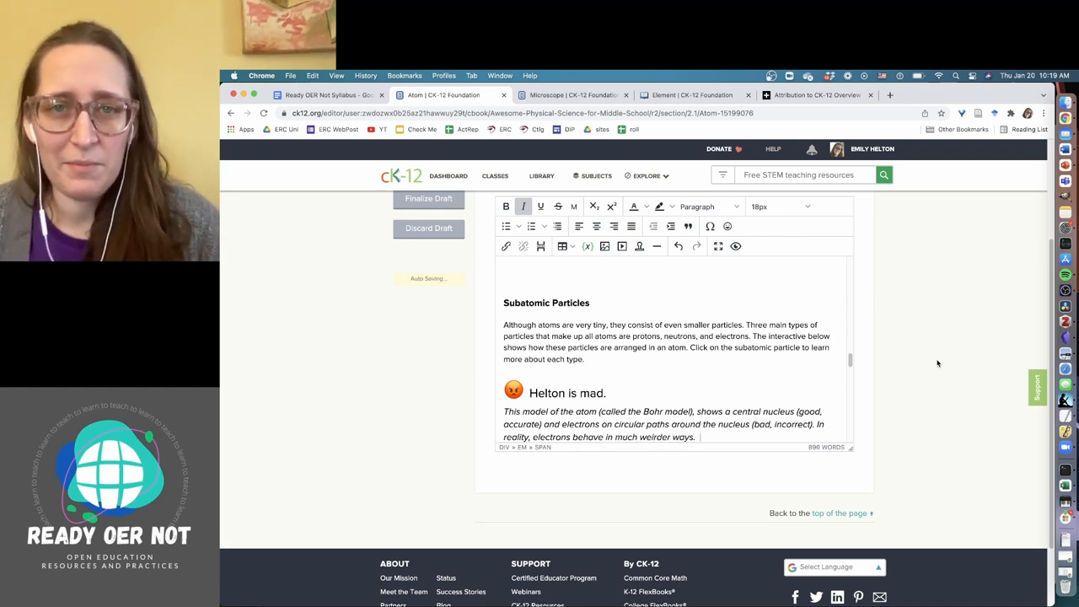
Step: Choose Finalize Draft for the edited Atom lesson
scroll(down, 3)
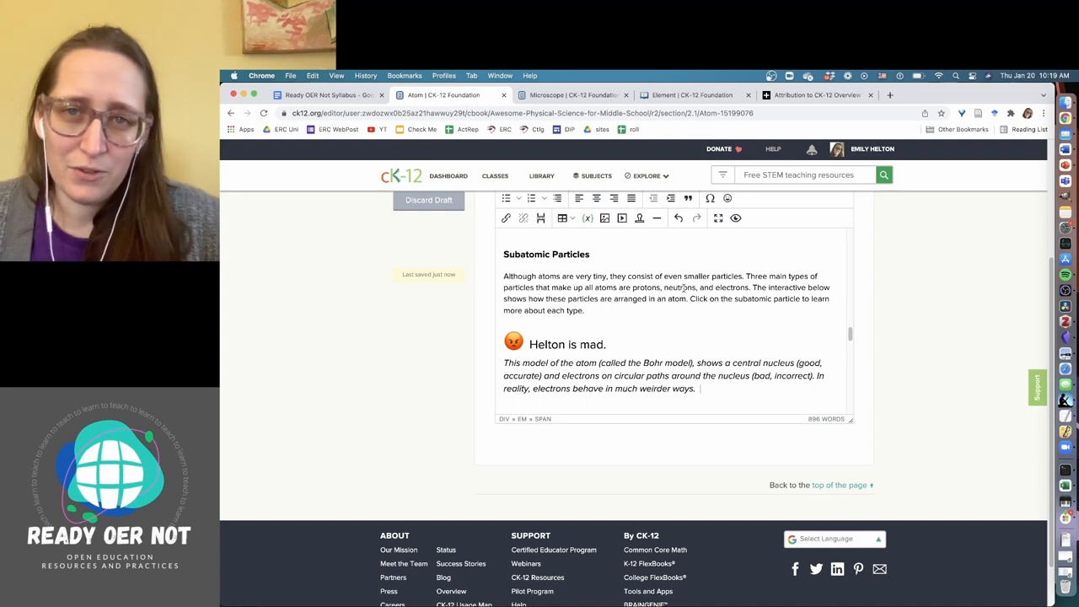
mouse_move(767, 428)
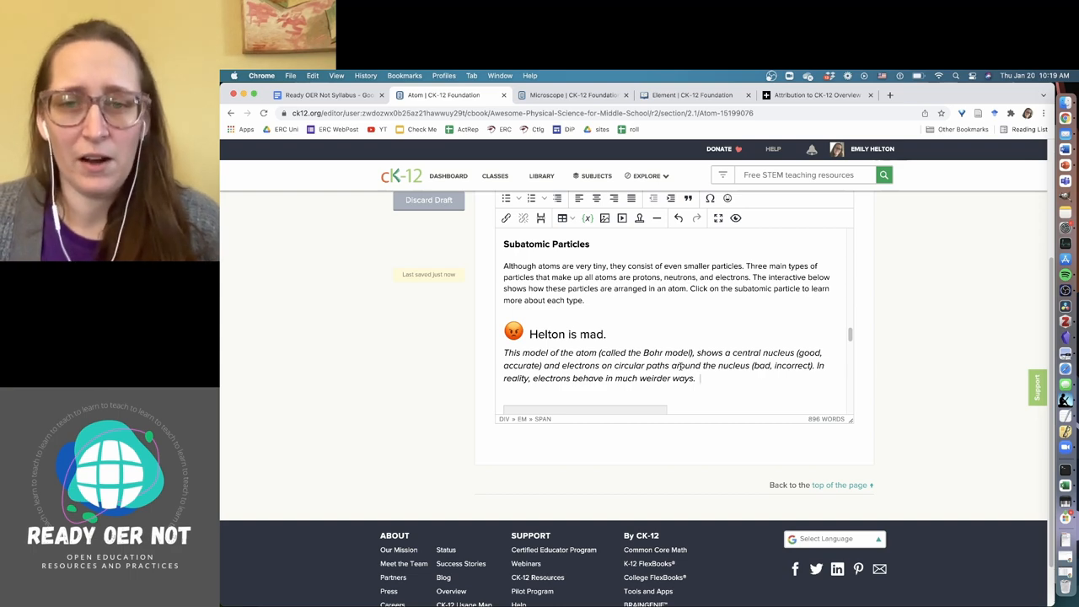
mouse_move(910, 414)
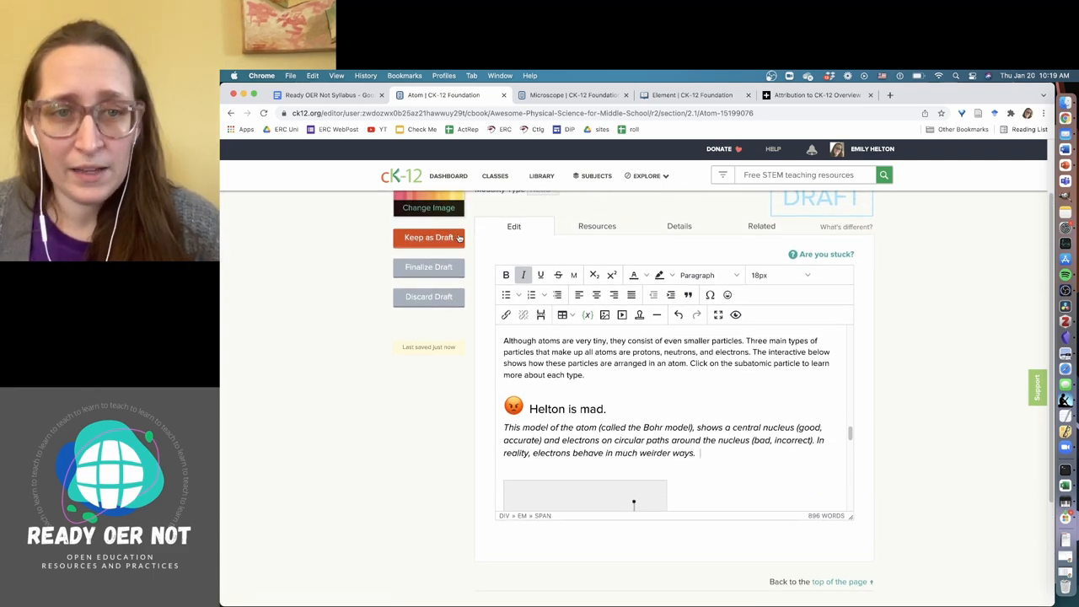
mouse_move(458, 239)
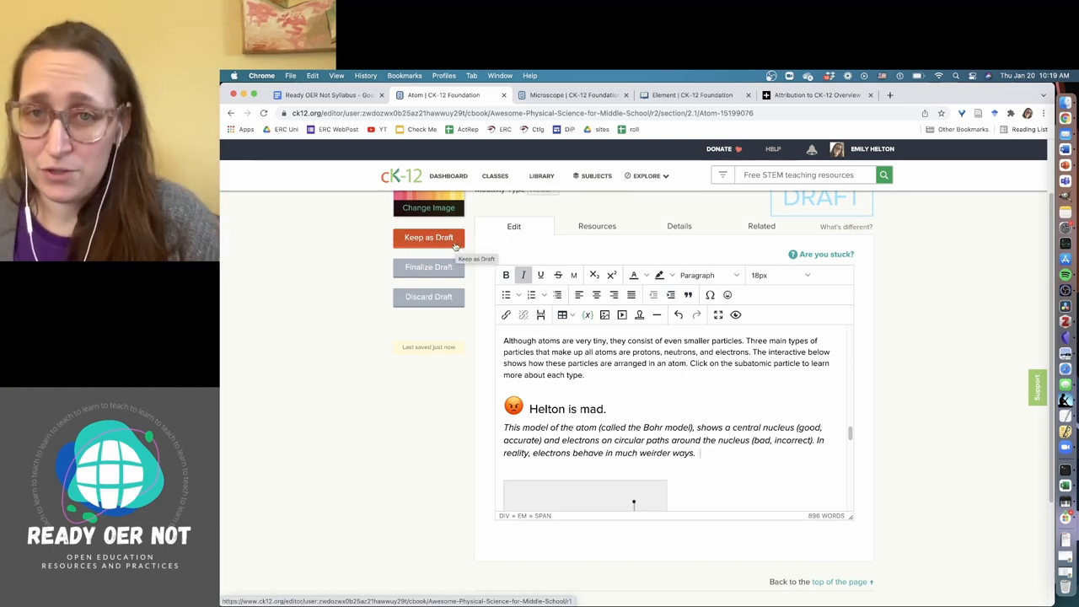
mouse_move(440, 287)
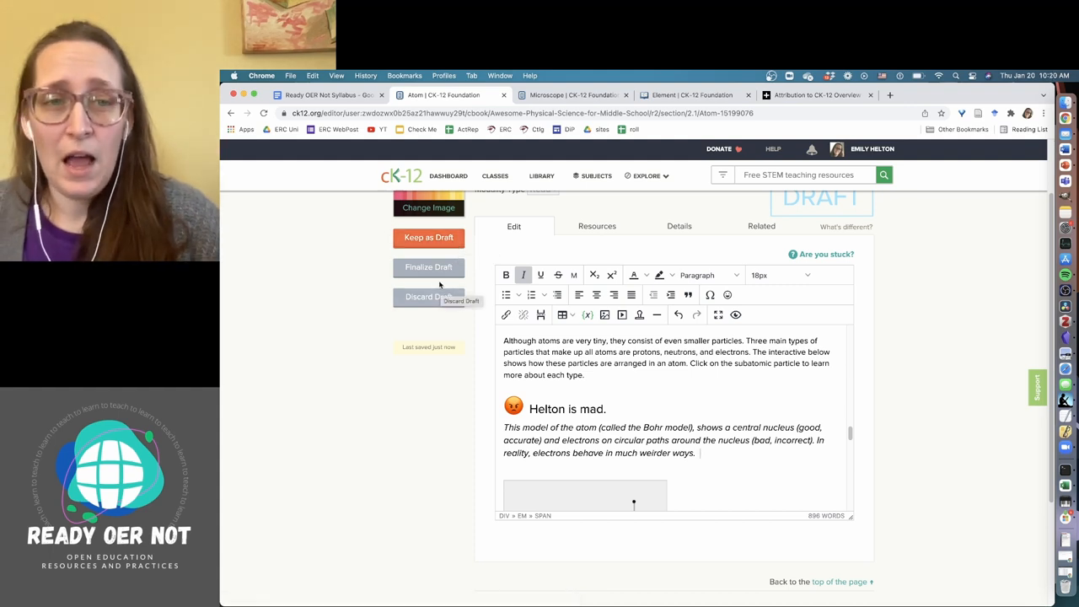
click(428, 267)
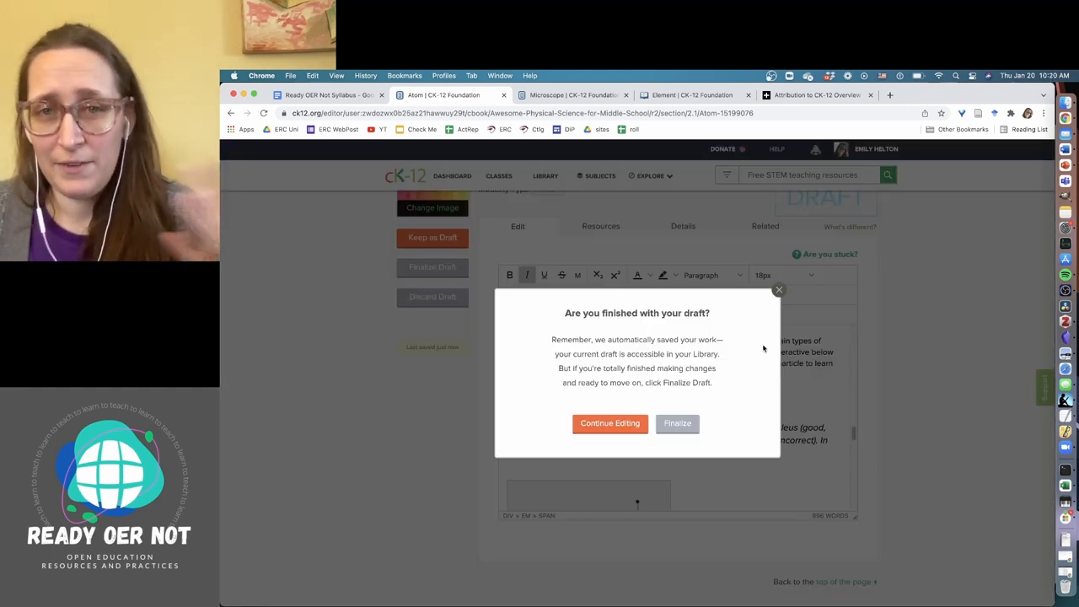
mouse_move(720, 433)
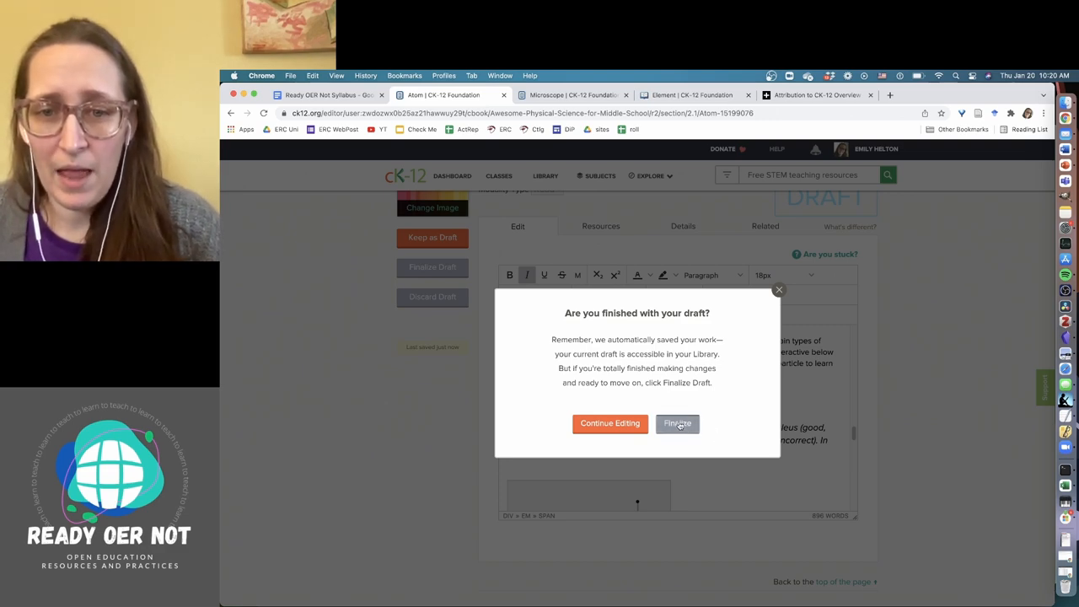
Step: Confirm Finalize in the 'Are you finished with your draft?' dialog
click(677, 423)
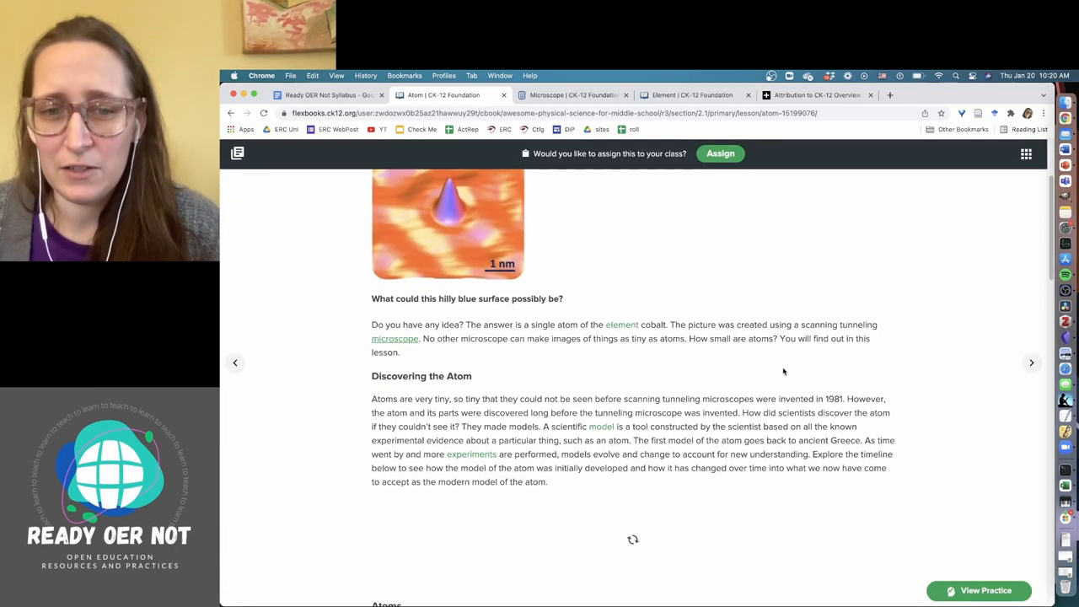
scroll(down, 3)
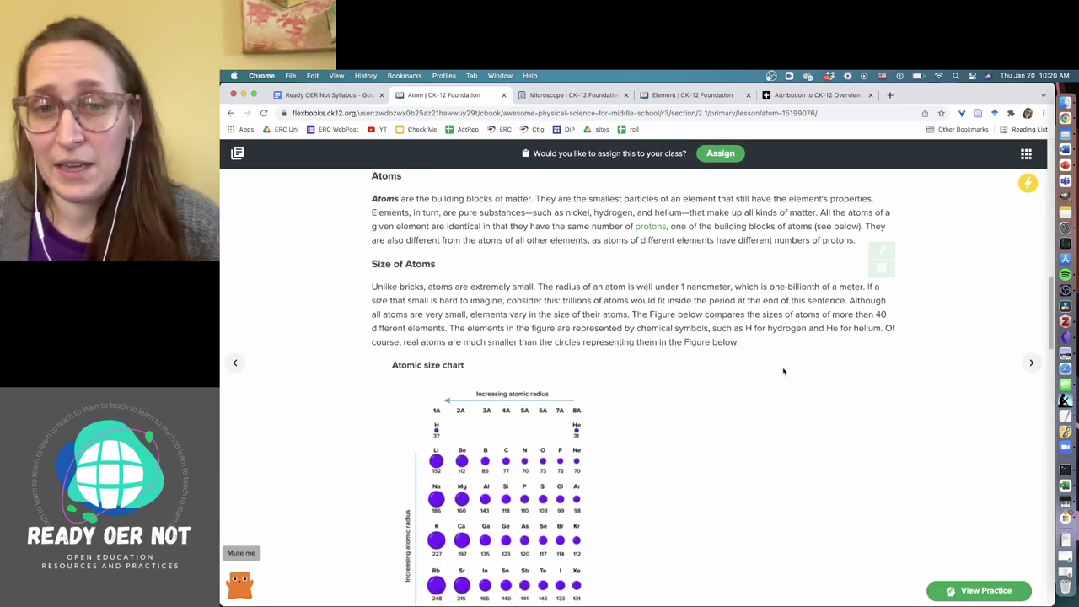
scroll(down, 3)
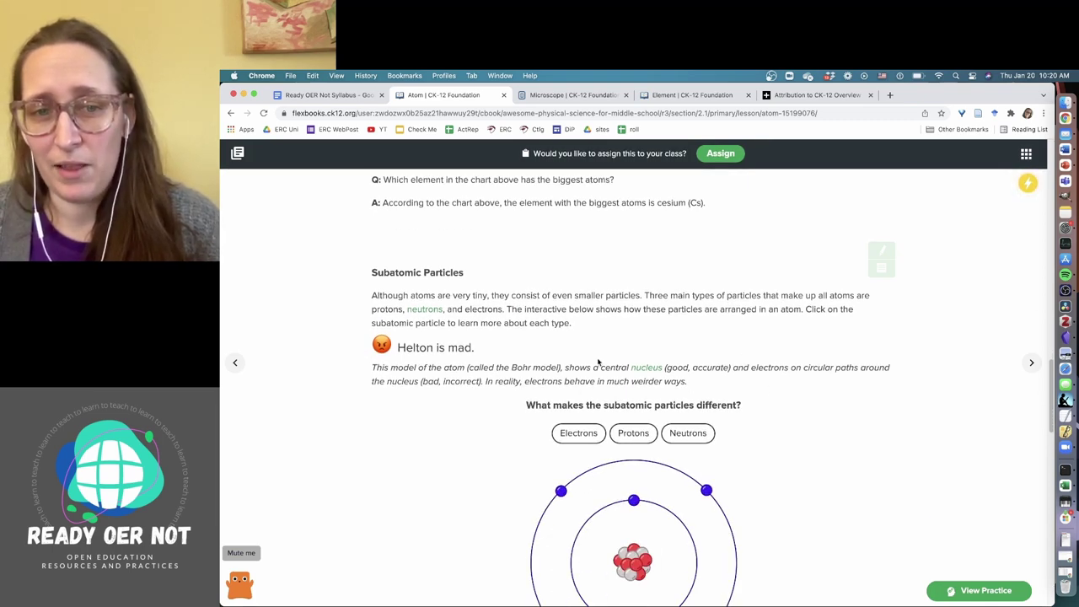
mouse_move(575, 344)
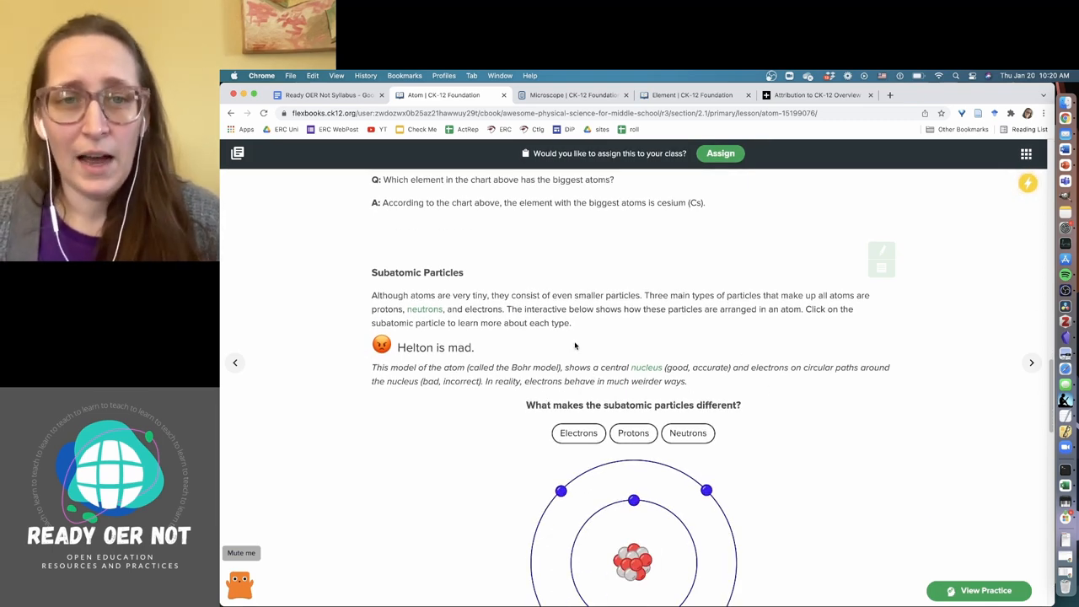
mouse_move(627, 376)
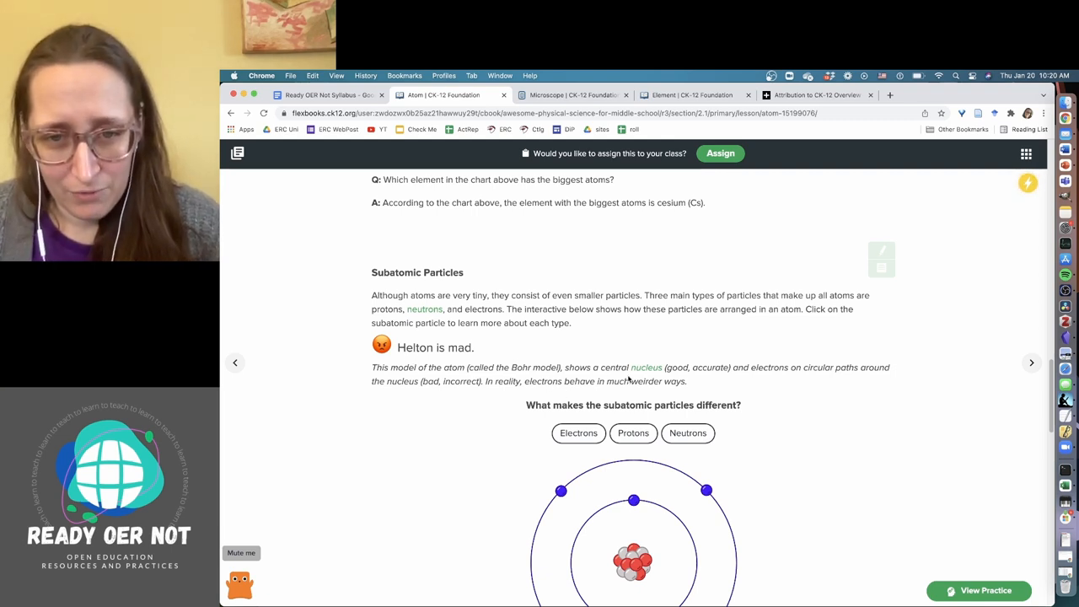
mouse_move(677, 381)
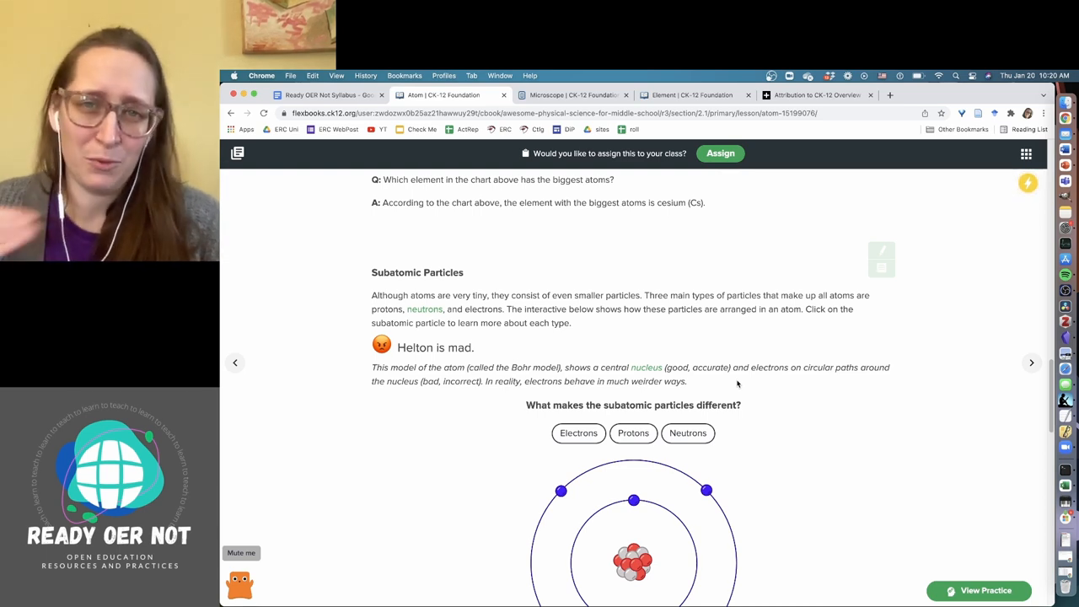
mouse_move(646, 367)
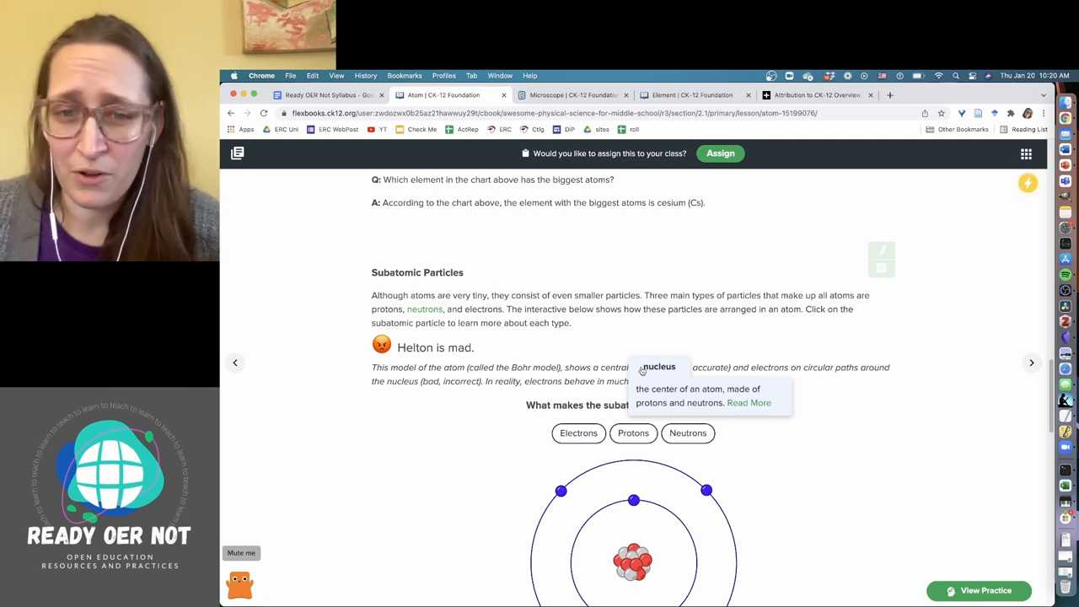
mouse_move(749, 403)
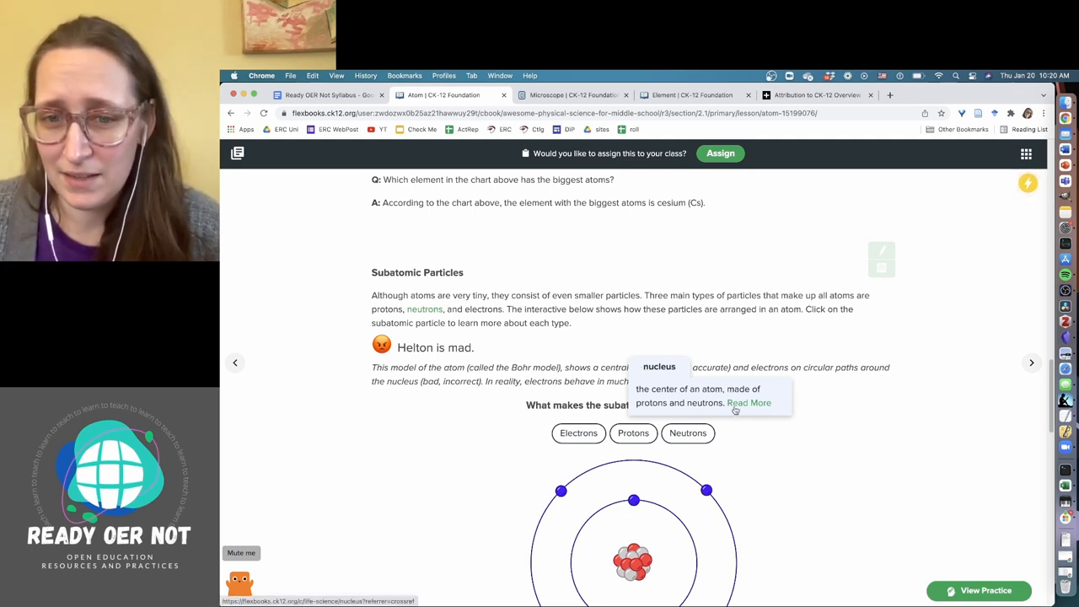
scroll(down, 3)
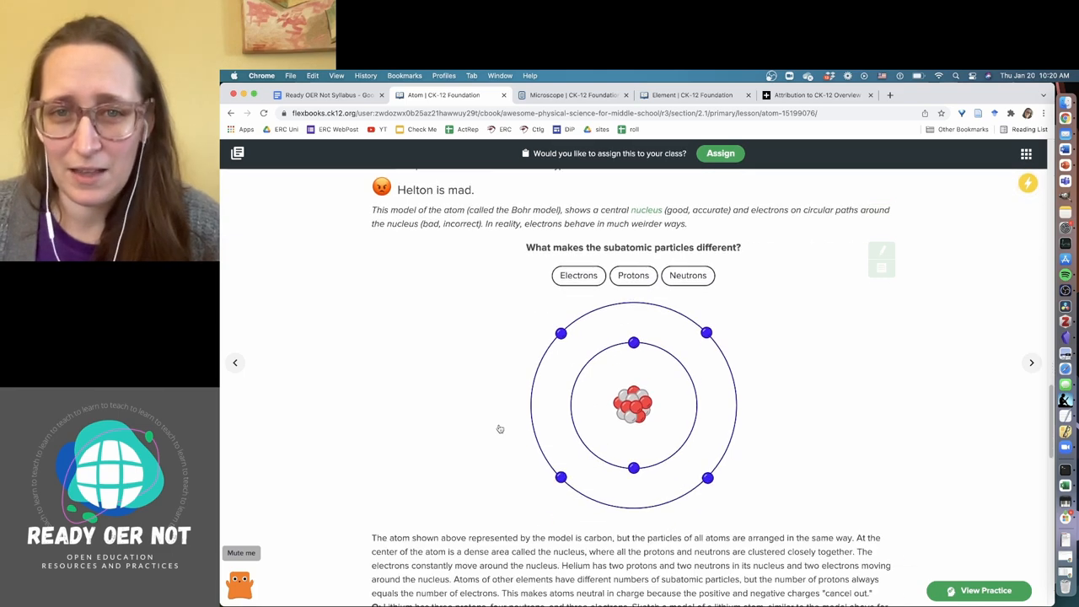
scroll(down, 3)
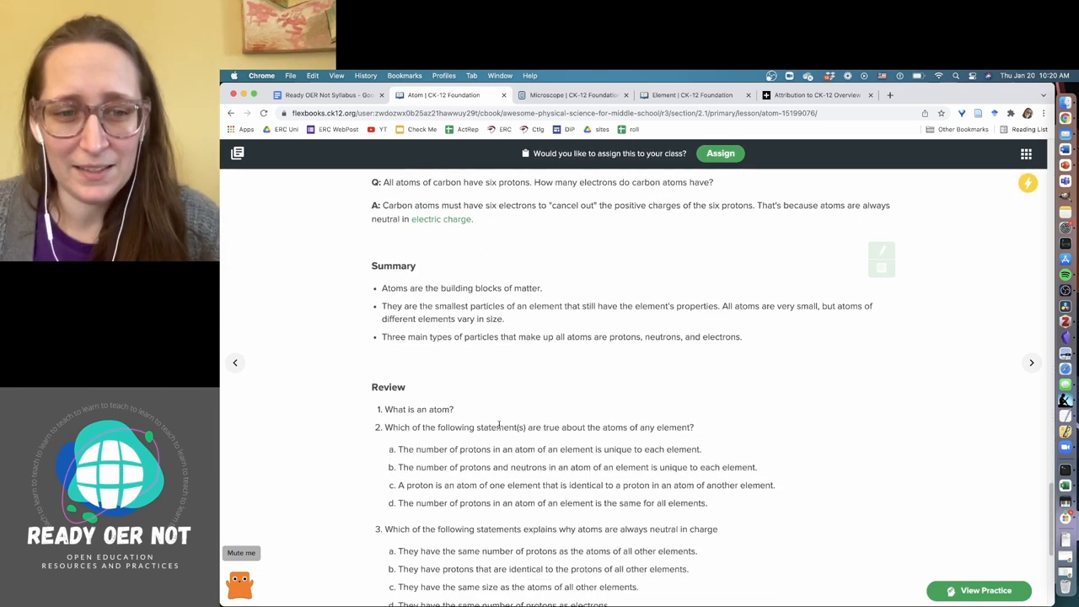
scroll(down, 3)
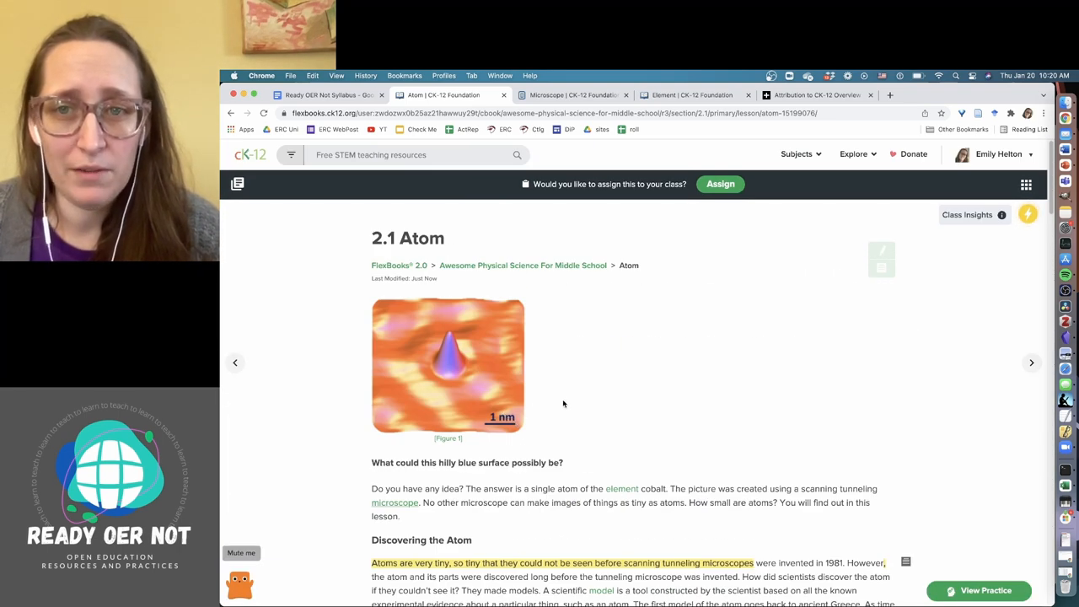
mouse_move(674, 298)
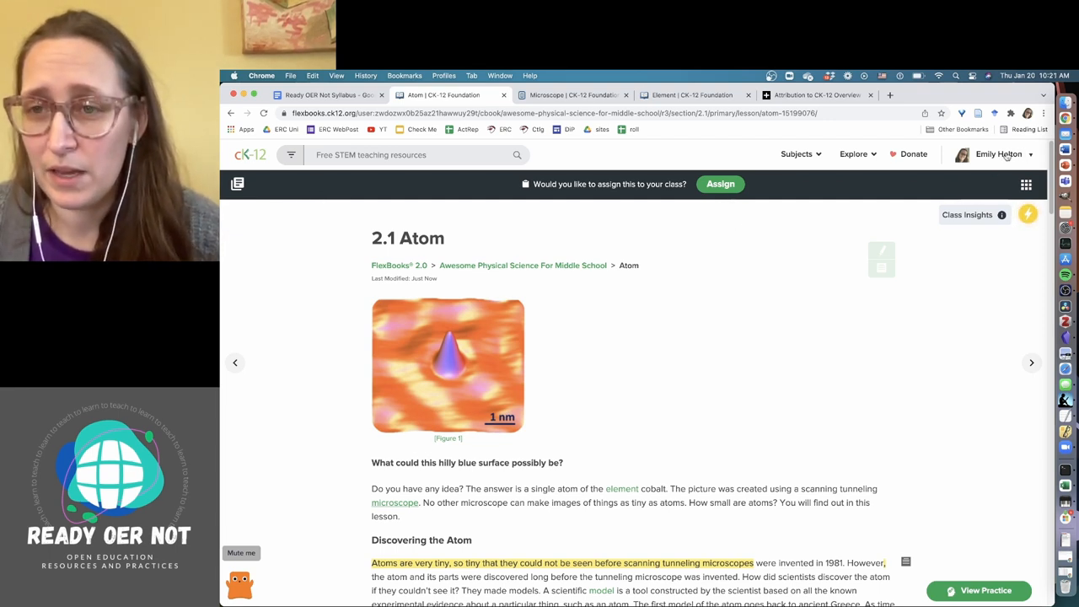
Step: Go to the Dashboard and open the Example class
click(999, 155)
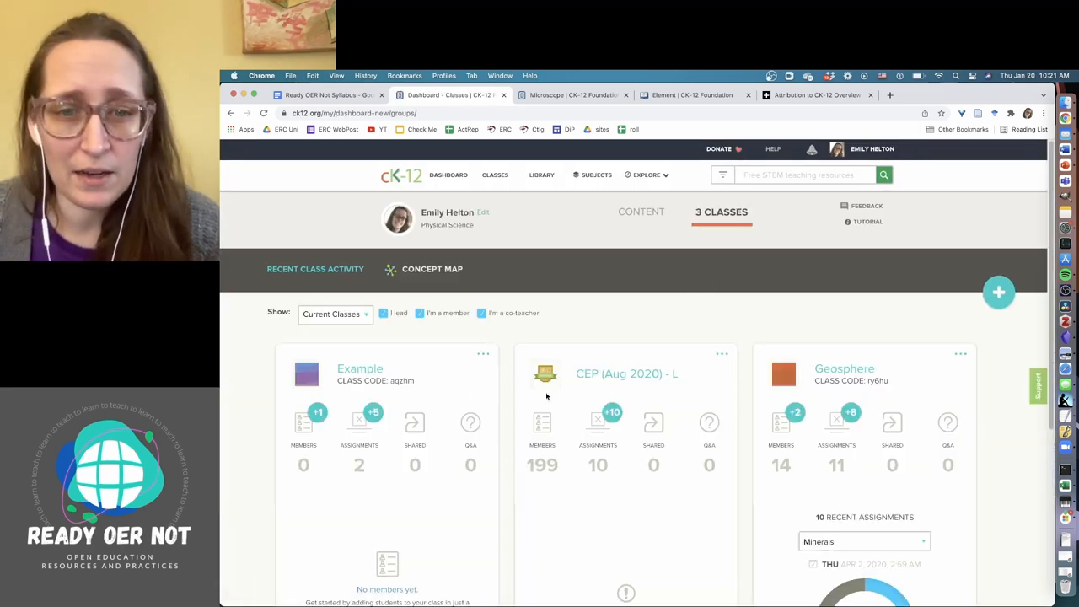
click(359, 368)
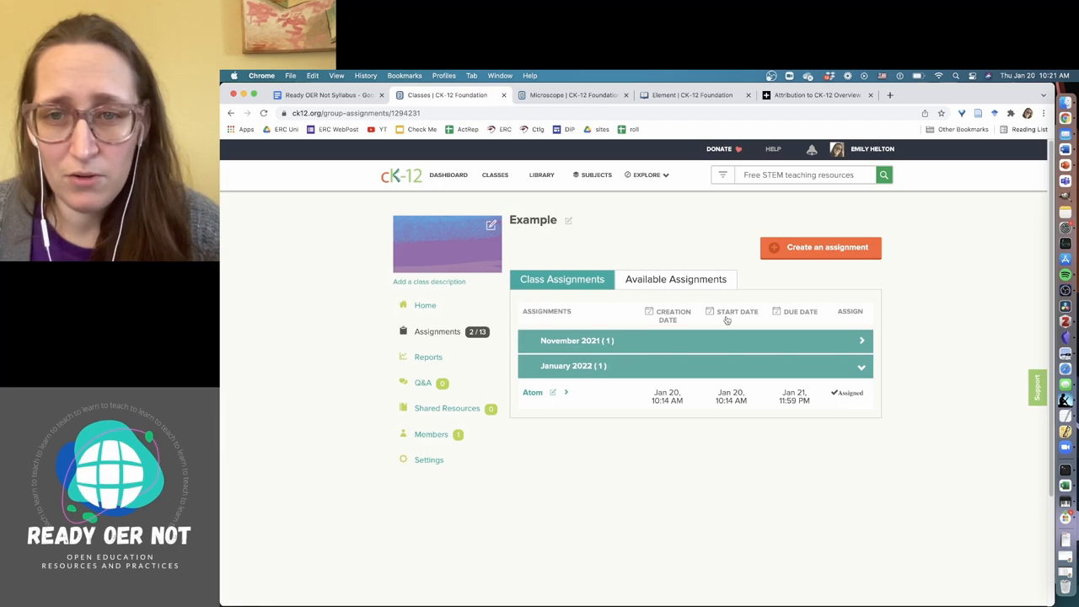
Step: Create an assignment with Atom, Proton, Neutron, Electron and Nucleus of the Atom concepts
click(819, 247)
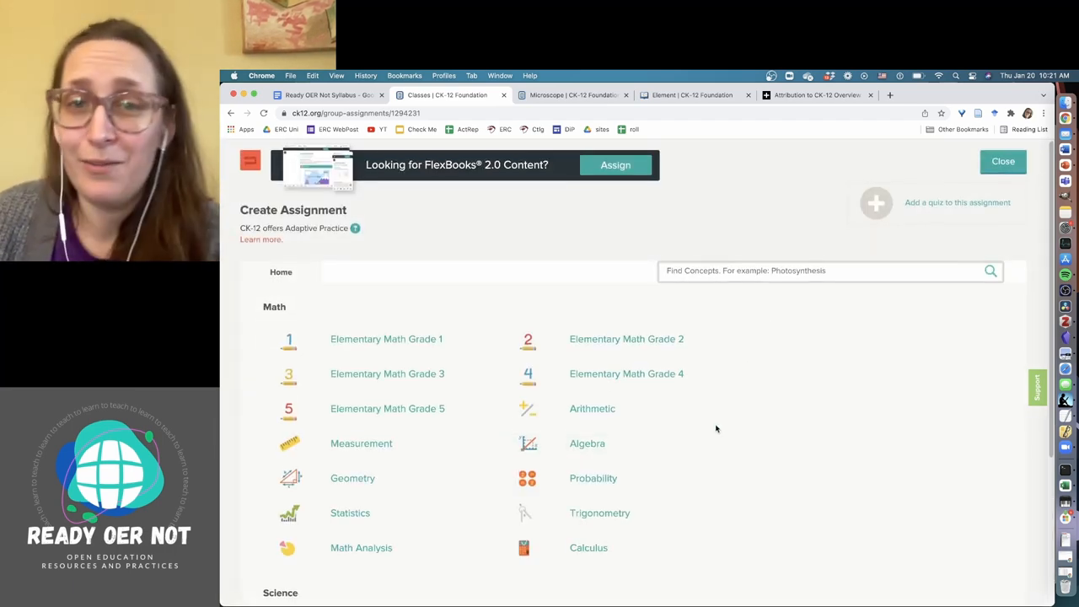
scroll(down, 3)
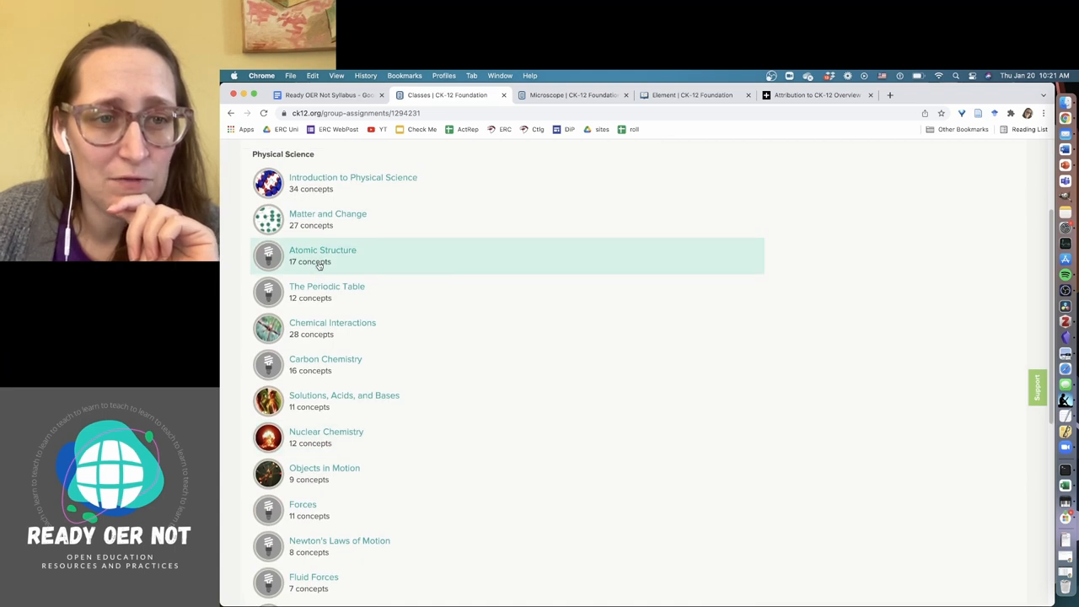
click(322, 250)
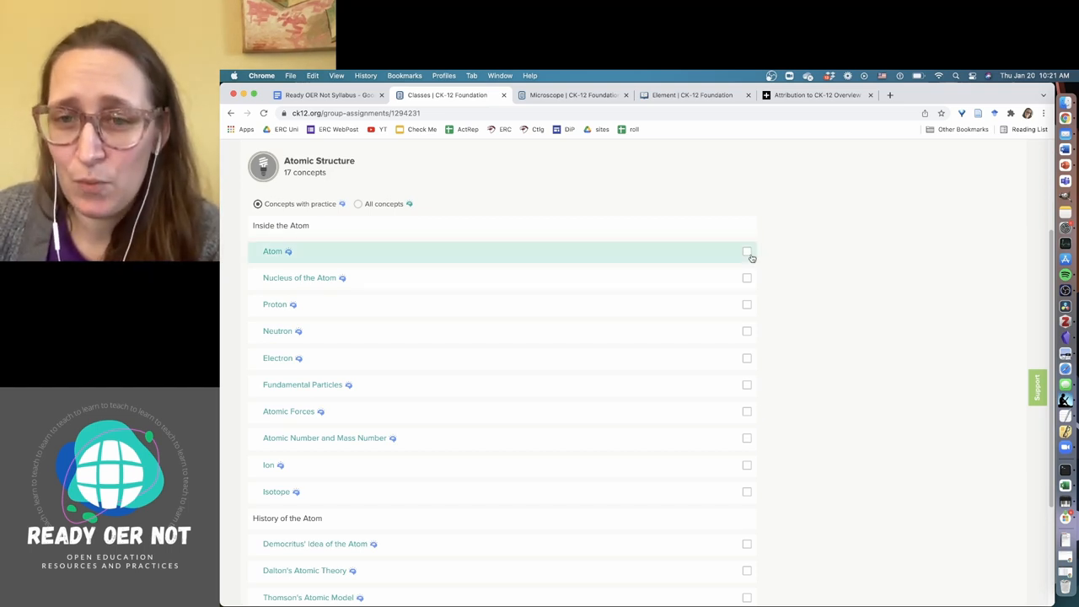
click(747, 252)
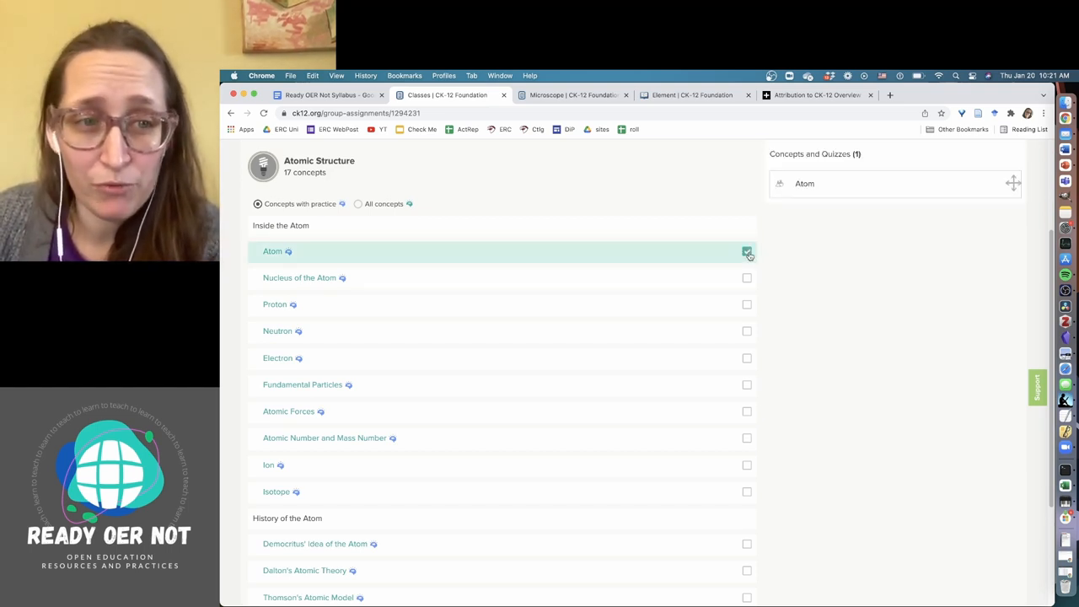
click(747, 305)
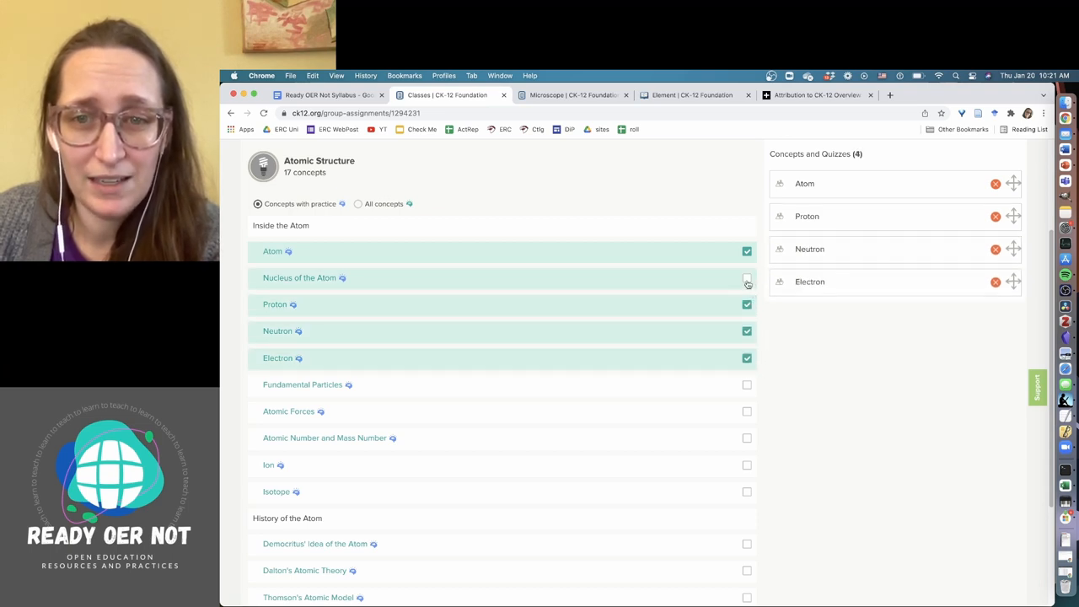
click(748, 280)
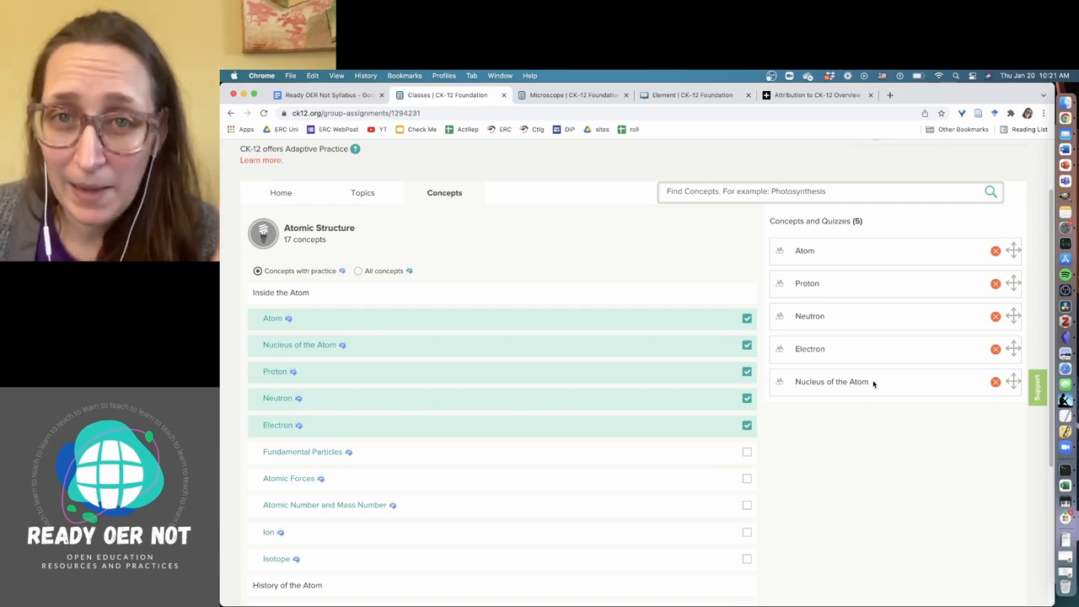
scroll(down, 3)
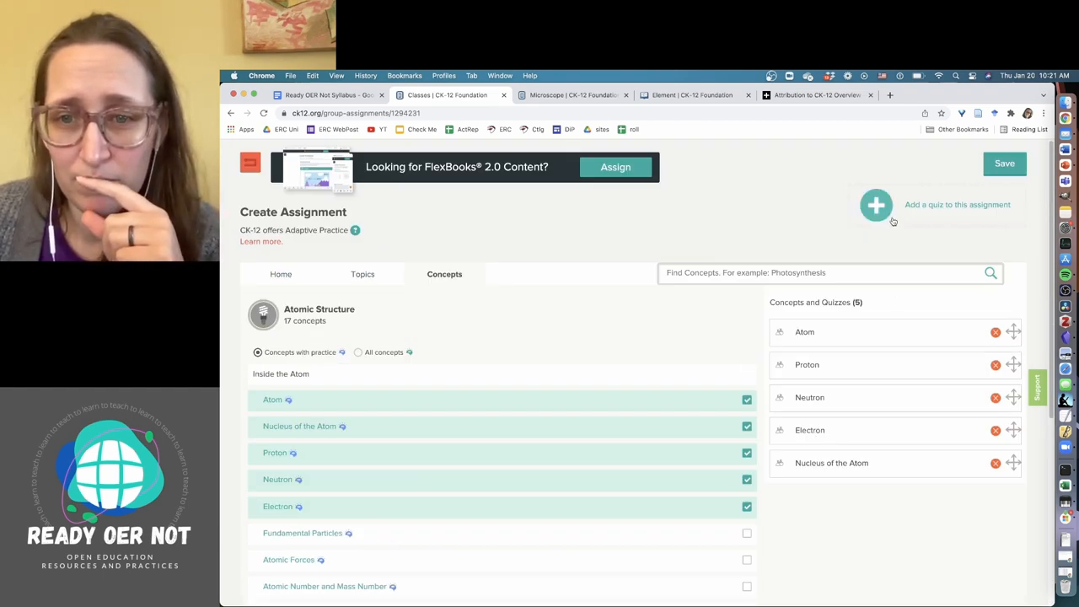
mouse_move(917, 226)
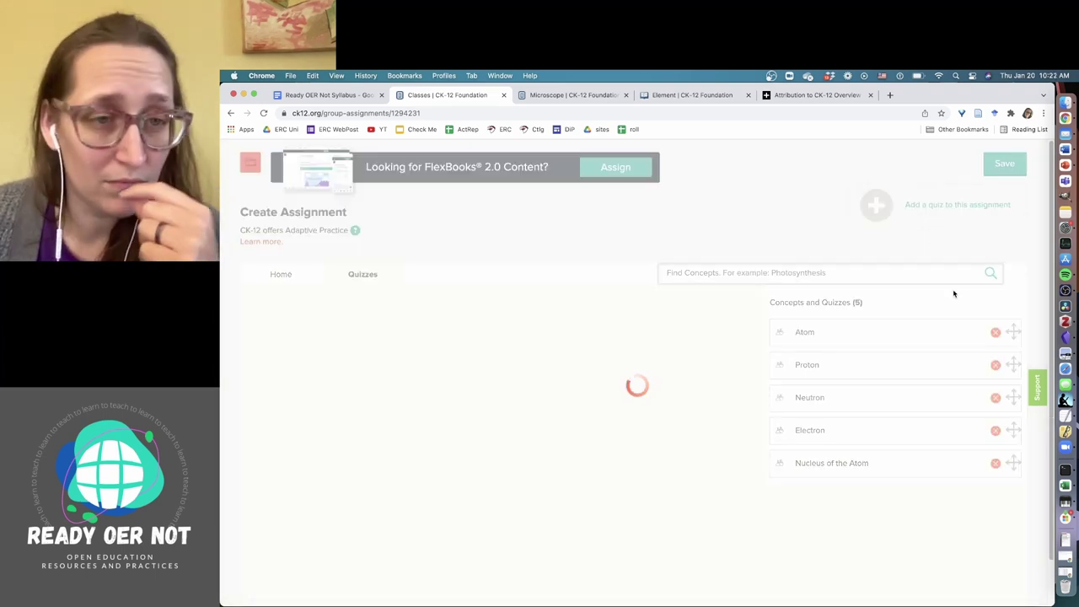
Step: Save the assignment as 'Atoms quiz', due 04/14/2022, and start a new quiz
click(362, 274)
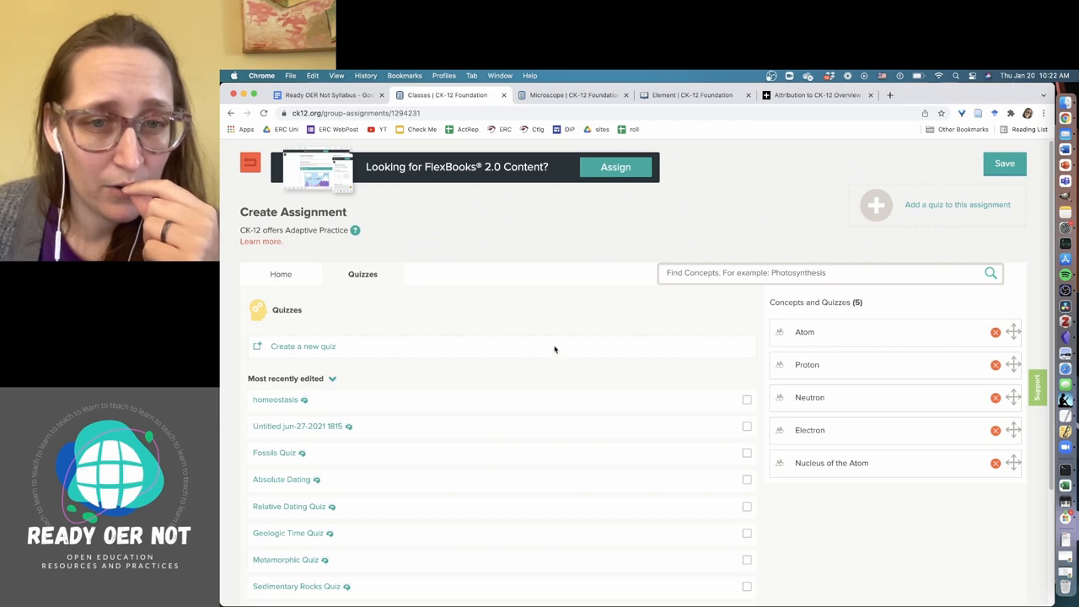
click(1004, 164)
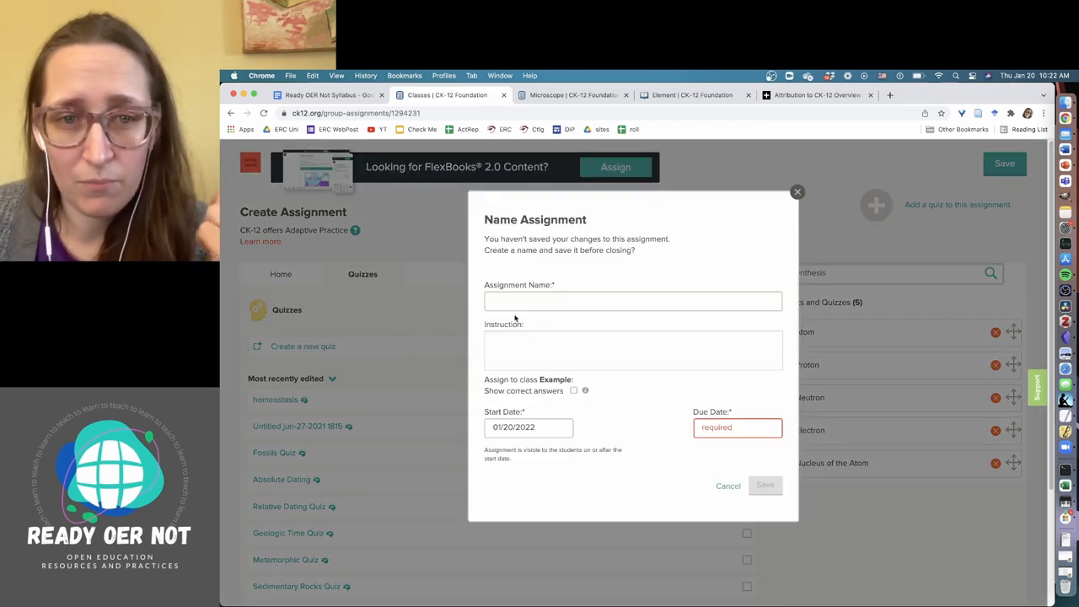
text(Atoms quiz)
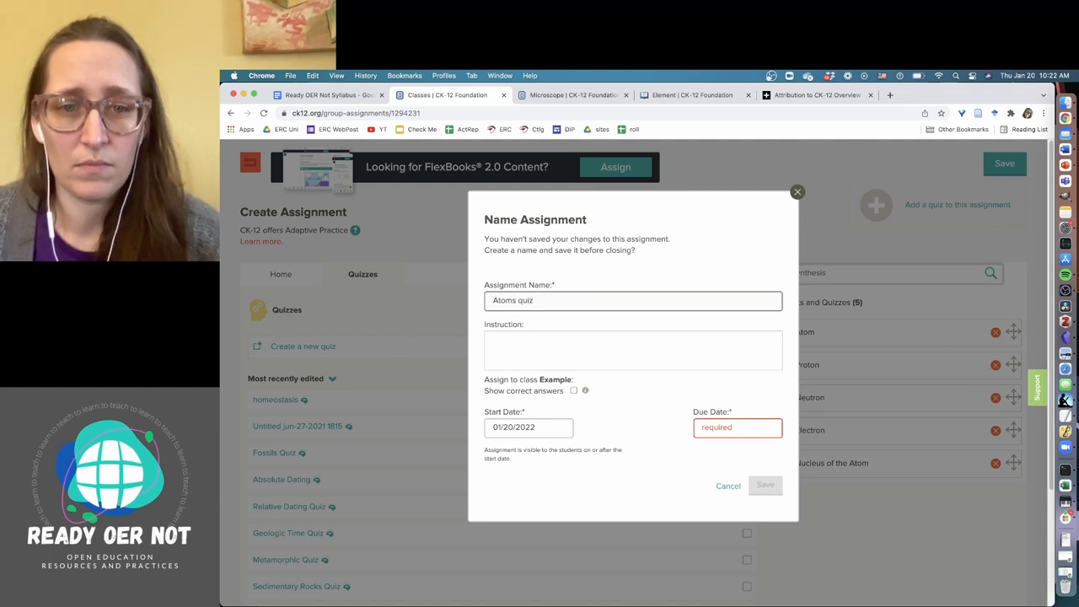
click(737, 427)
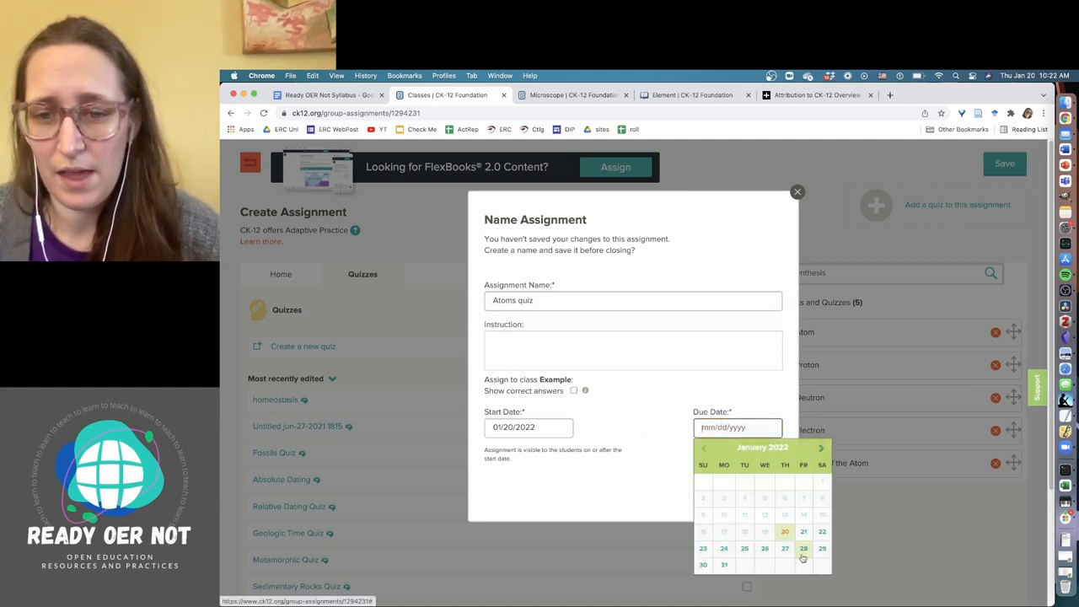
click(823, 447)
text(04/14/2022)
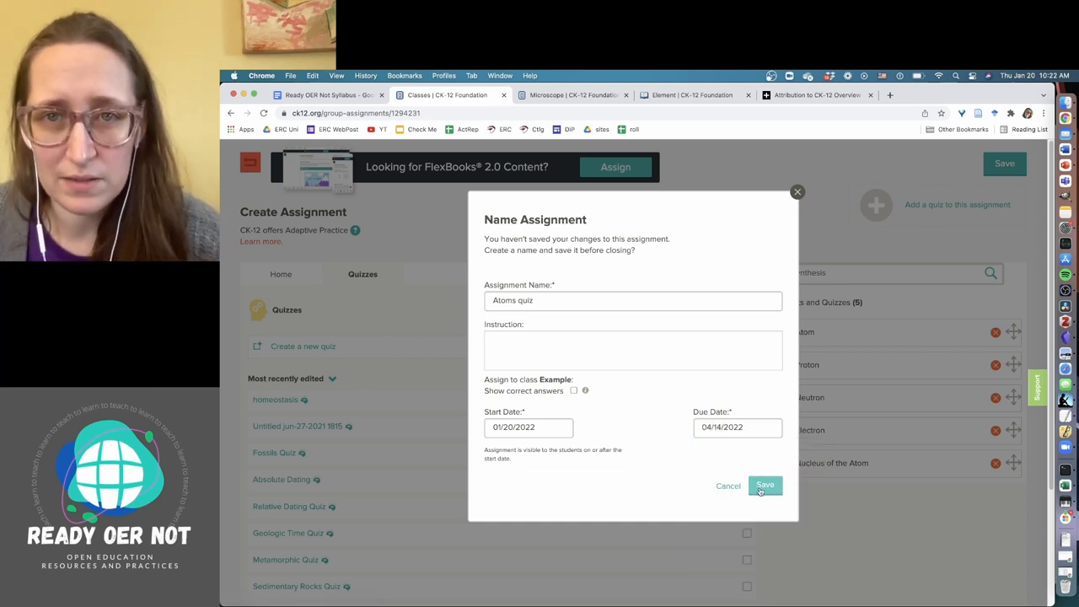
click(765, 486)
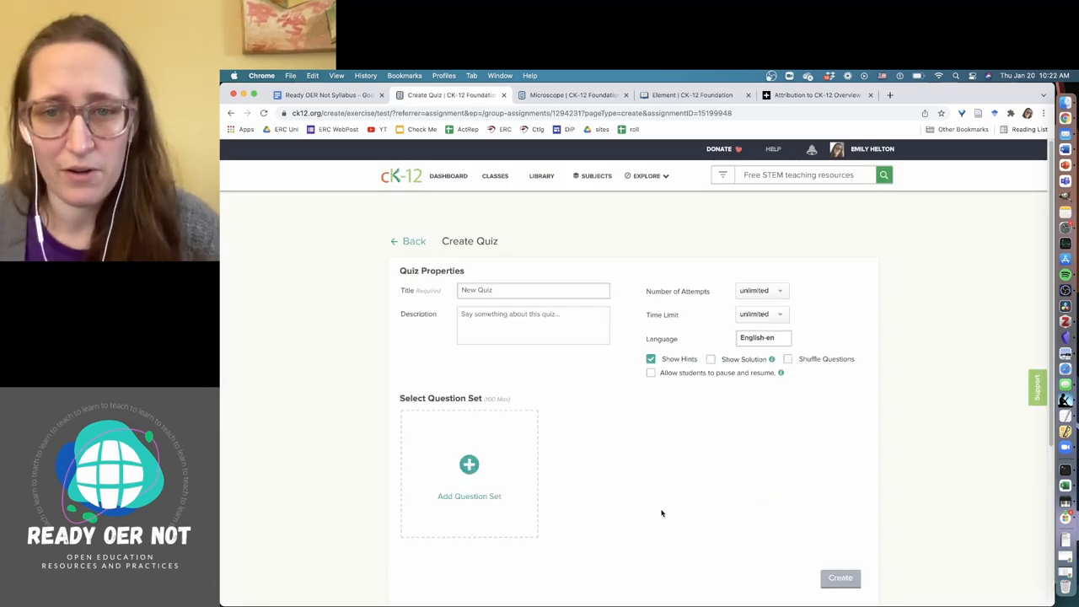
Step: Title the quiz 'atom quiz' with unlimited attempts, shuffled questions and pause-and-resume enabled
click(532, 290)
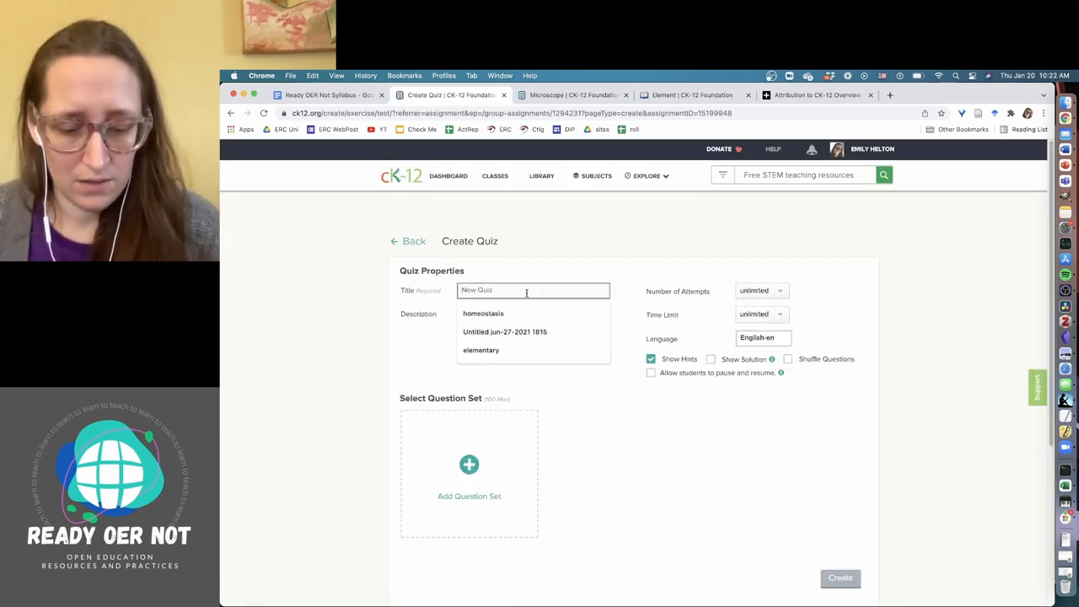
text(atom quiz)
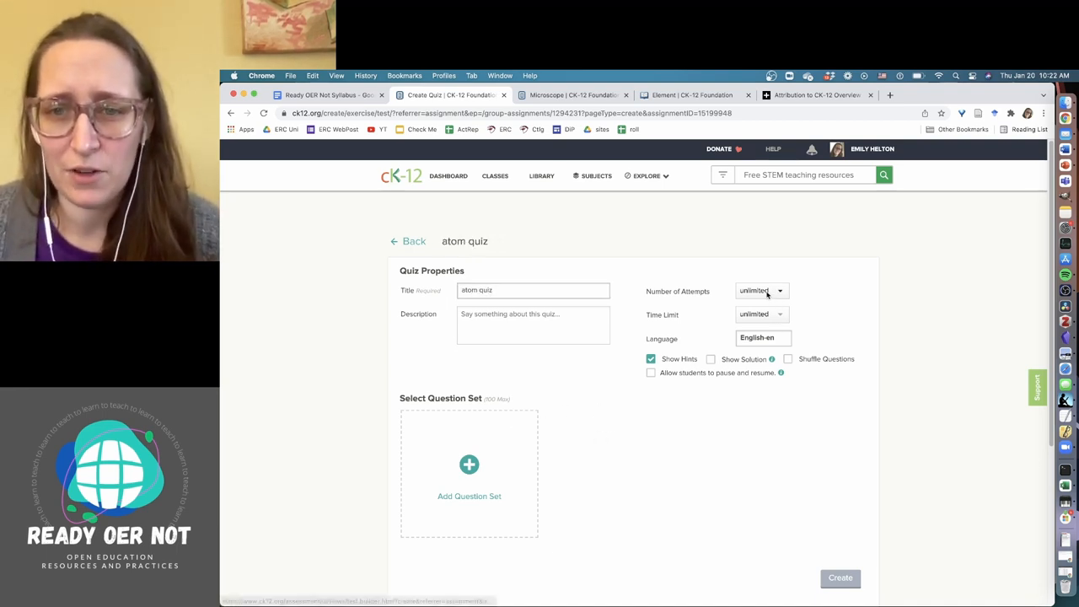
click(760, 291)
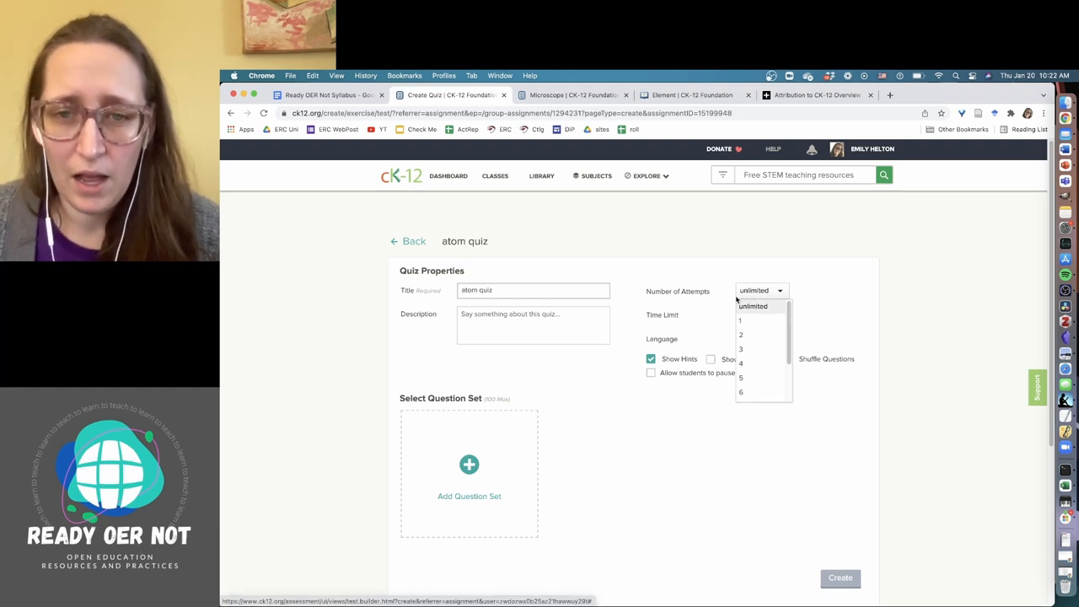
click(753, 306)
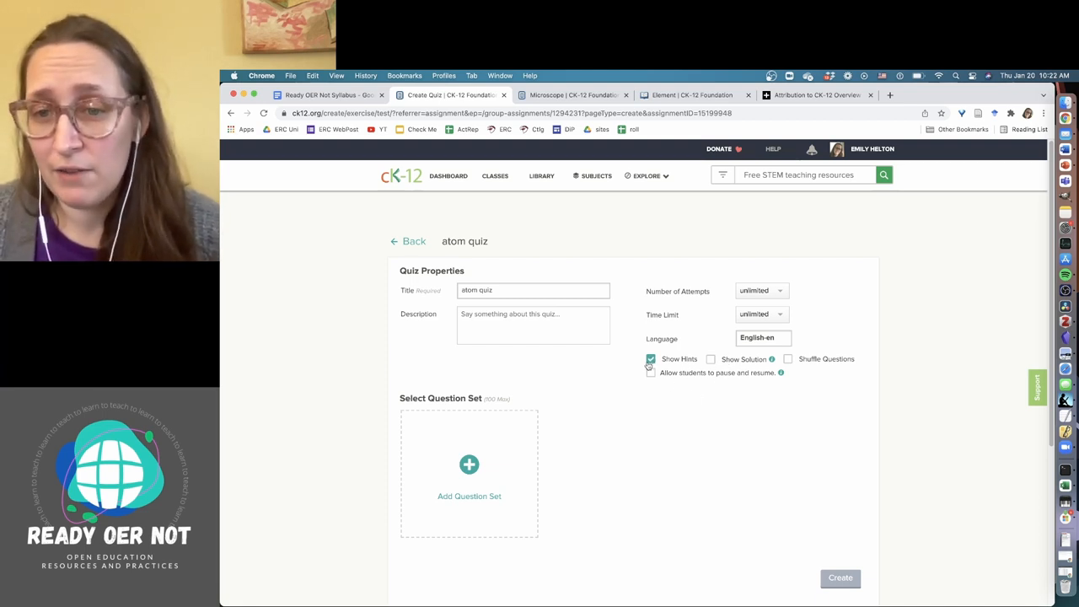
mouse_move(772, 359)
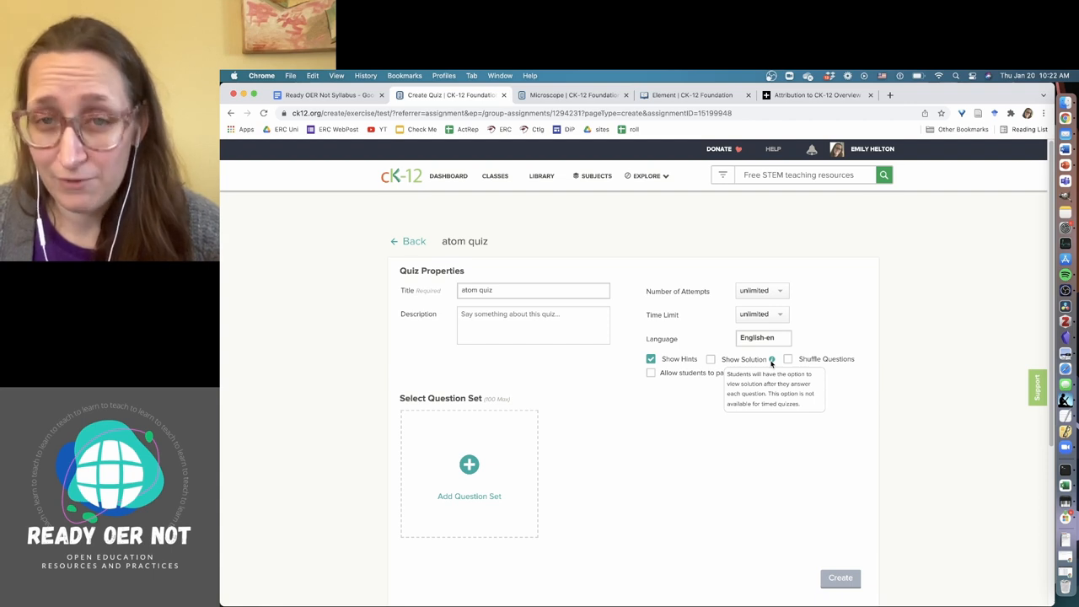
mouse_move(816, 385)
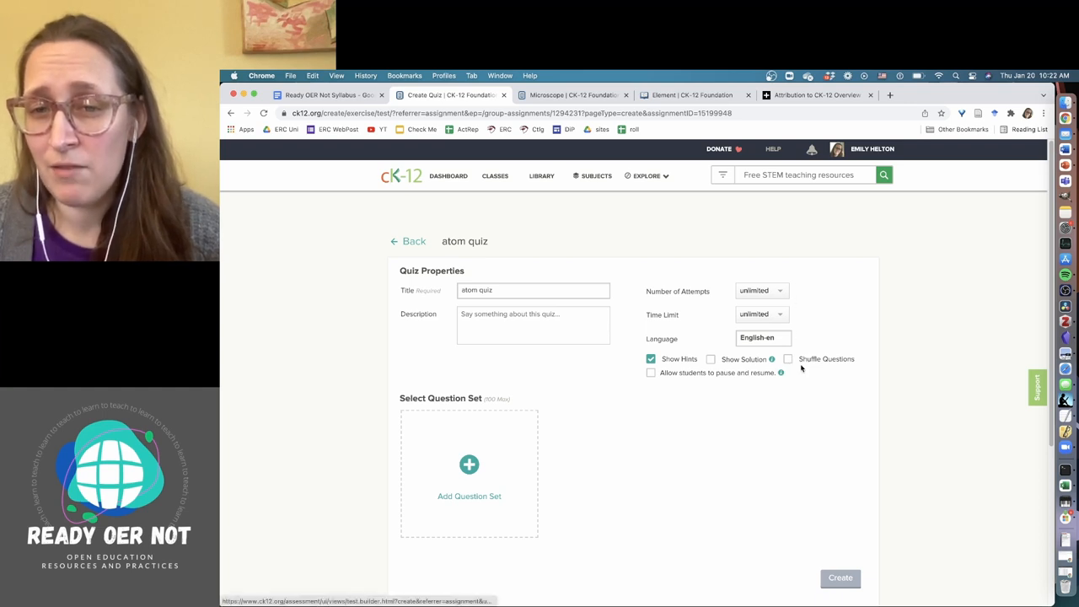
click(787, 359)
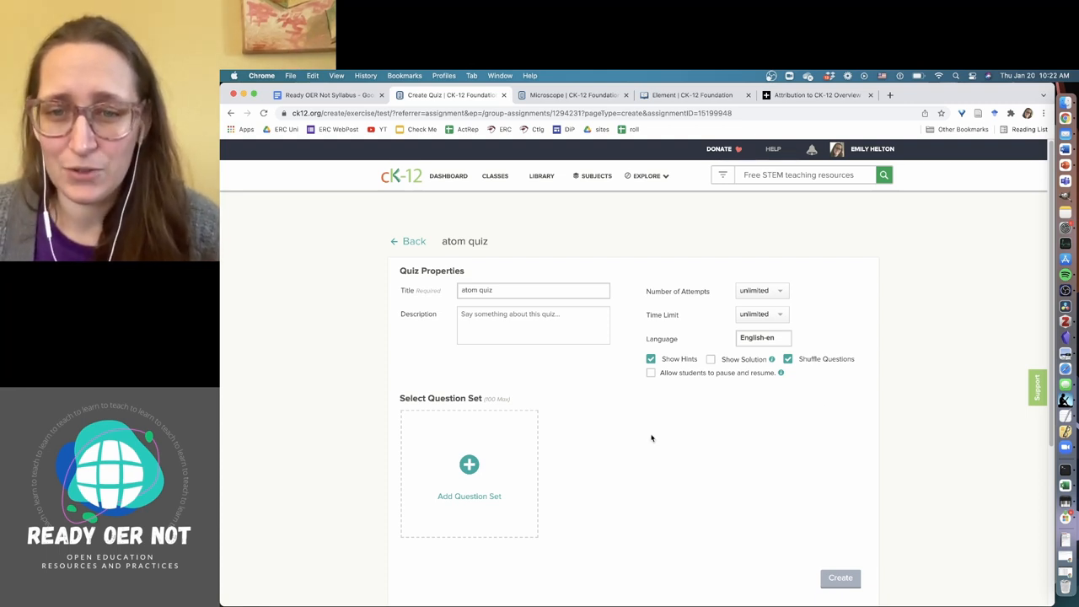
click(650, 373)
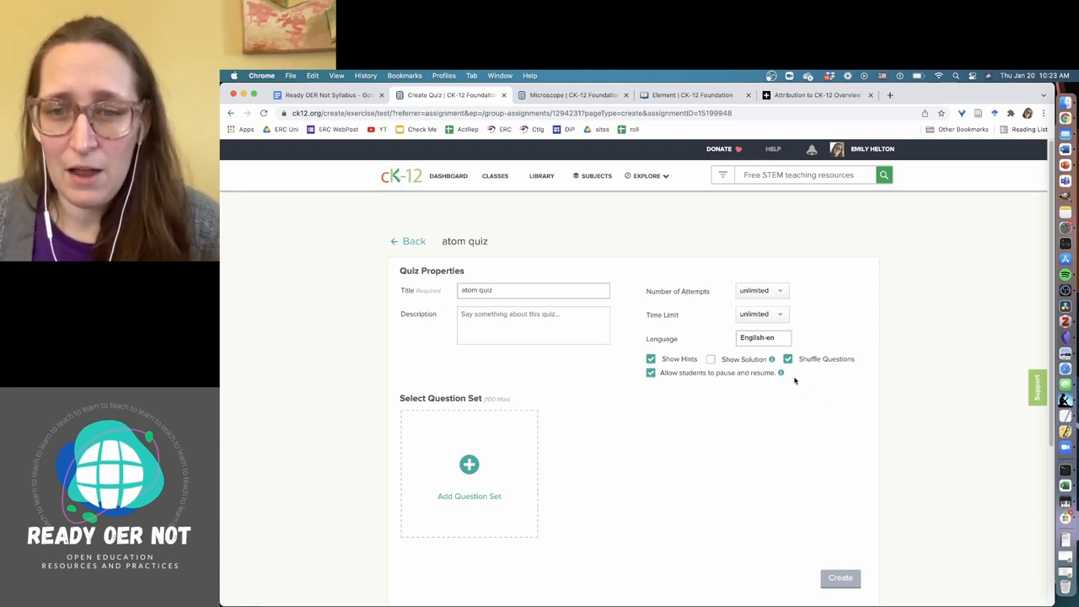
mouse_move(781, 372)
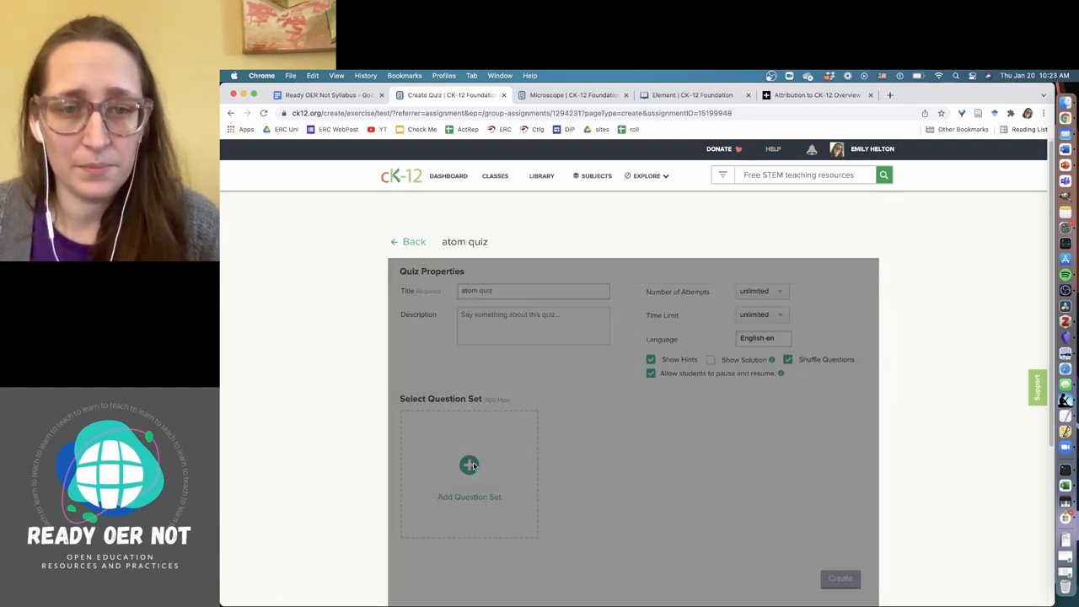
Step: Add Atom and Proton question sets from Science > Inside the Atom
click(469, 464)
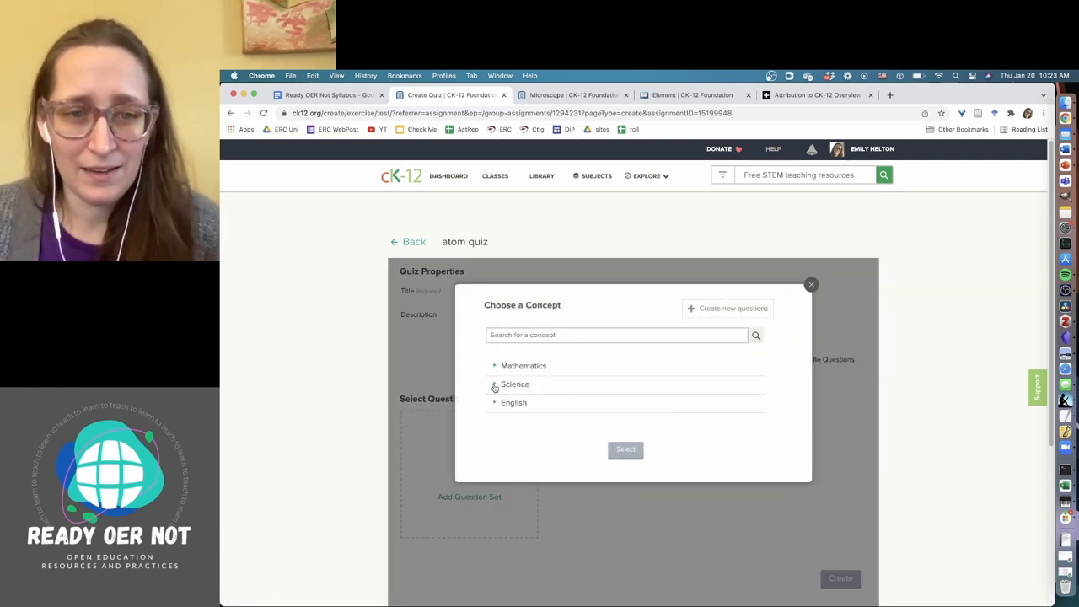
click(495, 385)
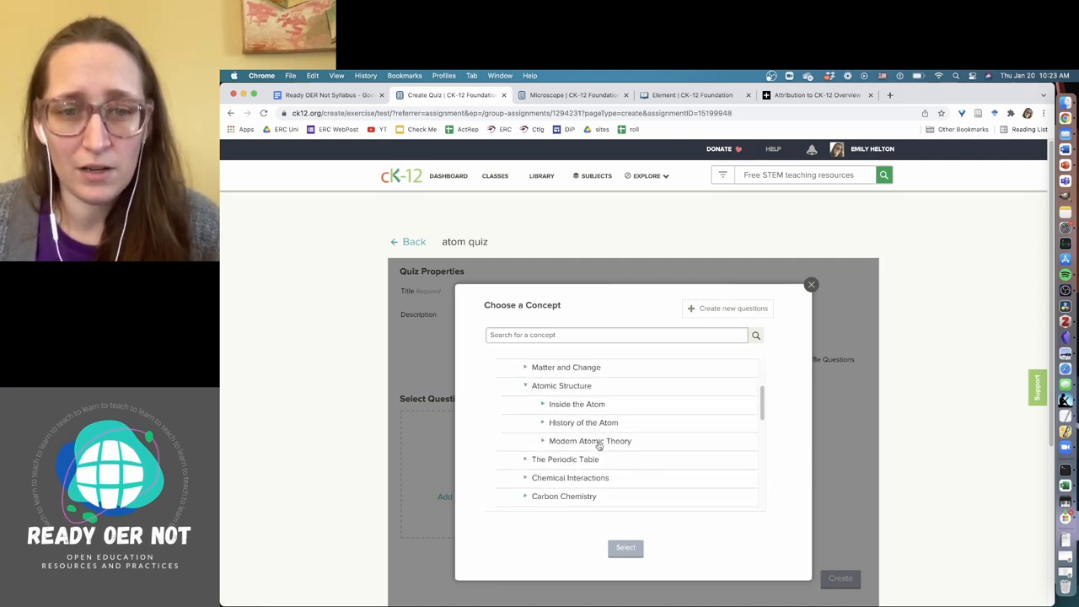
click(576, 404)
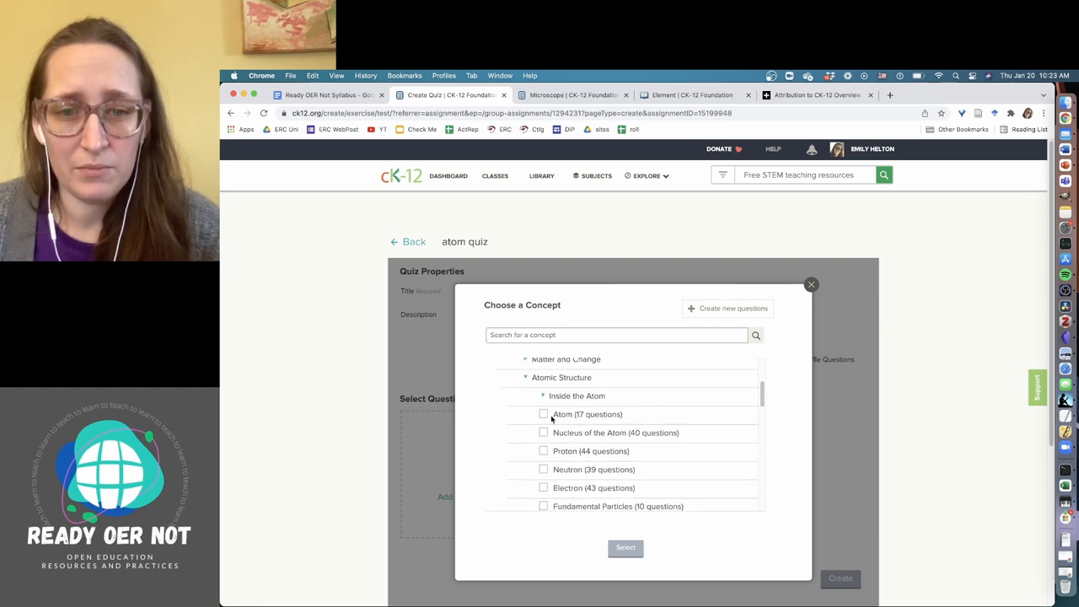
click(543, 414)
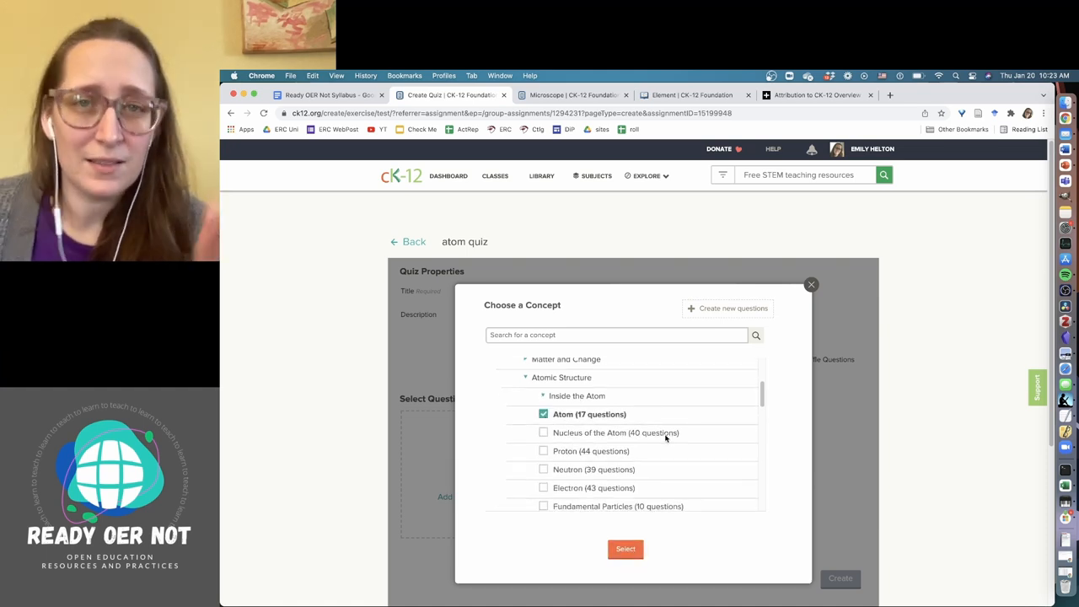
scroll(down, 3)
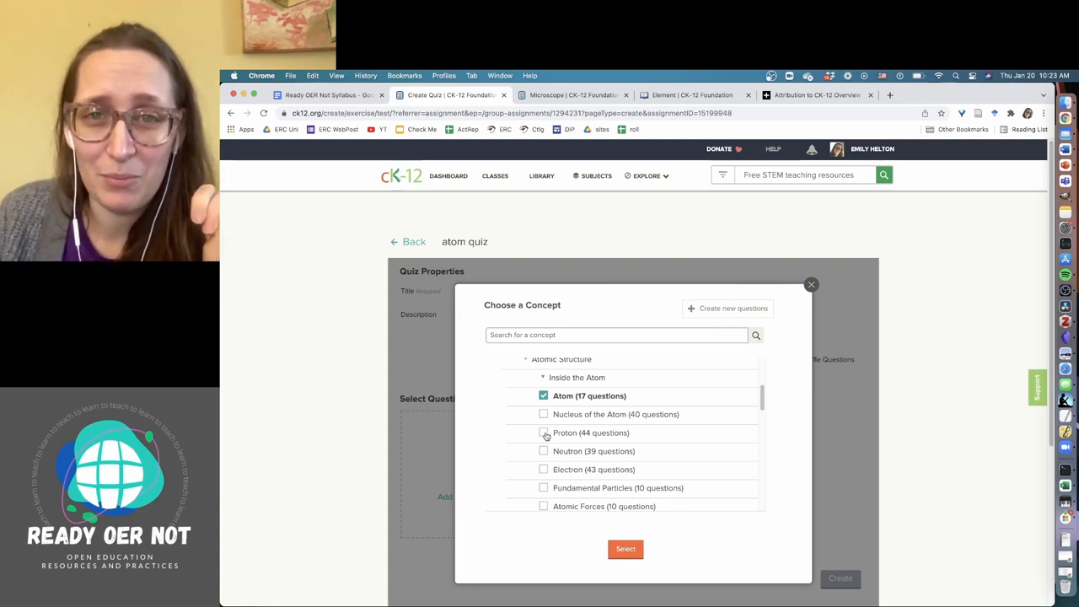
click(543, 433)
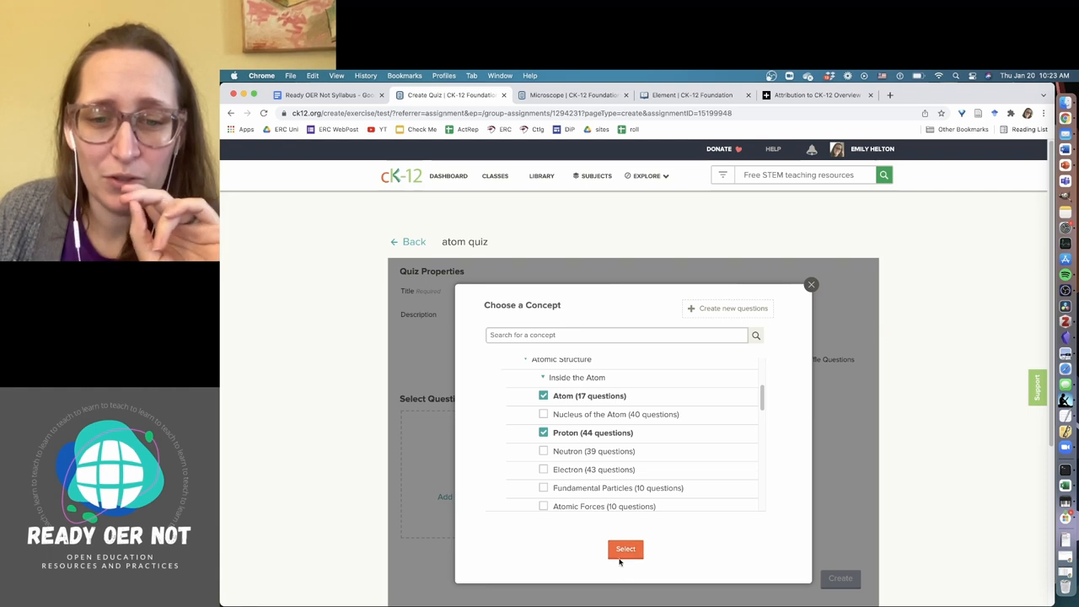
click(624, 548)
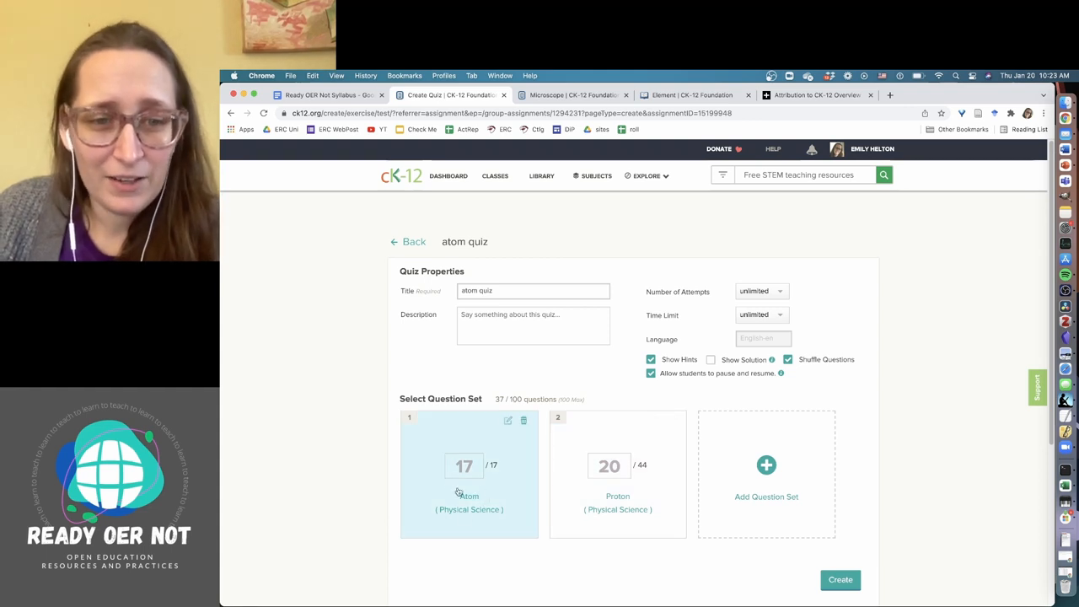
mouse_move(555, 520)
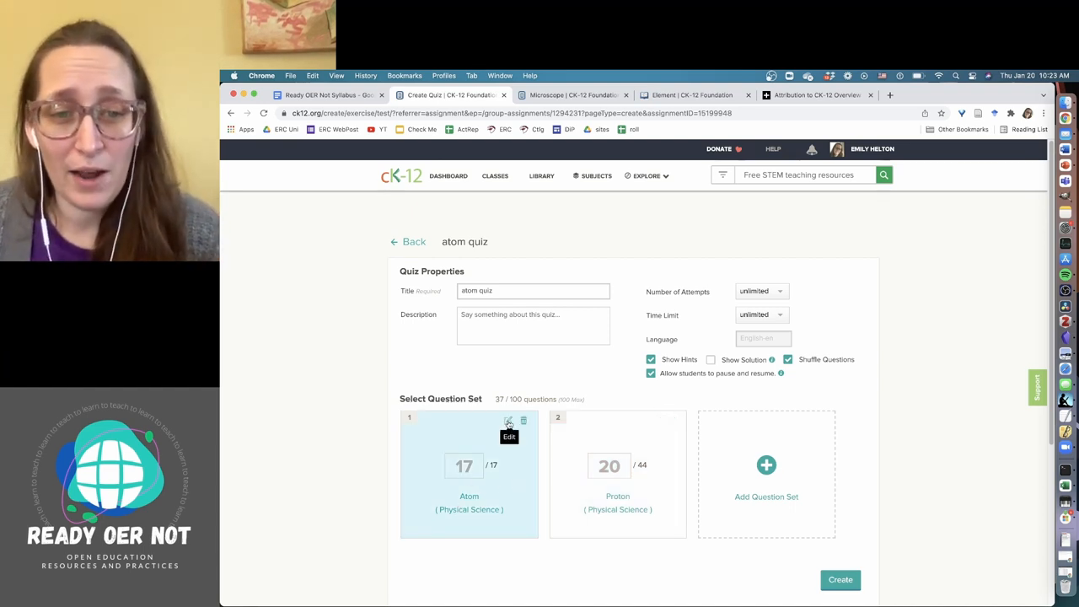
mouse_move(446, 461)
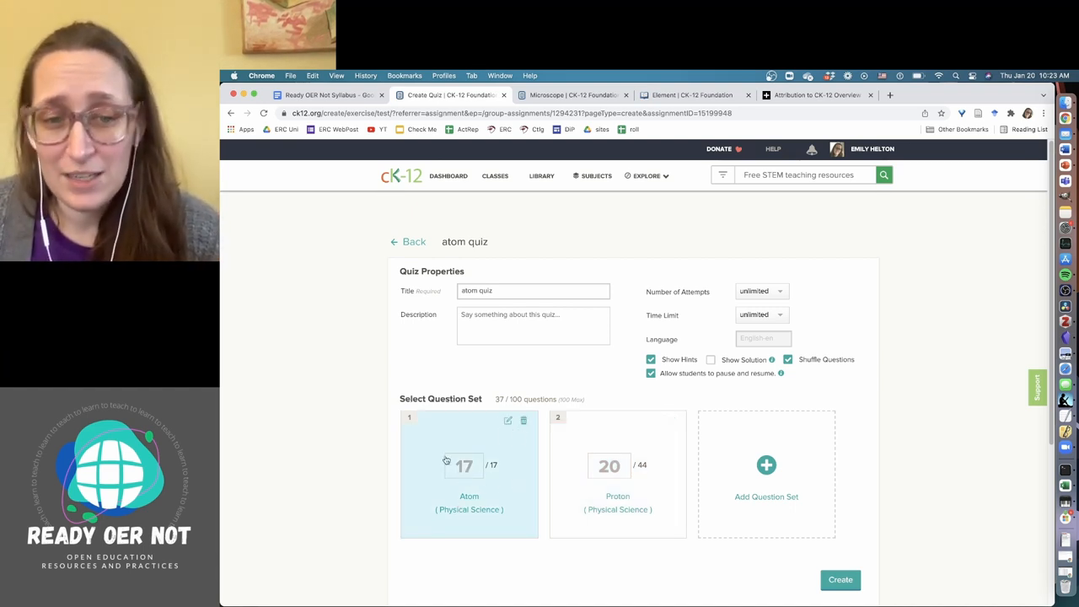
Step: Limit the Atom and Proton sets to 5 questions each and open the Atom question list
click(463, 466)
text(5)
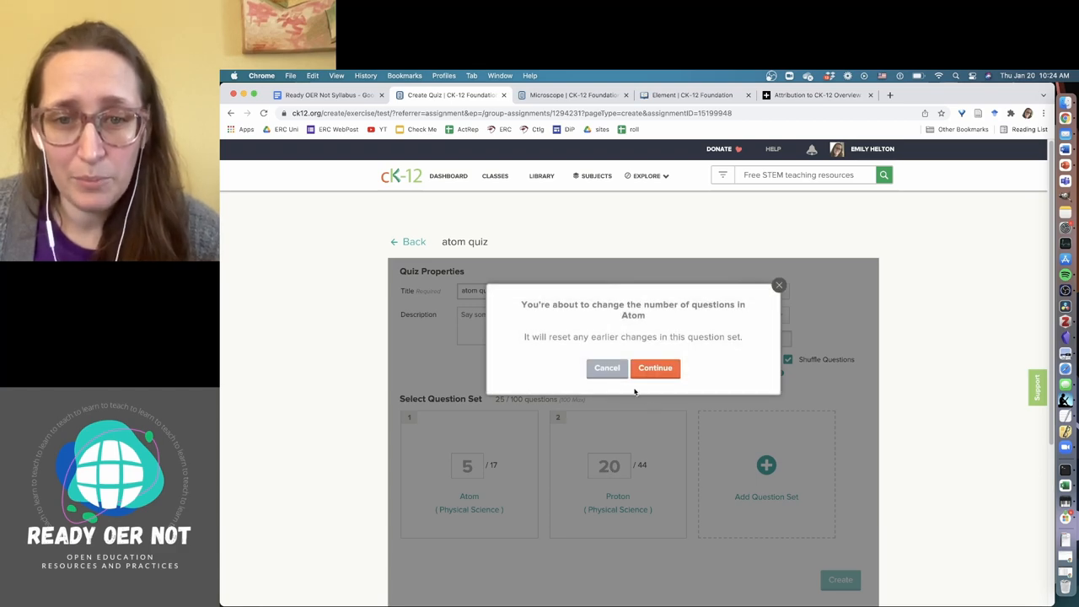
click(655, 368)
text(5)
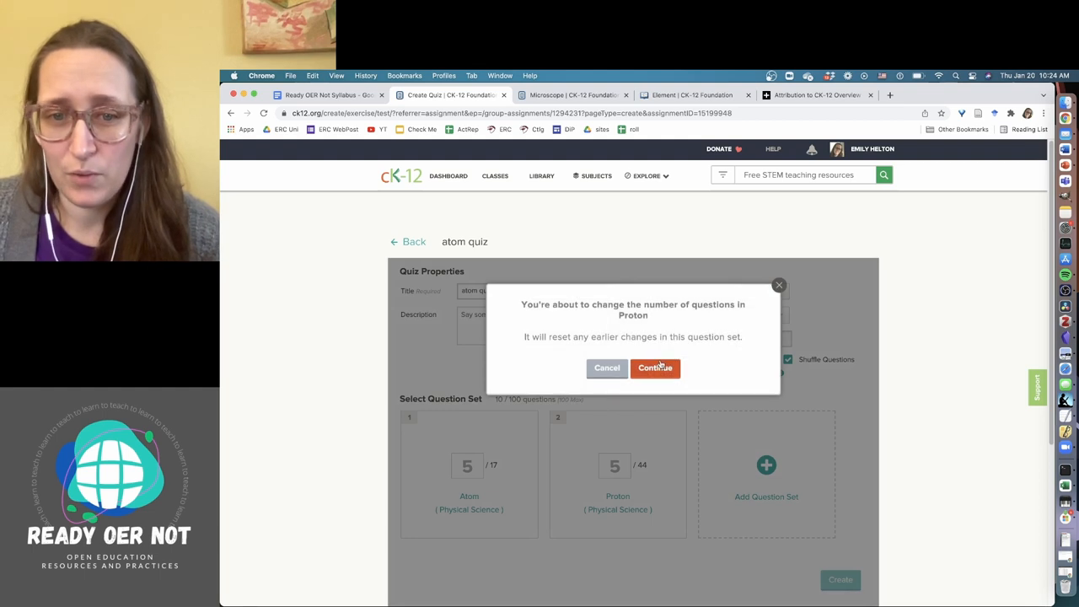
click(655, 369)
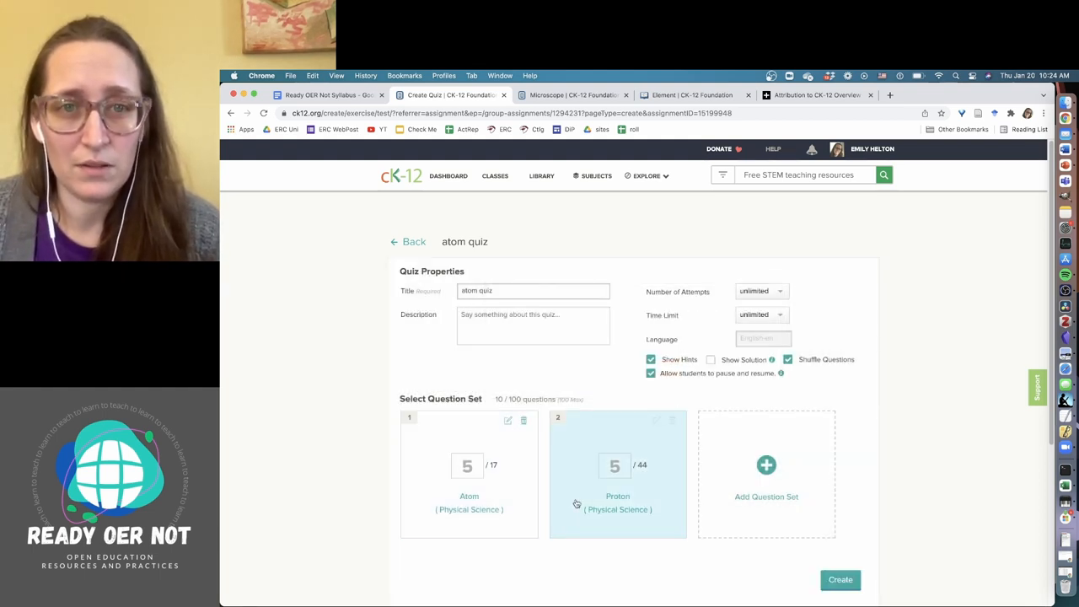
mouse_move(507, 421)
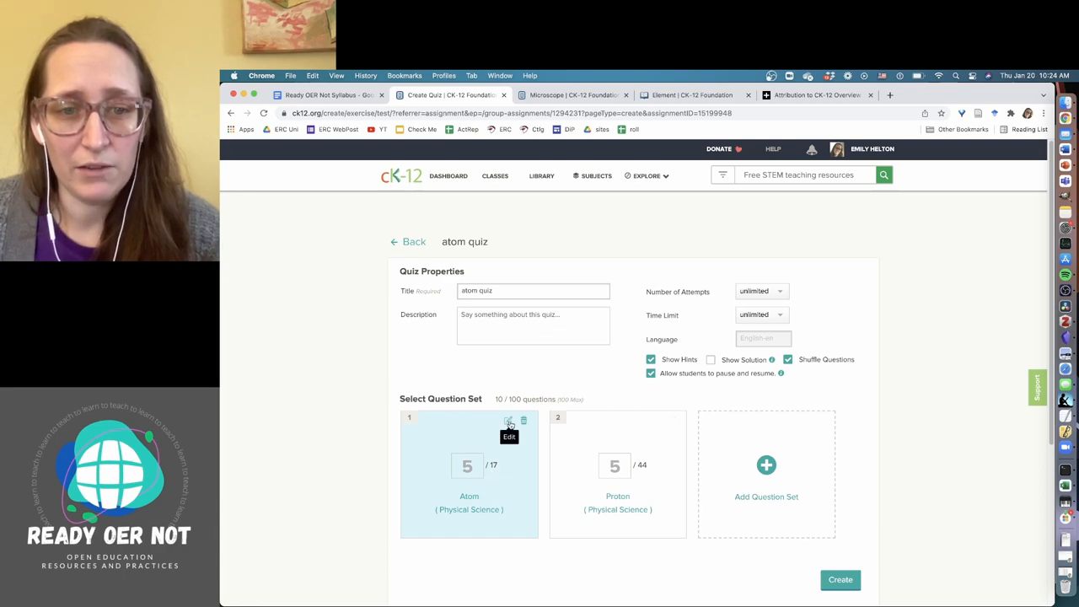
click(507, 427)
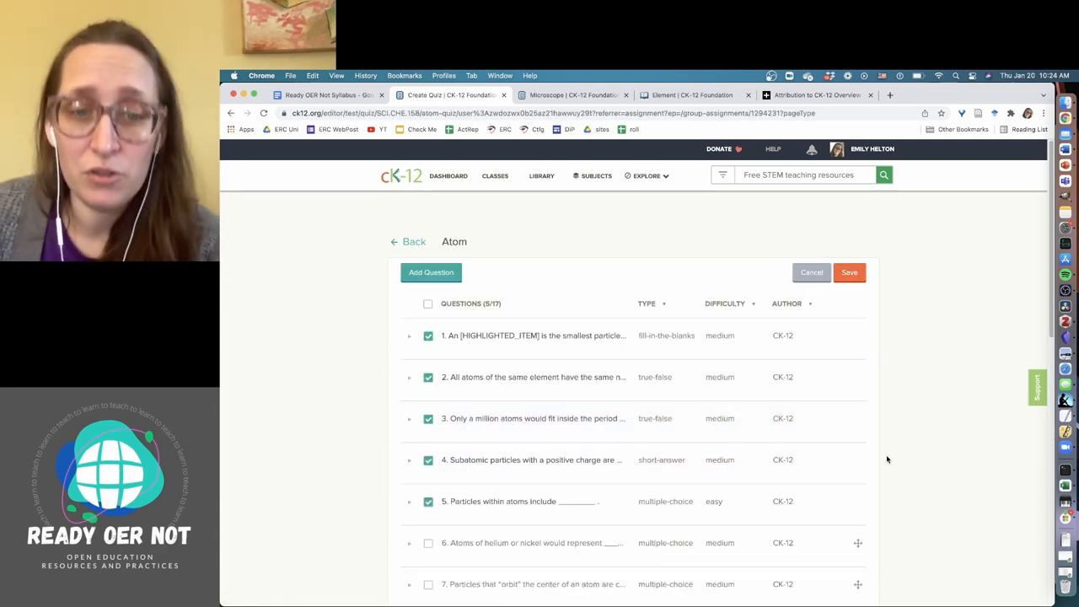
Step: Preview question 1's fill-in-the-blank on an element's smallest particle, then scroll the list
scroll(down, 3)
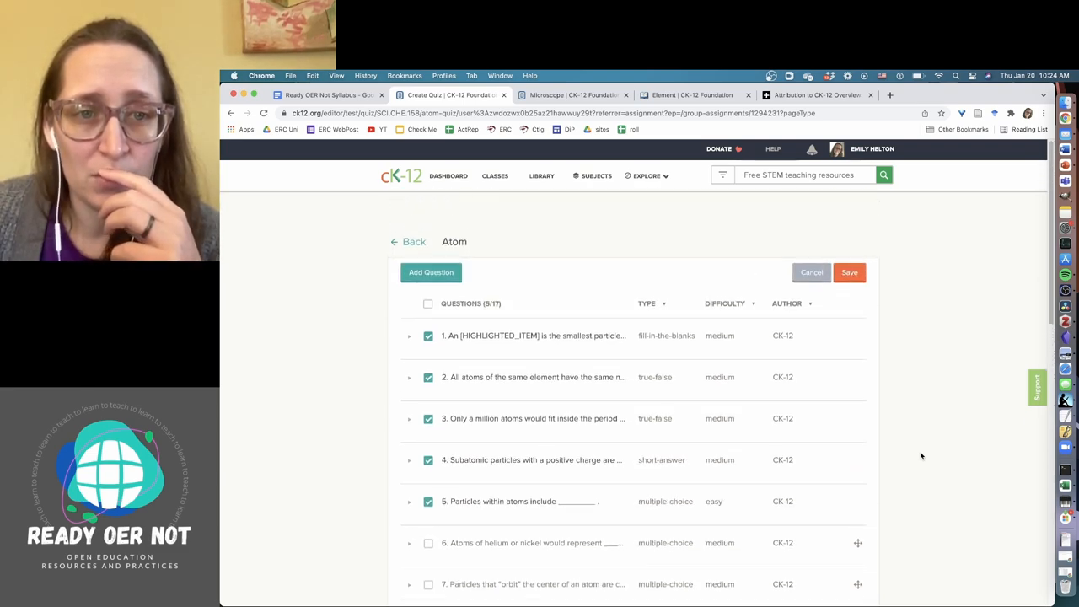
scroll(down, 3)
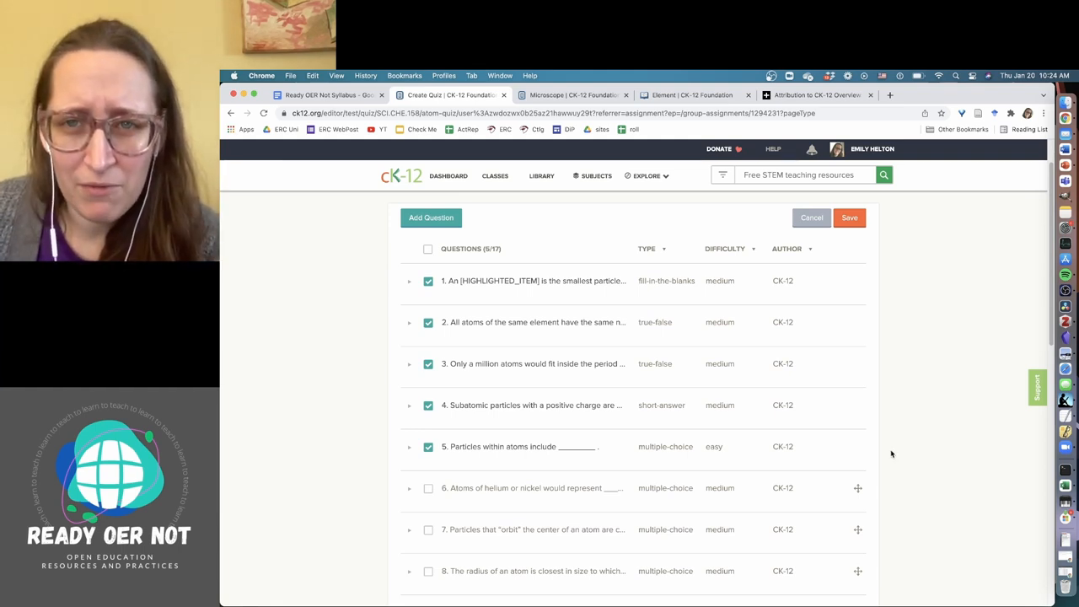
mouse_move(735, 405)
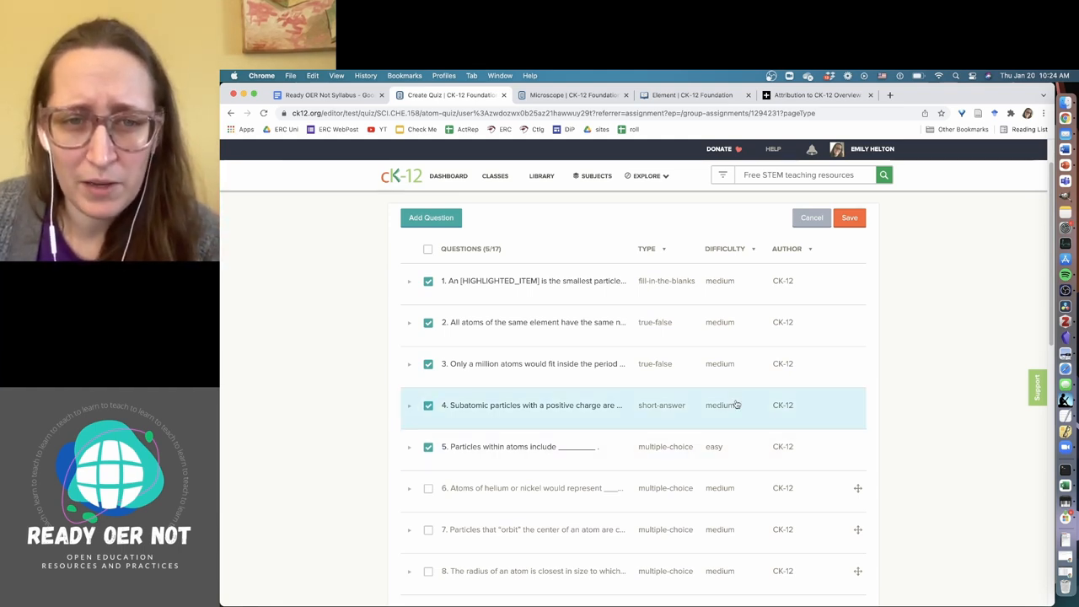
click(409, 281)
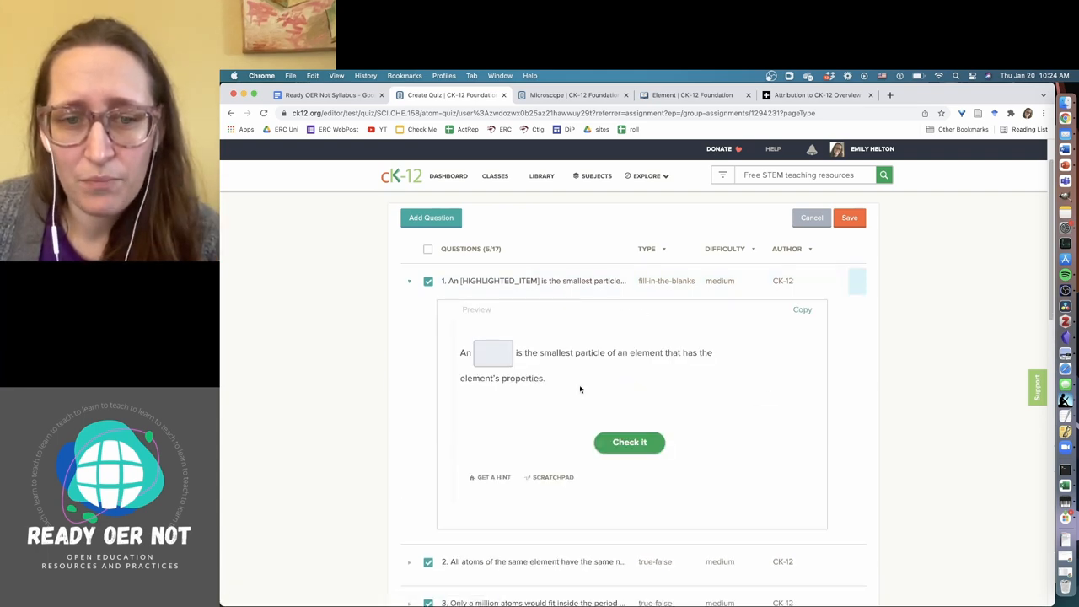
mouse_move(677, 310)
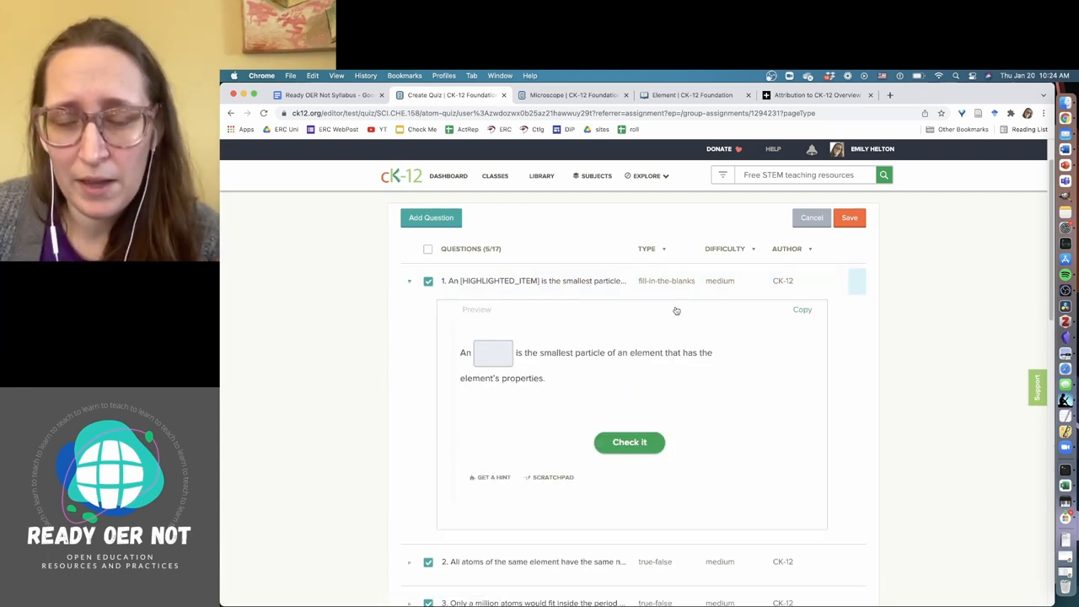
scroll(down, 3)
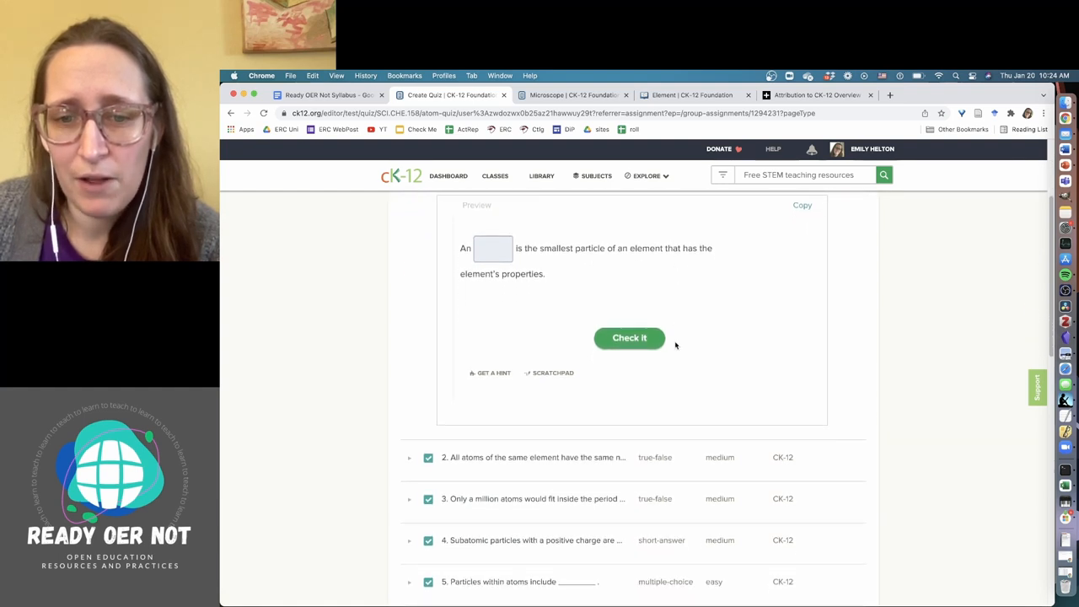
scroll(down, 3)
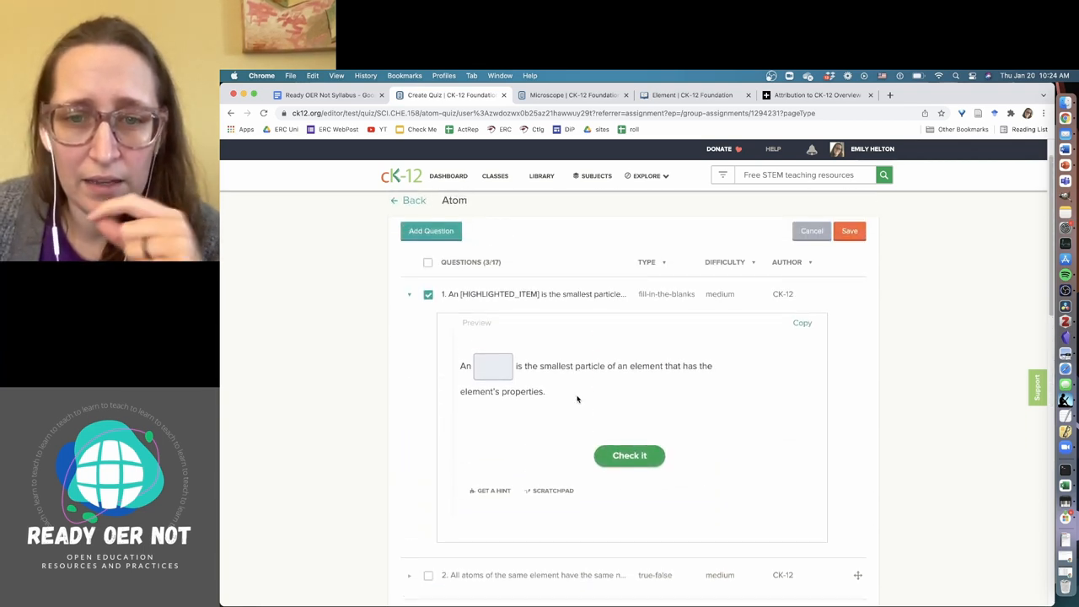
mouse_move(616, 397)
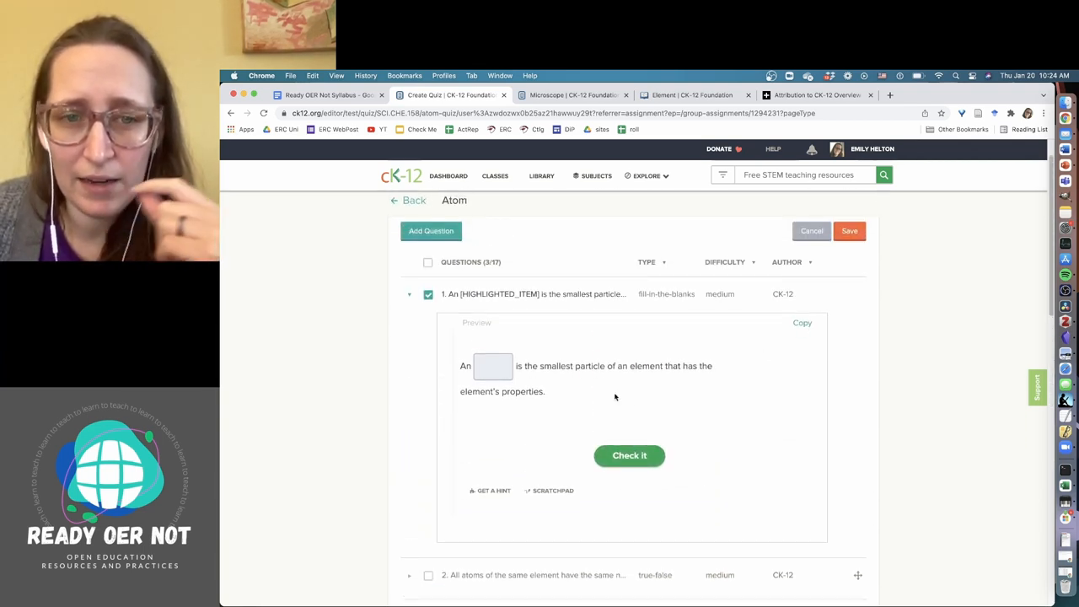
scroll(down, 3)
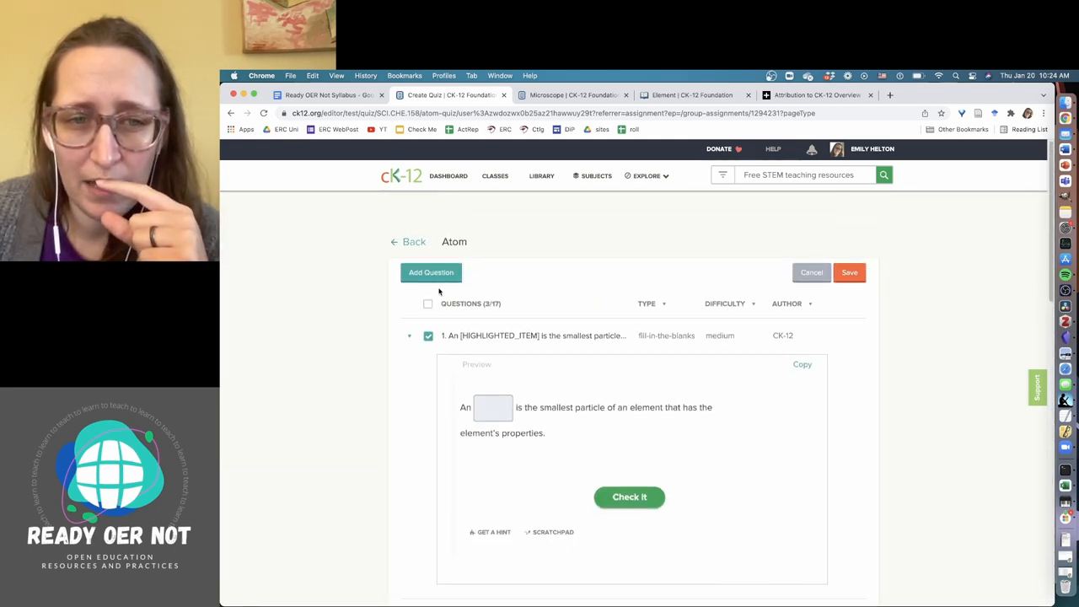
click(849, 272)
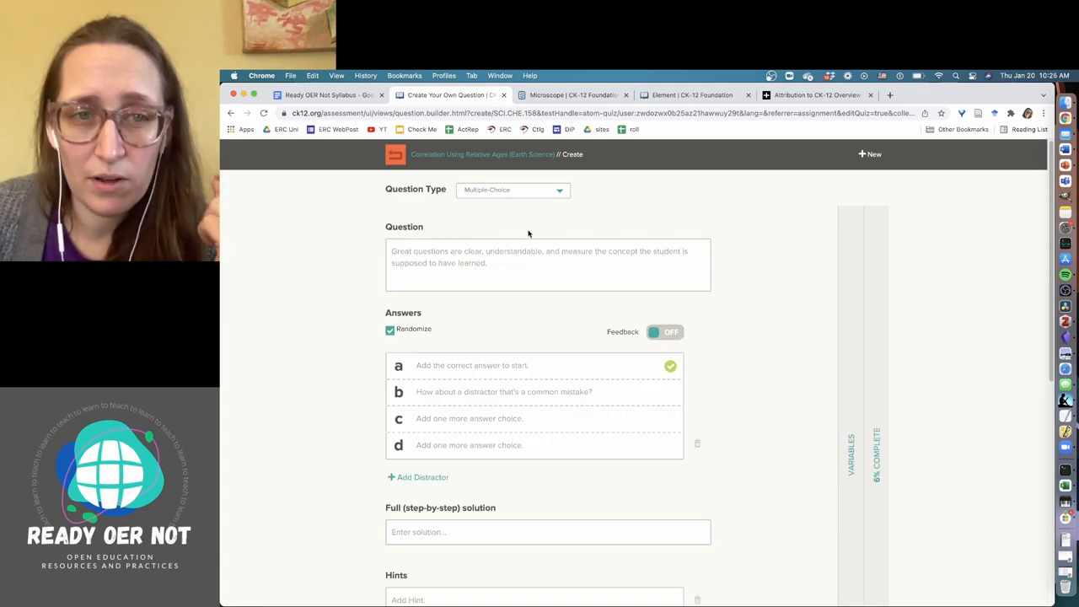
Step: Review the Question Type dropdown options for the new multiple-choice question
click(512, 190)
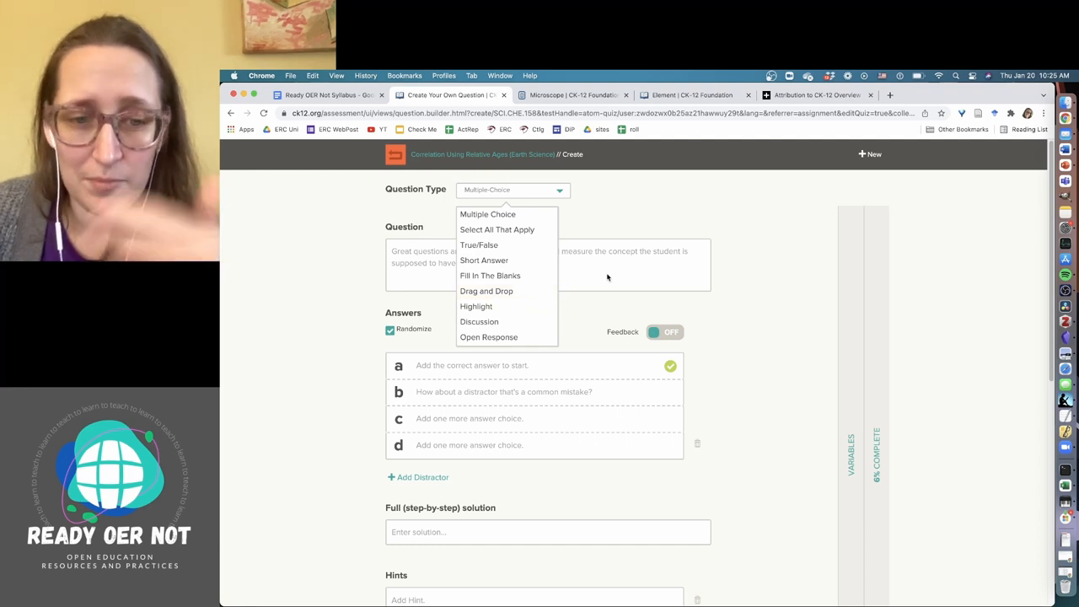
mouse_move(614, 224)
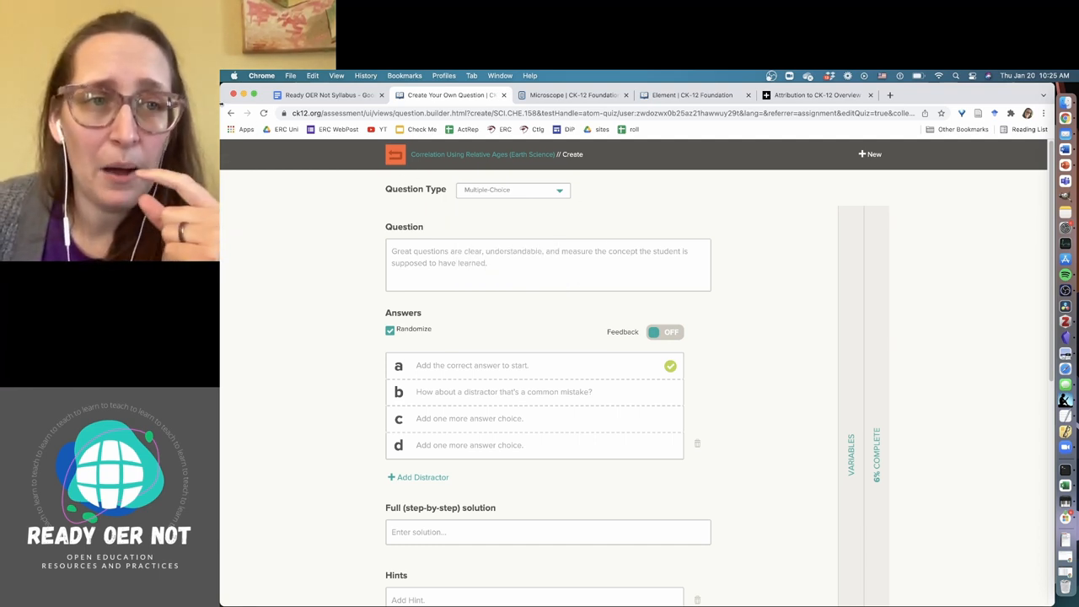
mouse_move(230, 115)
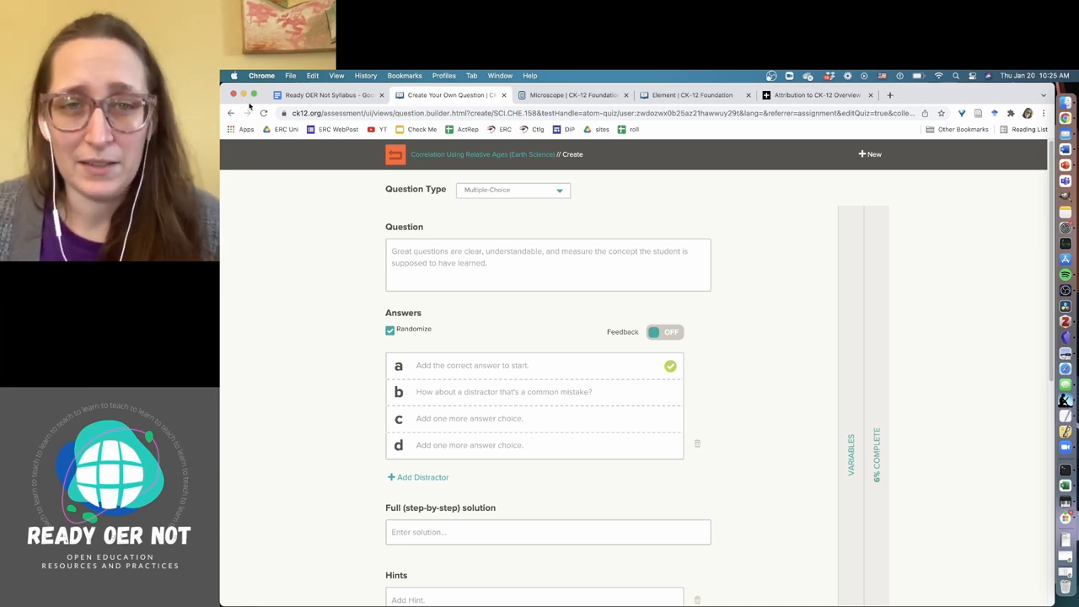
scroll(down, 3)
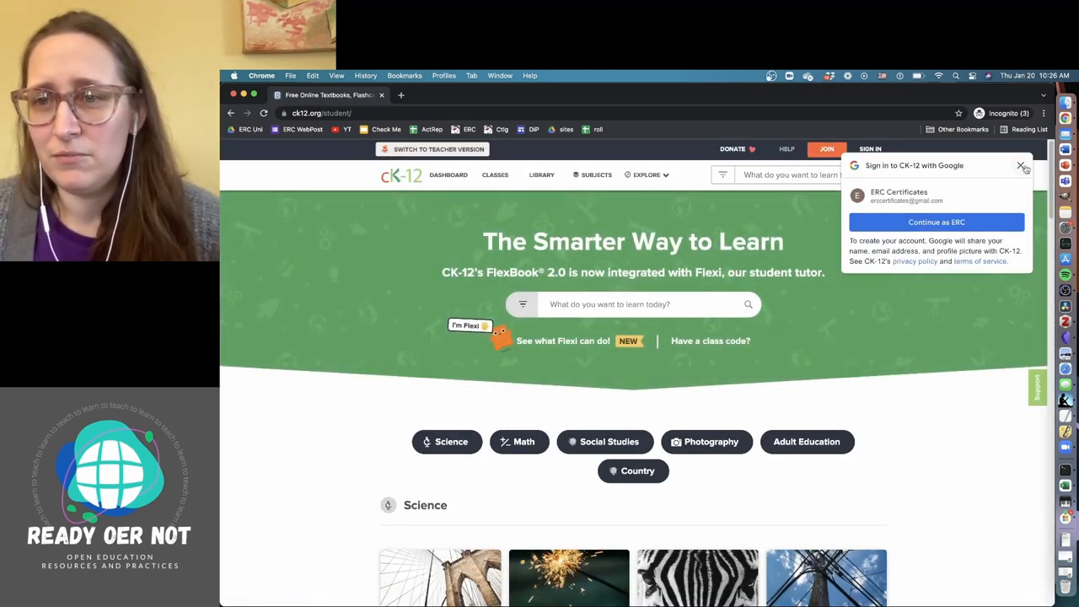
Step: Dismiss the Google prompt and view the student sign-up-by-email form
click(1022, 165)
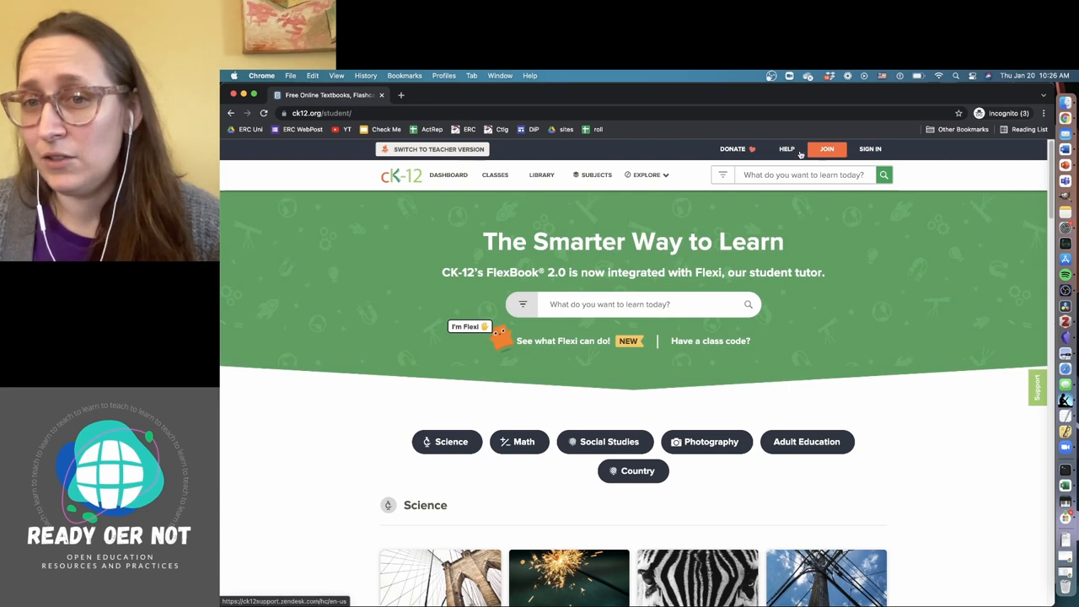
click(827, 150)
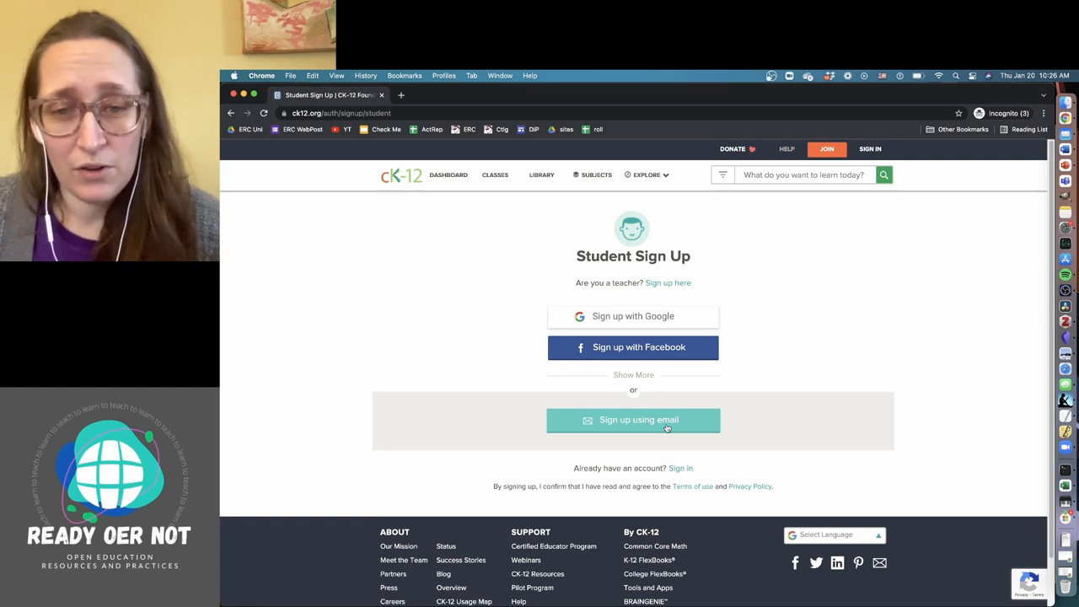
click(633, 420)
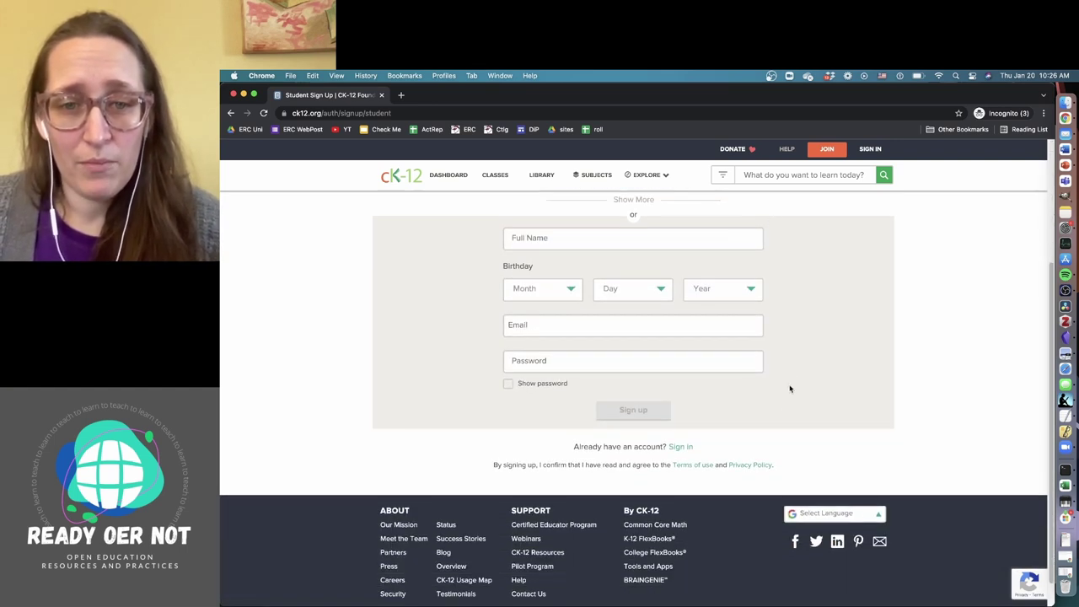
scroll(up, 3)
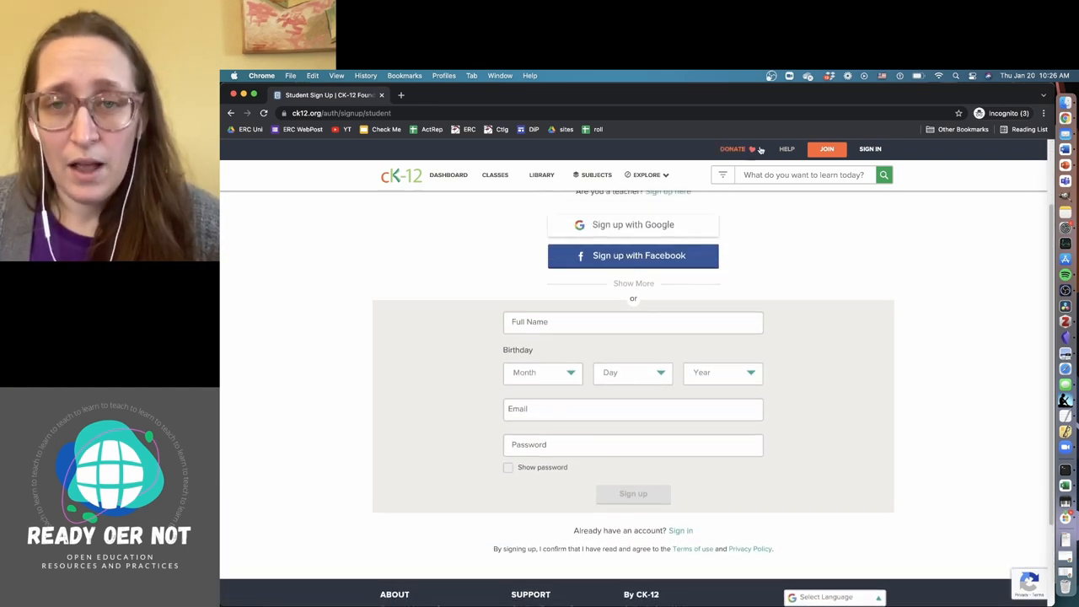
mouse_move(745, 153)
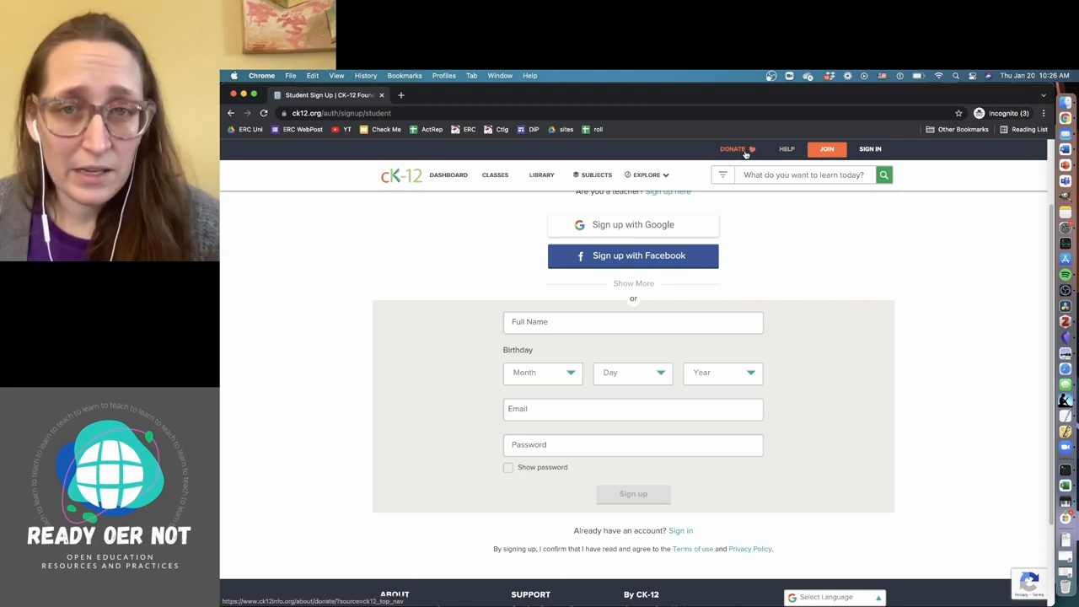
Step: Scroll through the 'Join our movement to make an impact' donation page
click(732, 149)
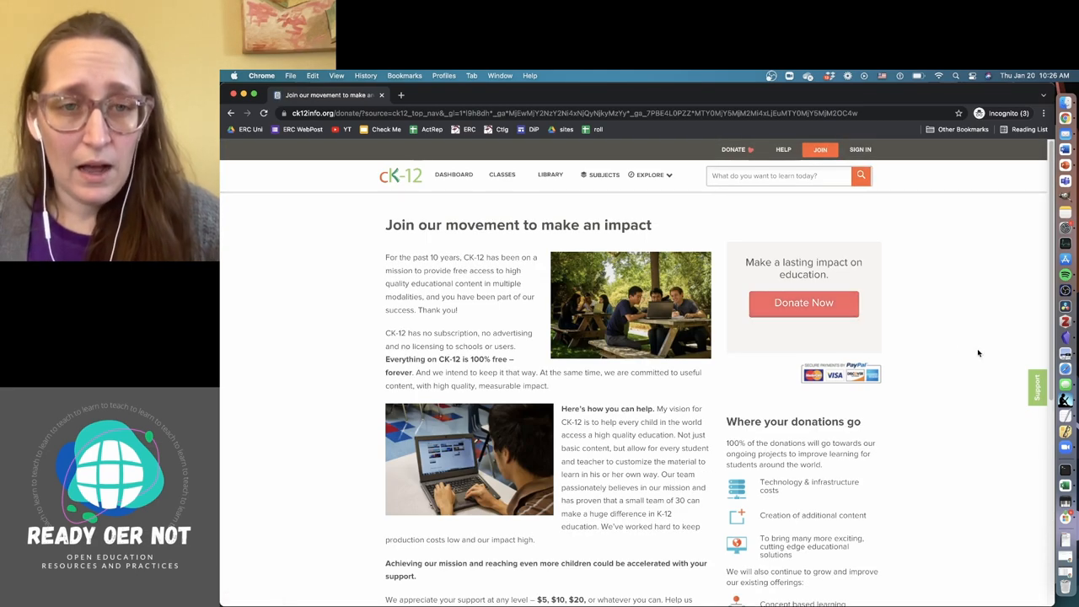
mouse_move(969, 360)
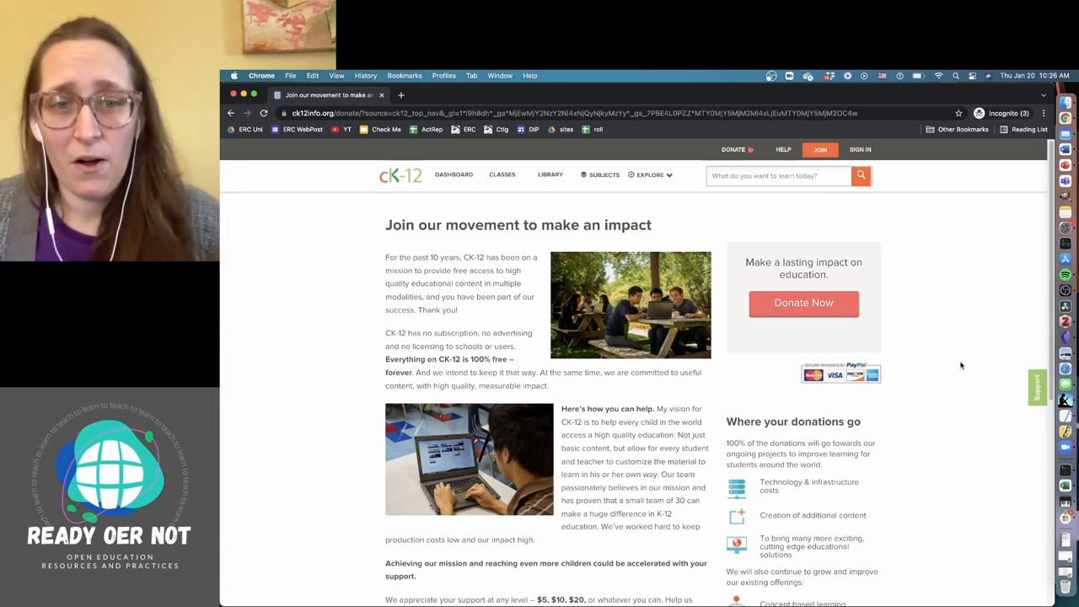
scroll(down, 3)
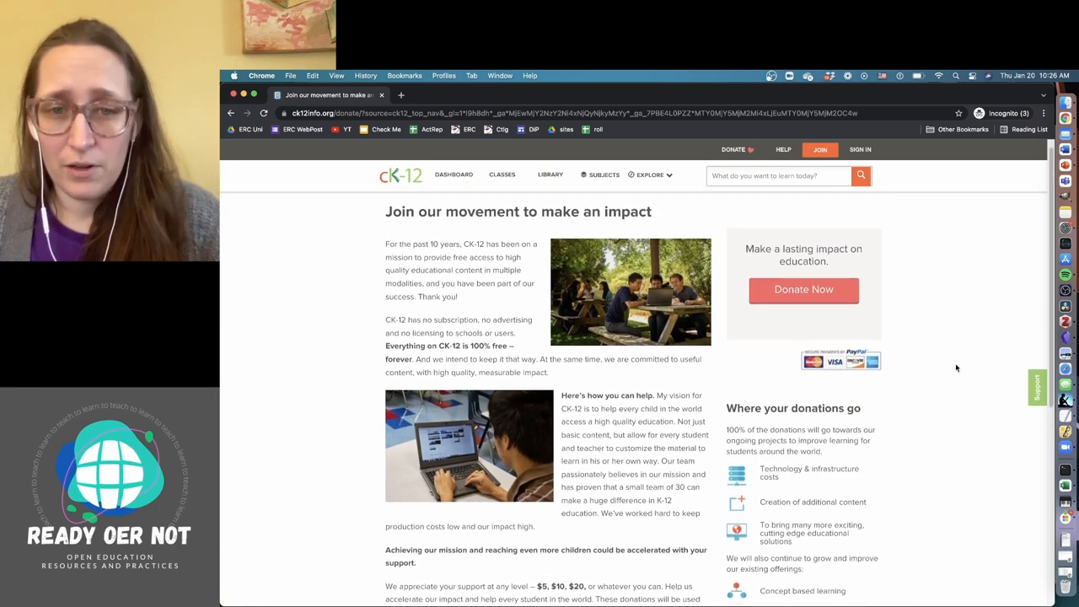
scroll(down, 3)
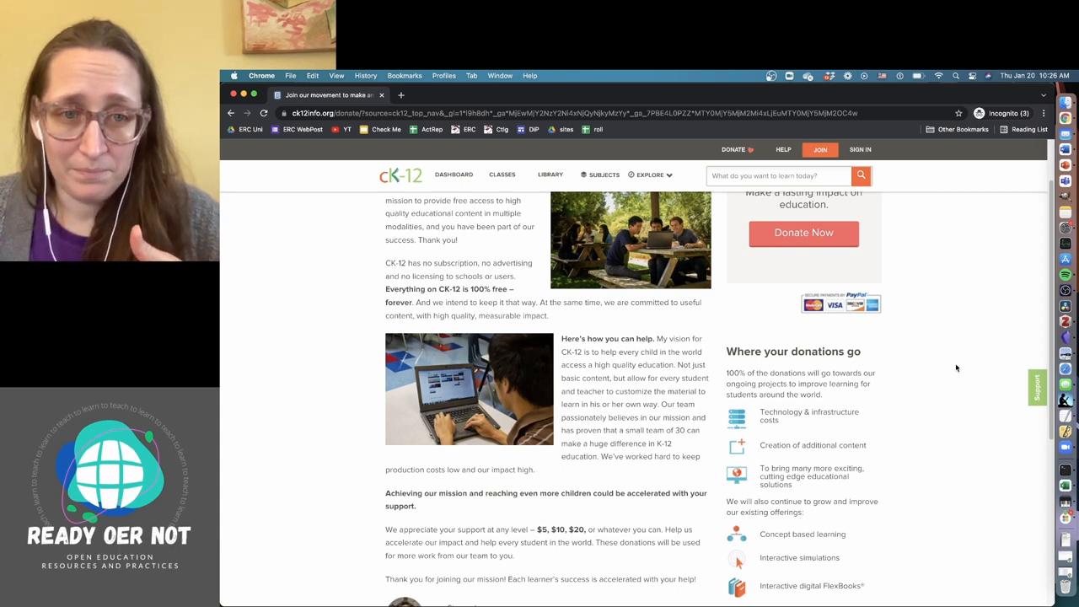
mouse_move(547, 350)
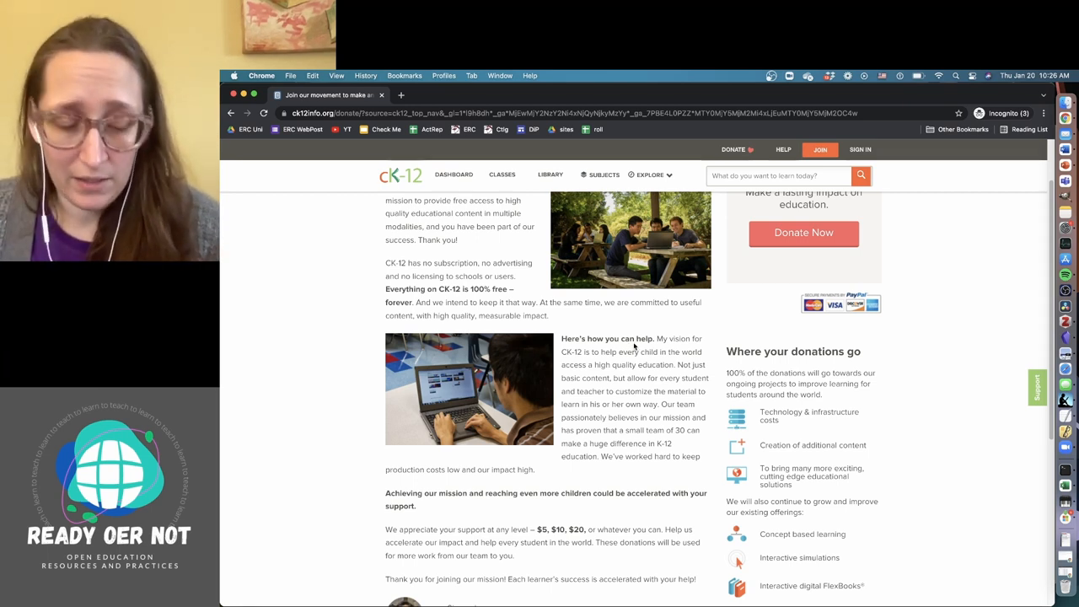
mouse_move(764, 323)
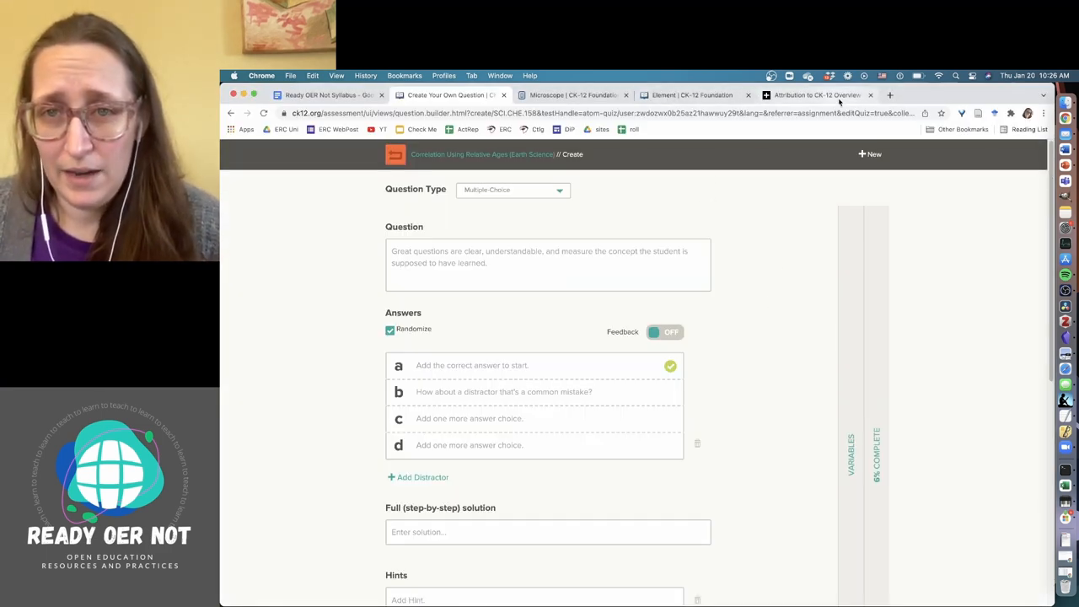
Step: Read the Attribution to CK-12 Overview, then visit the Library and Subjects pages
click(816, 94)
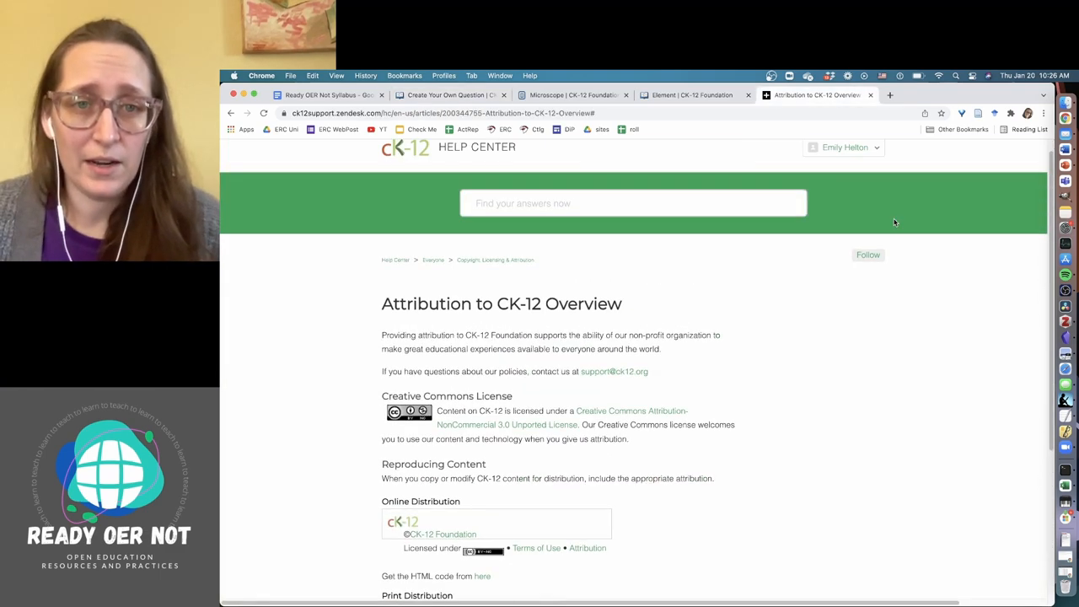
scroll(down, 3)
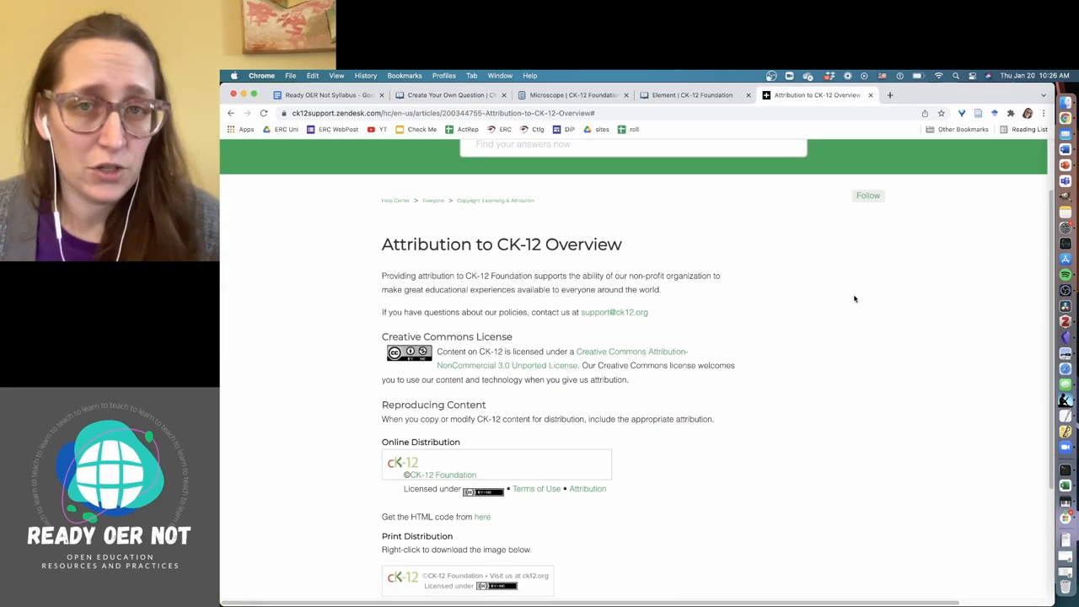
scroll(down, 3)
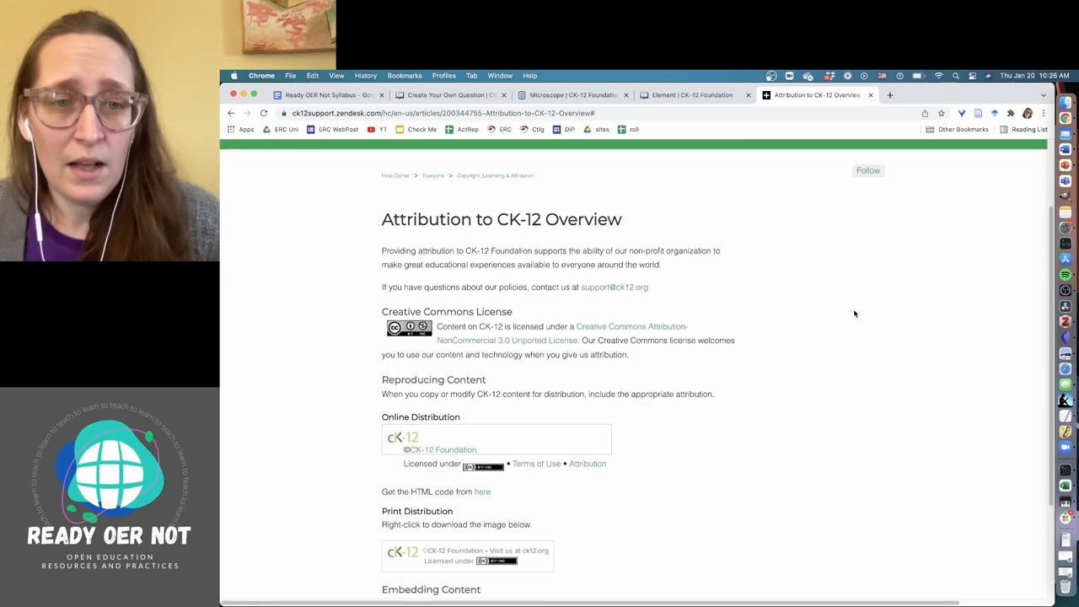
scroll(down, 3)
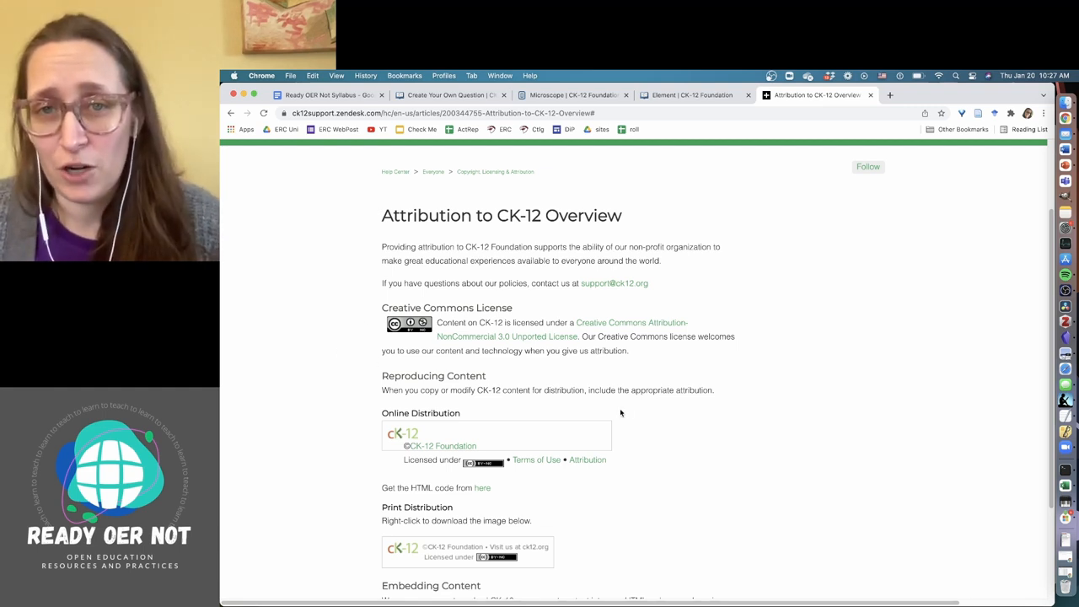
scroll(down, 3)
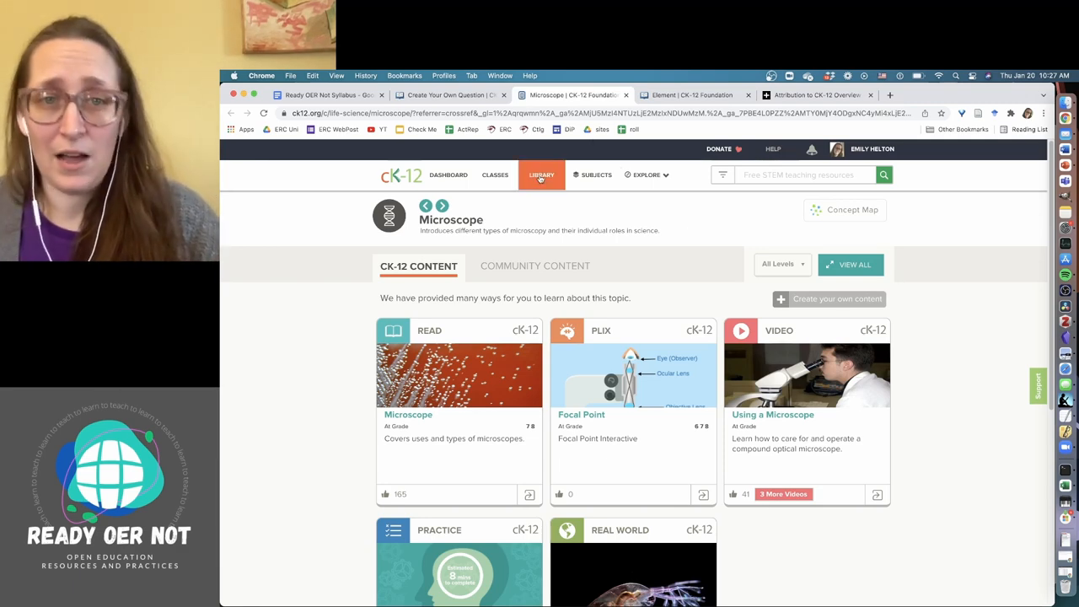
click(540, 174)
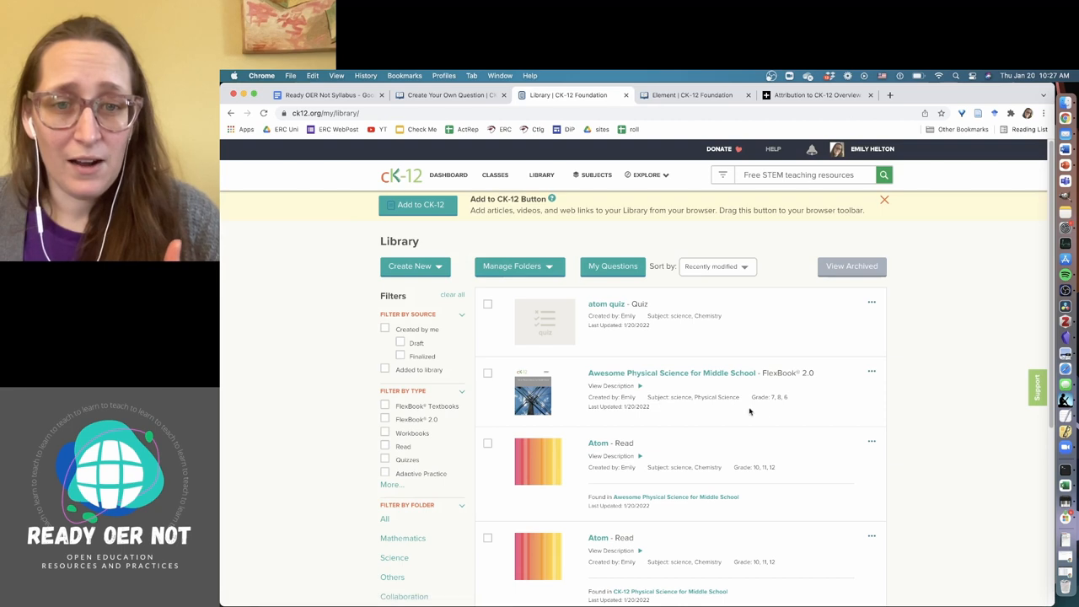
click(596, 174)
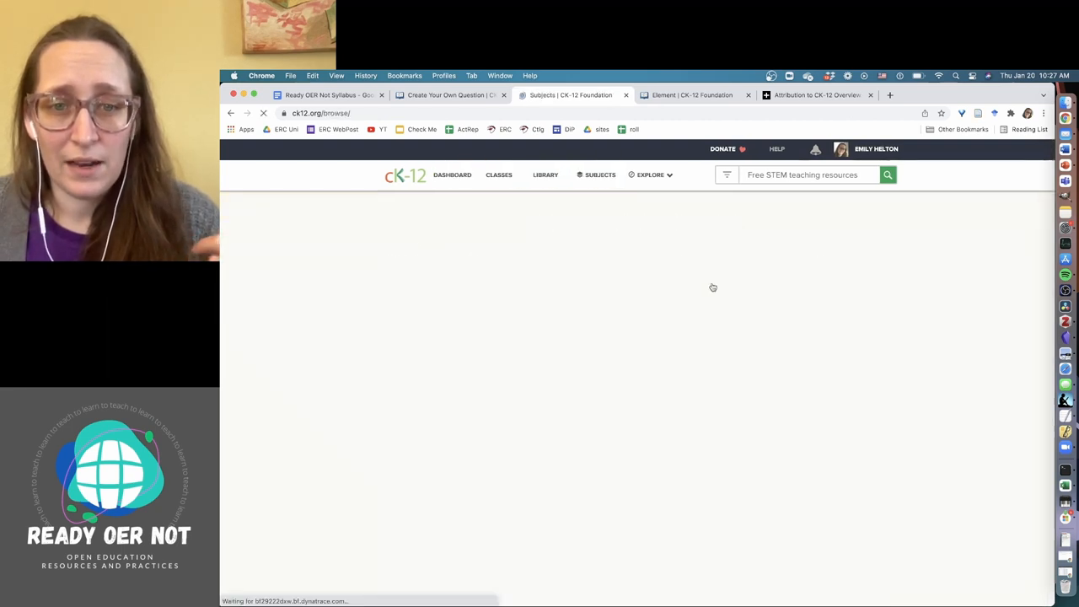